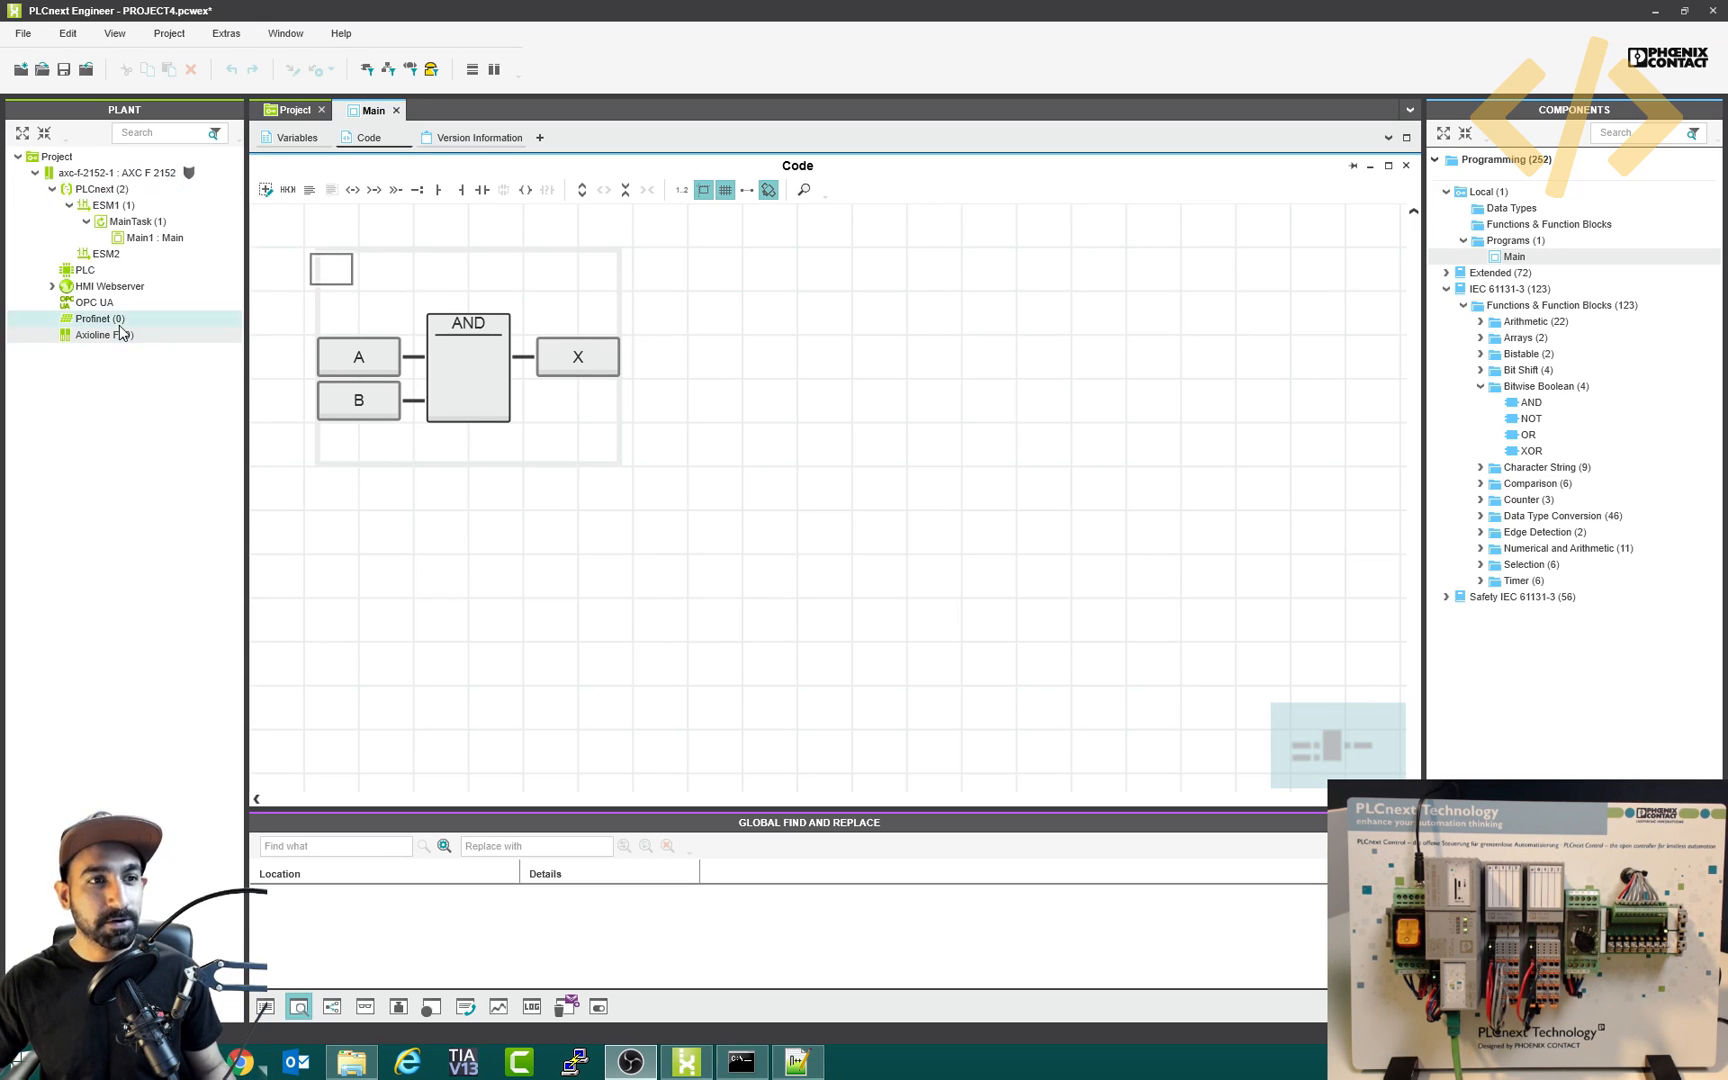
{"action": "mouse_move", "coordinate": [96, 328]}
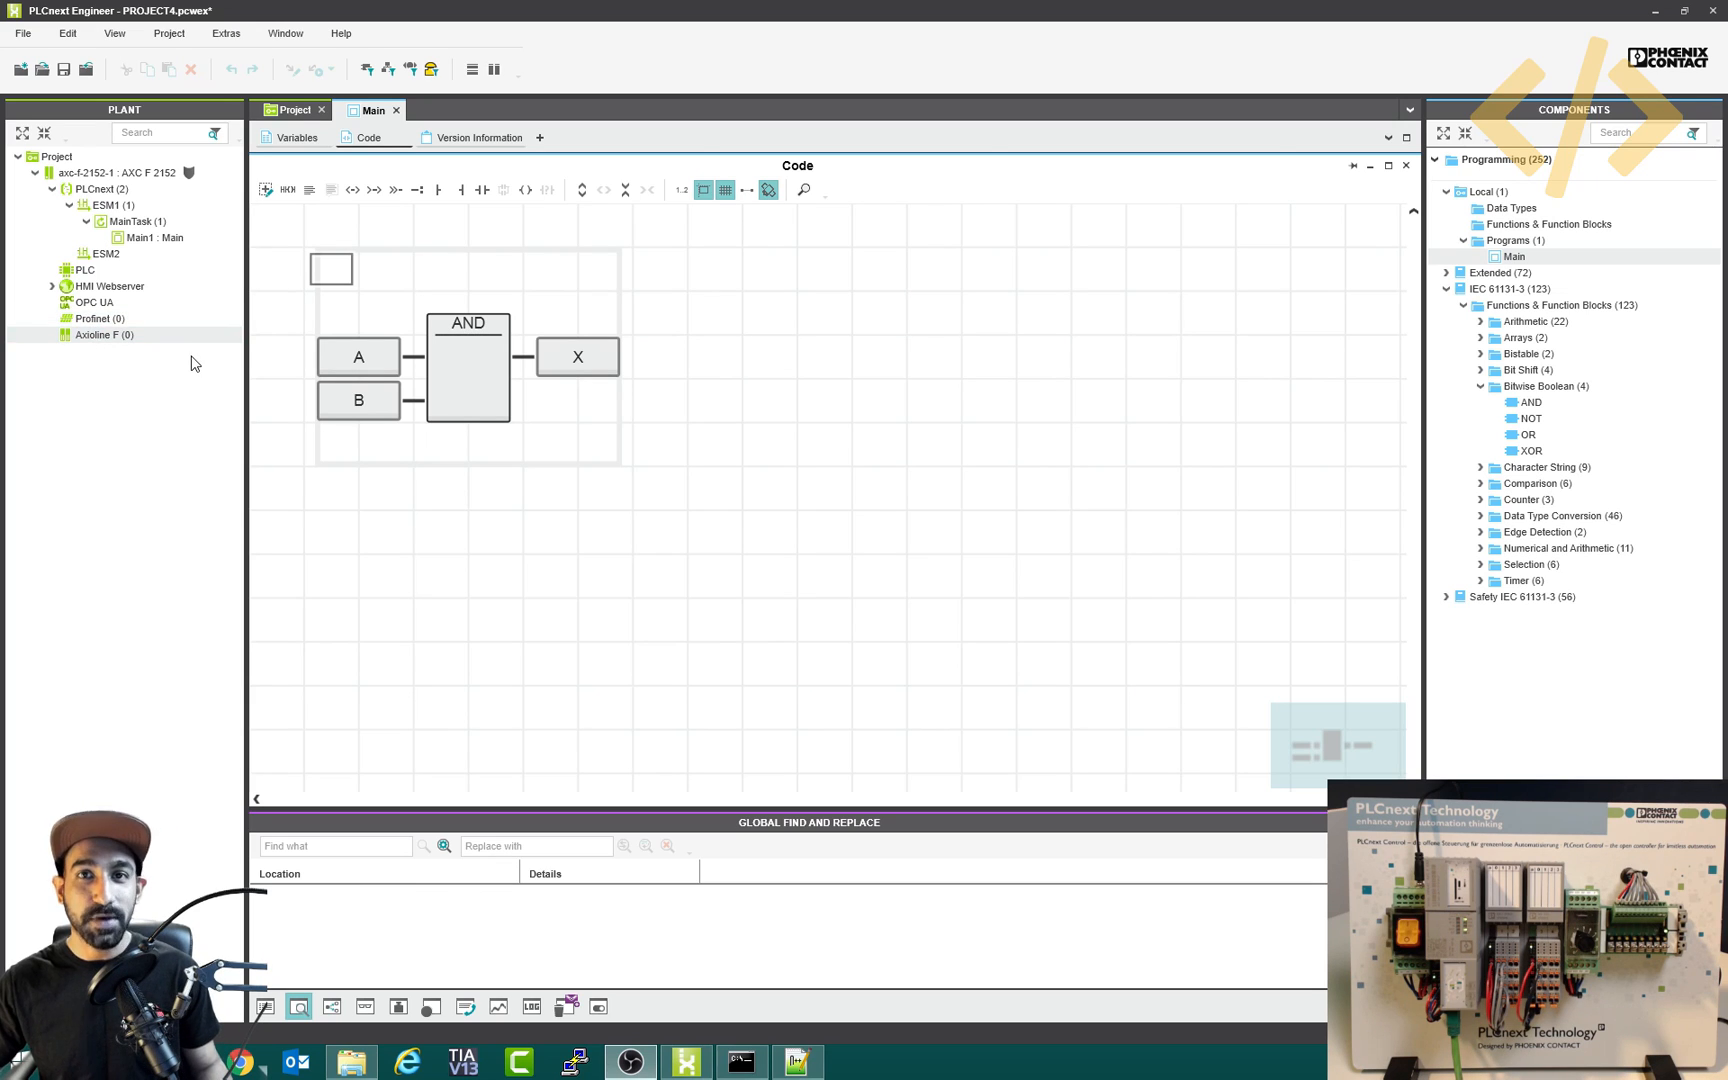
- Bring up the Axioline F bus's device list from the Plant tree
{"action": "left_click", "coordinate": [98, 336]}
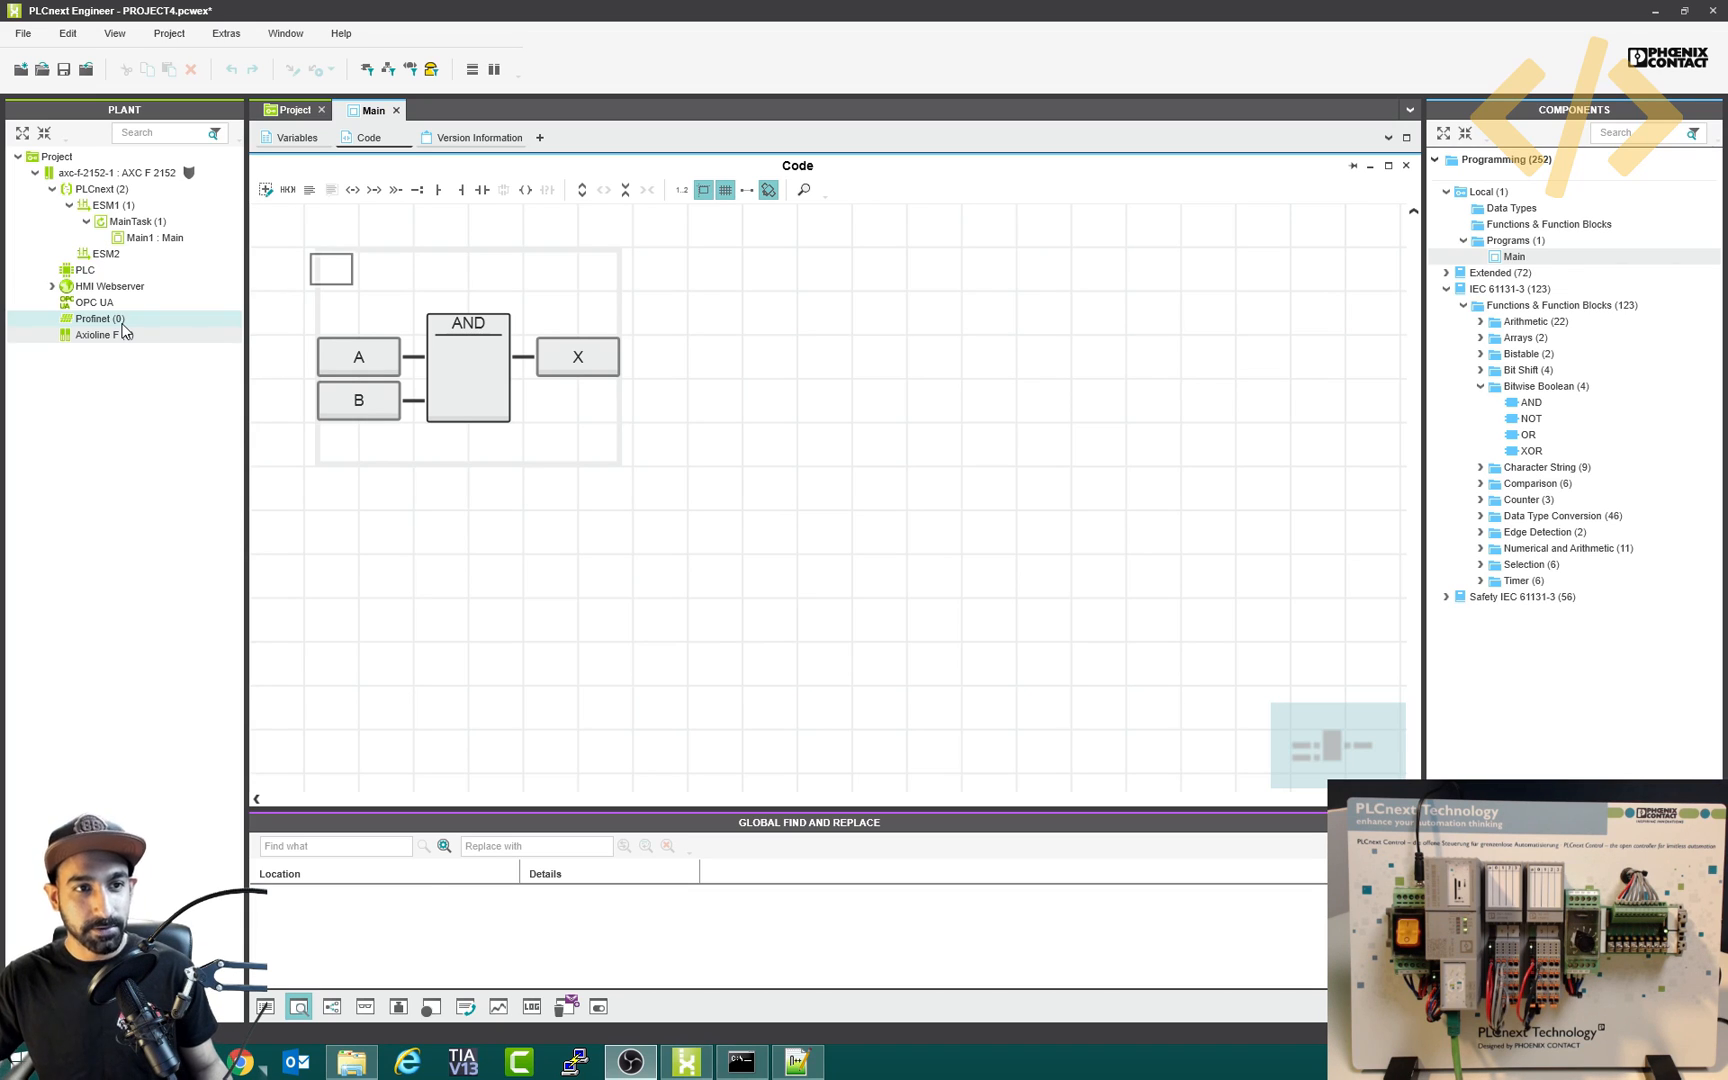
{"action": "left_click", "coordinate": [92, 334]}
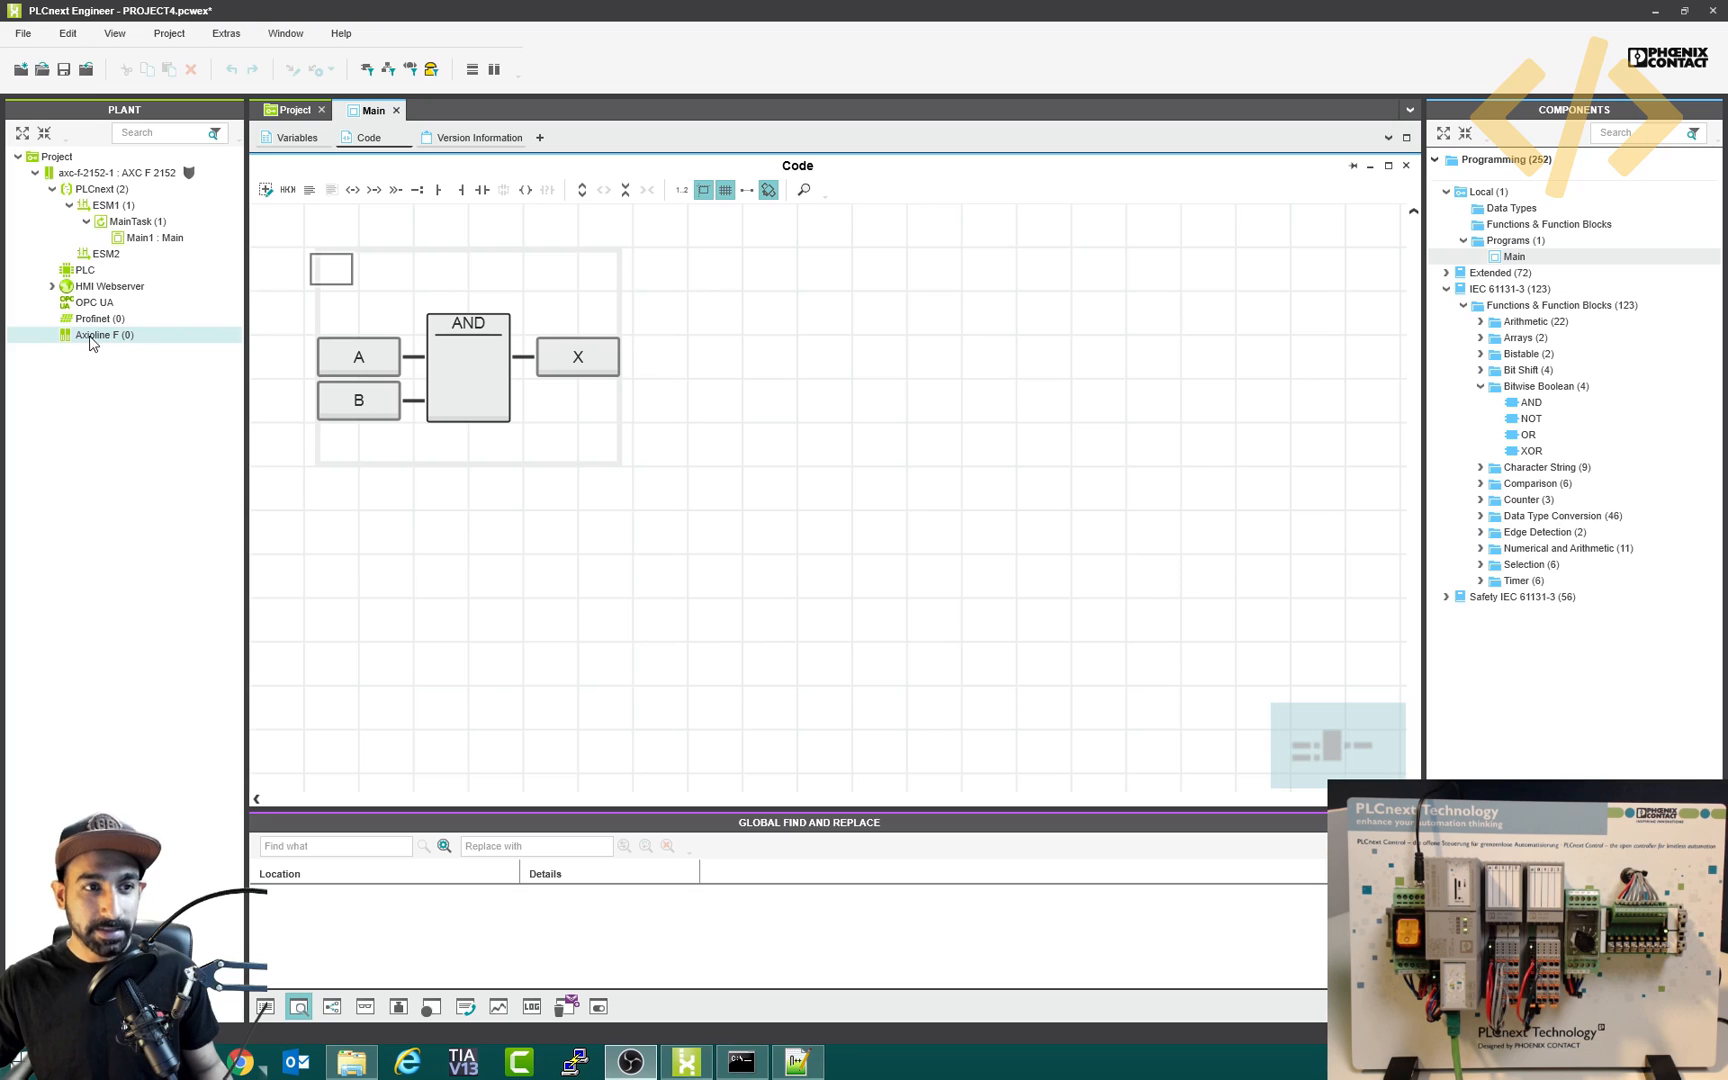
{"action": "mouse_move", "coordinate": [112, 340]}
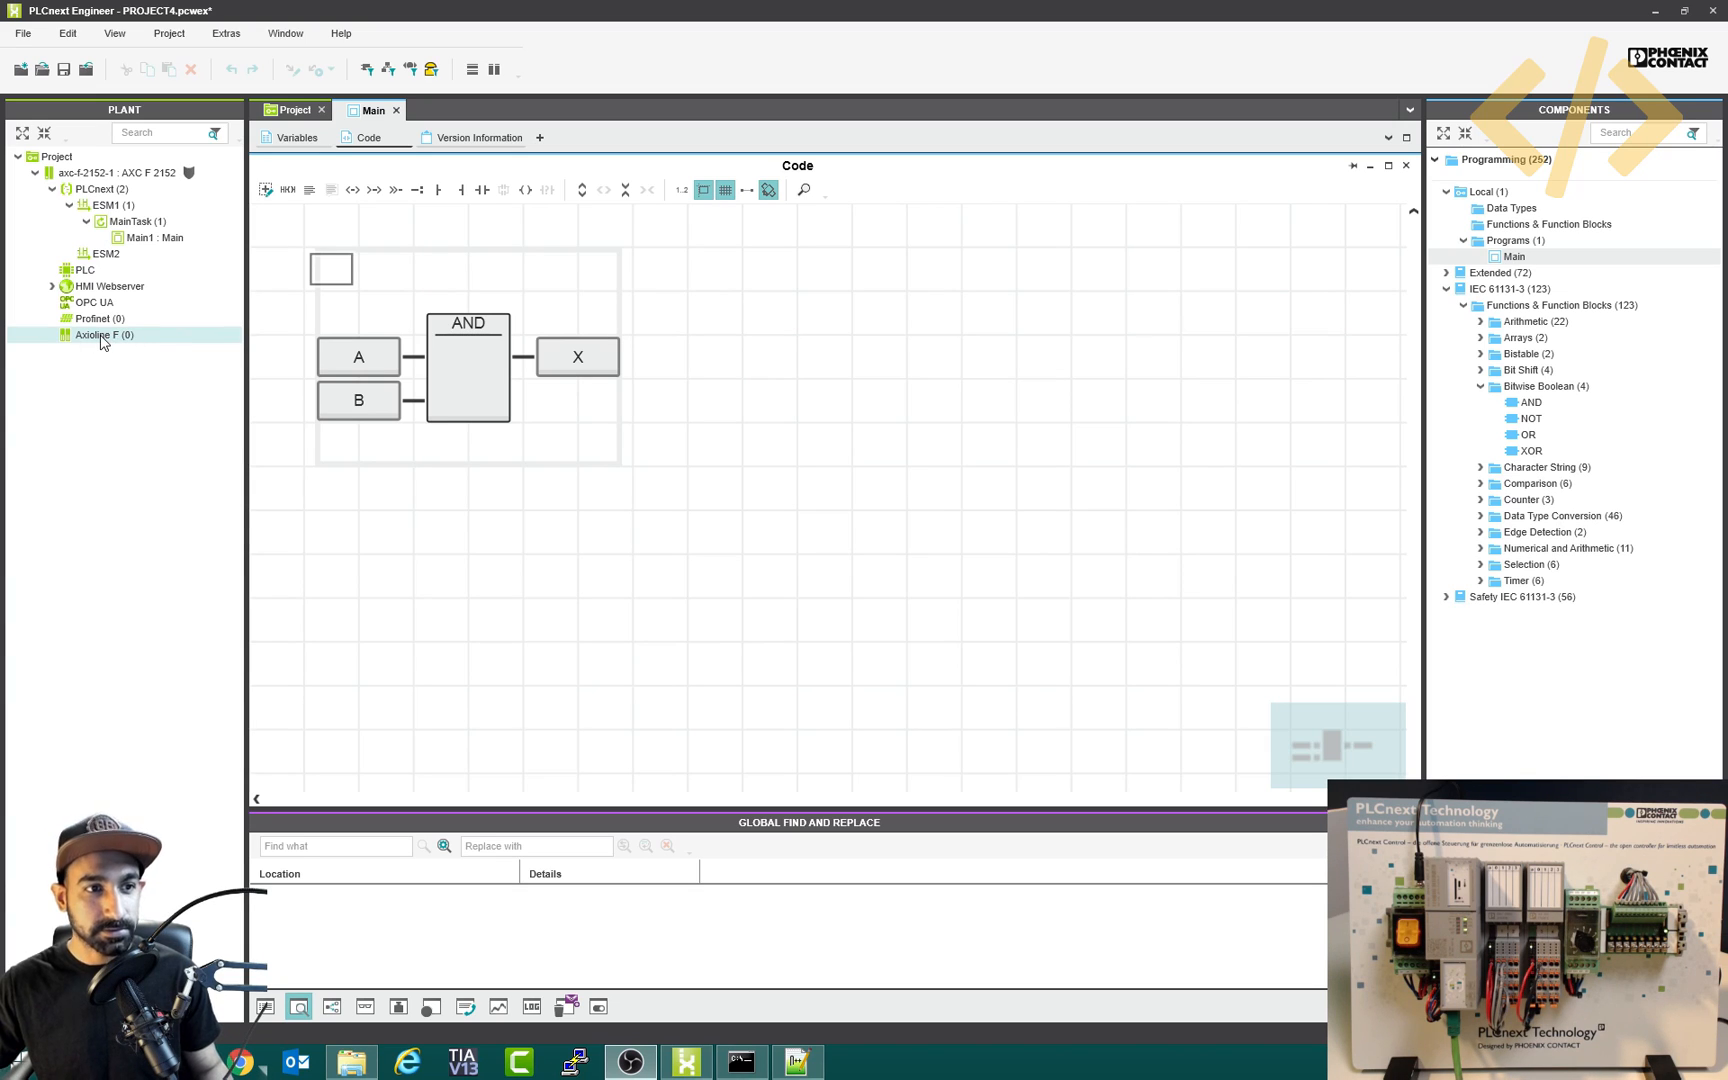
{"action": "right_click", "coordinate": [98, 336]}
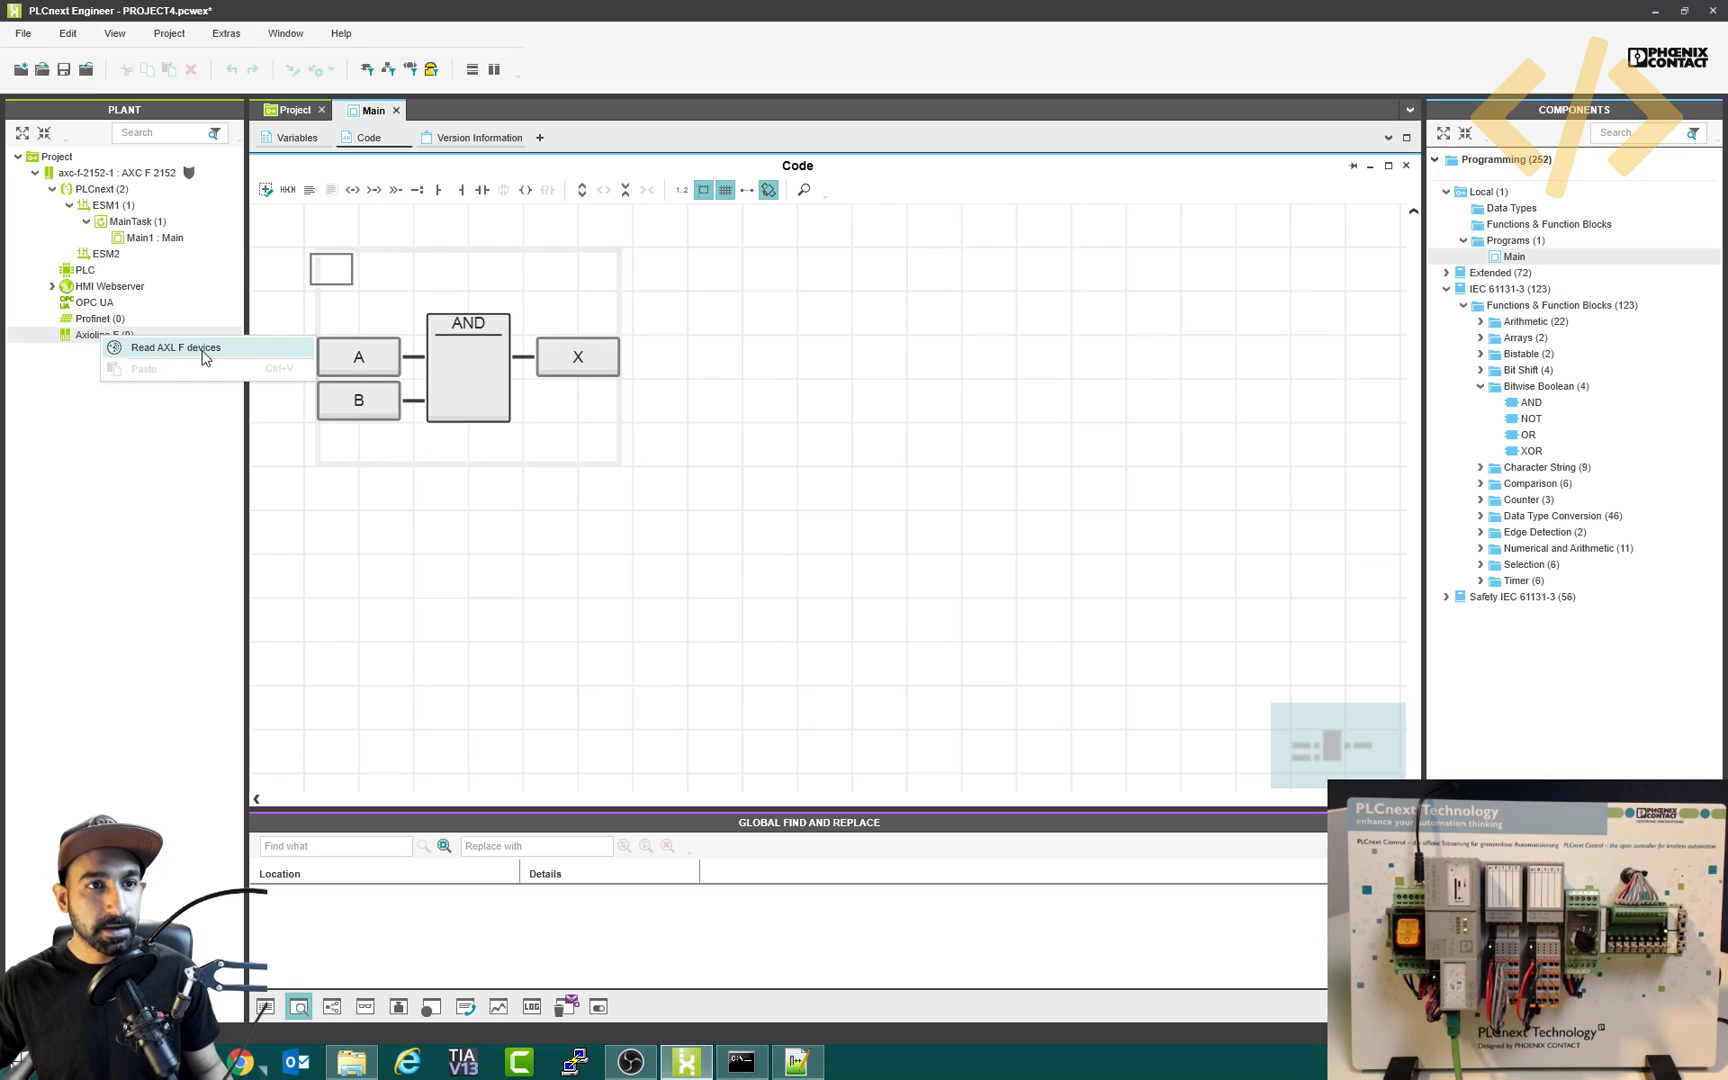
{"action": "mouse_move", "coordinate": [164, 356]}
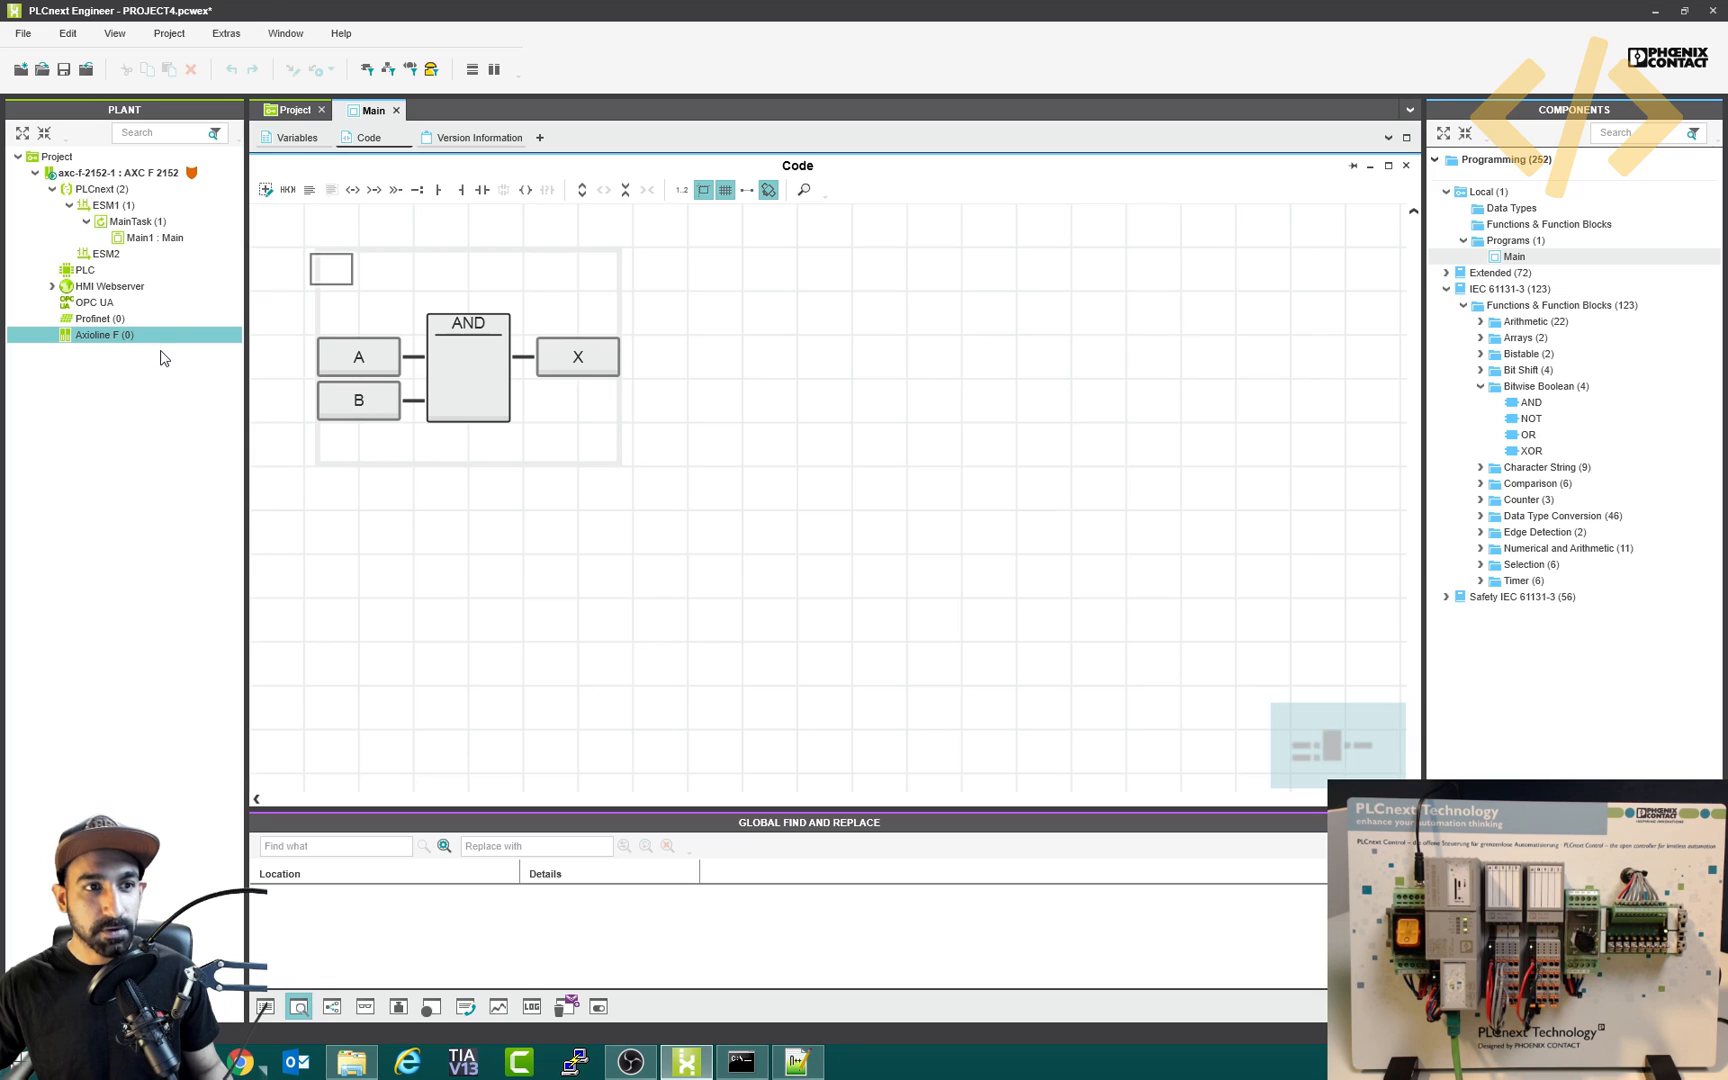
{"action": "mouse_move", "coordinate": [120, 356]}
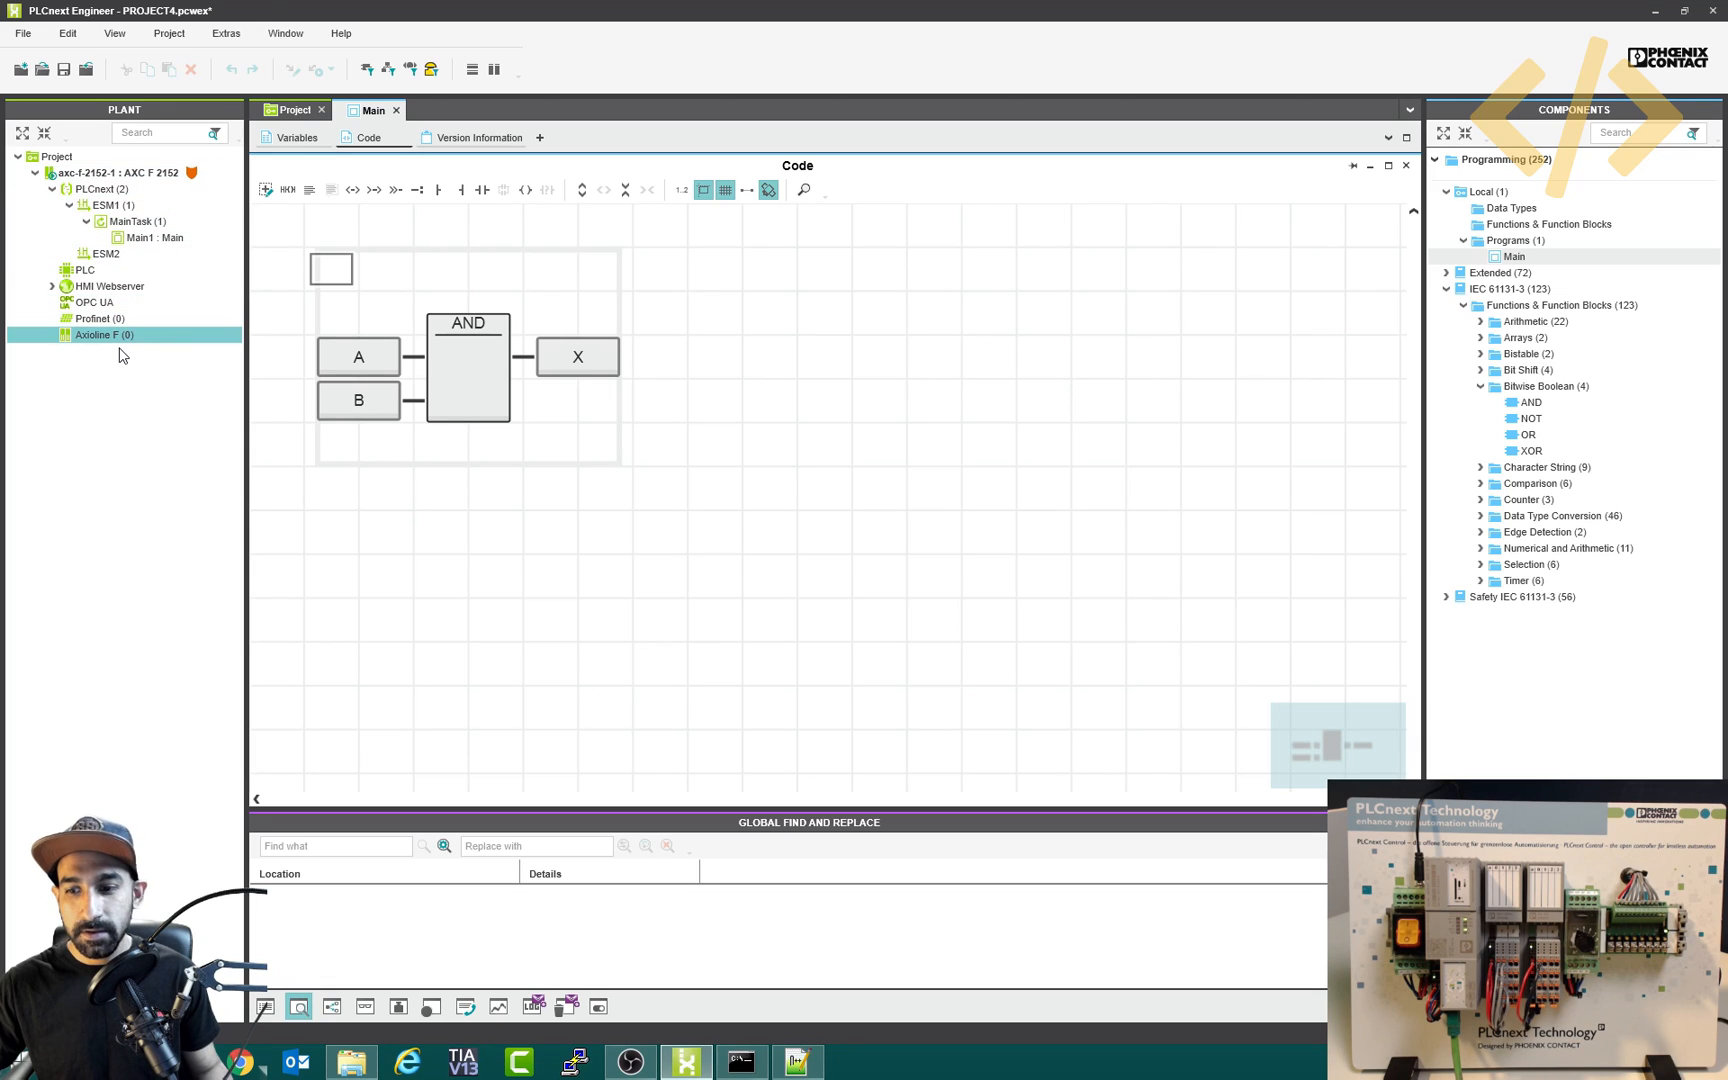
{"action": "mouse_move", "coordinate": [136, 350]}
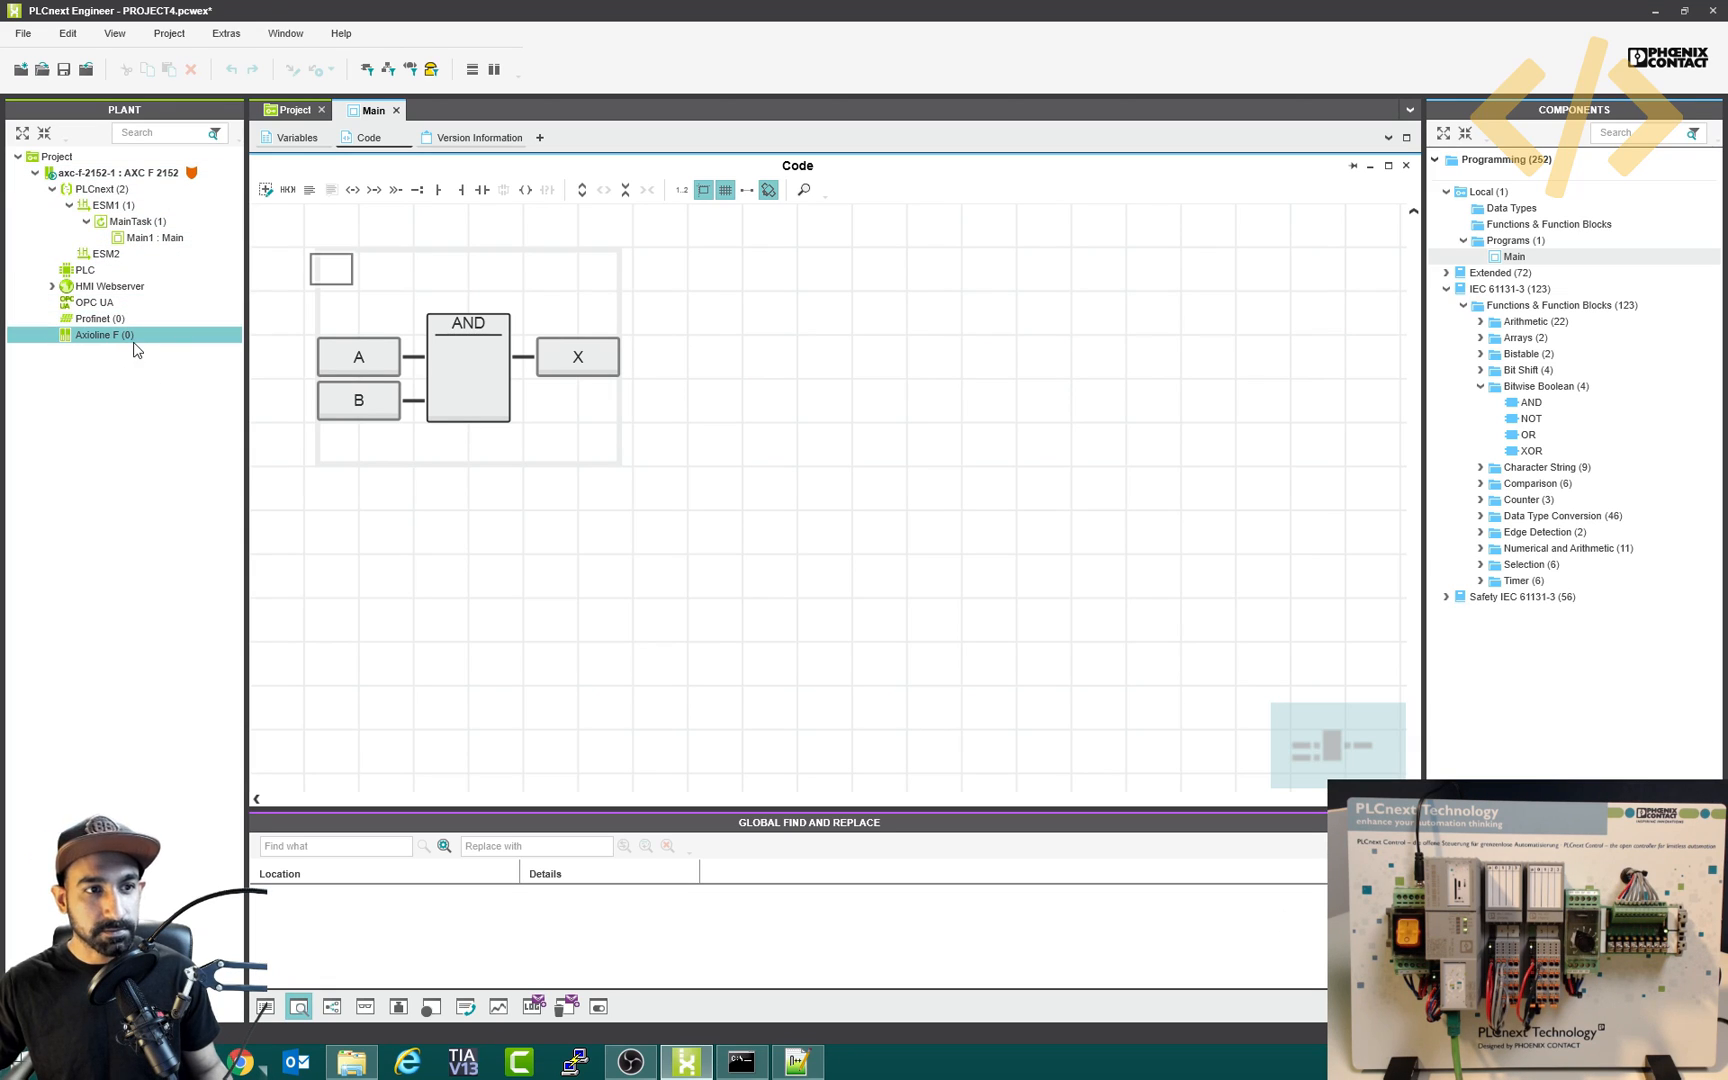
{"action": "double_click", "coordinate": [94, 334]}
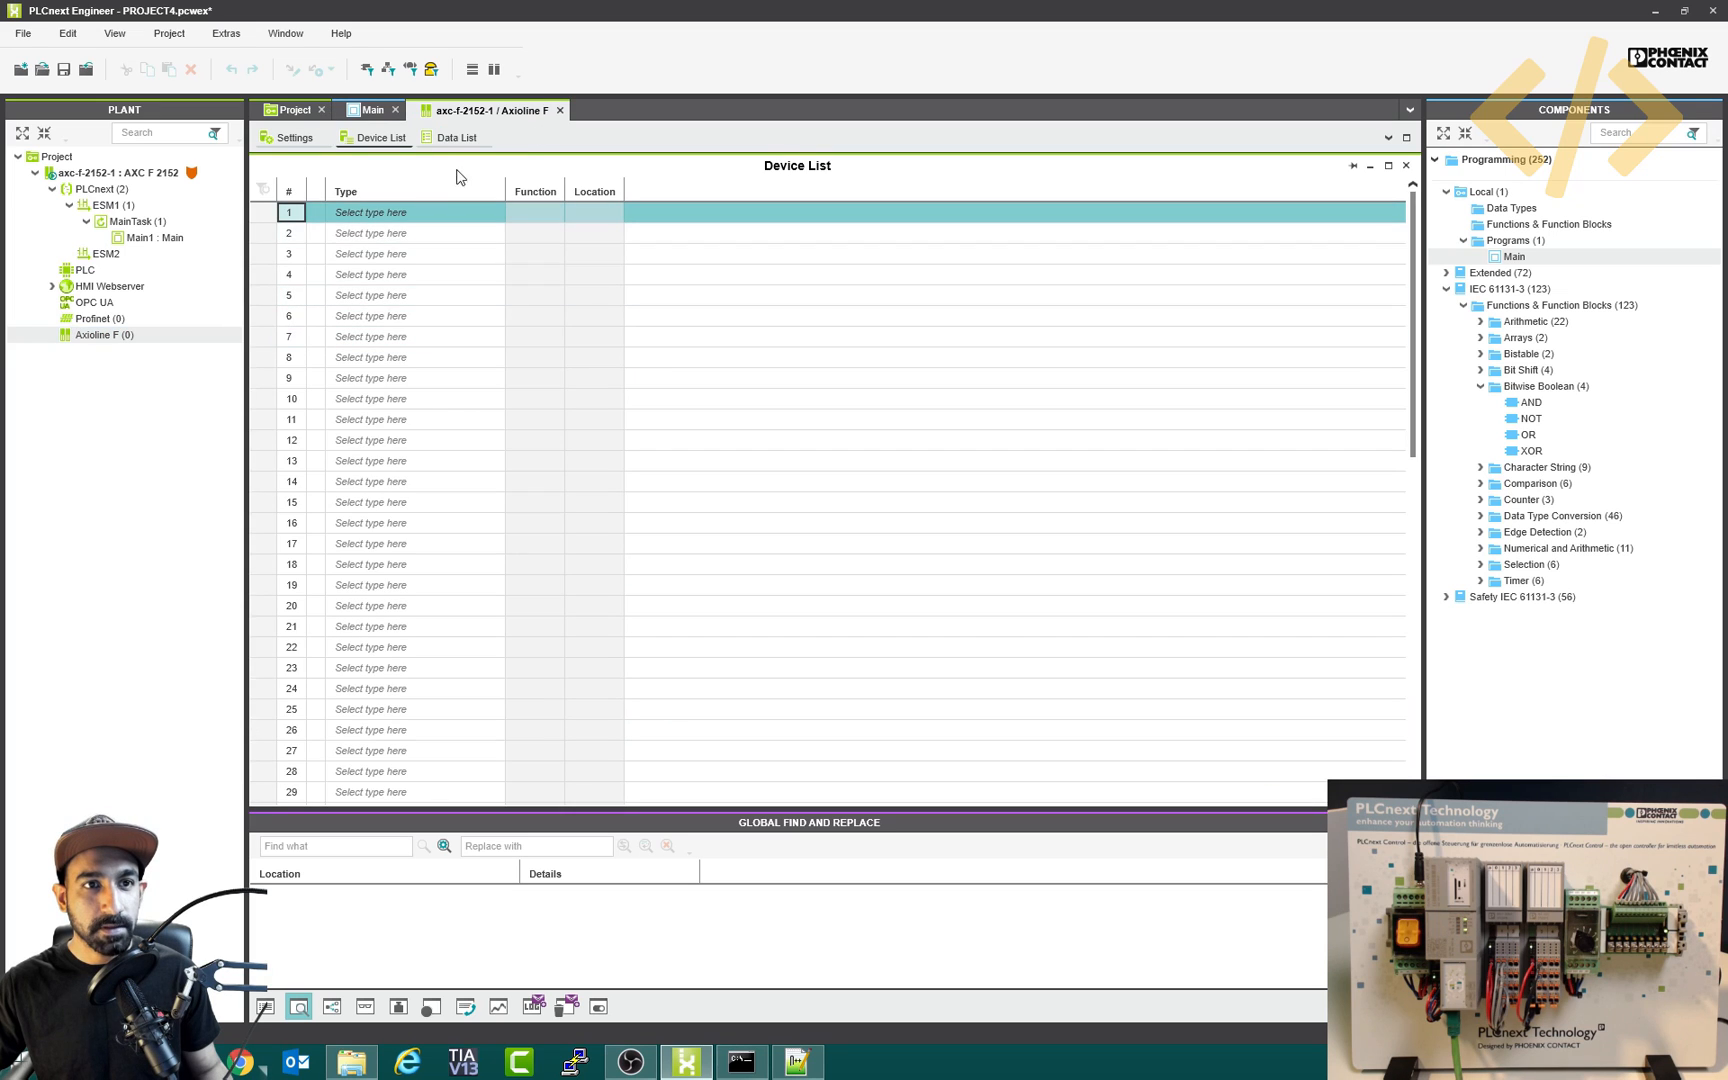
{"action": "mouse_move", "coordinate": [384, 224]}
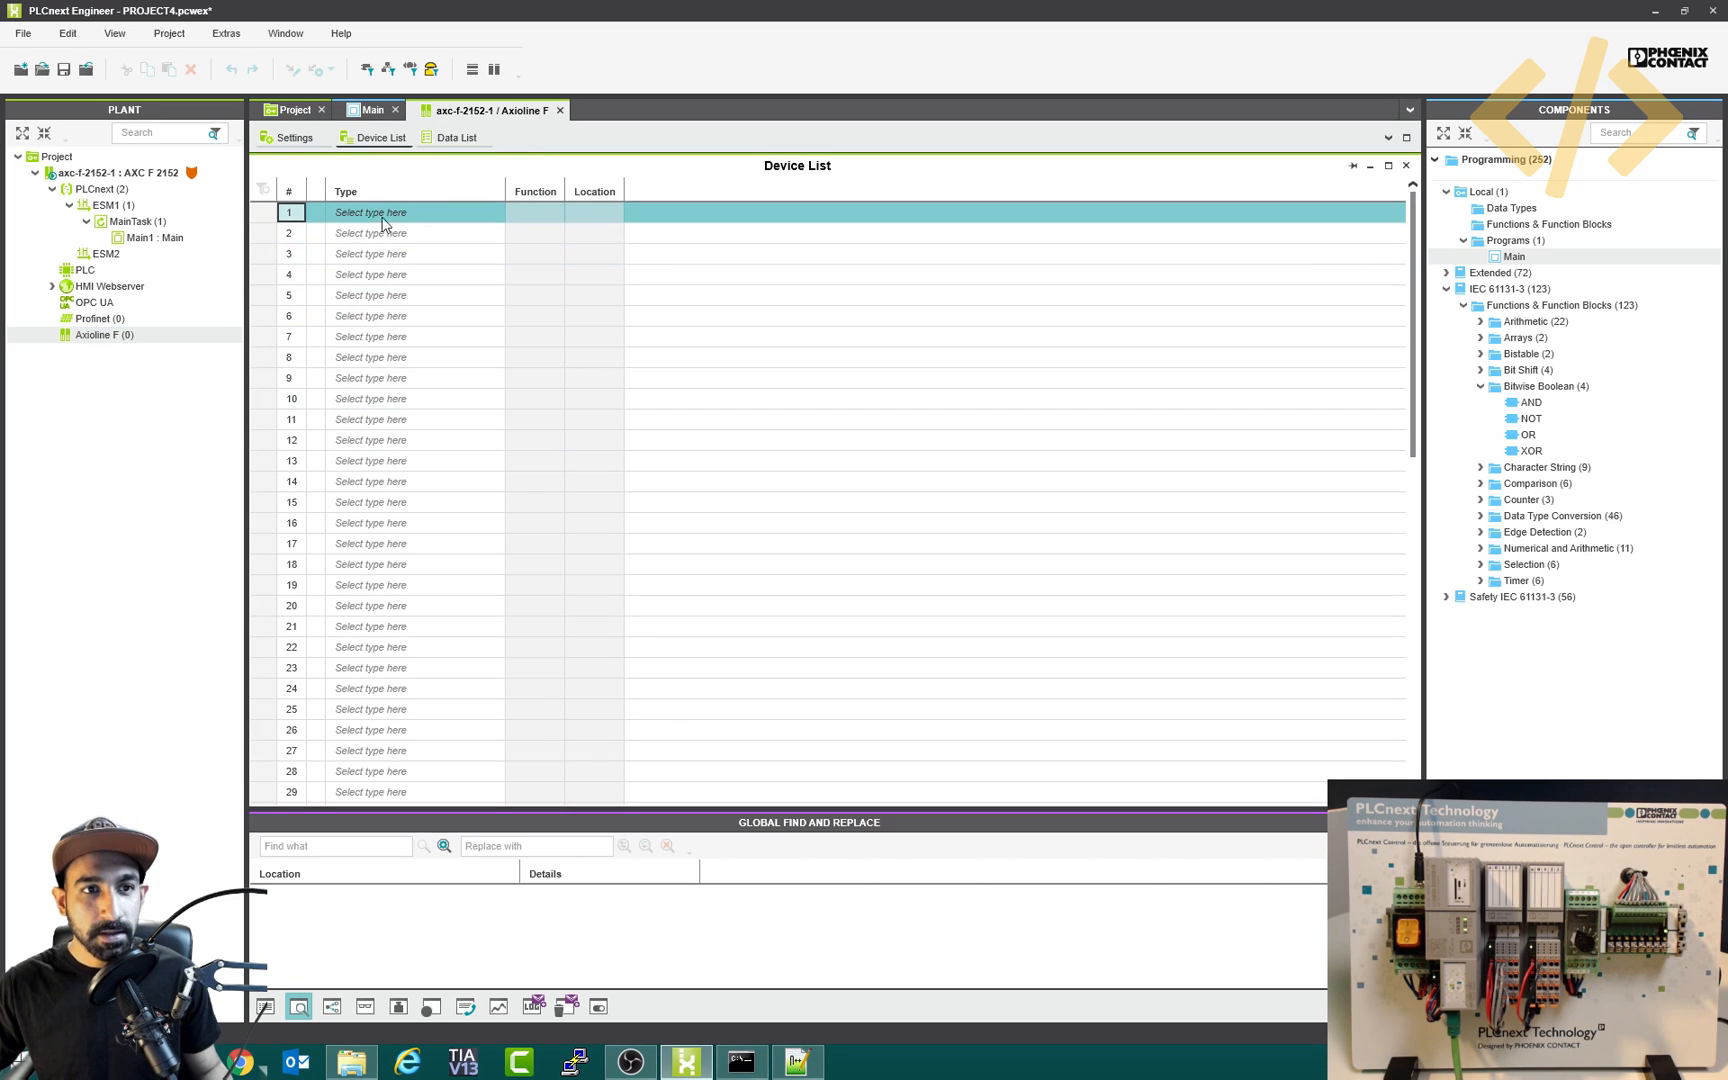
{"action": "scroll", "scroll_direction": "down", "scroll_amount": 3}
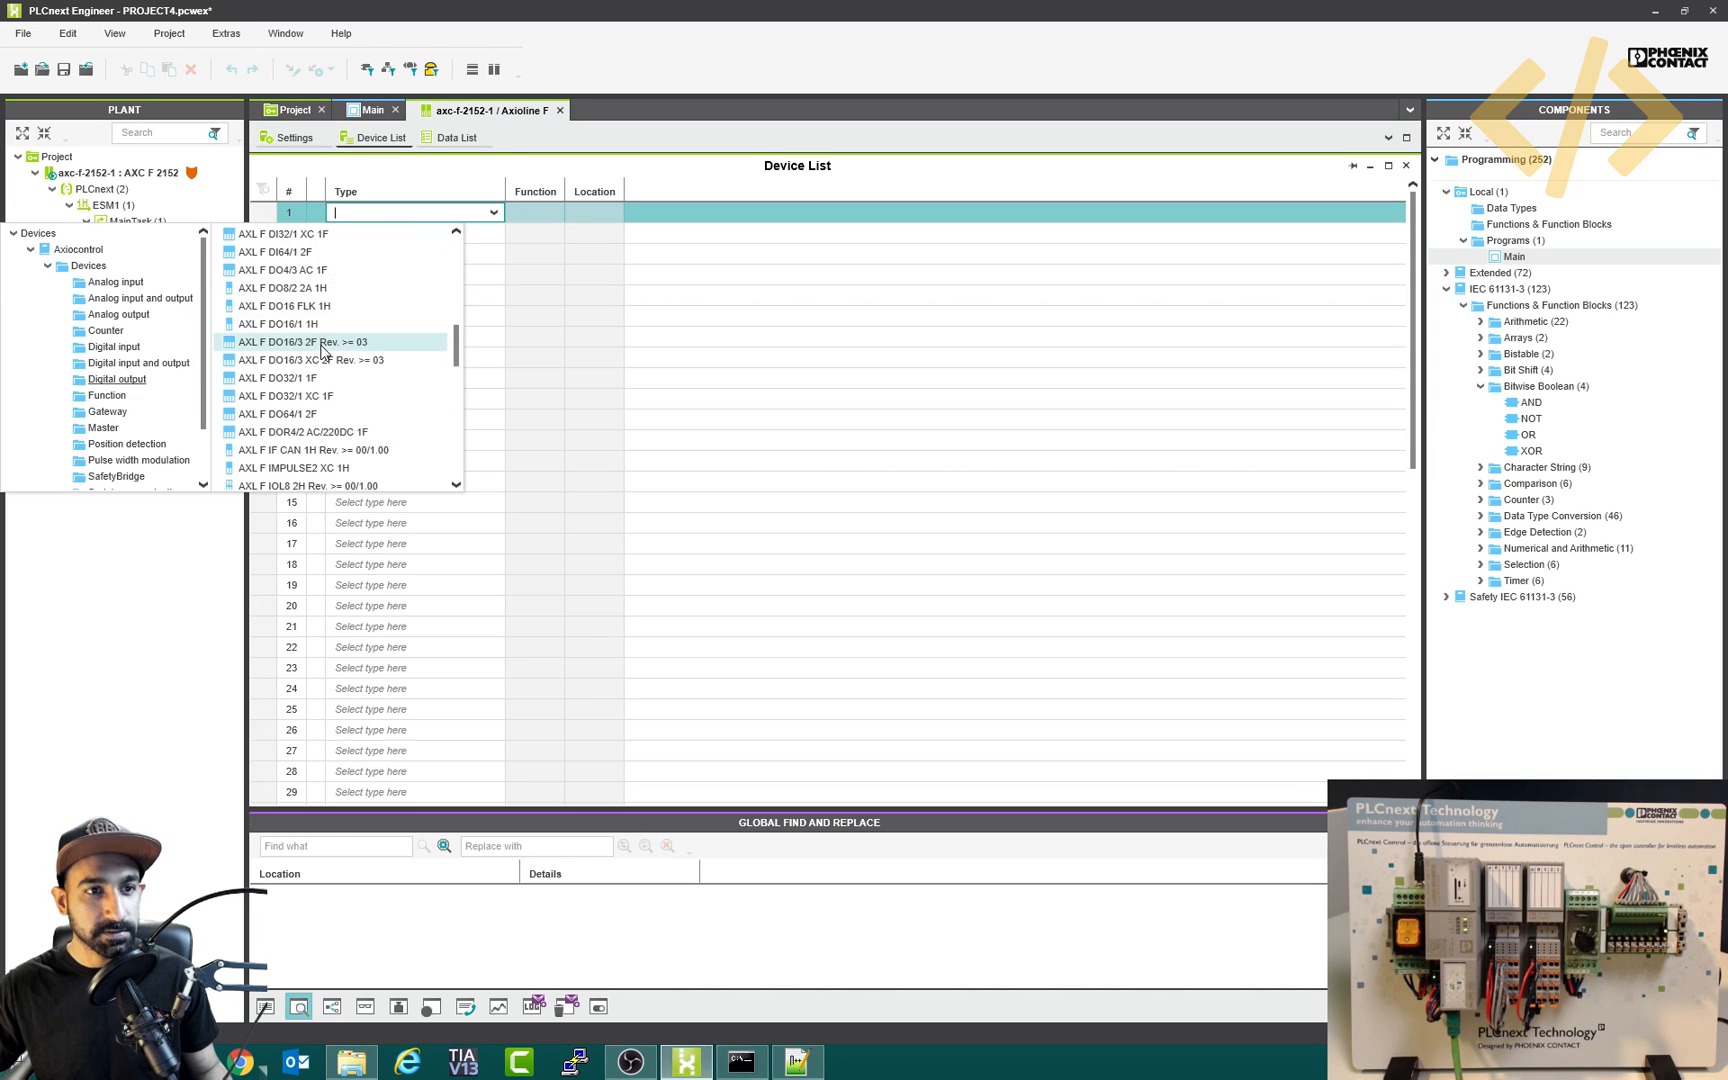
- Add the AXL F DI8/1 DO8/1 1H digital module to row 1
{"action": "left_click", "coordinate": [138, 362]}
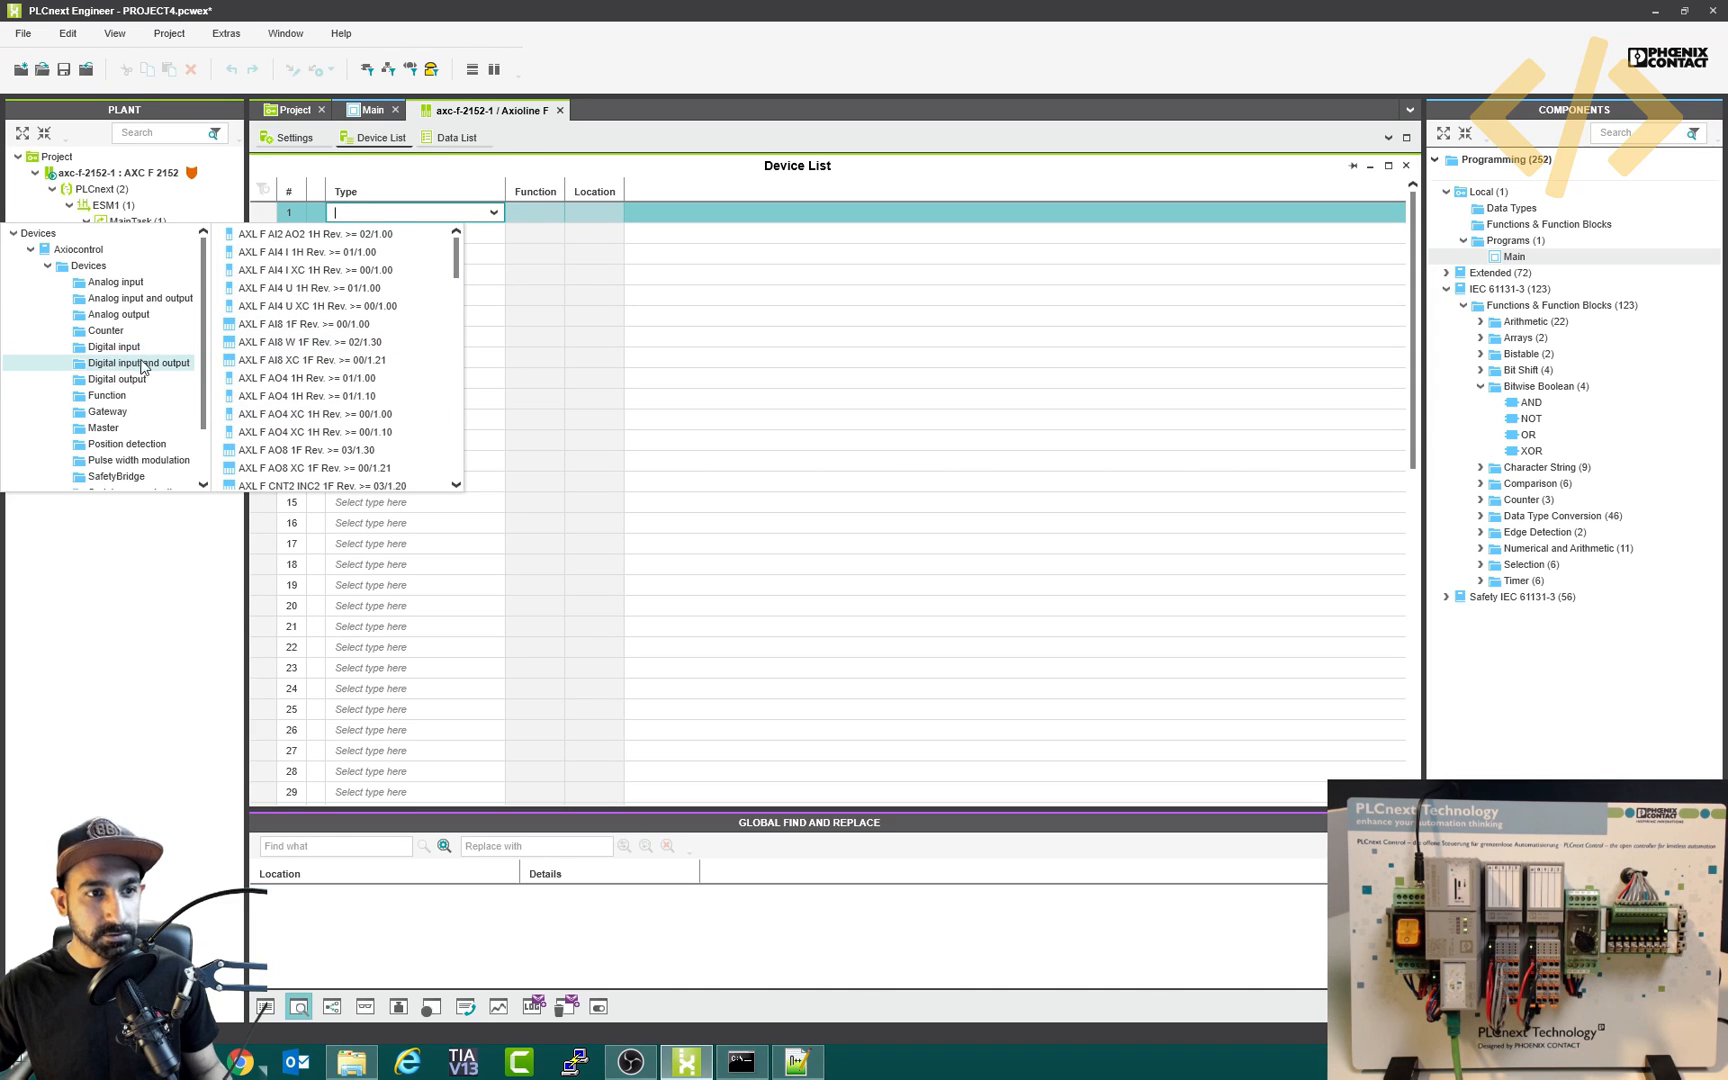
{"action": "left_click", "coordinate": [140, 362]}
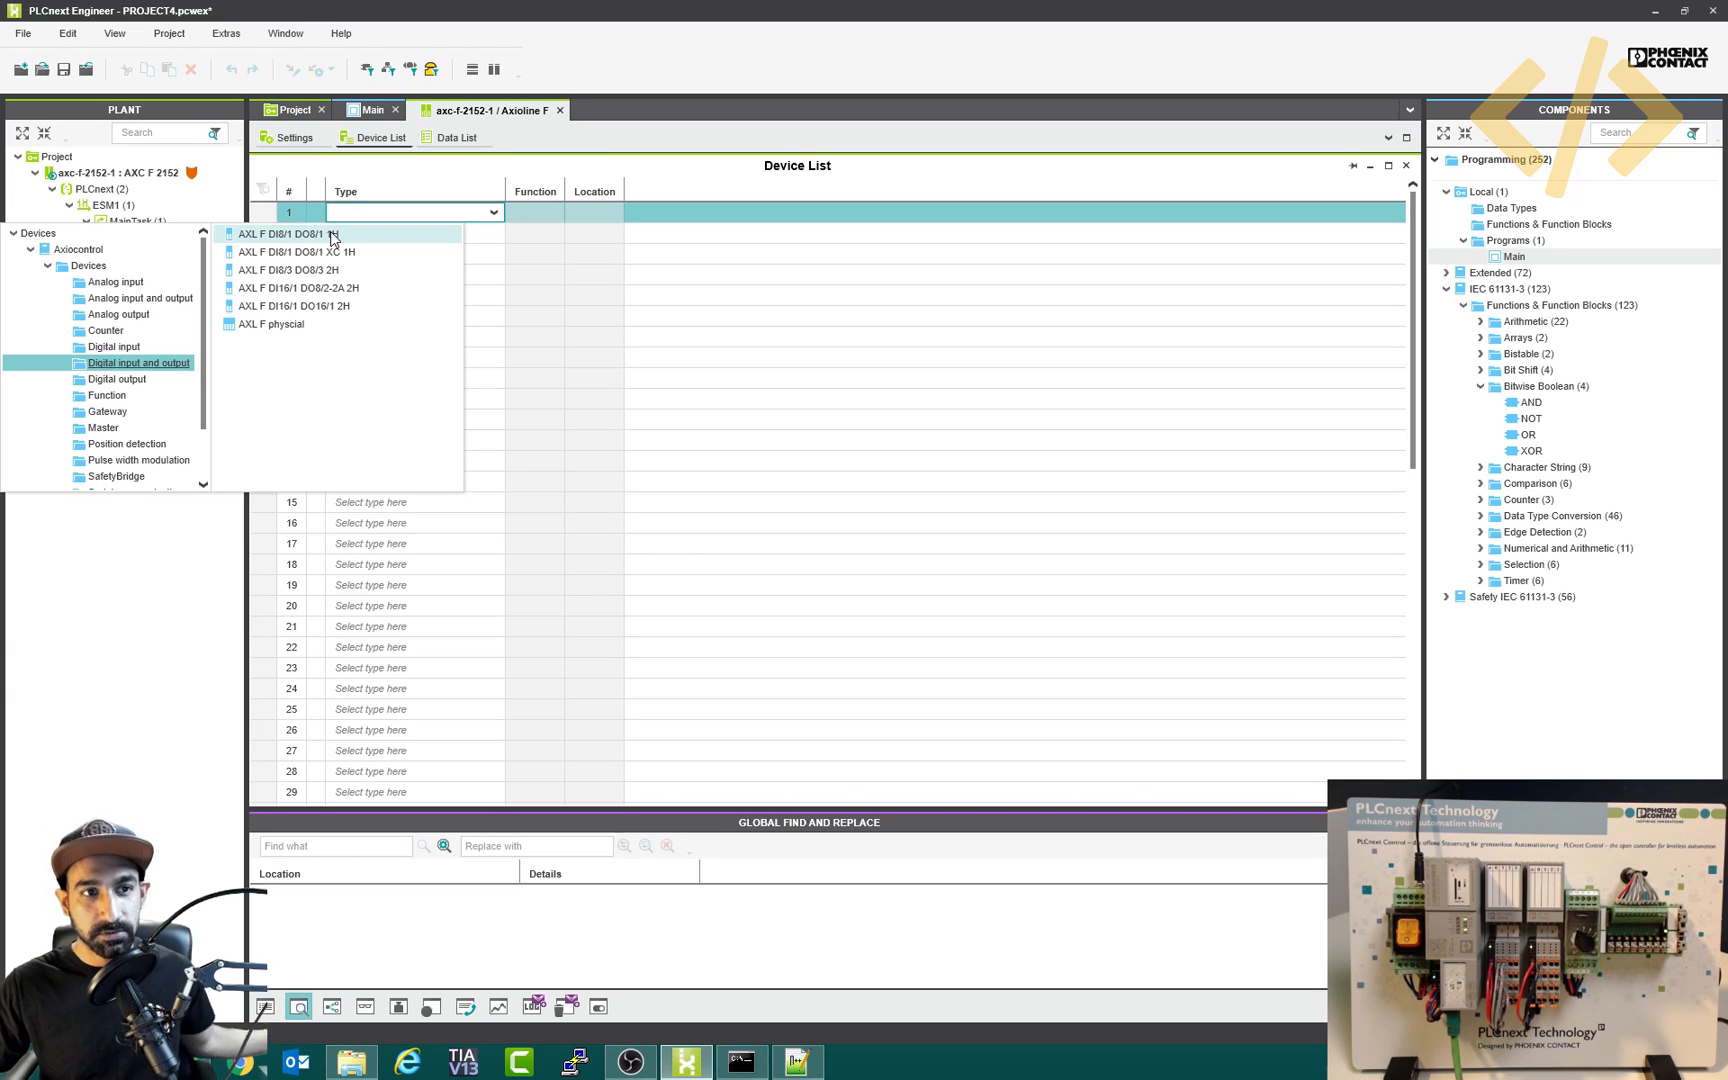
{"action": "mouse_move", "coordinate": [306, 236]}
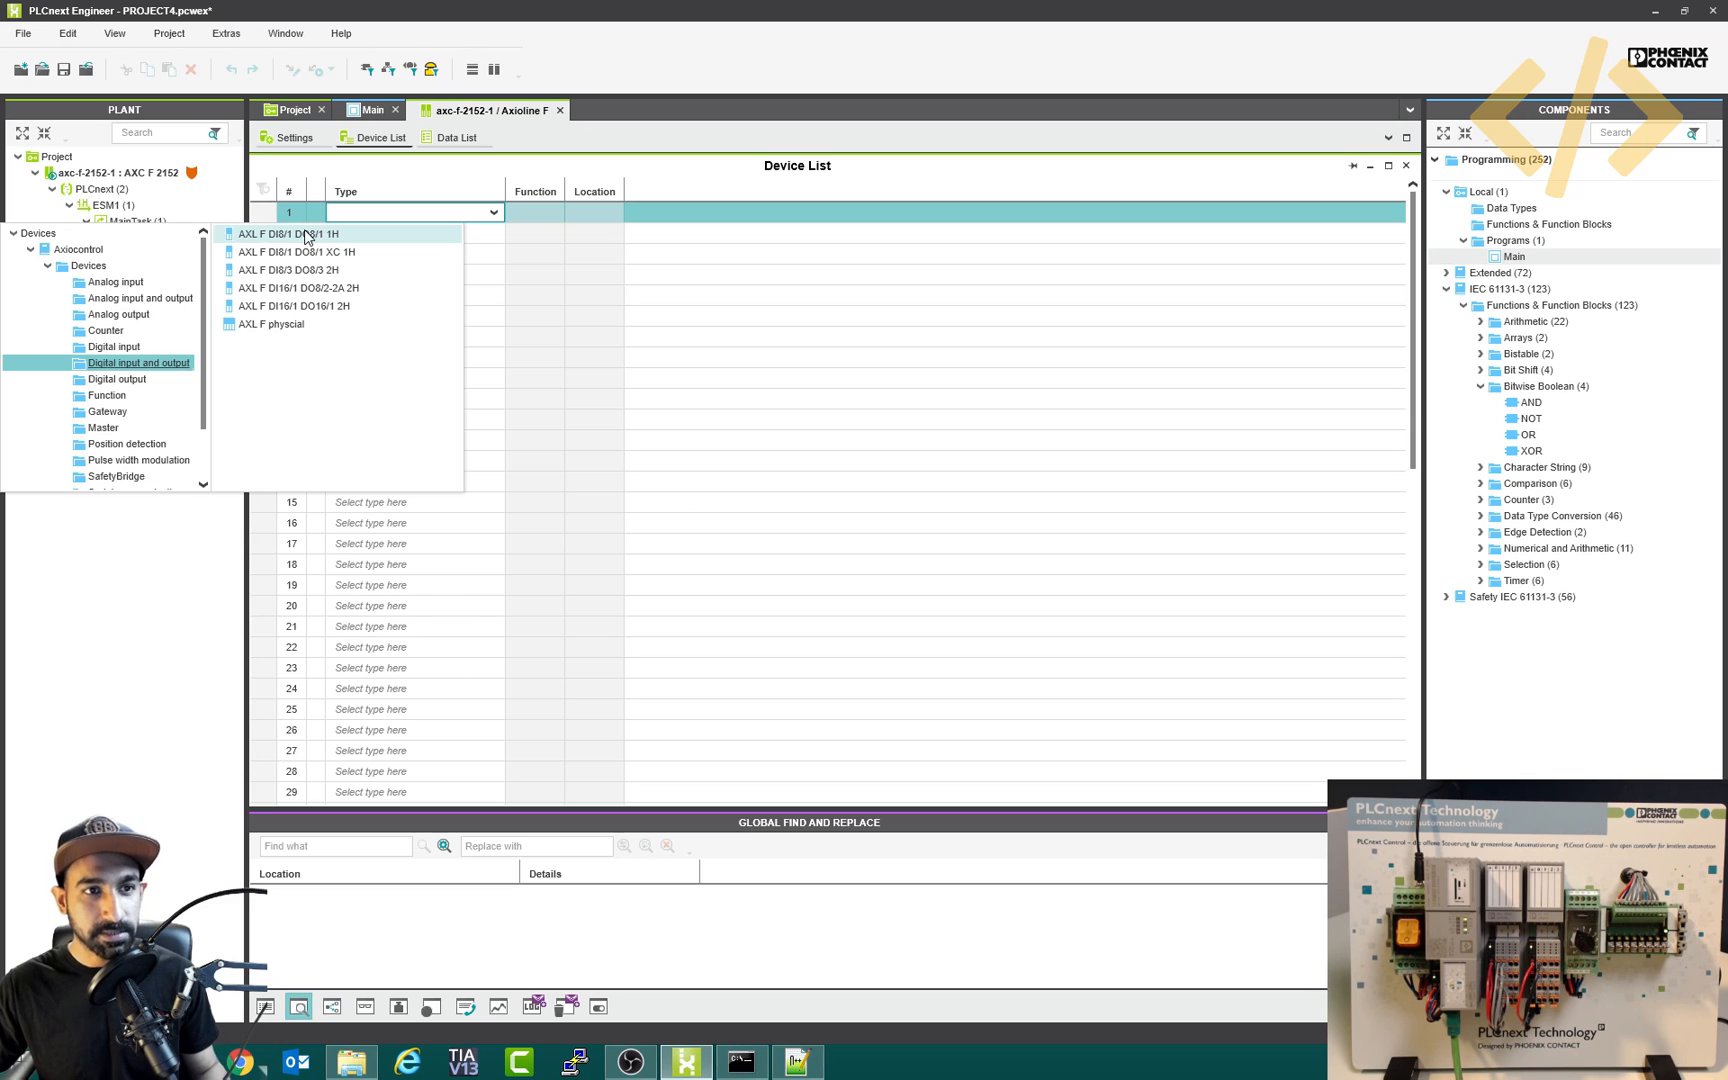
{"action": "left_click", "coordinate": [288, 232]}
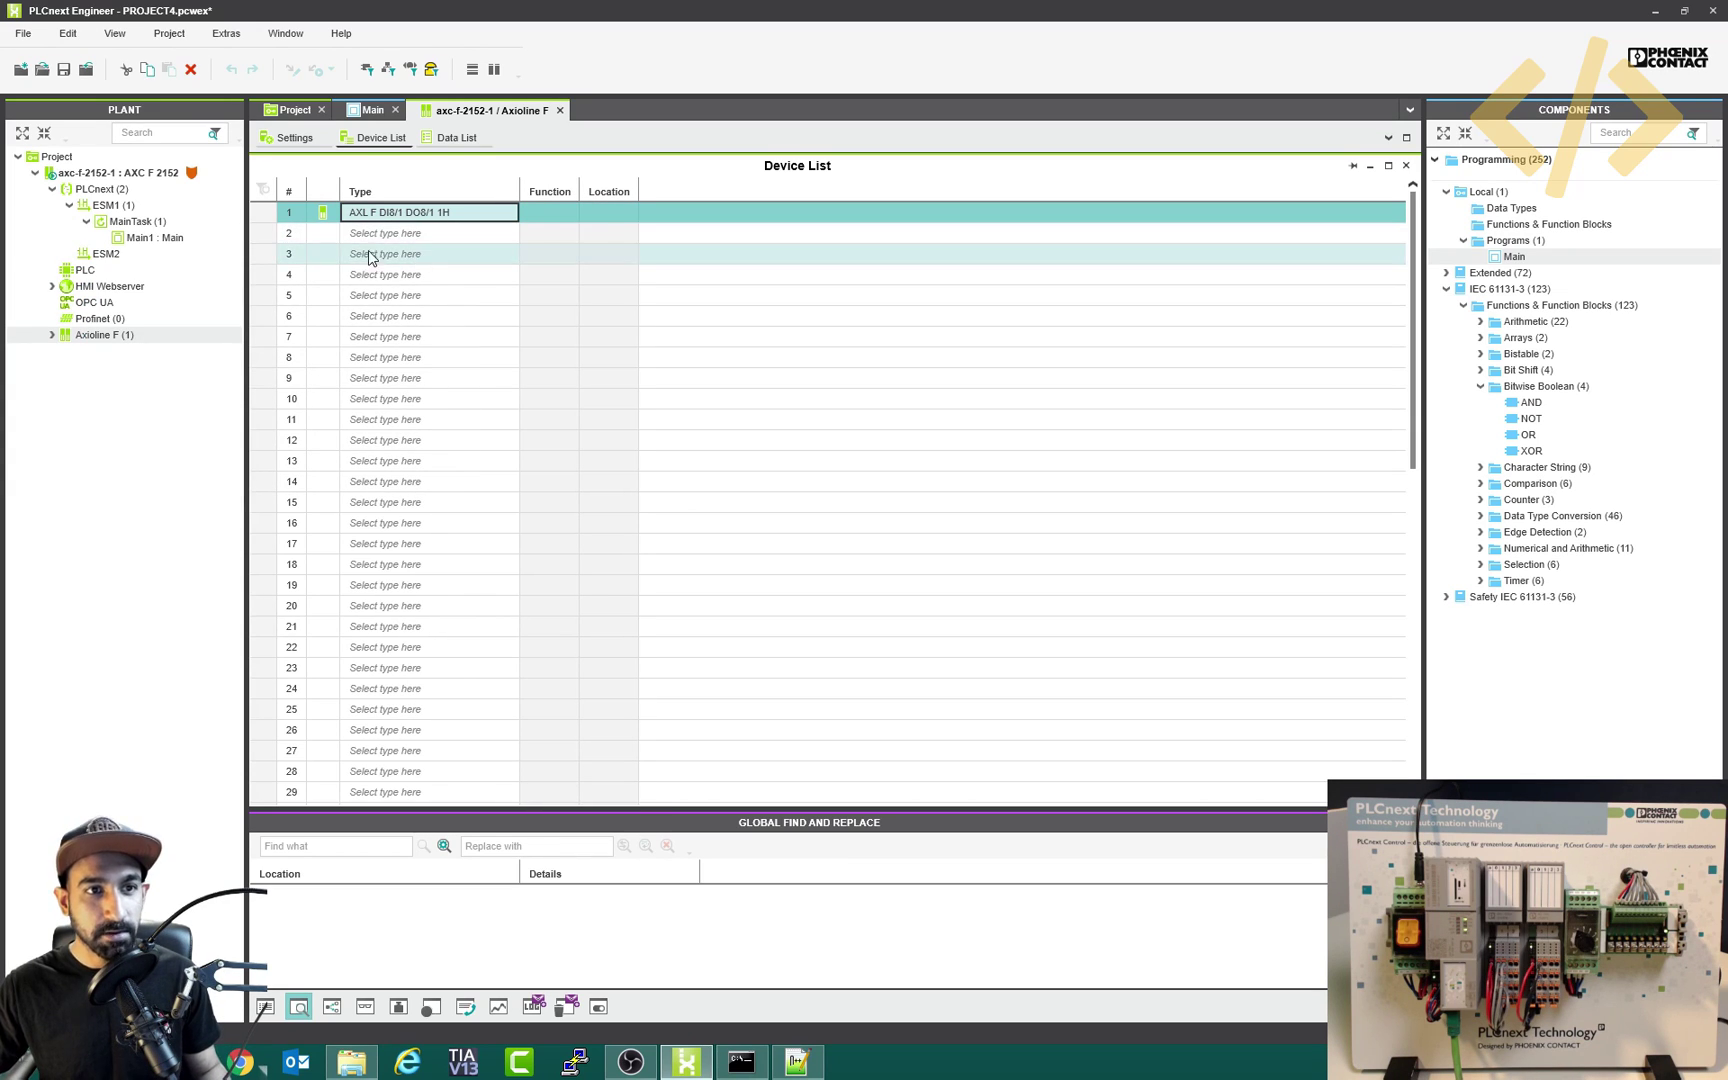
- Add the AXL F AI2 AO2 1H analog module to row 2
{"action": "left_click", "coordinate": [424, 234]}
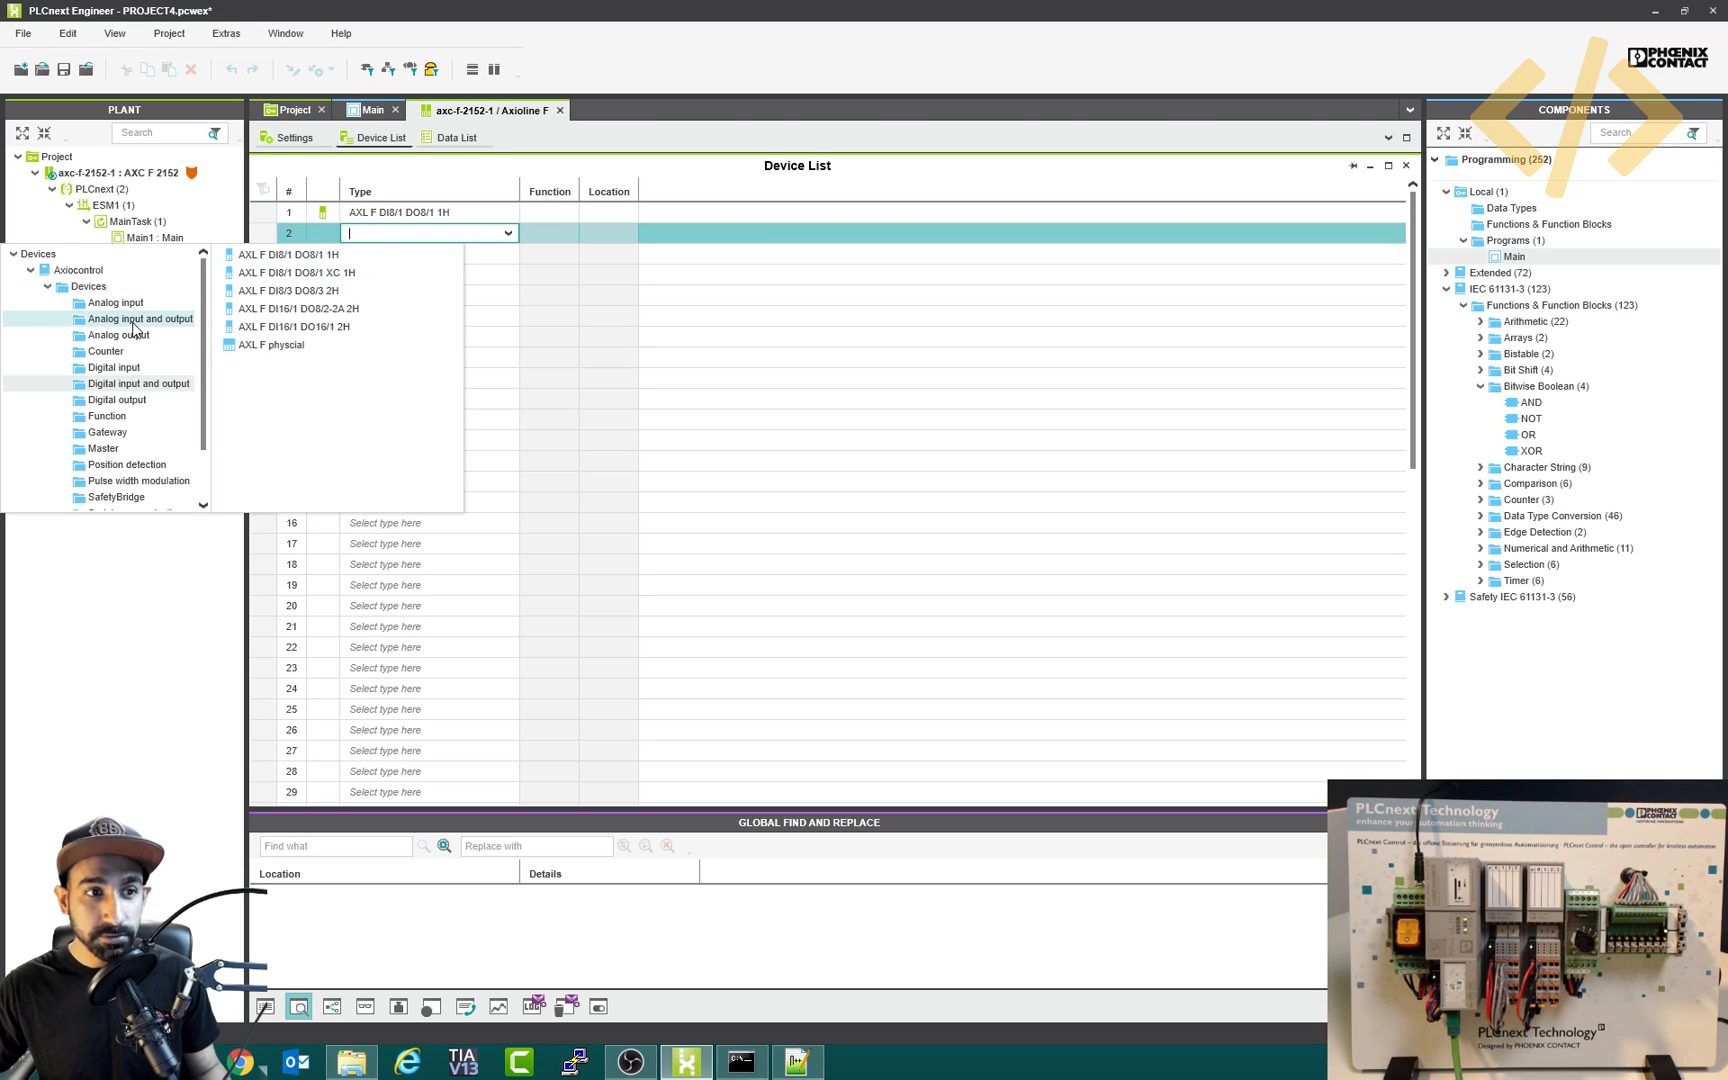
{"action": "left_click", "coordinate": [124, 318]}
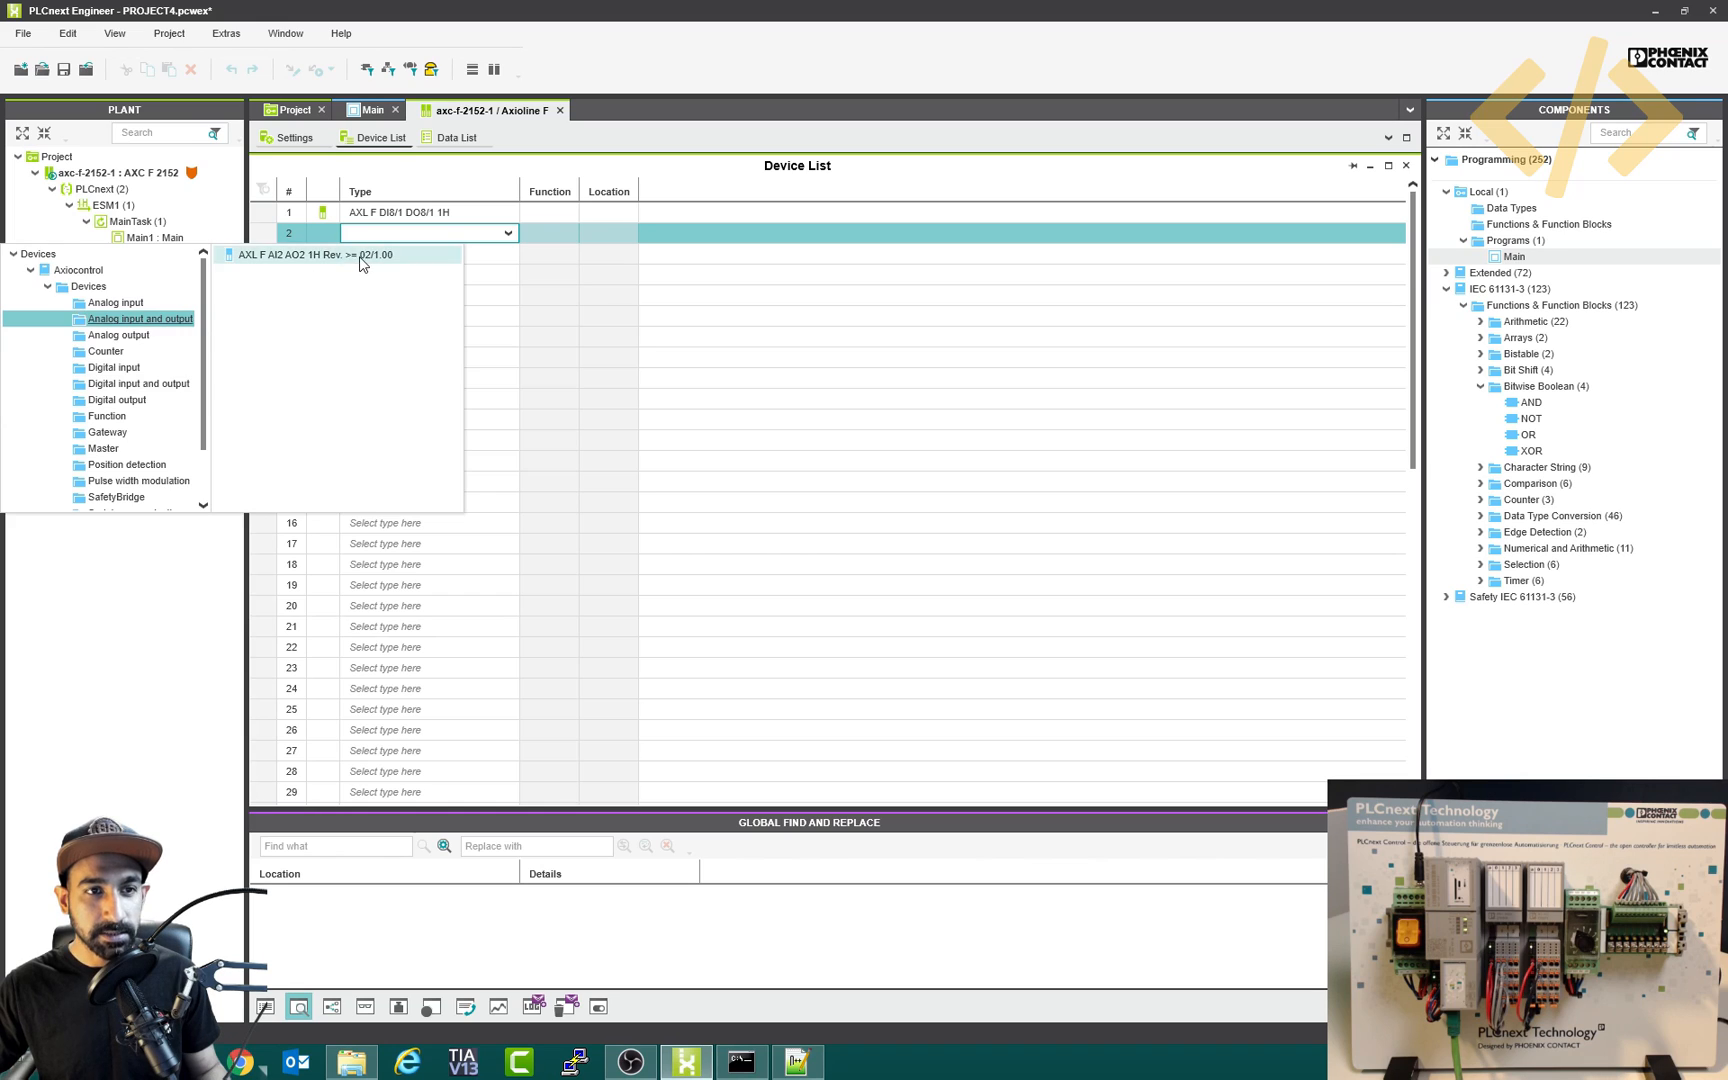
{"action": "left_click", "coordinate": [310, 254]}
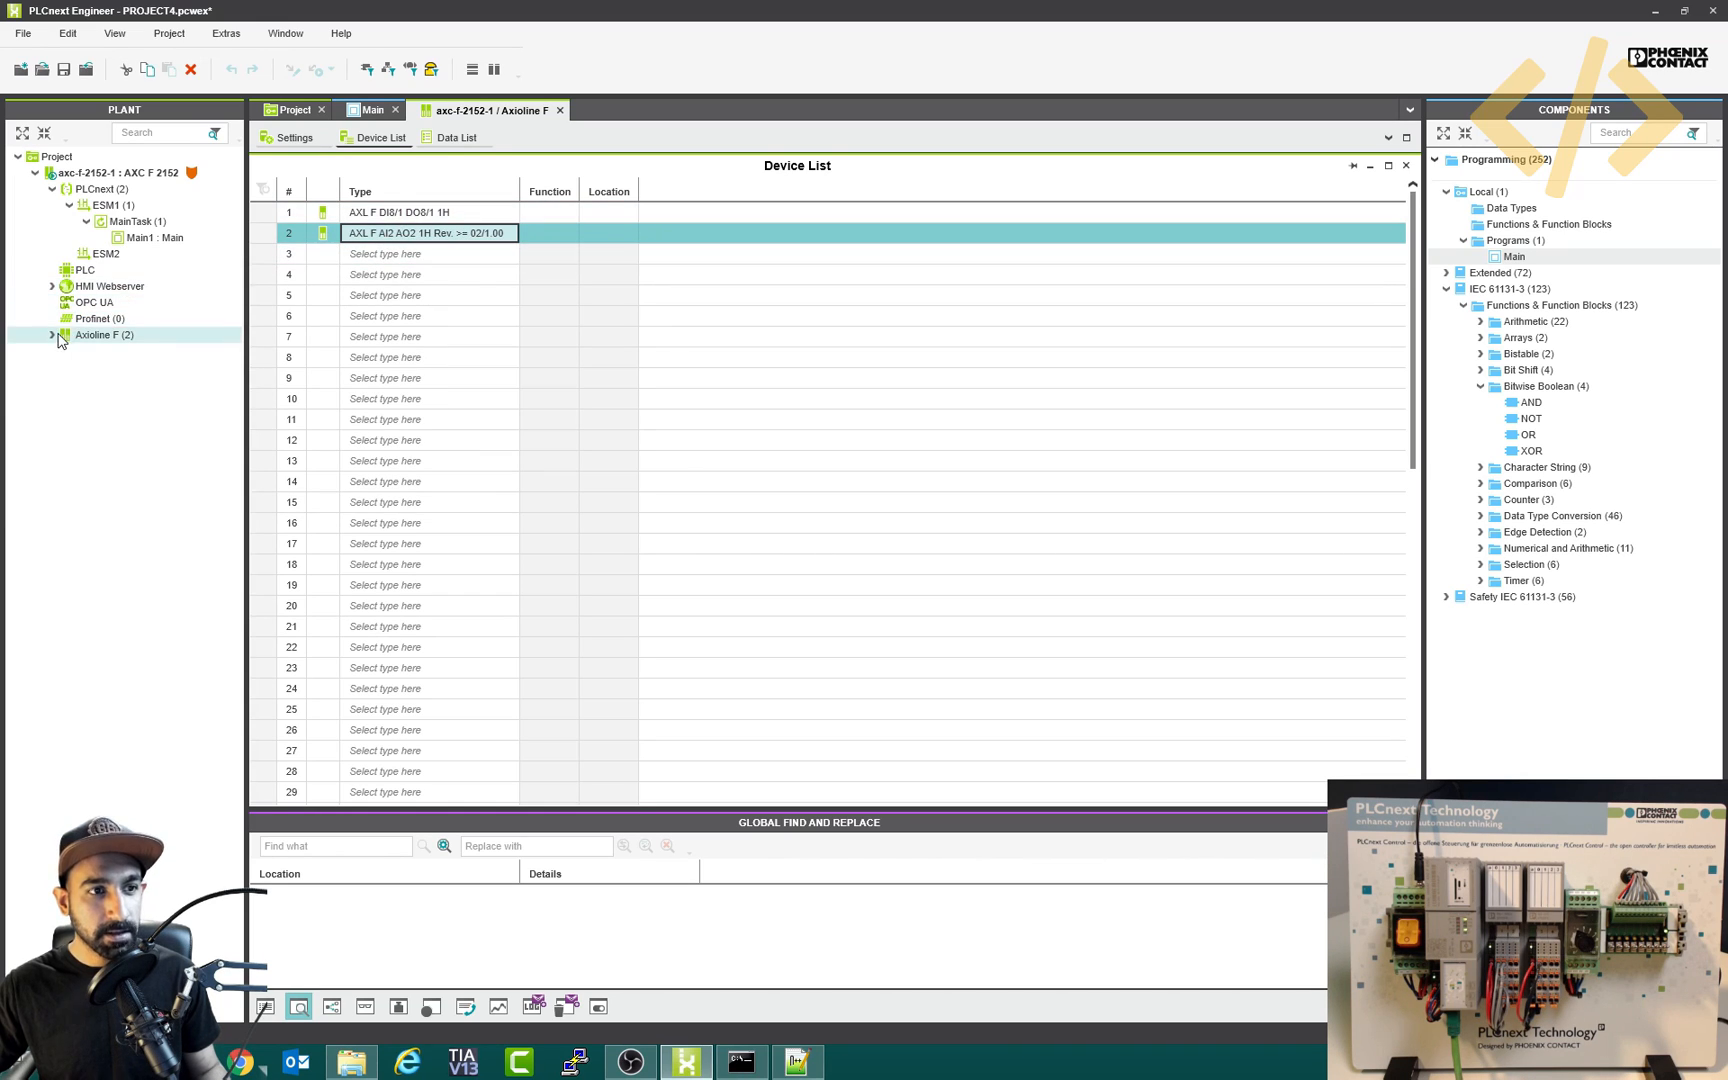
- Expand Axioline F to show dio-1 and aio-1, then review dio-1's process data list
{"action": "left_click", "coordinate": [48, 334]}
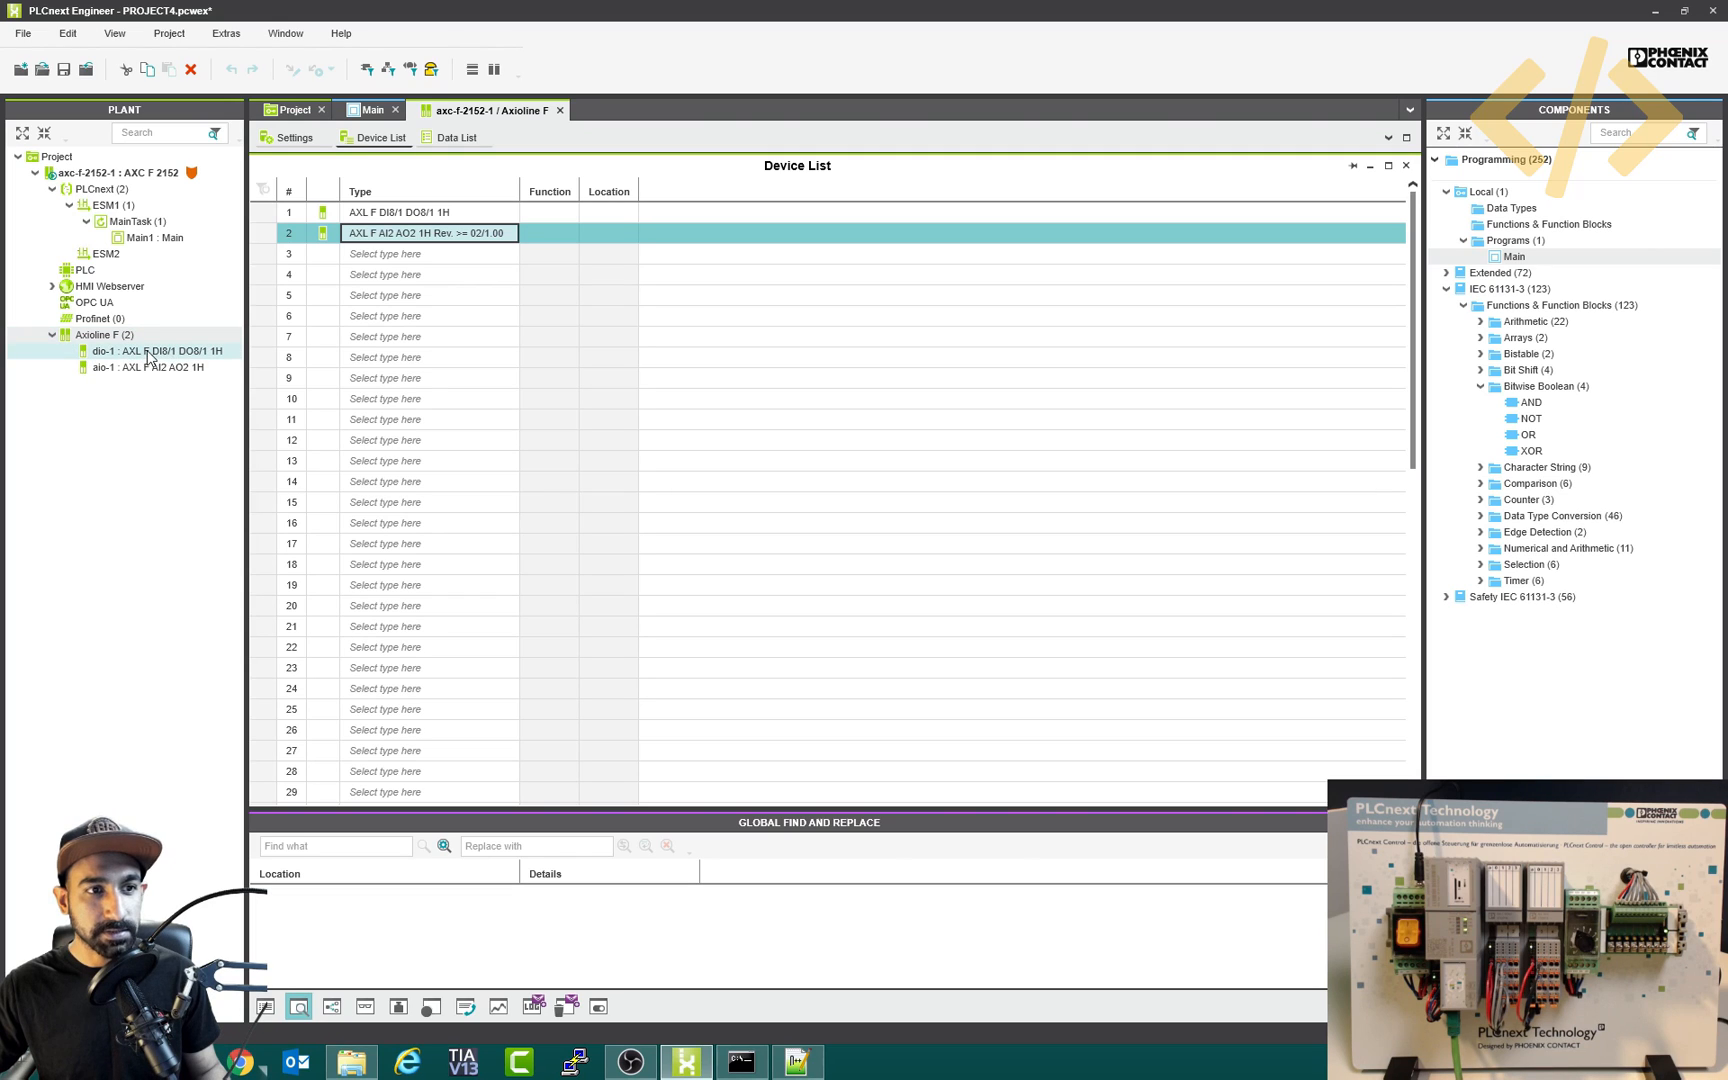
{"action": "left_click", "coordinate": [140, 350]}
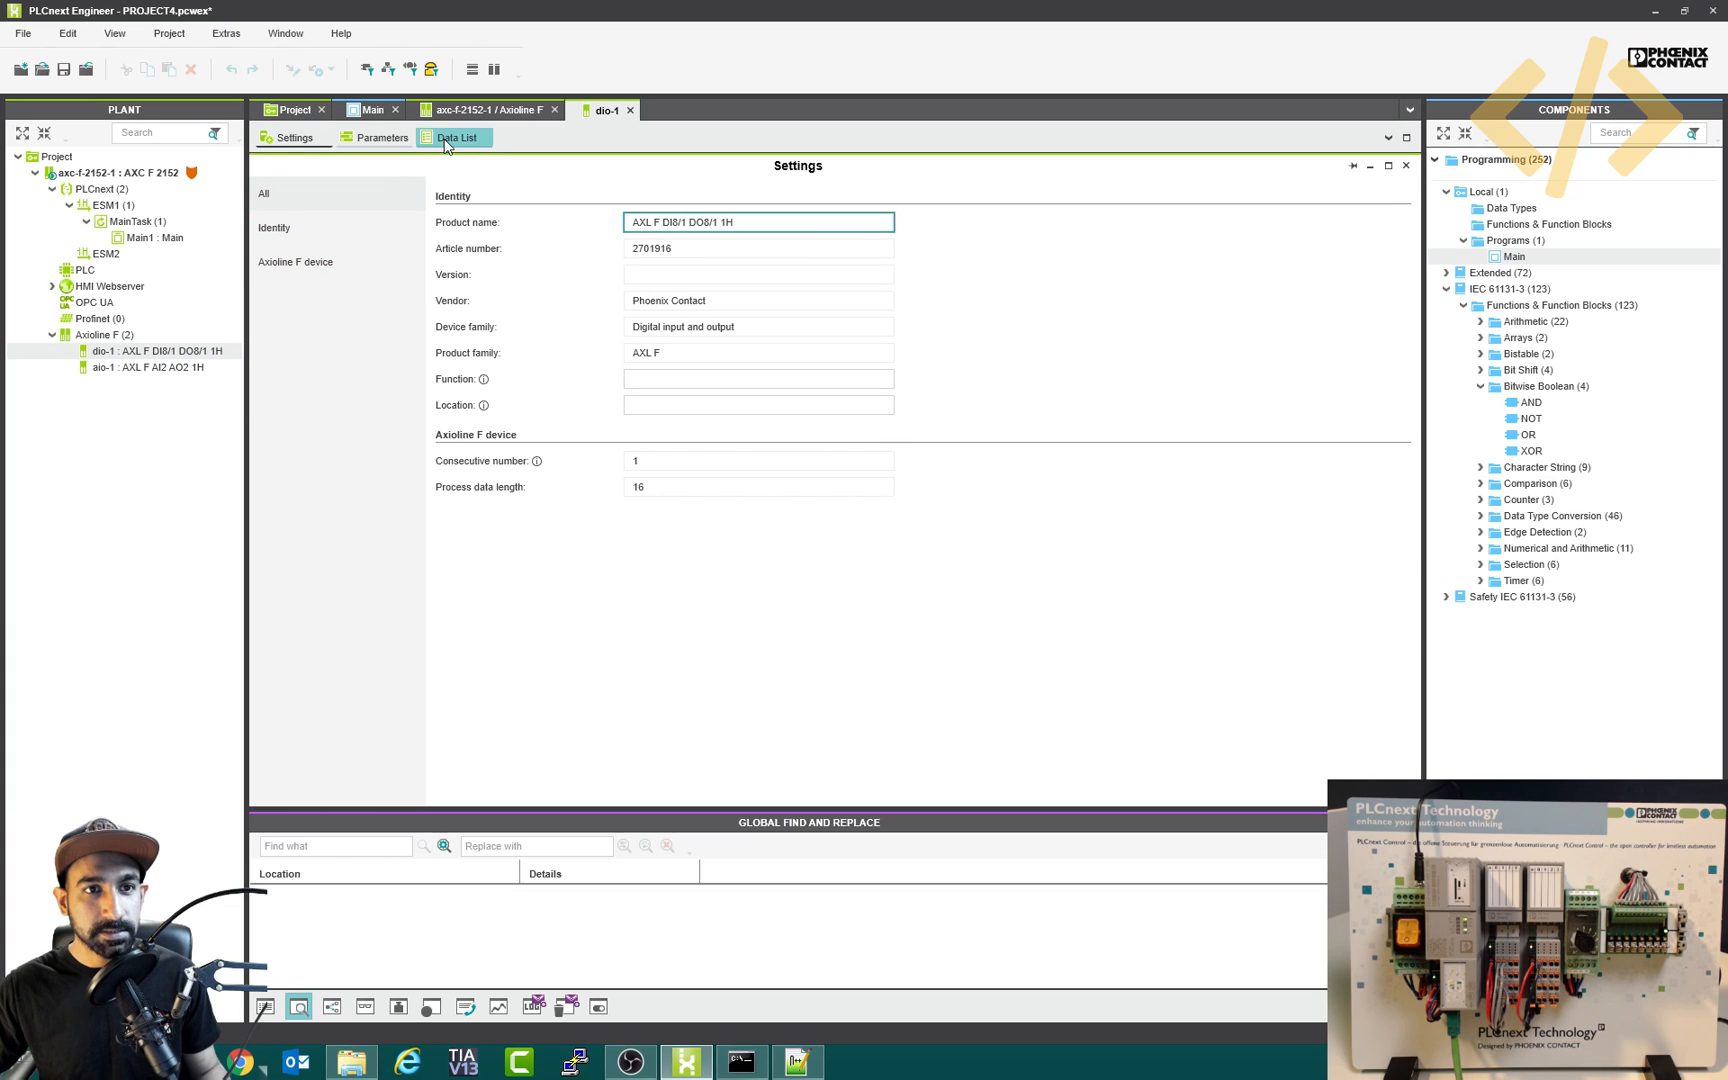
{"action": "left_click", "coordinate": [458, 136]}
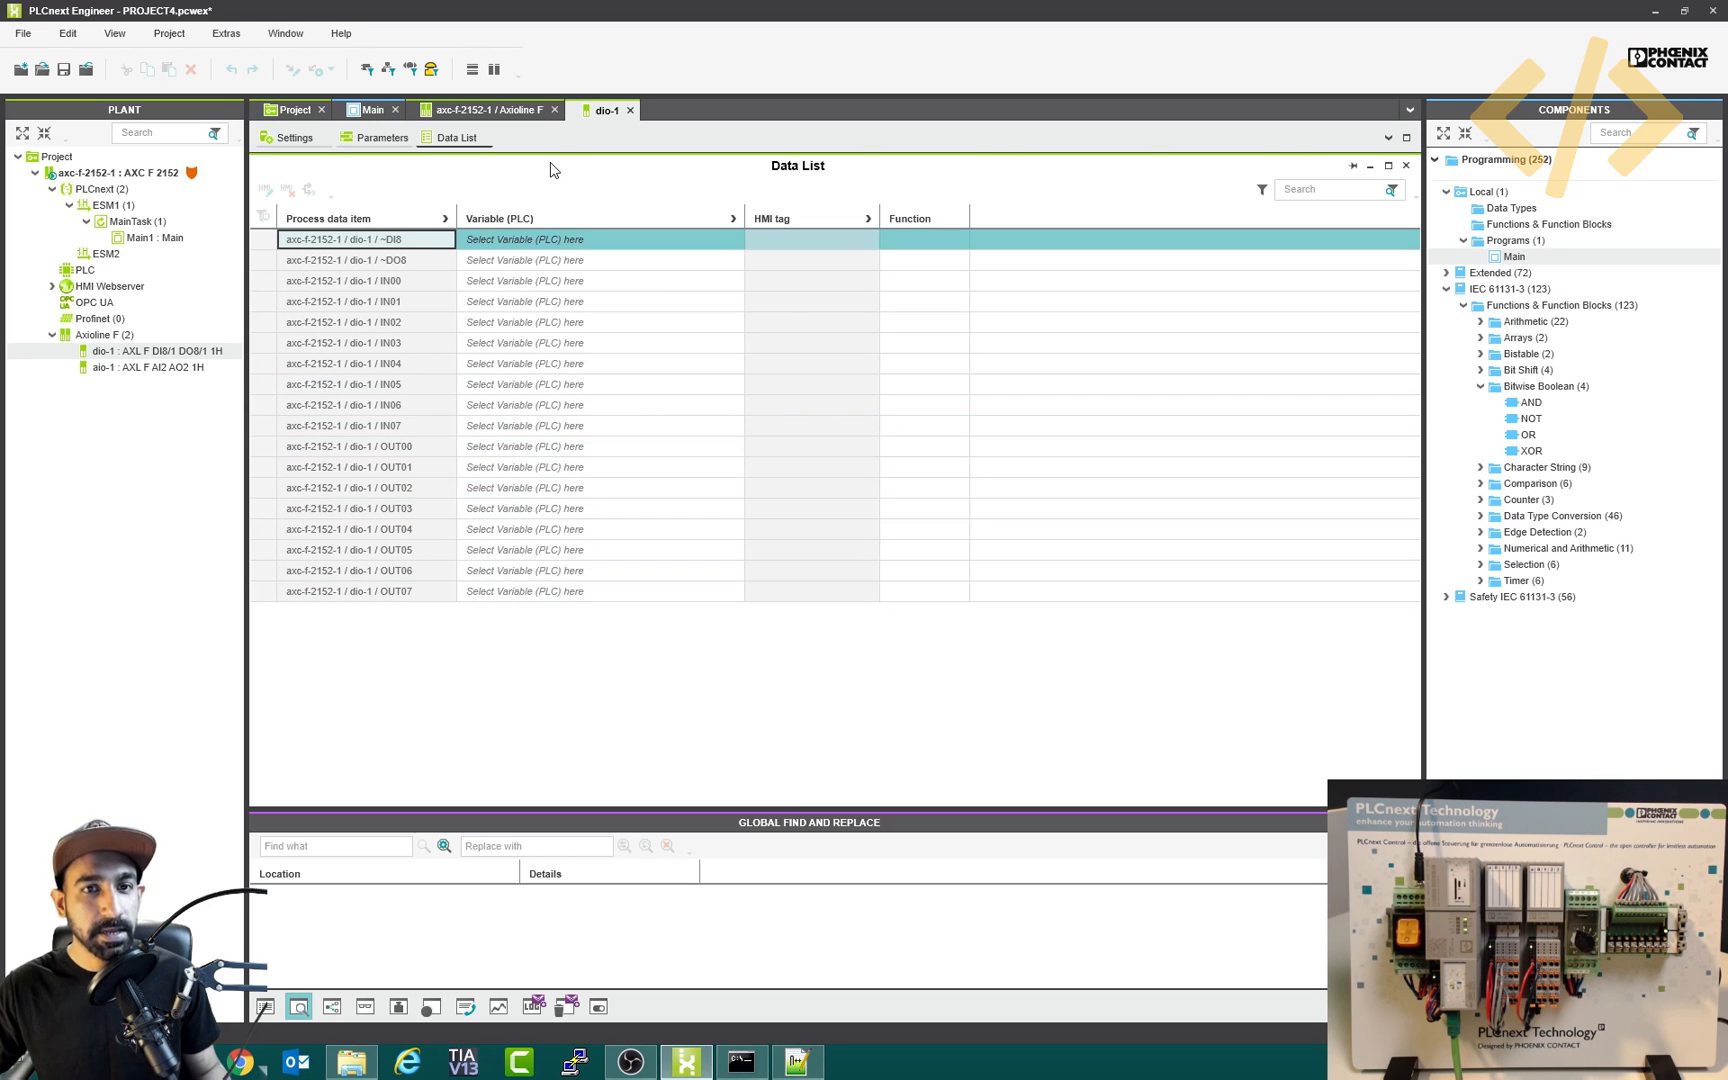
{"action": "mouse_move", "coordinate": [456, 492]}
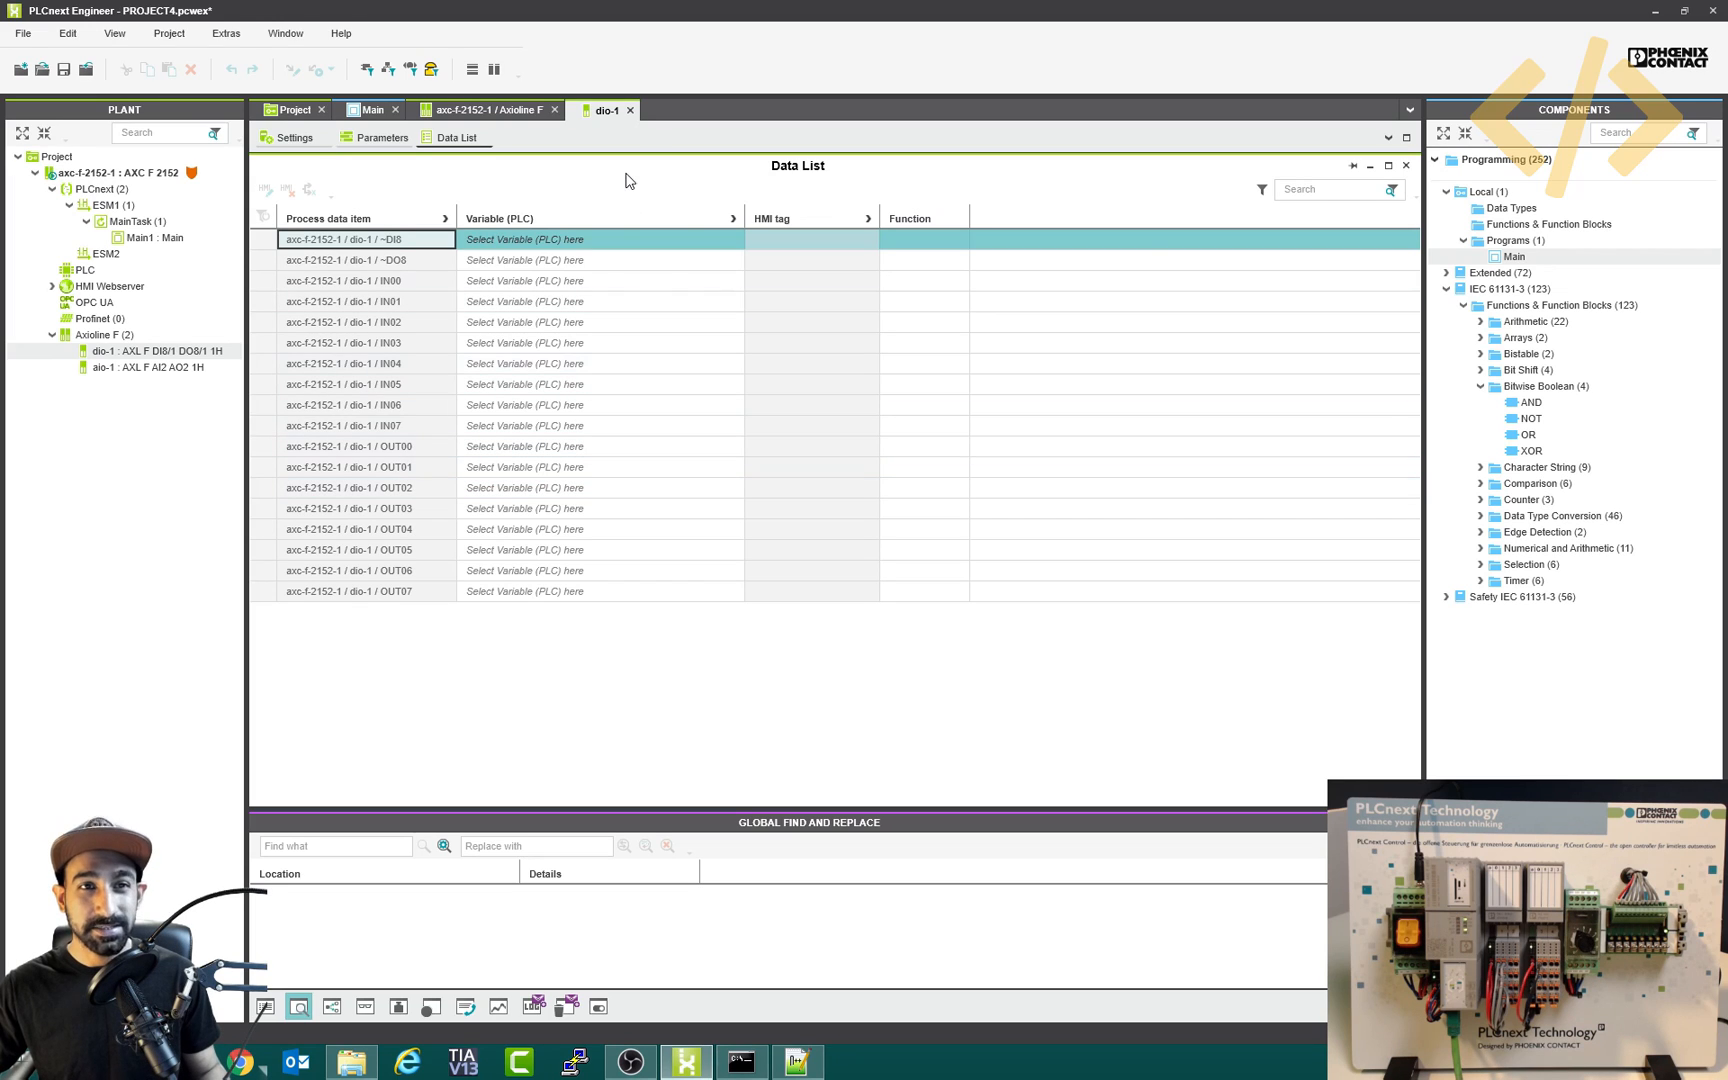
{"action": "mouse_move", "coordinate": [166, 380]}
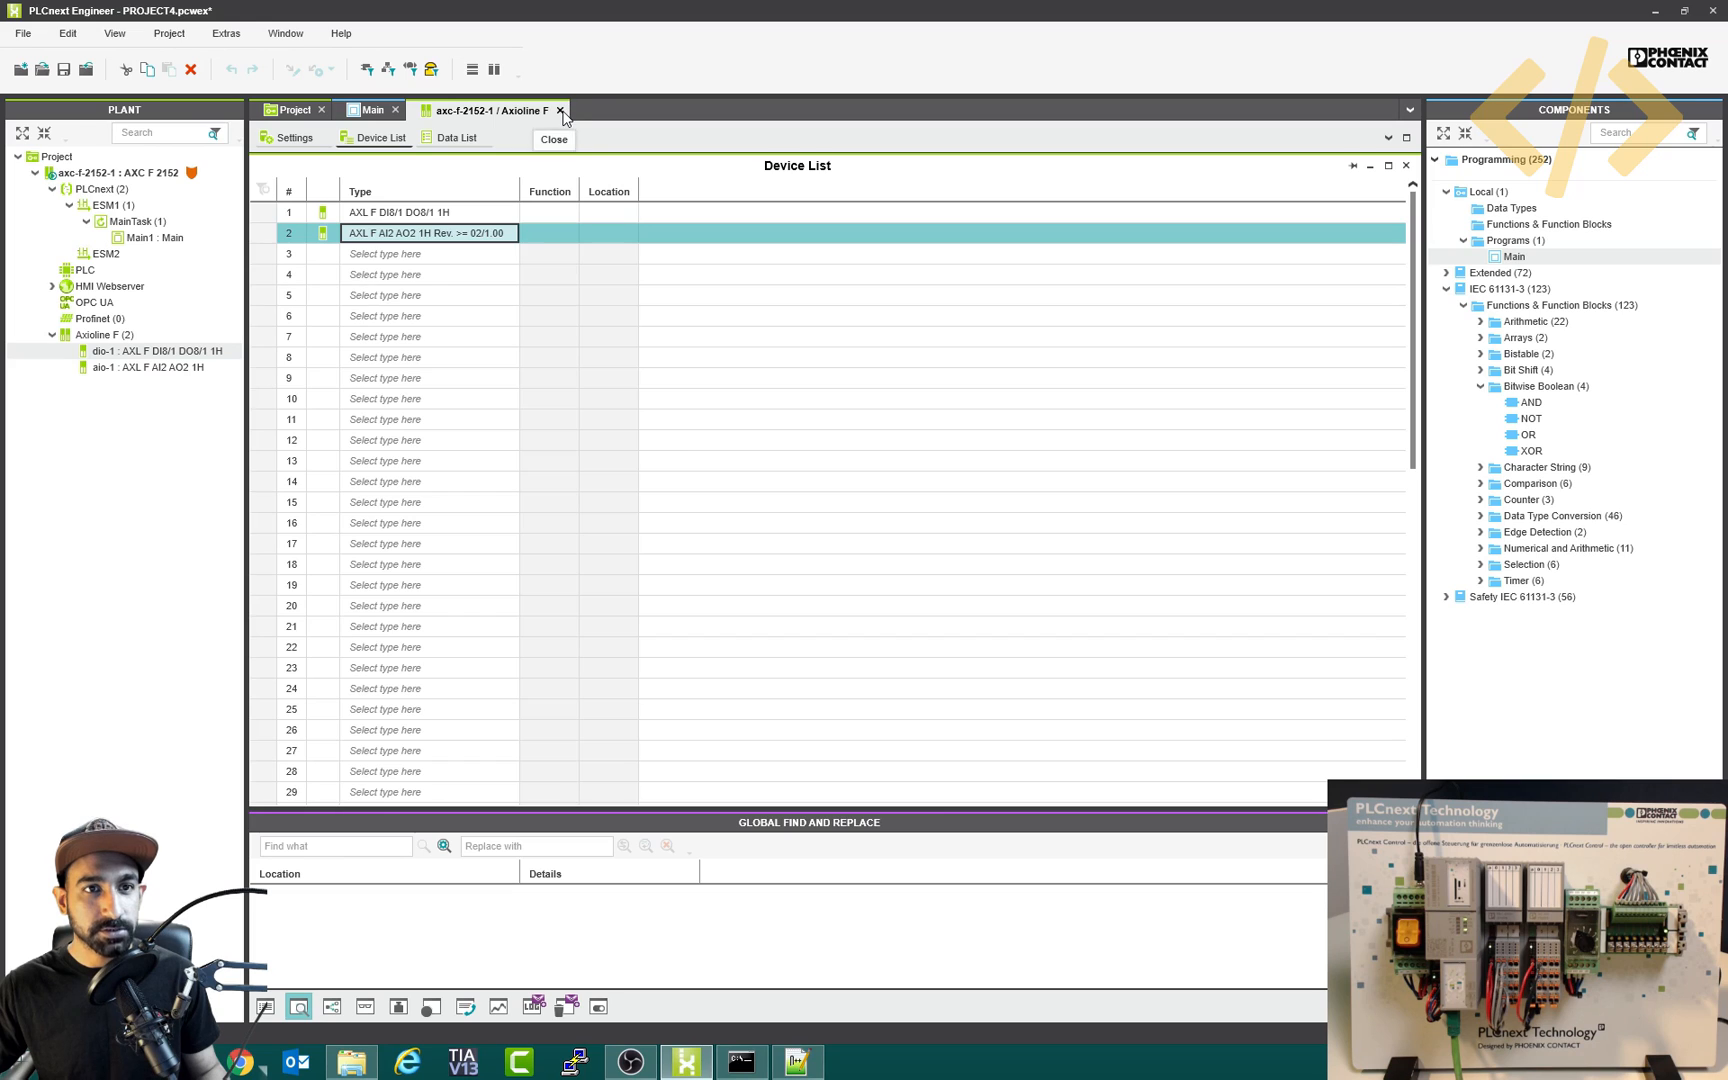
- Declare BOOL variable Input0 in the Main variables table with External usage
{"action": "left_click", "coordinate": [560, 110]}
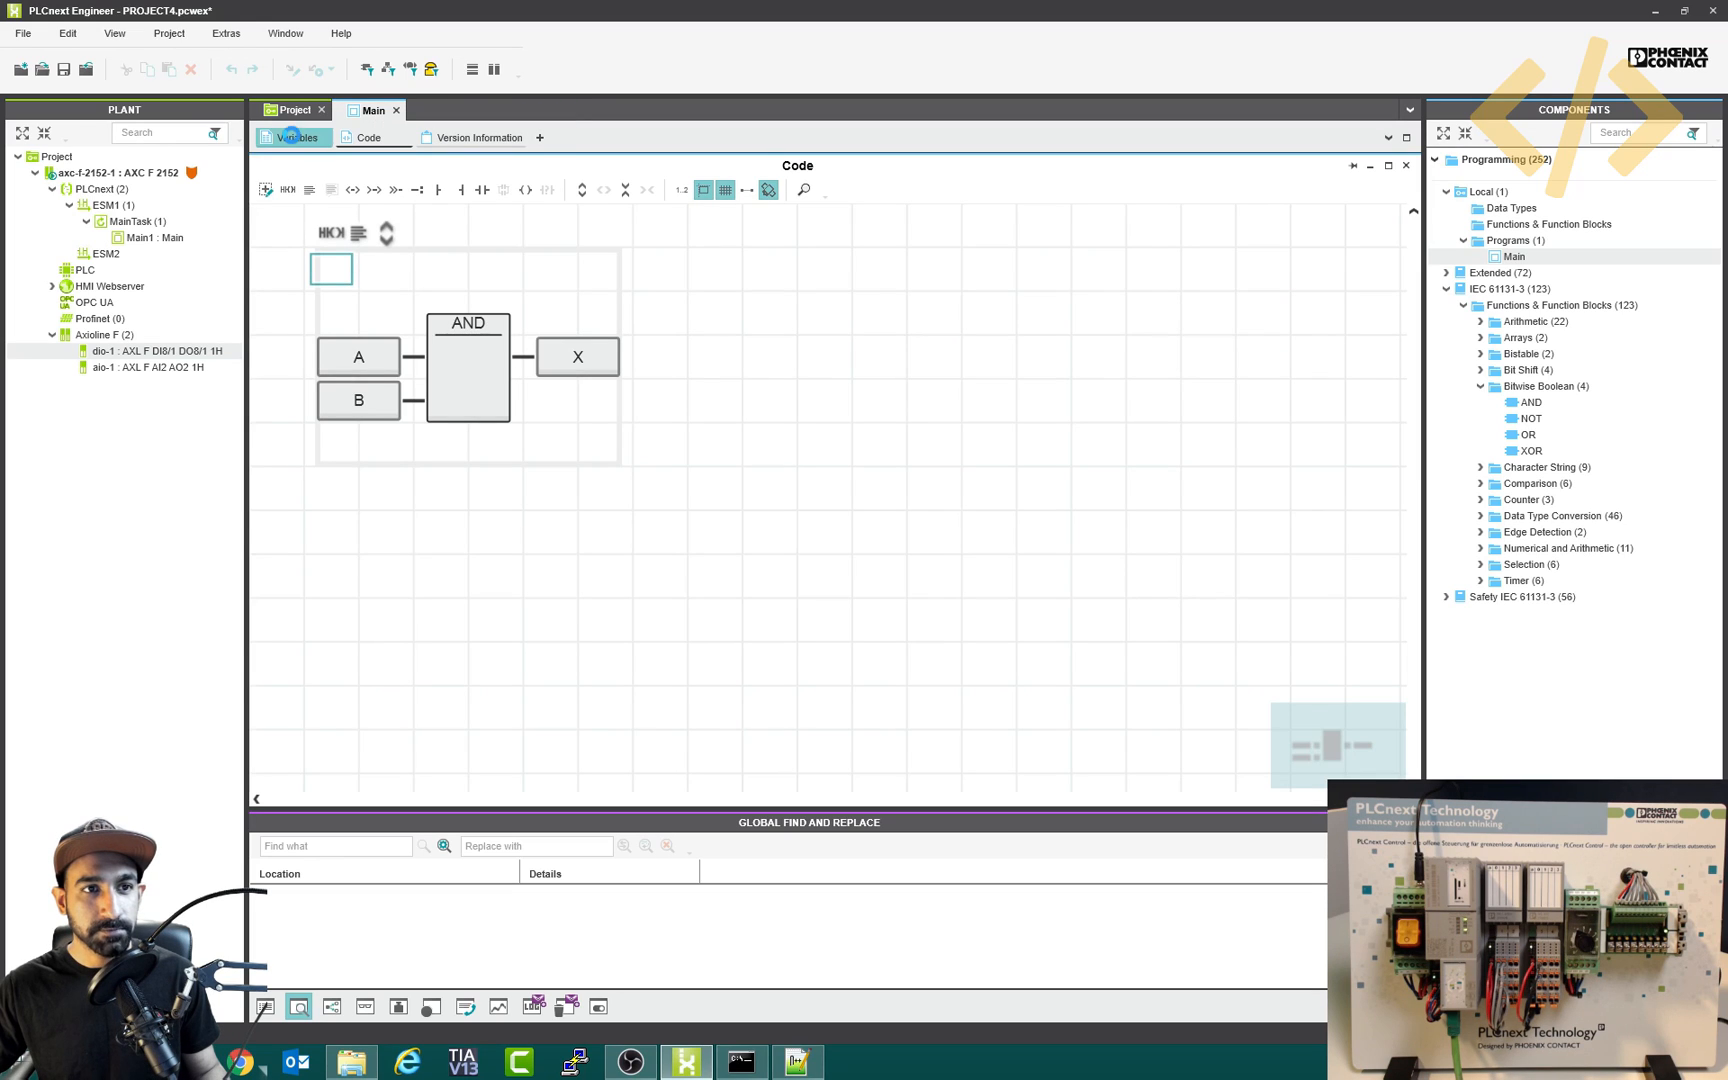
{"action": "left_click", "coordinate": [298, 136]}
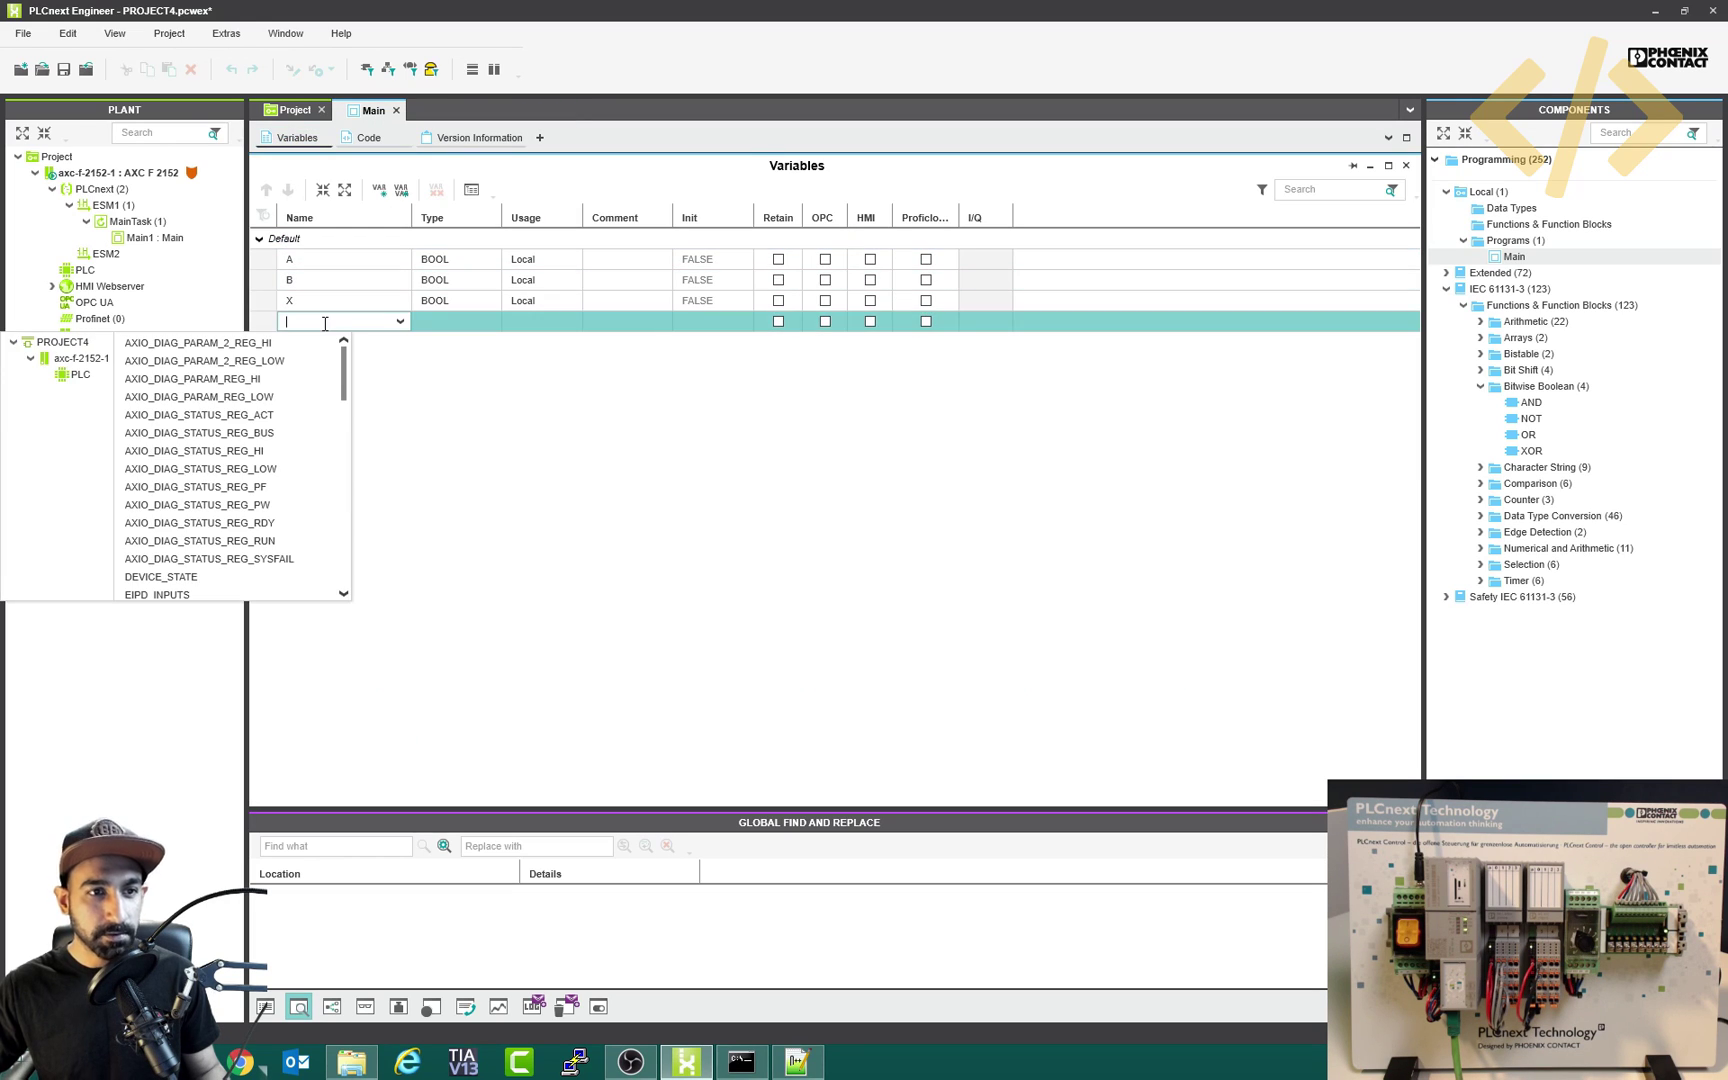
{"action": "type", "text": "Input0"}
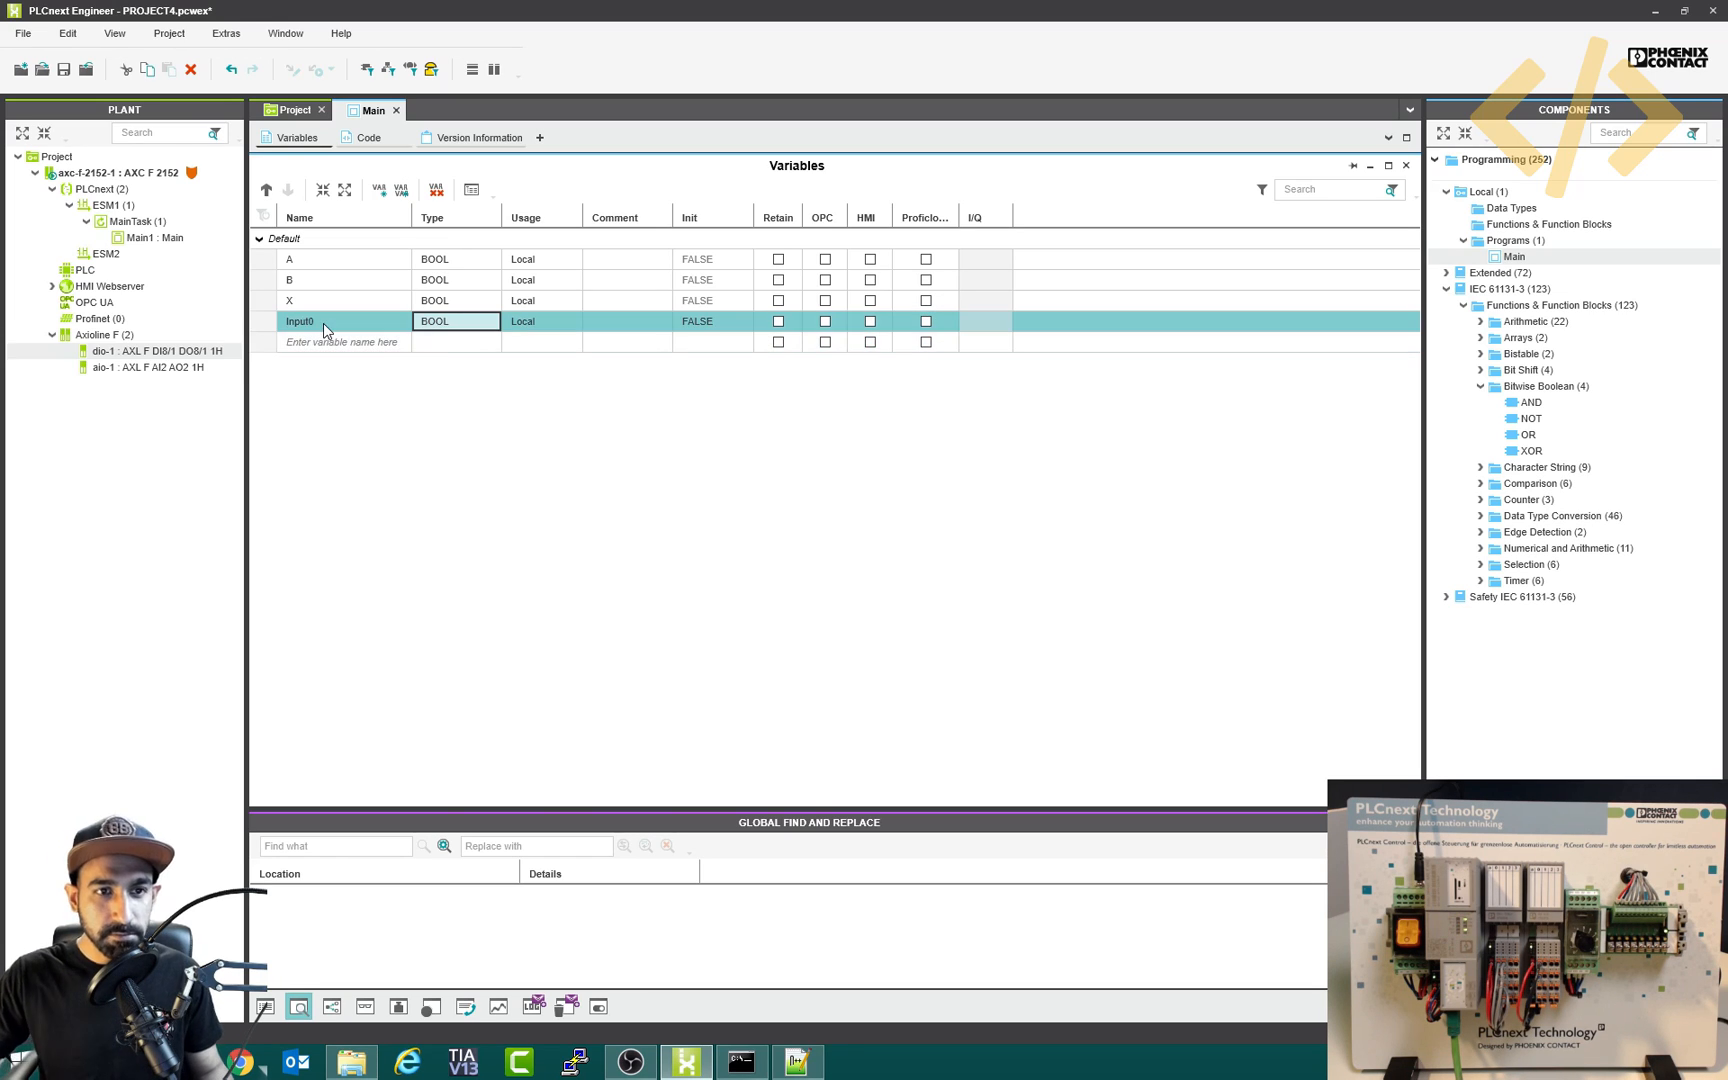
{"action": "left_click", "coordinate": [570, 322]}
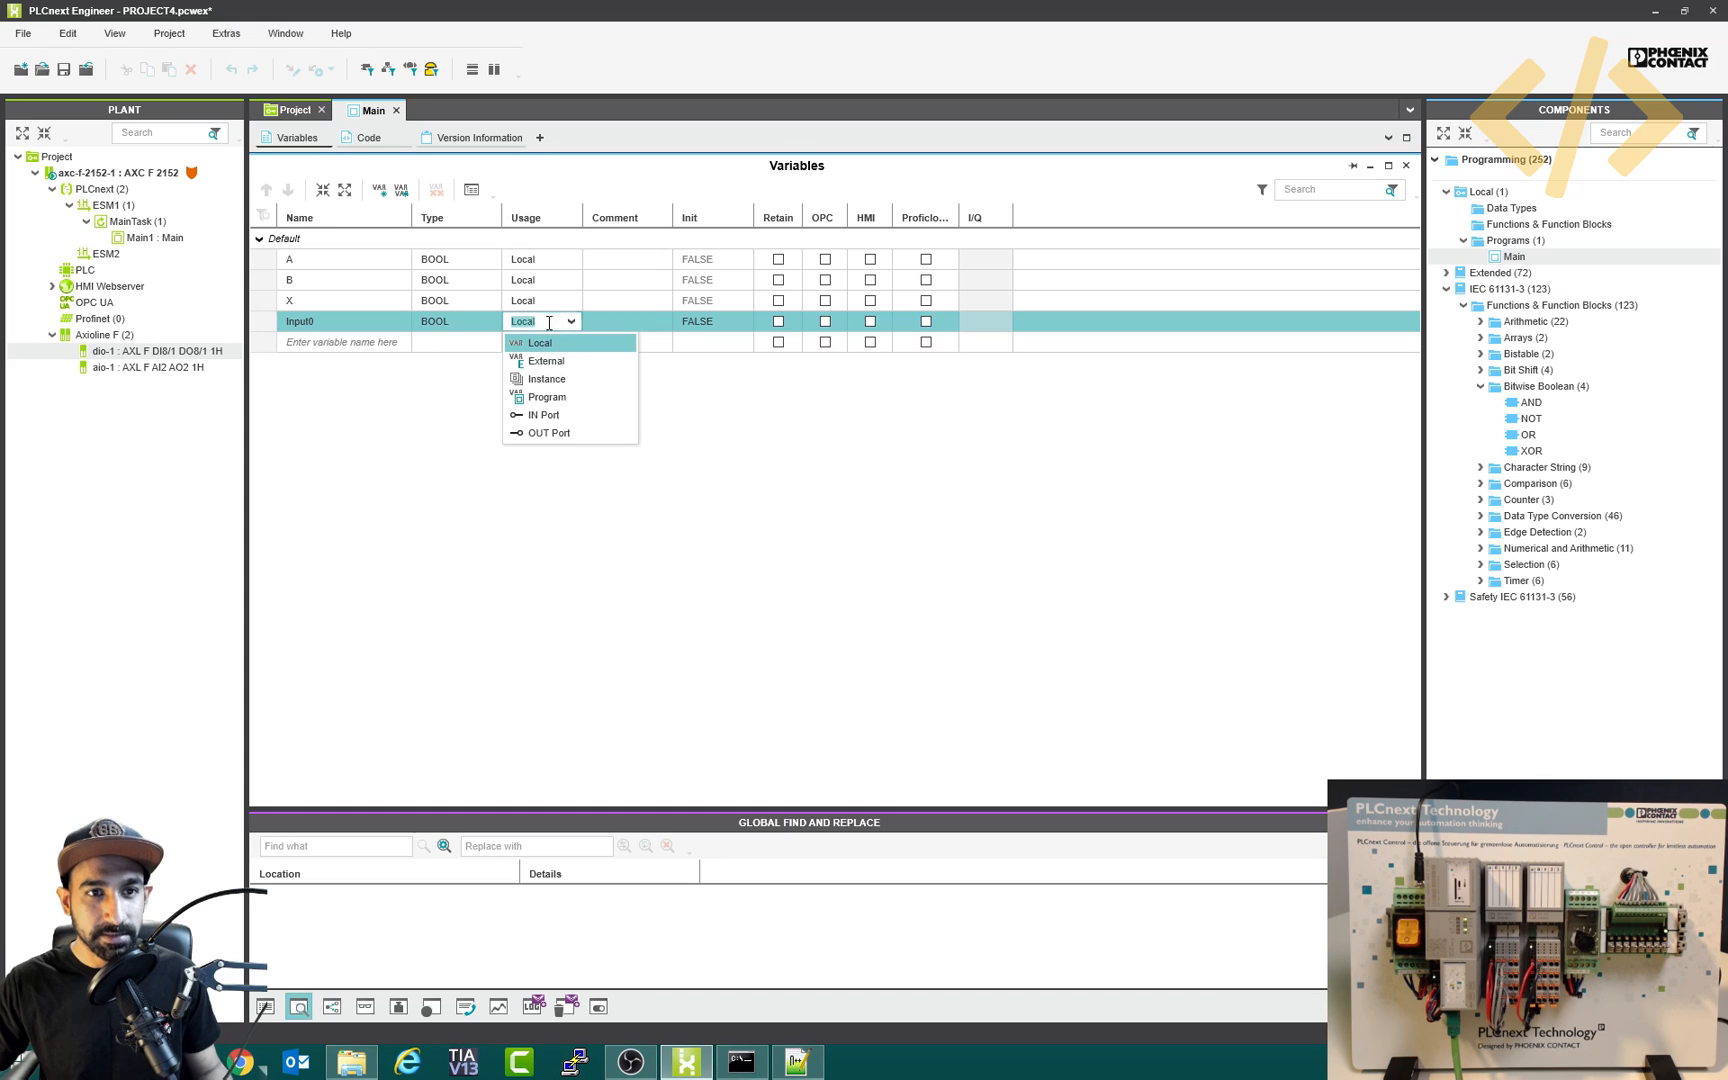
{"action": "left_click", "coordinate": [546, 360]}
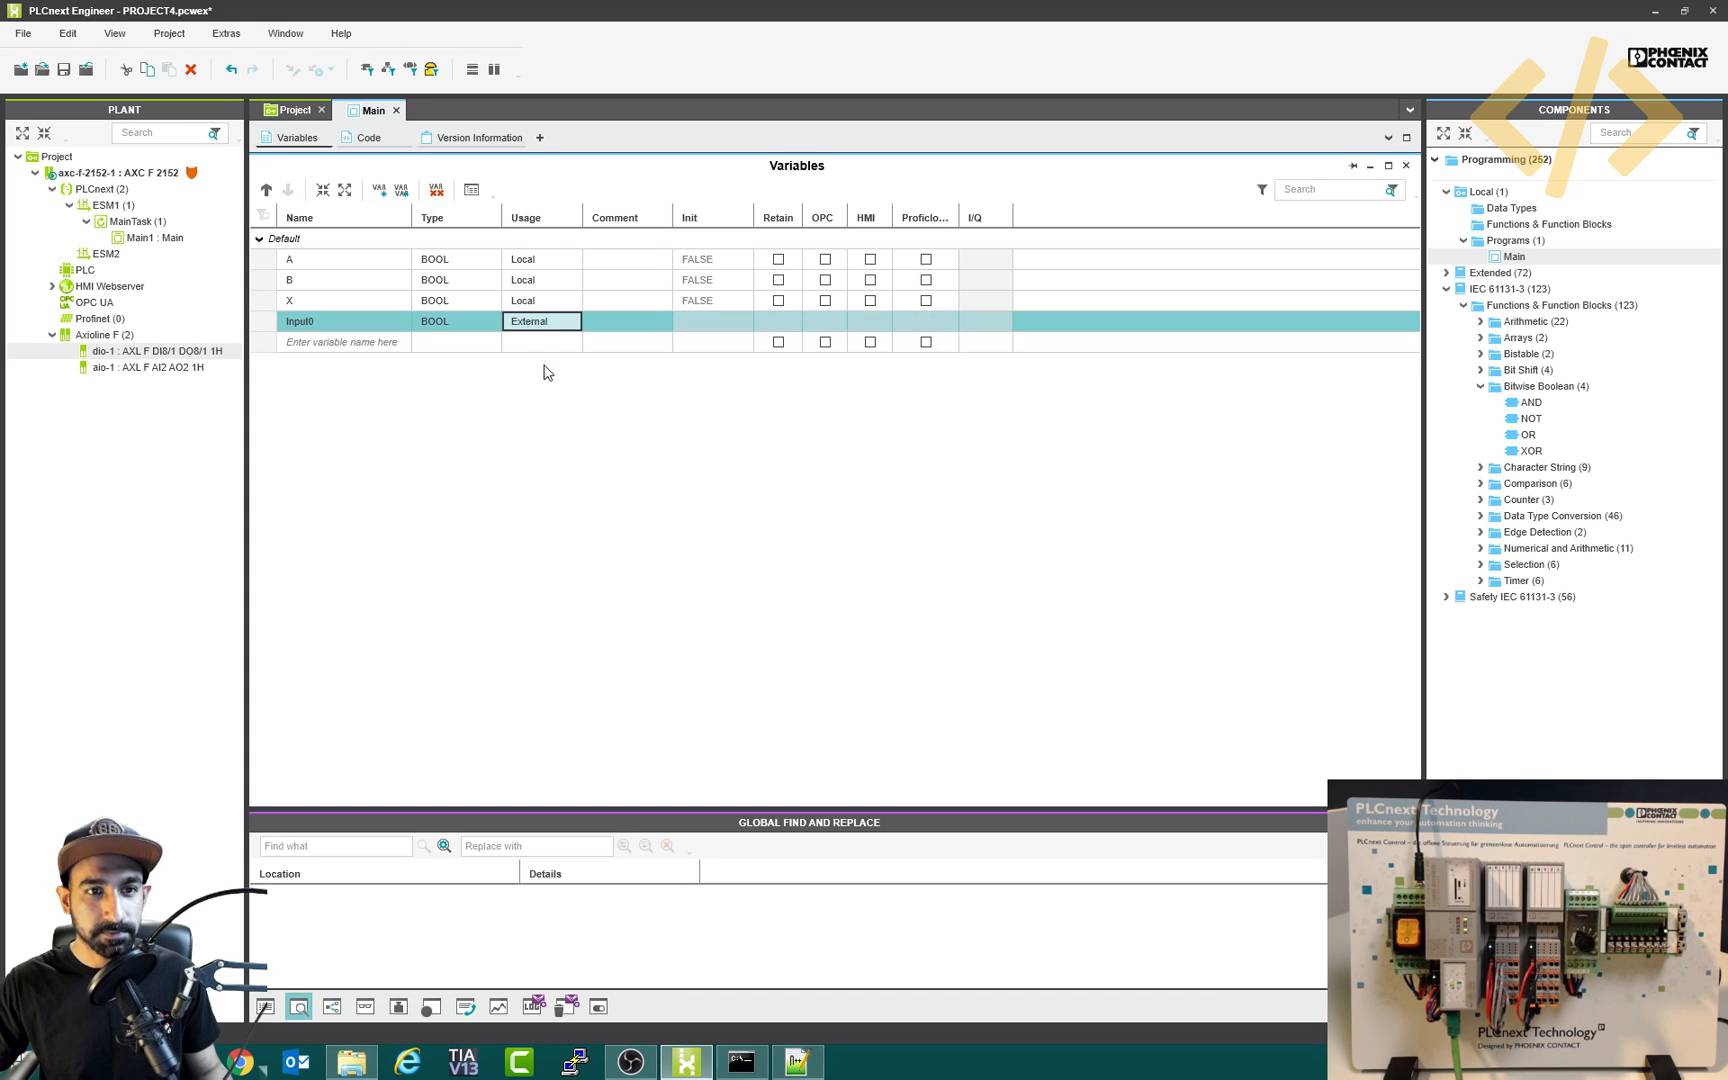
{"action": "mouse_move", "coordinate": [336, 368]}
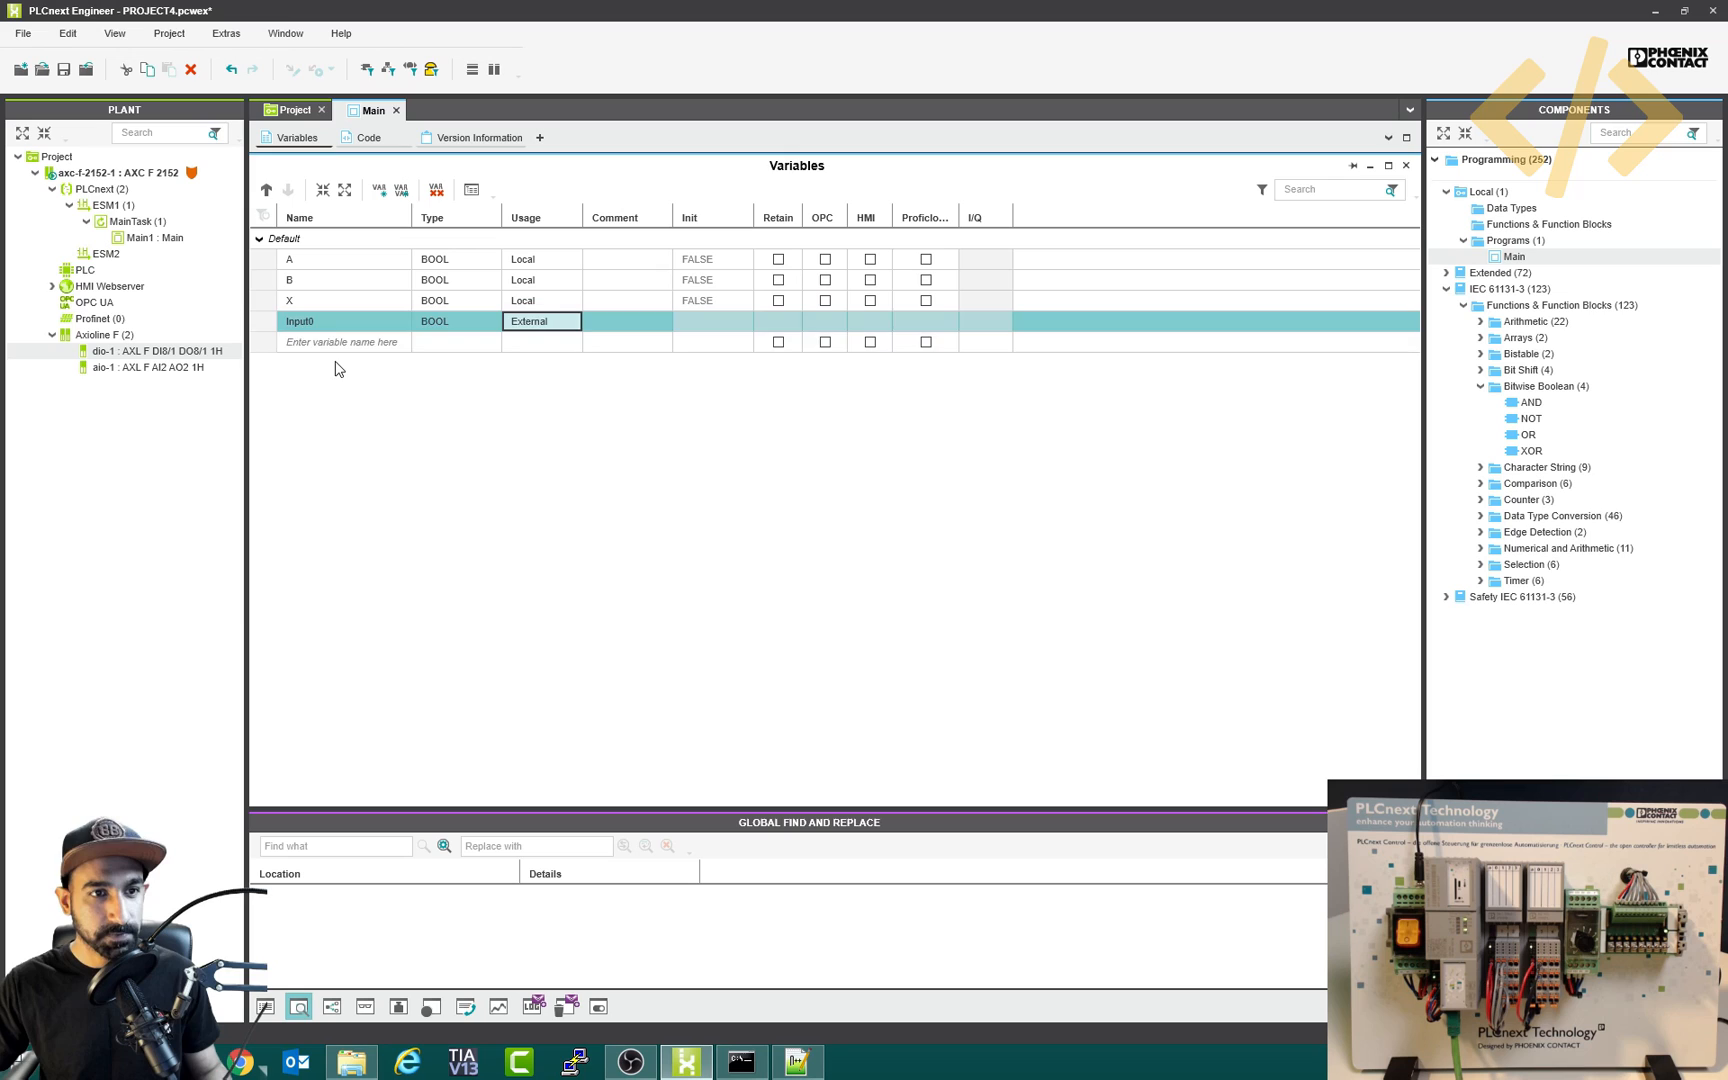
- Declare BOOL variables Input1 and Output0, both with External usage
{"action": "type", "text": "Input1"}
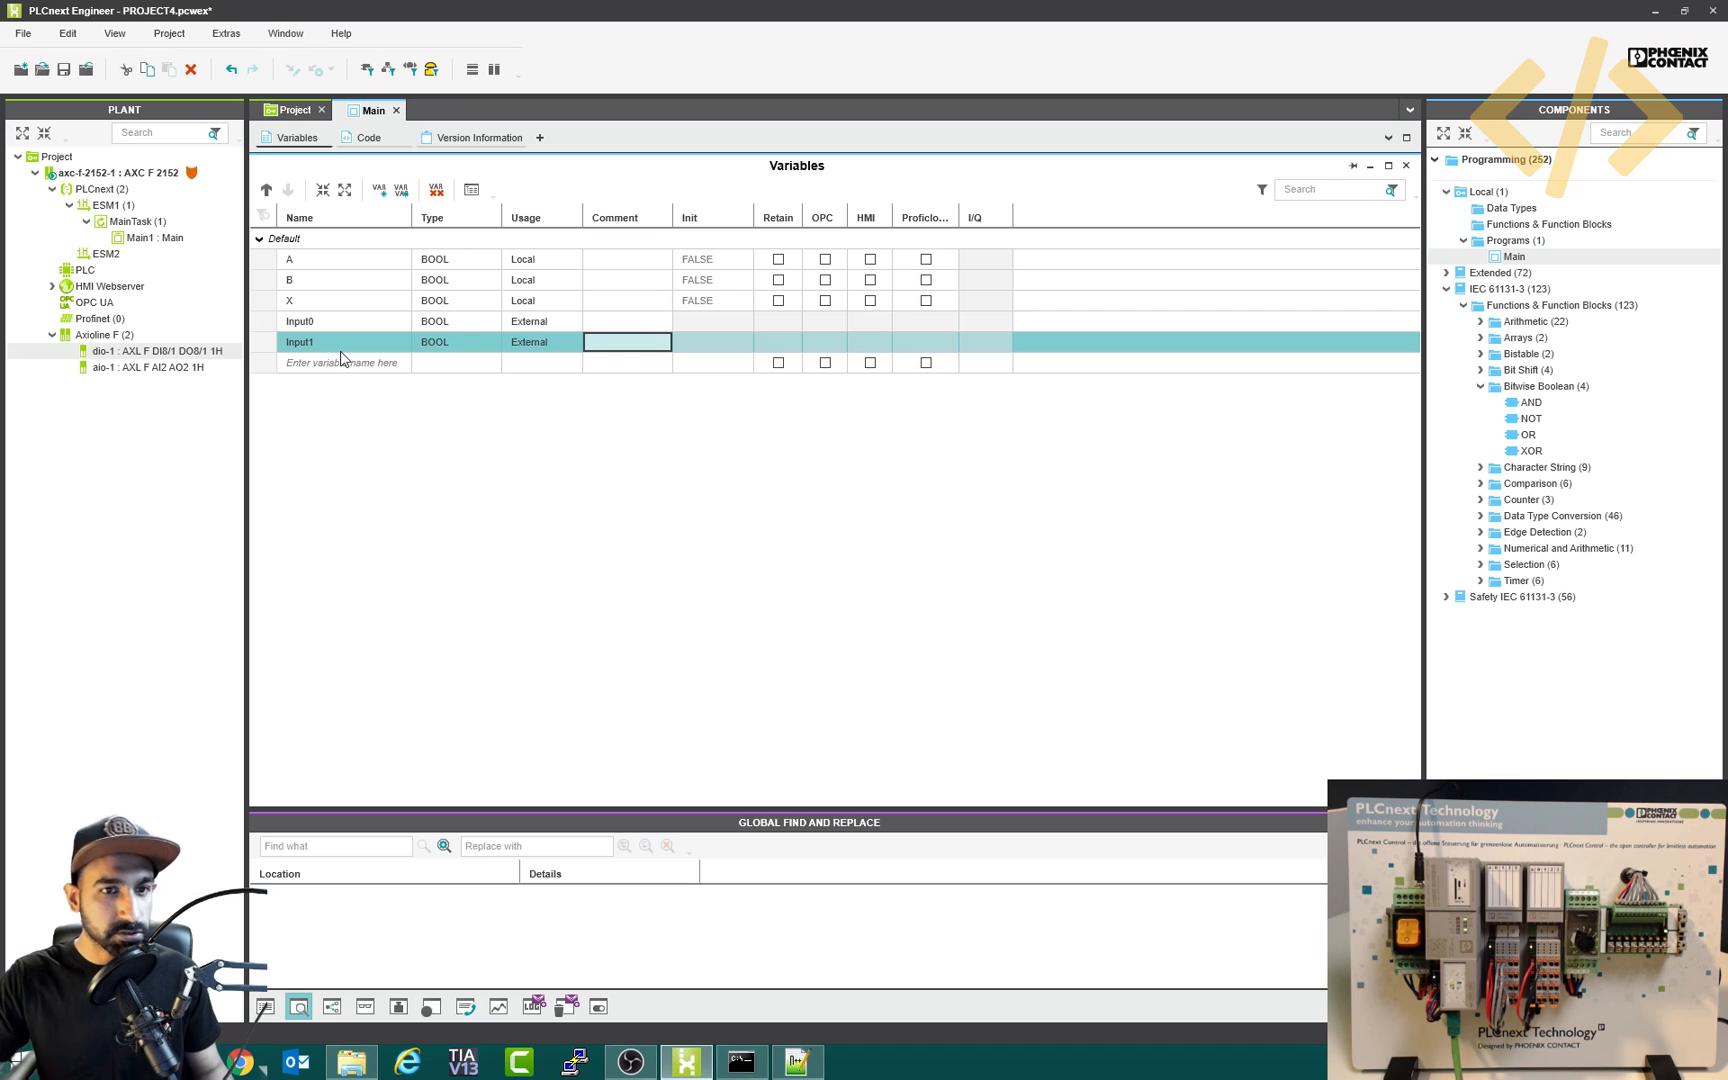
{"action": "left_click", "coordinate": [340, 364]}
{"action": "type", "text": "Output0"}
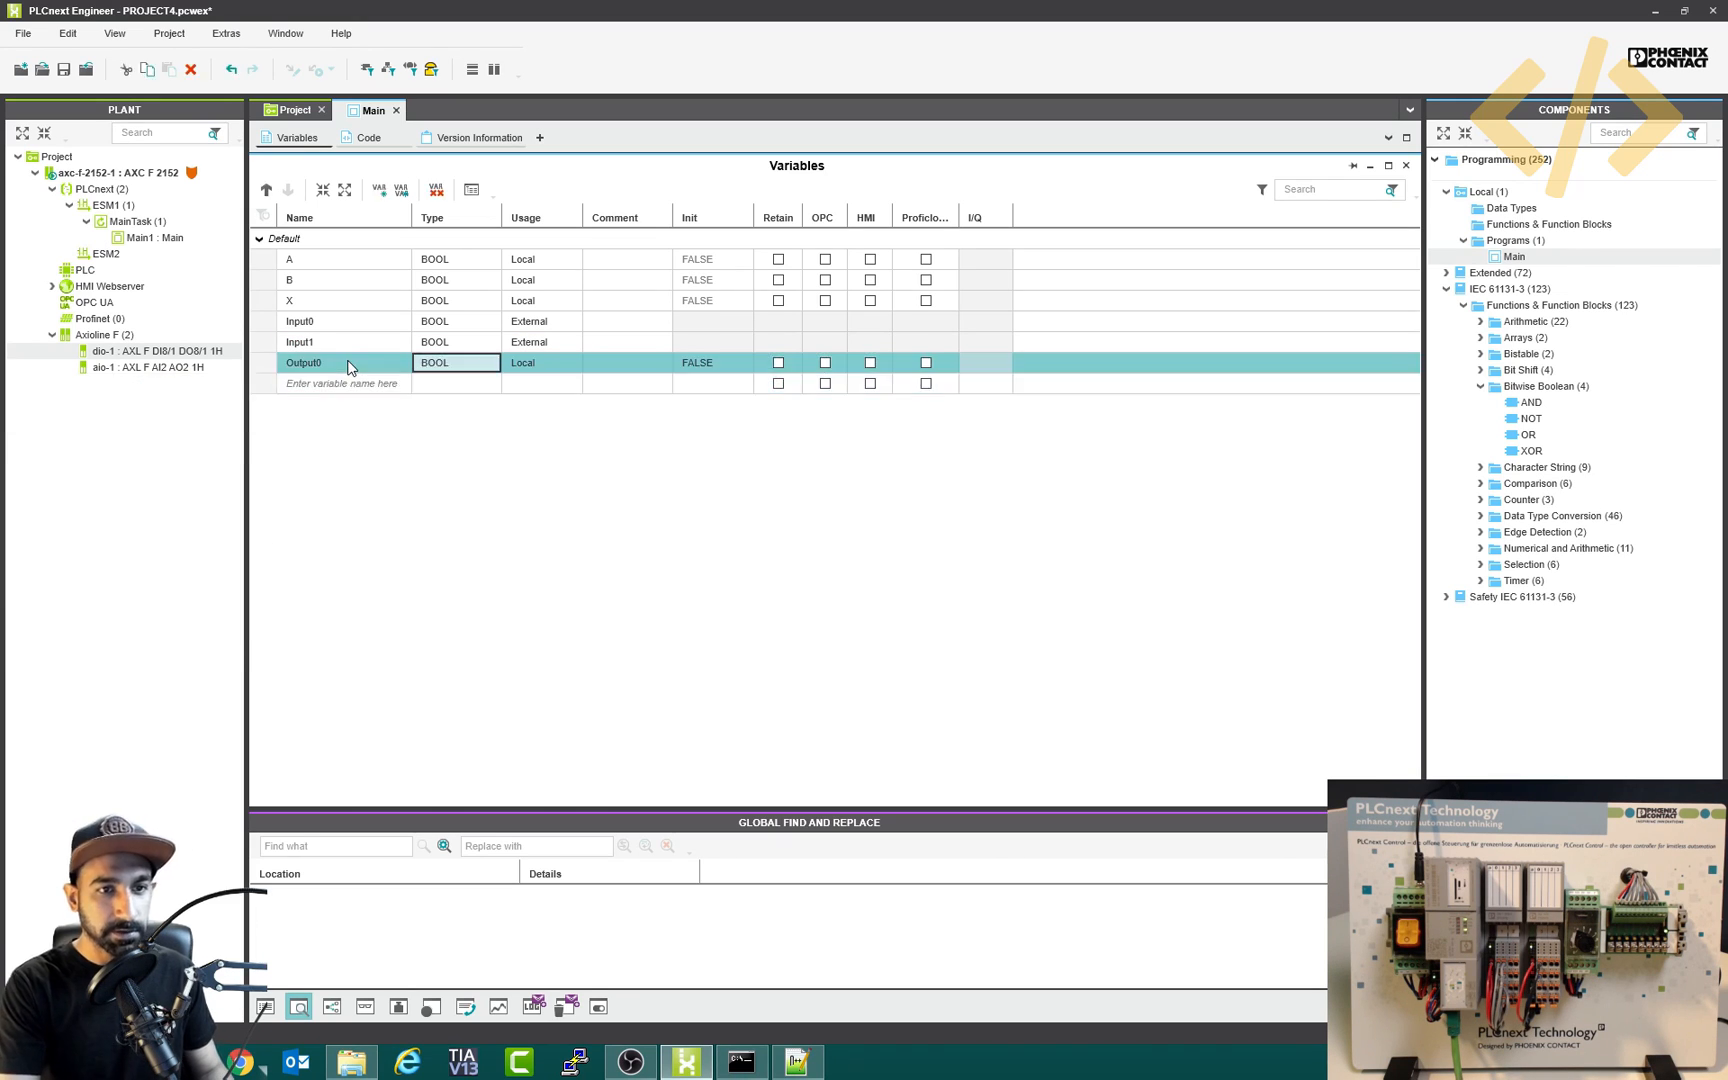
{"action": "left_click", "coordinate": [540, 362]}
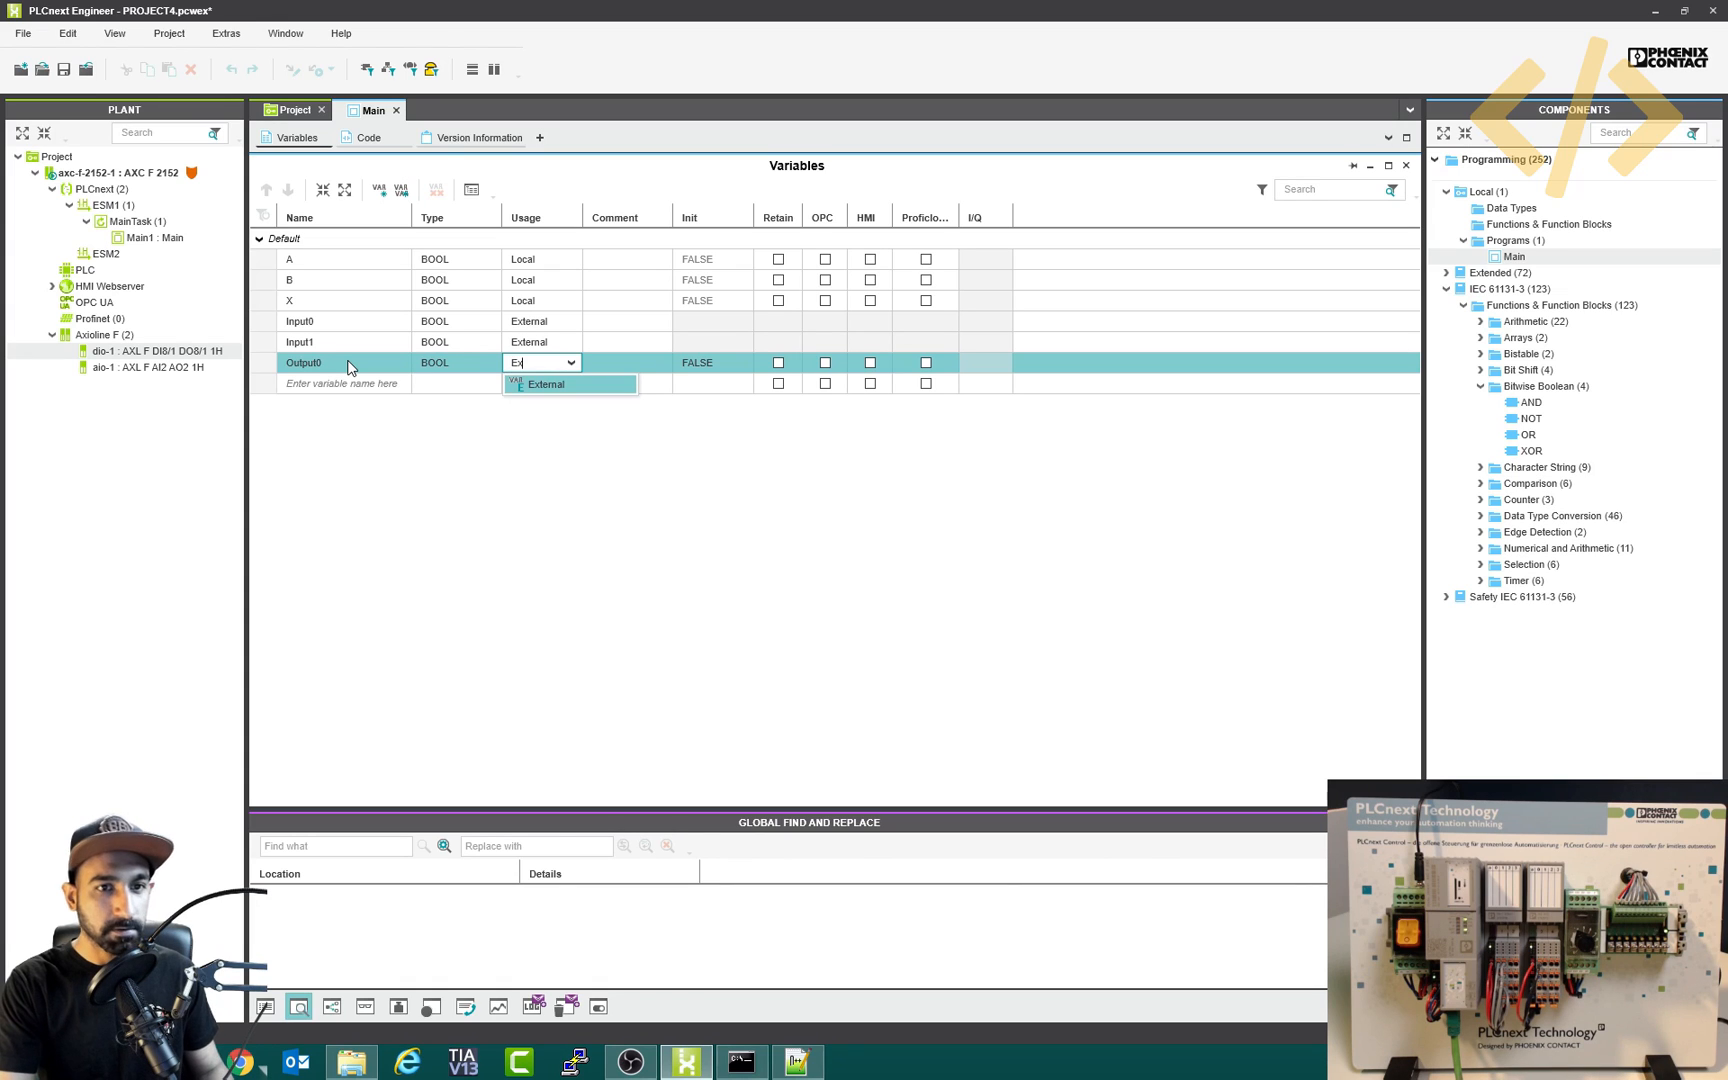
{"action": "left_click", "coordinate": [544, 384]}
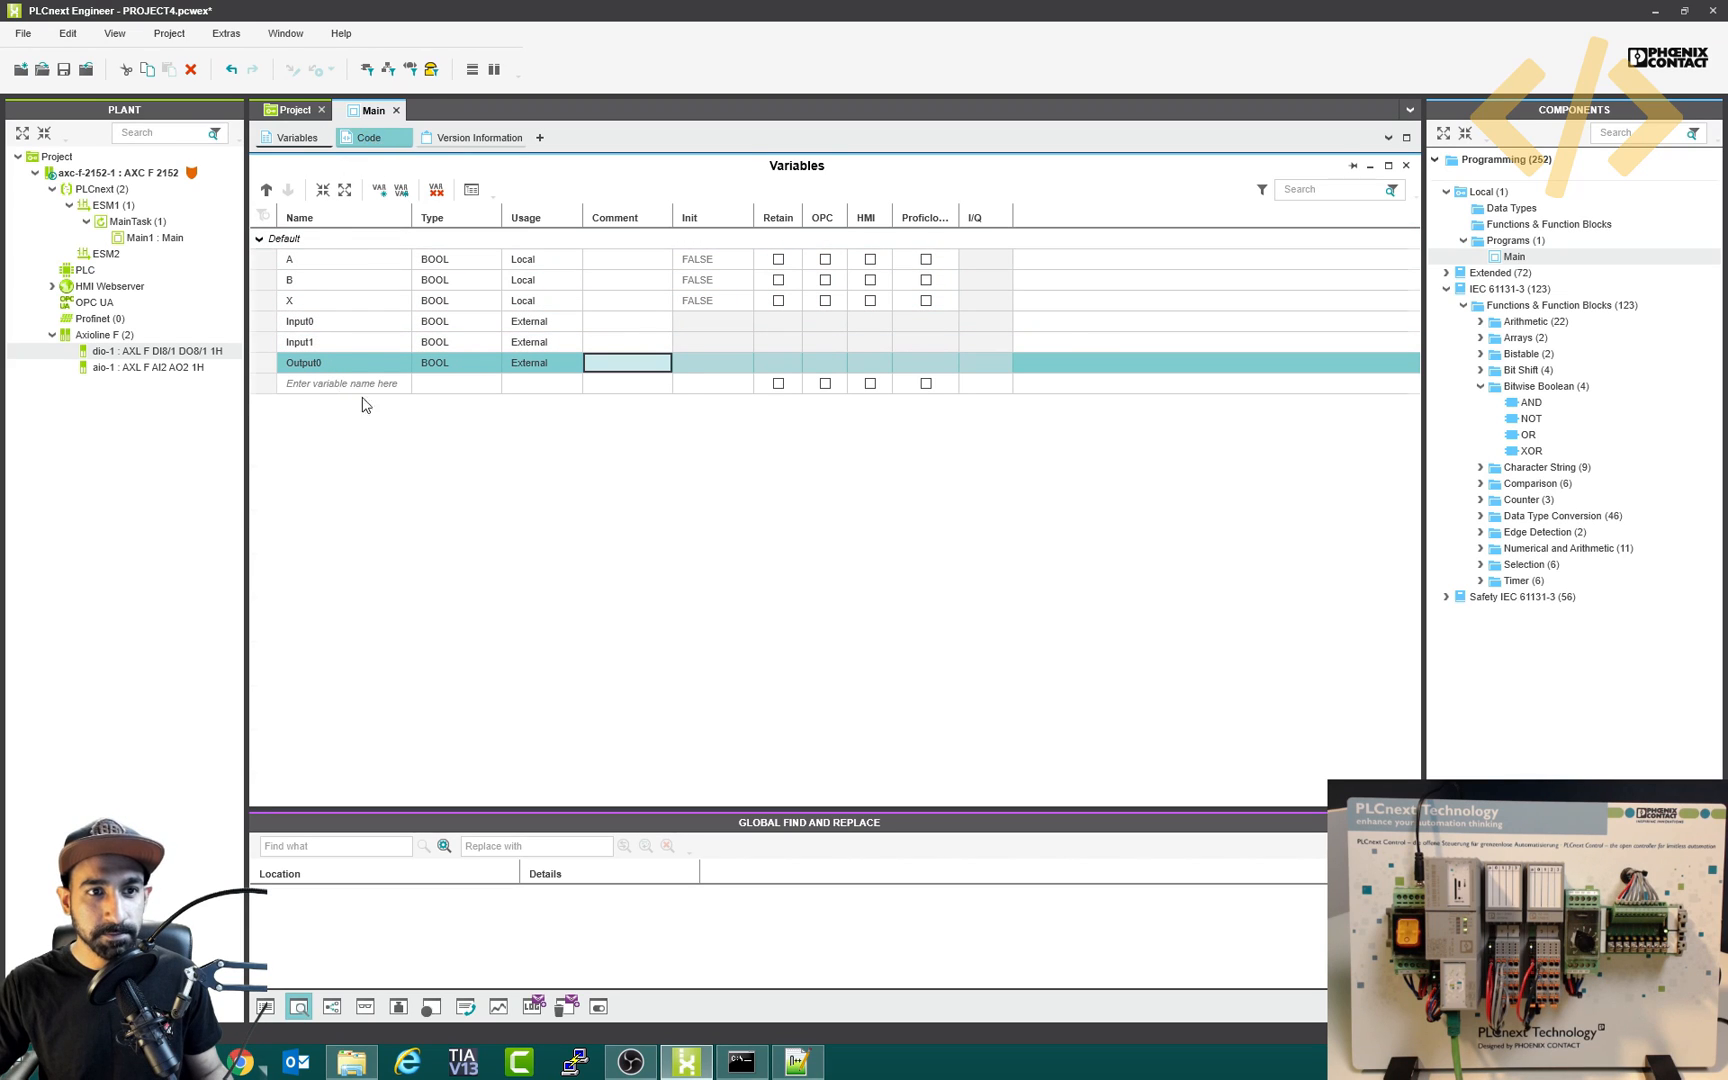
- Wire an OR block with Input0 and Input1 as inputs and Output0 as output
{"action": "left_click", "coordinate": [342, 138]}
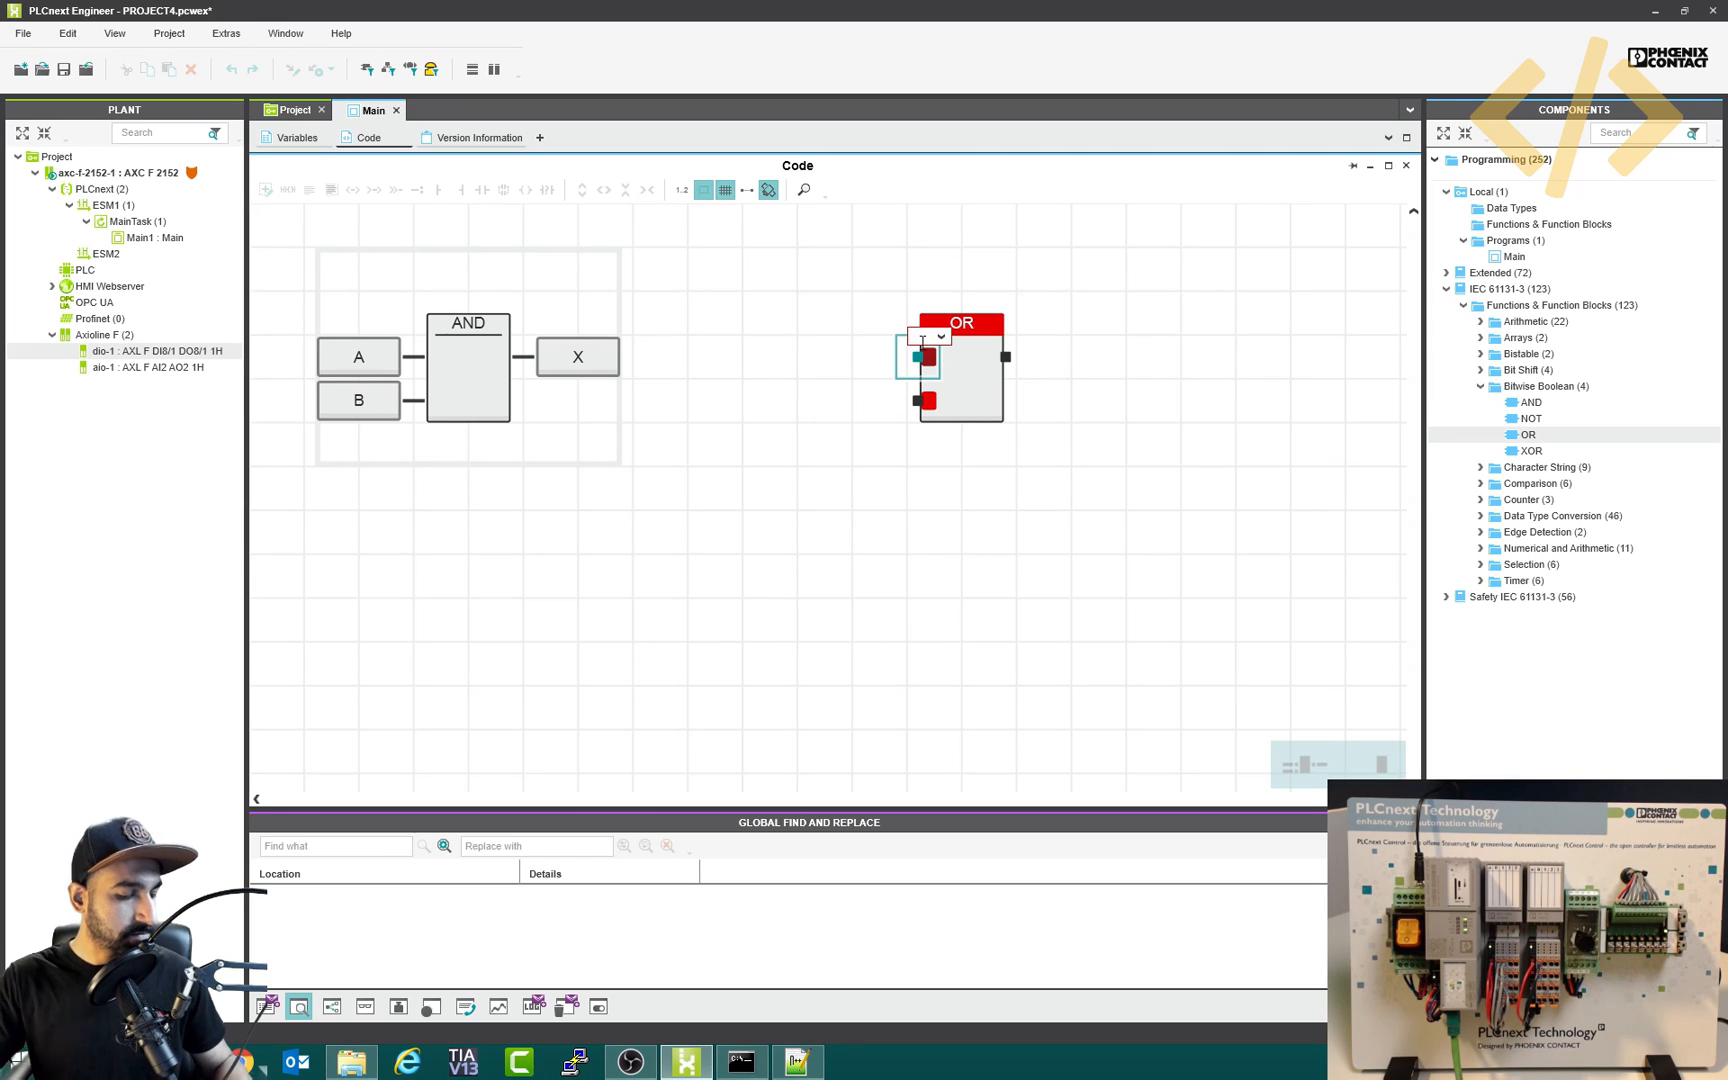
{"action": "left_click", "coordinate": [944, 336]}
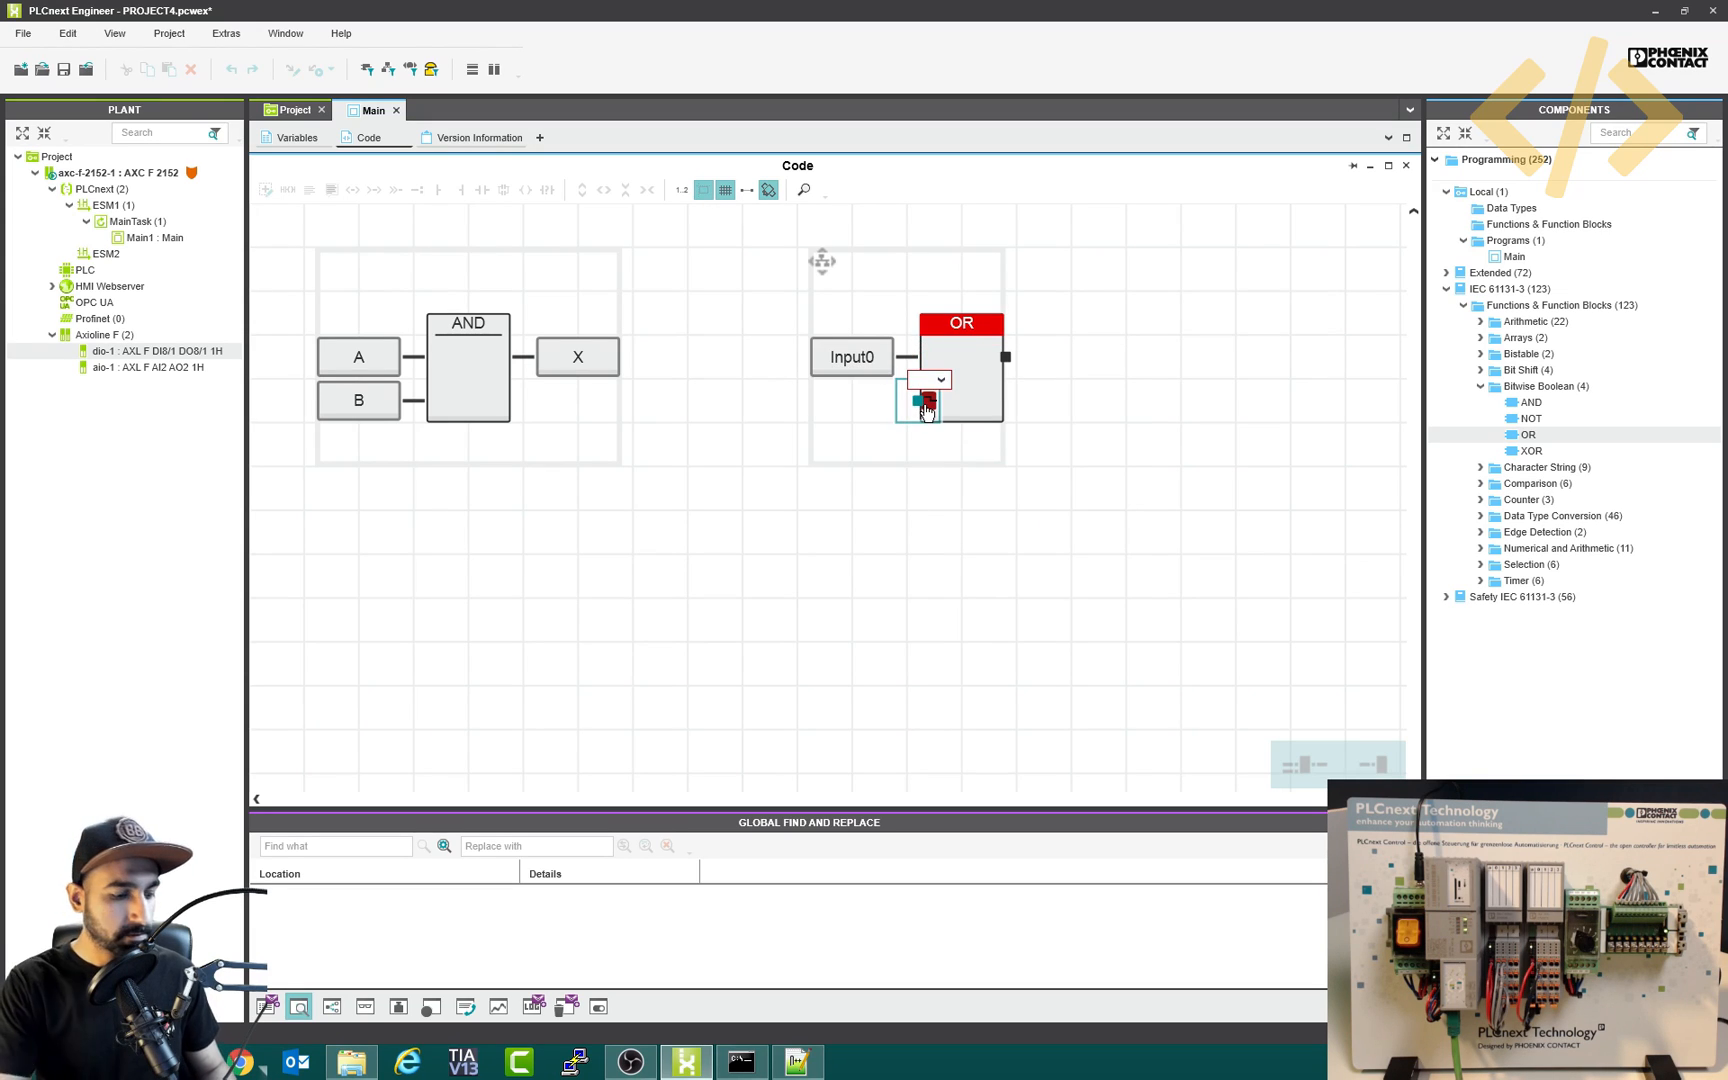
{"action": "left_click", "coordinate": [944, 380]}
{"action": "type", "text": "Output"}
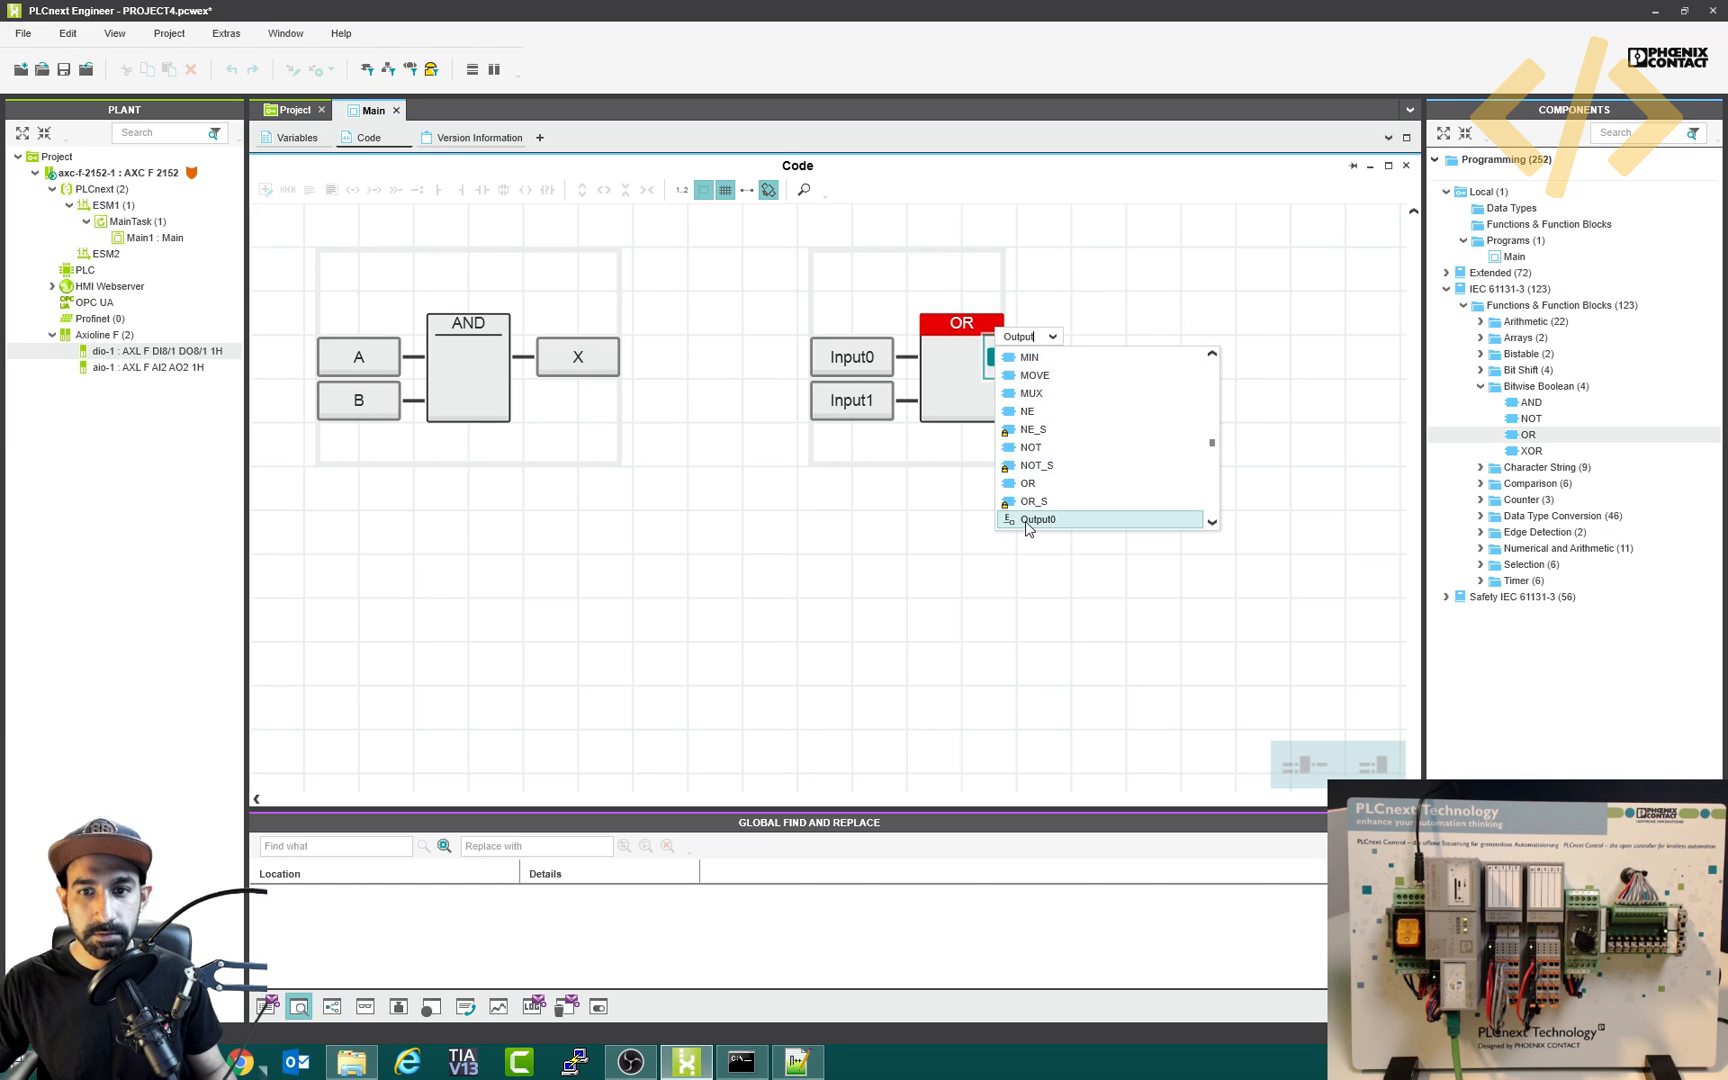
{"action": "left_click", "coordinate": [1038, 520]}
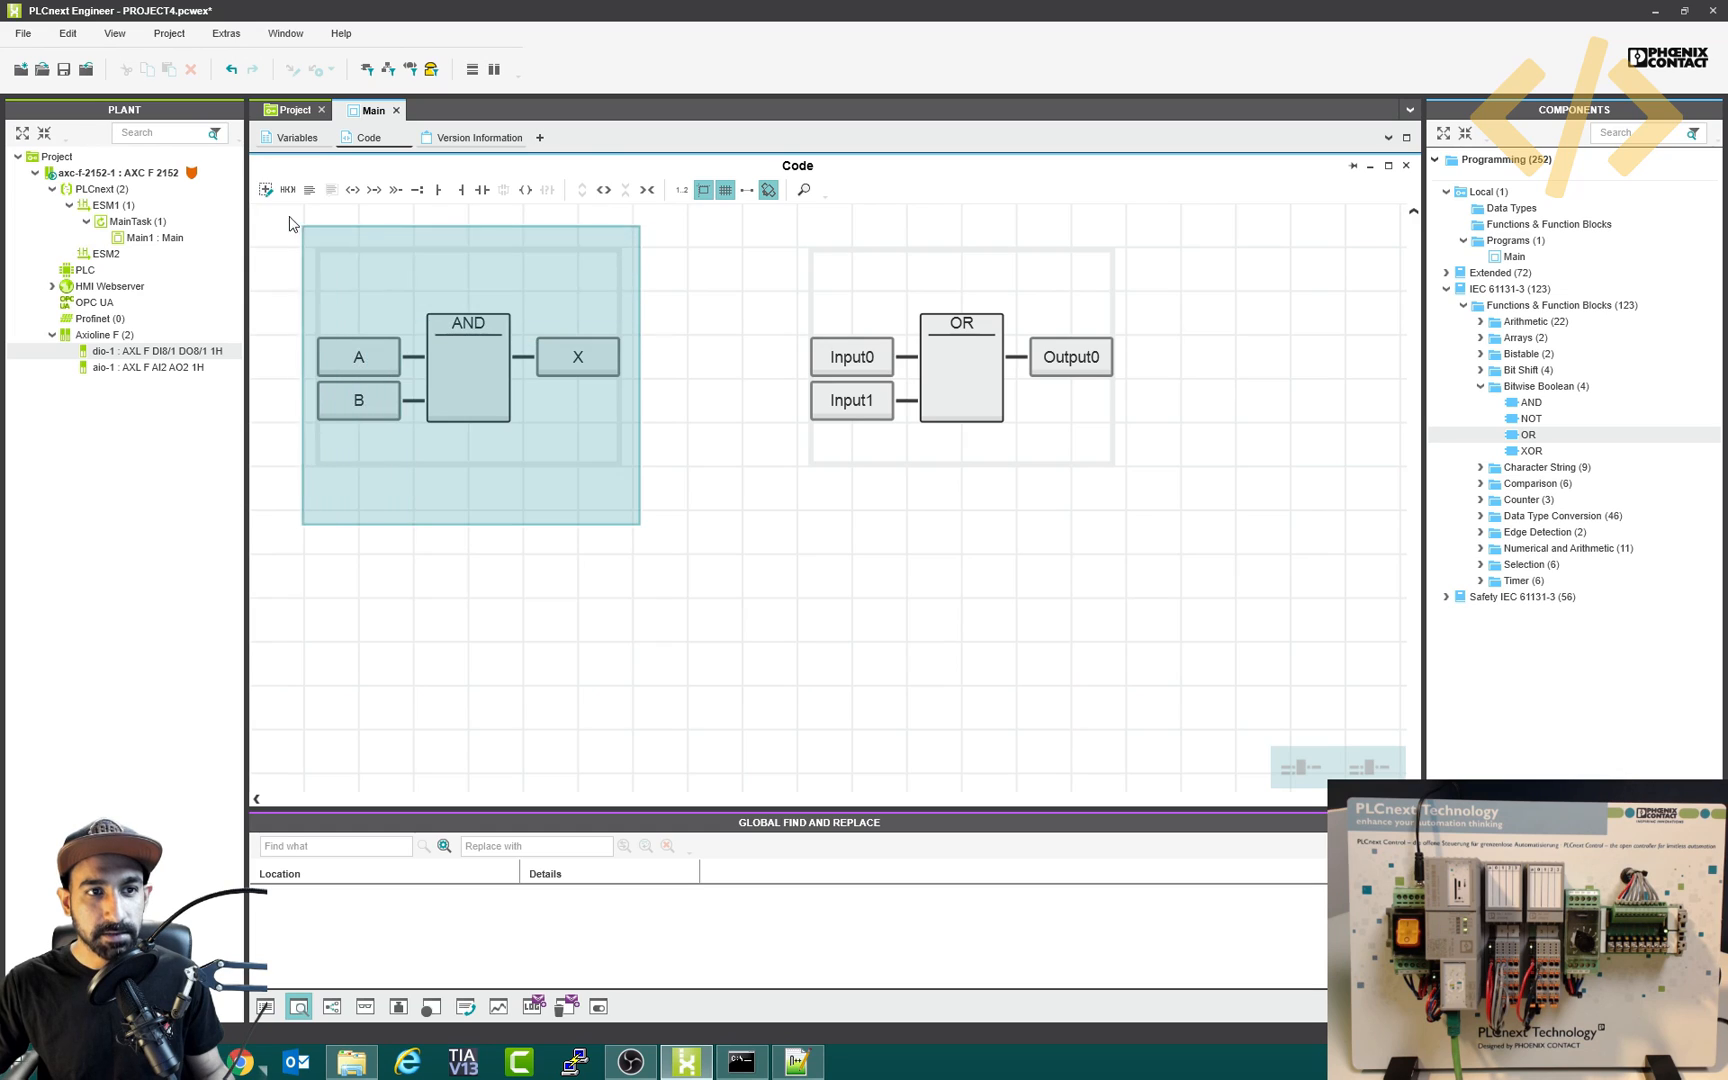
- Insert a 'Local variables' comment above the AND network
{"action": "left_click", "coordinate": [468, 366]}
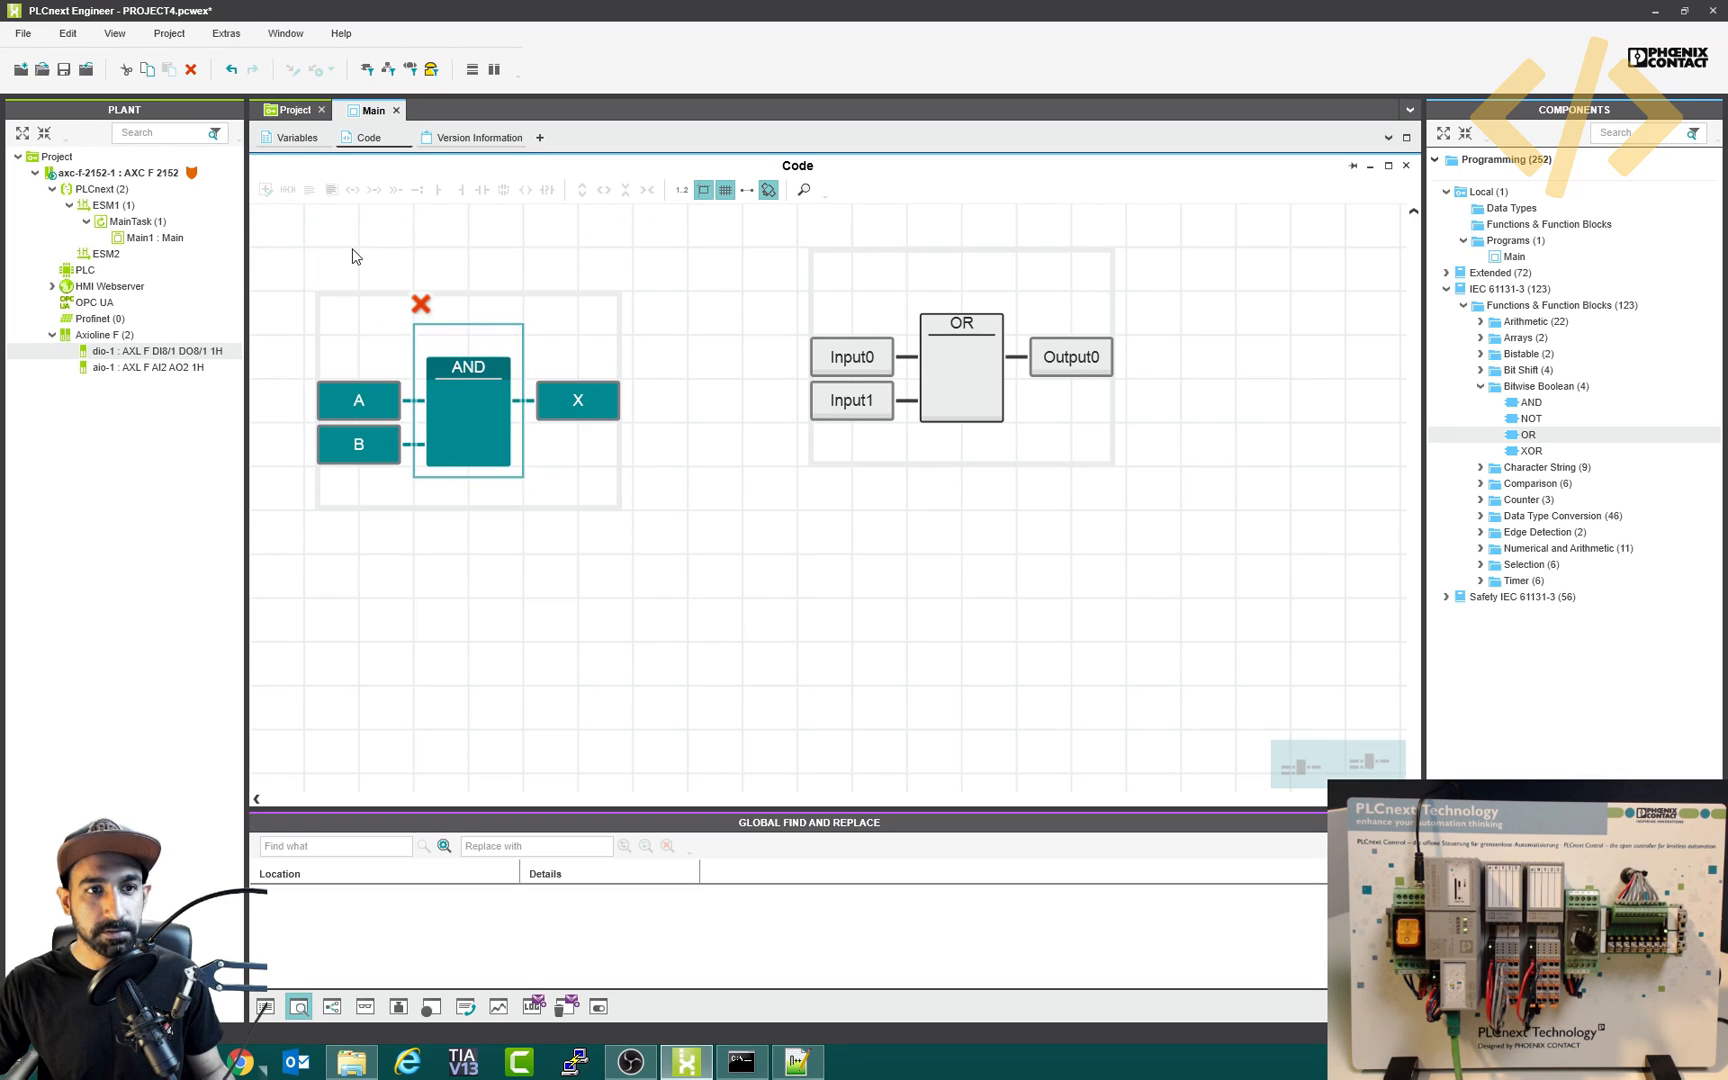
{"action": "right_click", "coordinate": [356, 256]}
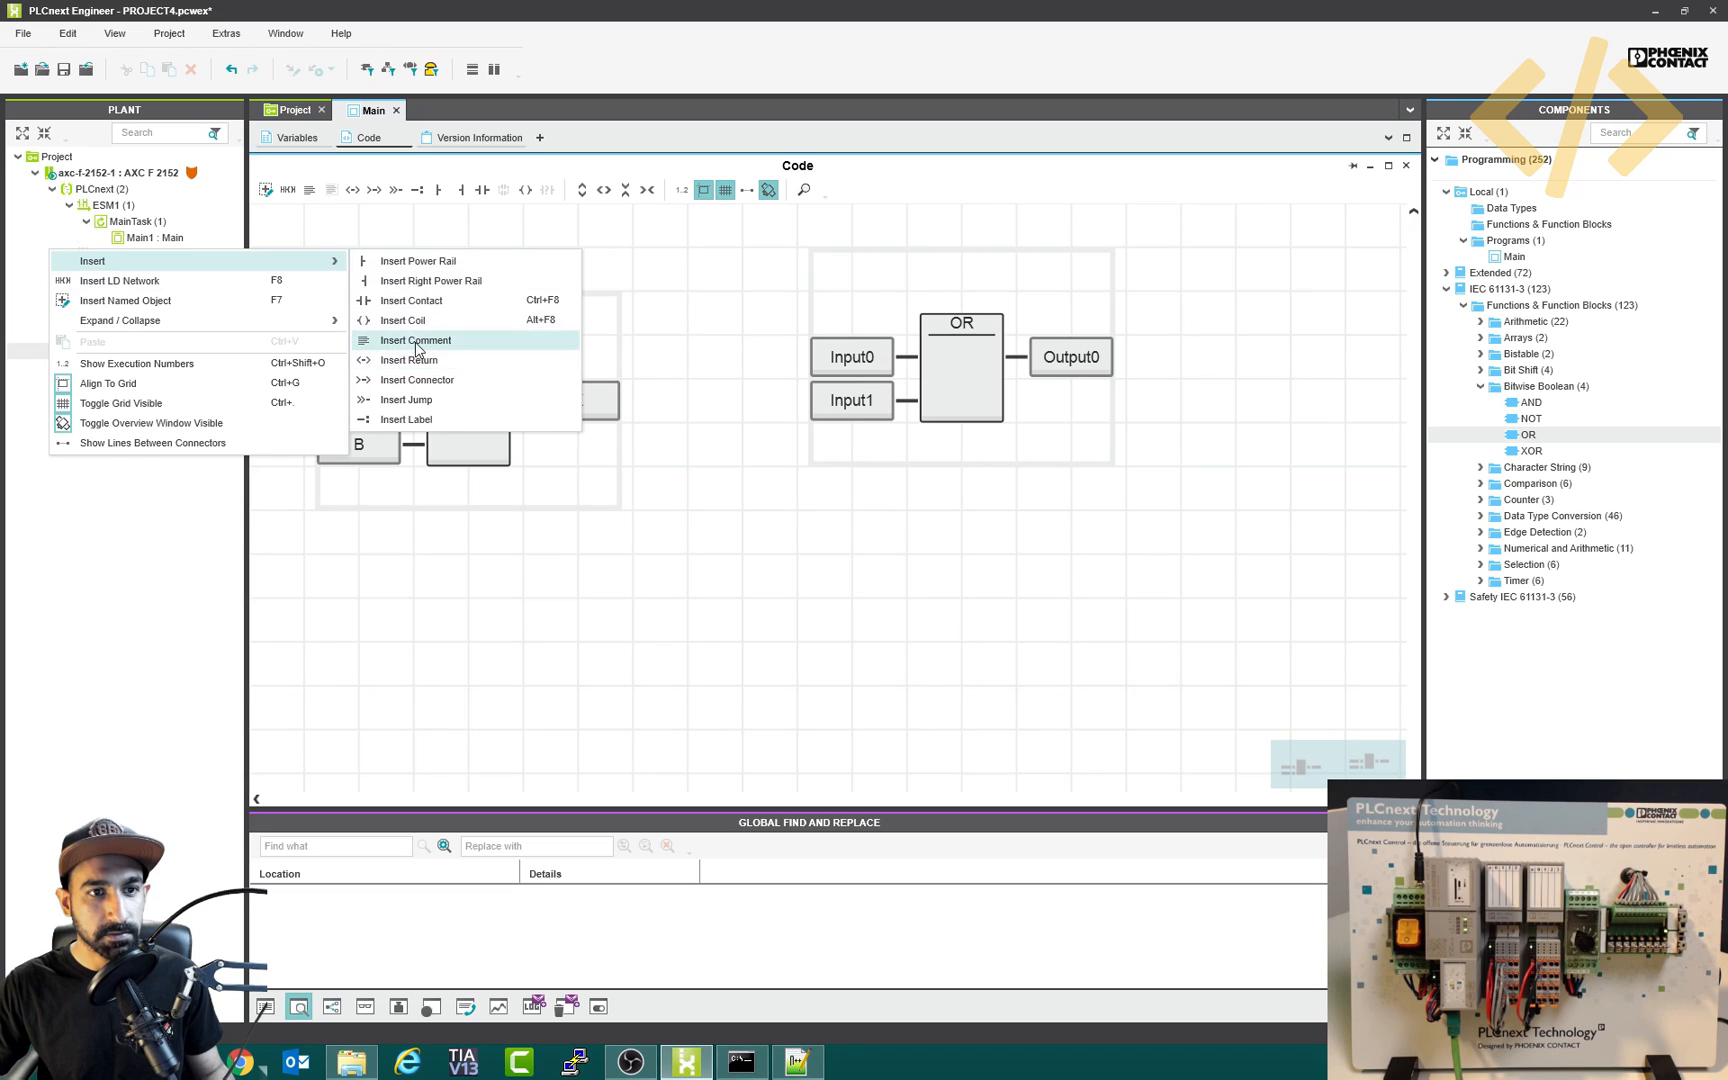
{"action": "left_click", "coordinate": [416, 342]}
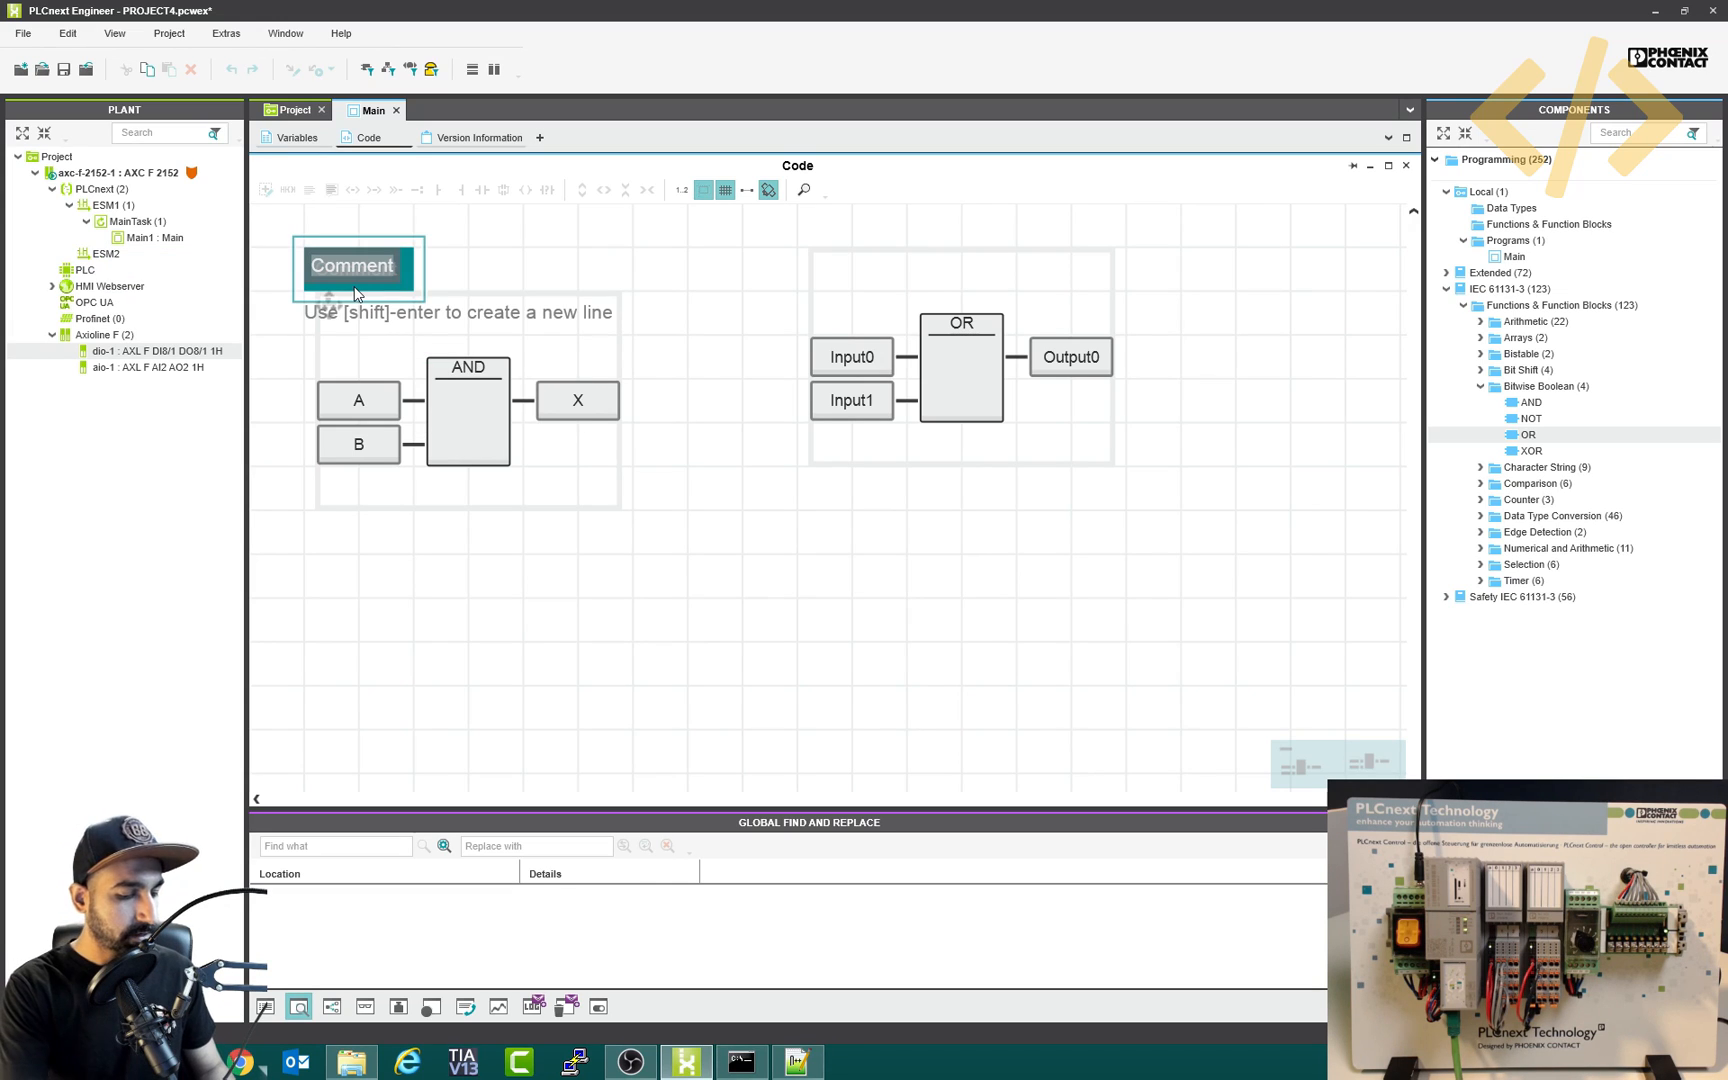
{"action": "type", "text": "Local variables"}
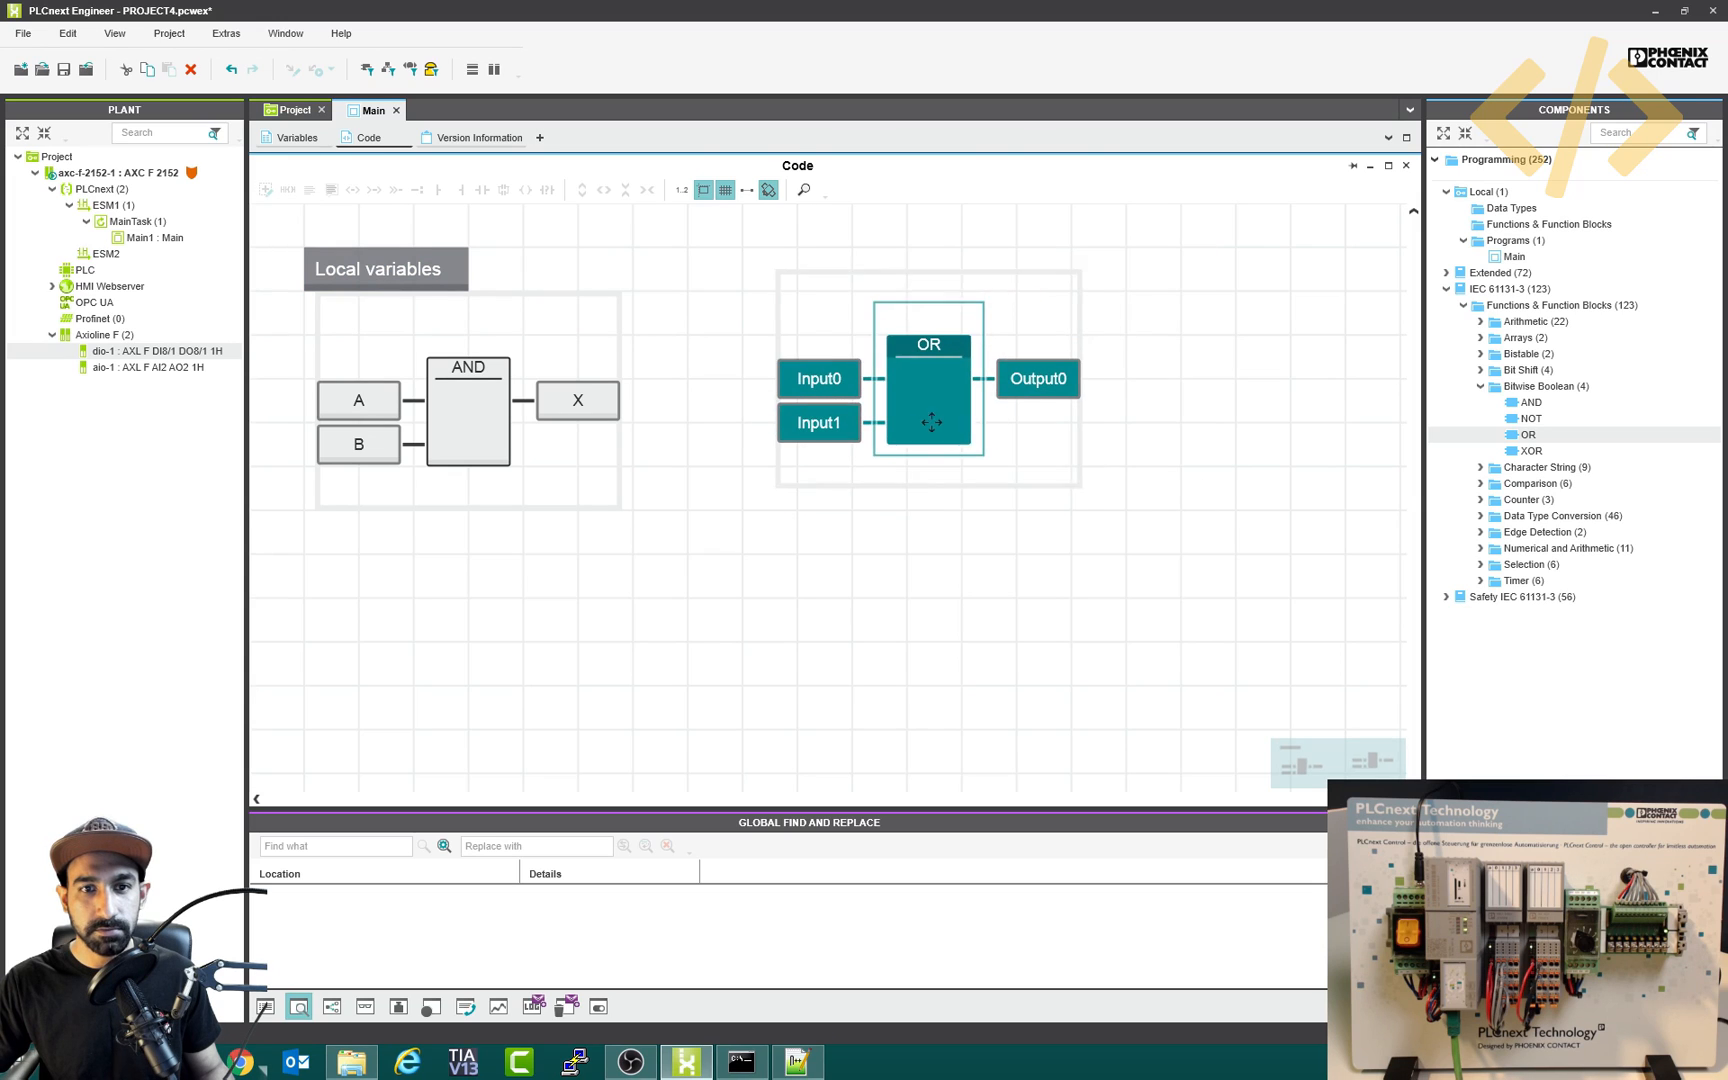
- Insert an 'External IOs' comment above the OR network
{"action": "right_click", "coordinate": [766, 270]}
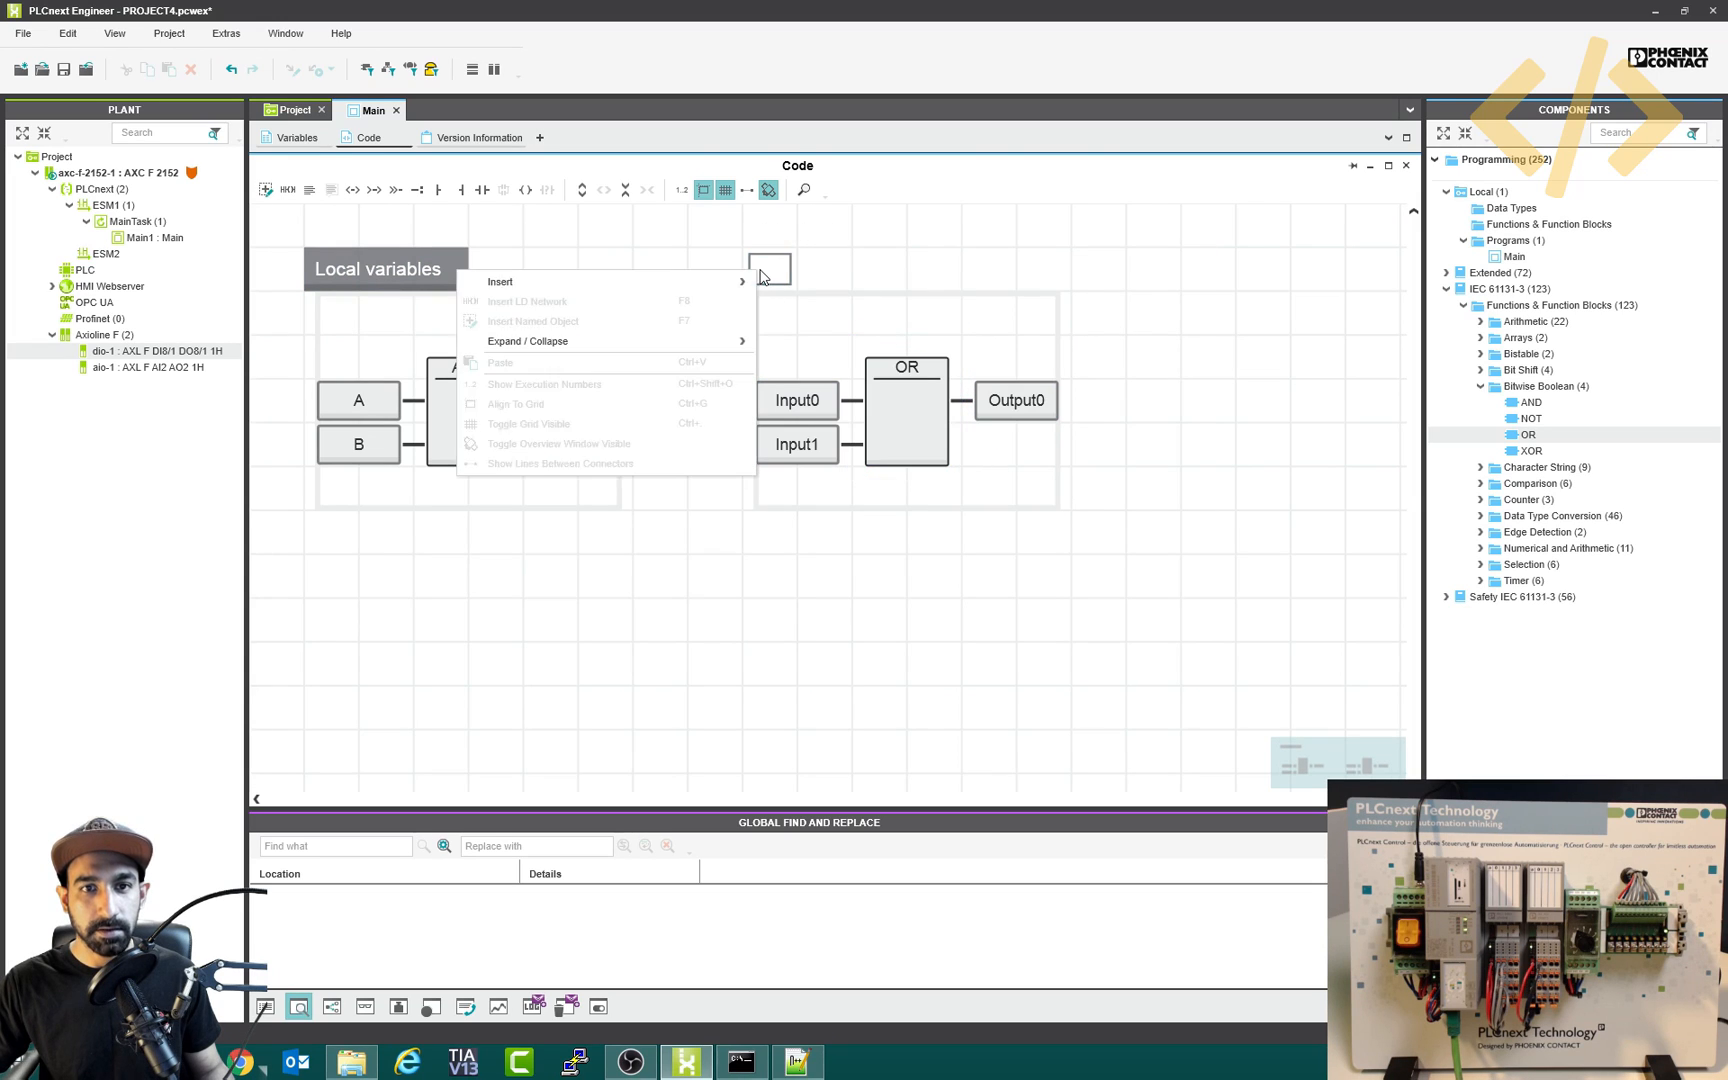
{"action": "mouse_move", "coordinate": [500, 282]}
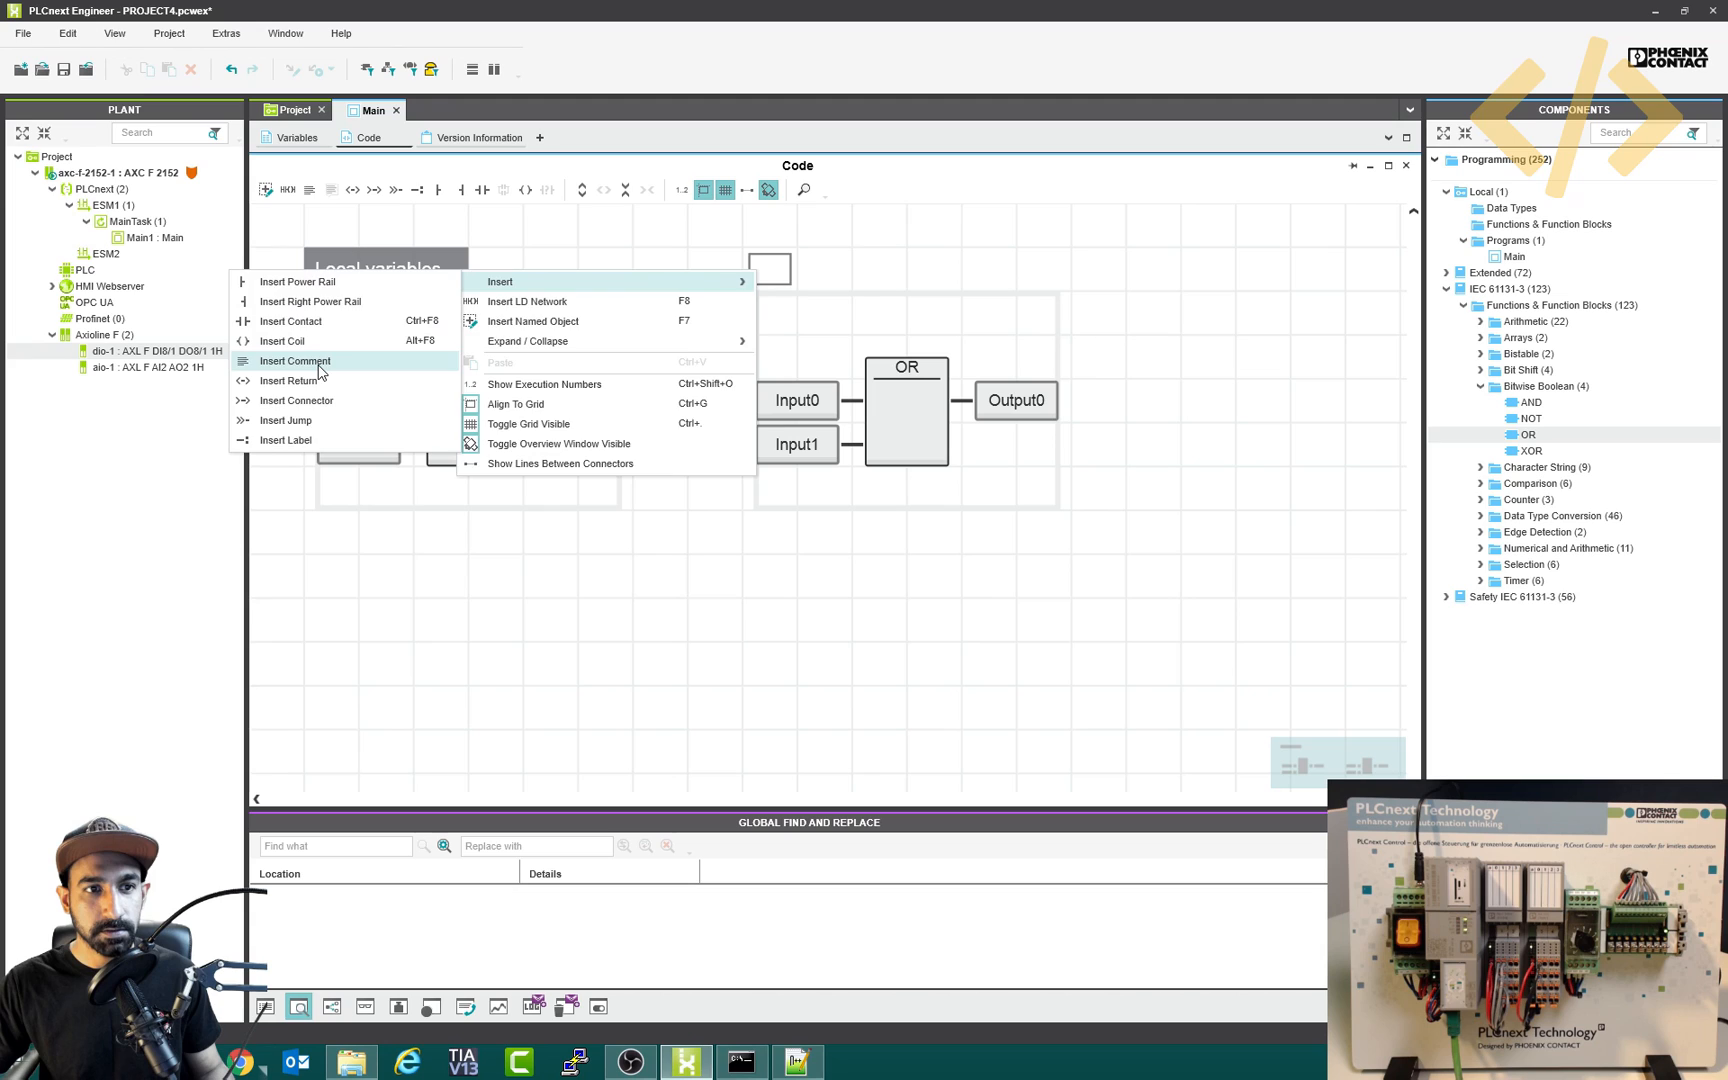
{"action": "left_click", "coordinate": [294, 362]}
{"action": "type", "text": "External IOs"}
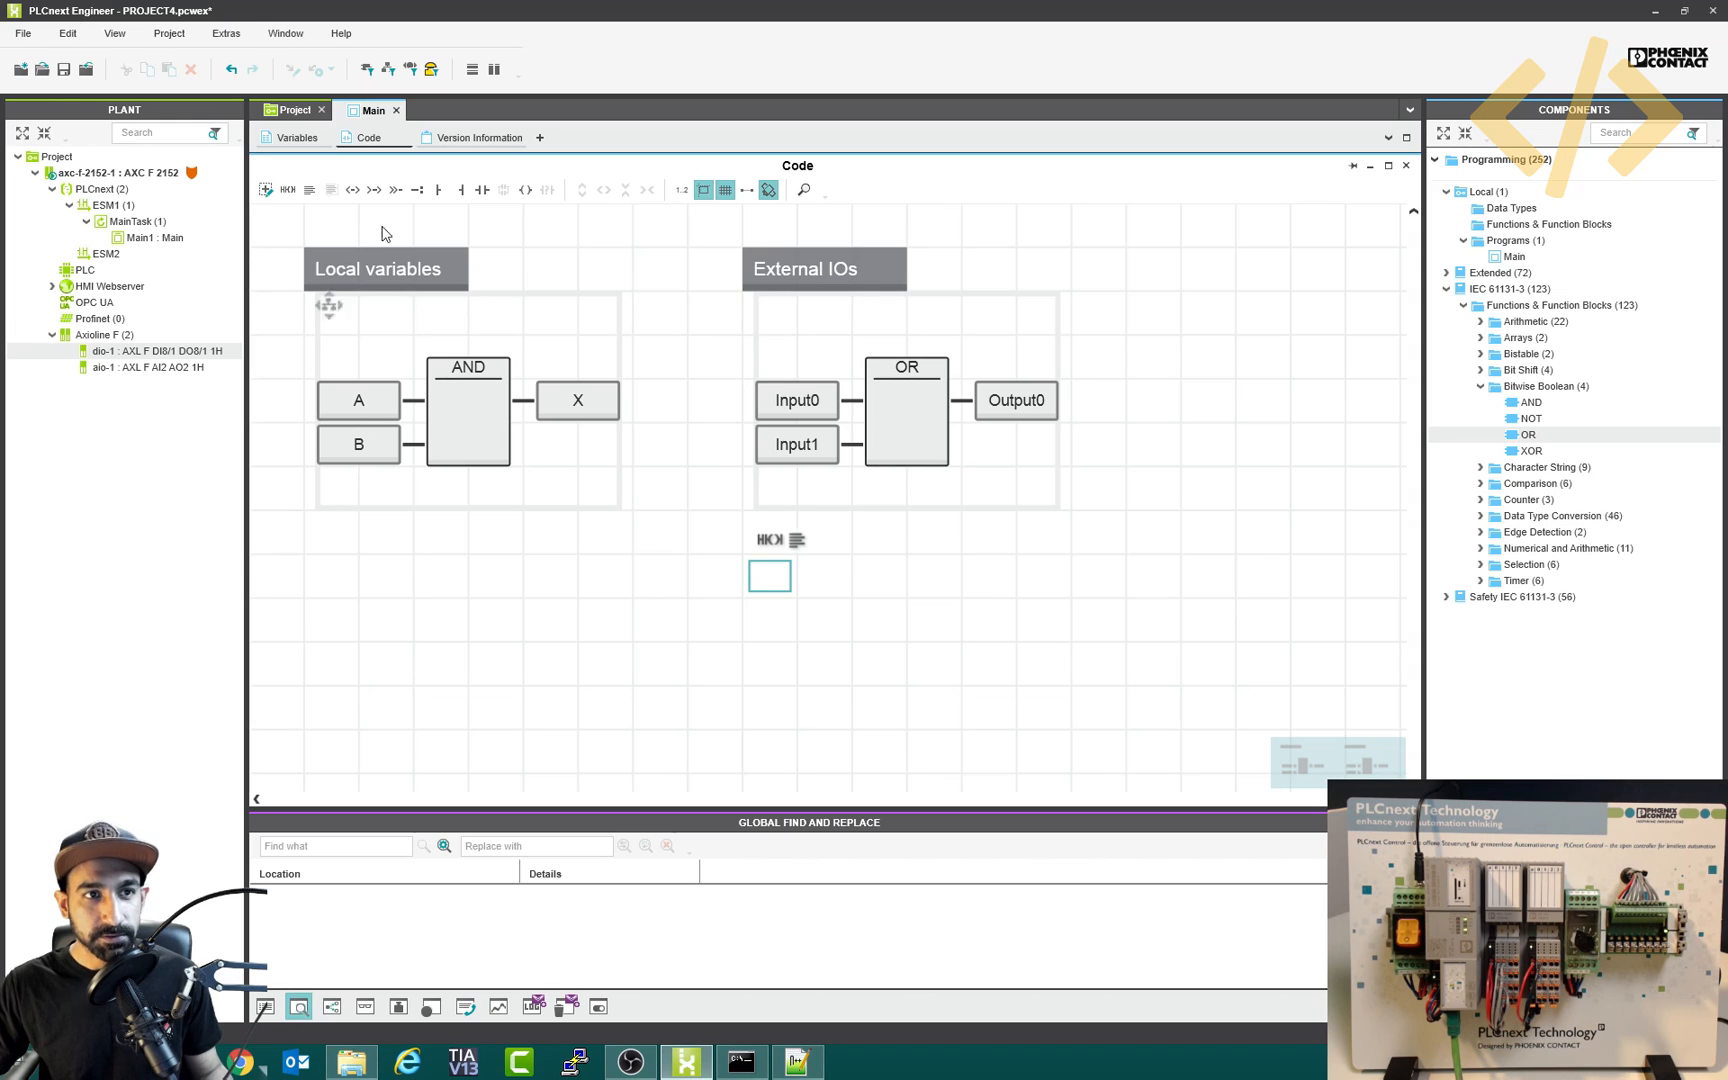
{"action": "left_click", "coordinate": [110, 174]}
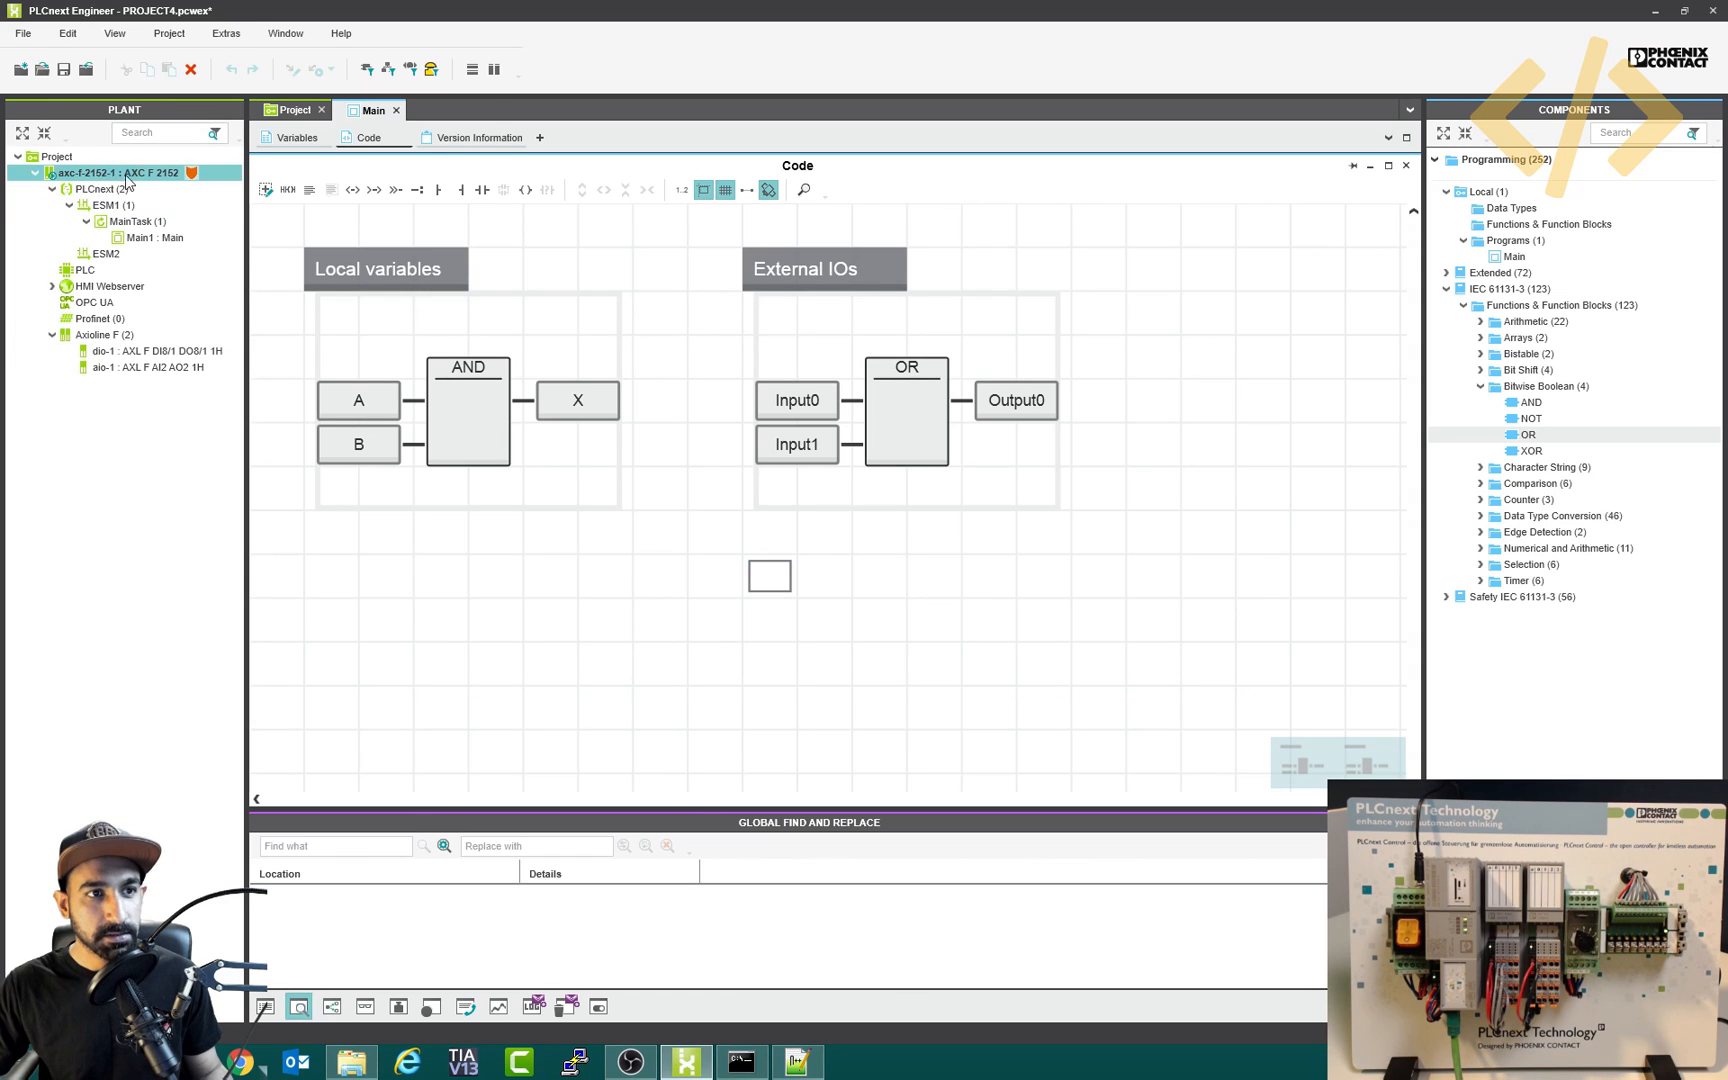
- Show the AXC F 2152 controller's Data List with the unassigned dio-1 and aio-1 channels
{"action": "double_click", "coordinate": [100, 172]}
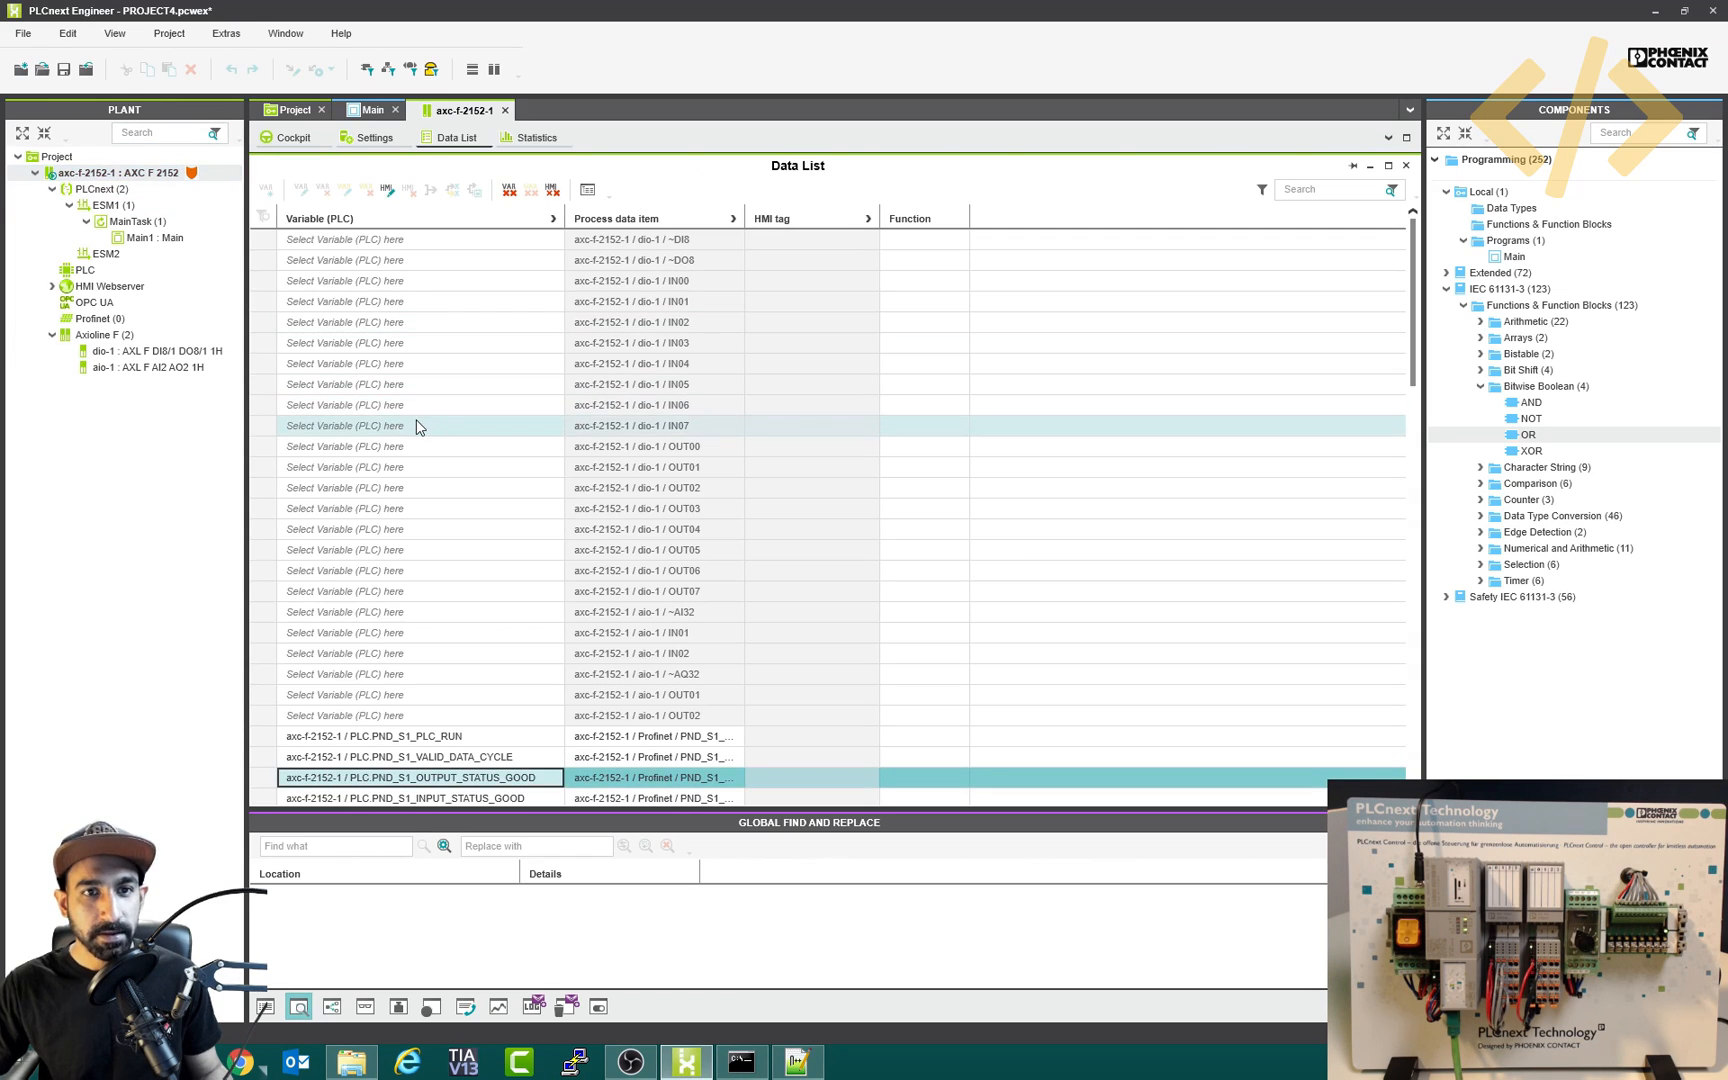
{"action": "mouse_move", "coordinate": [544, 666]}
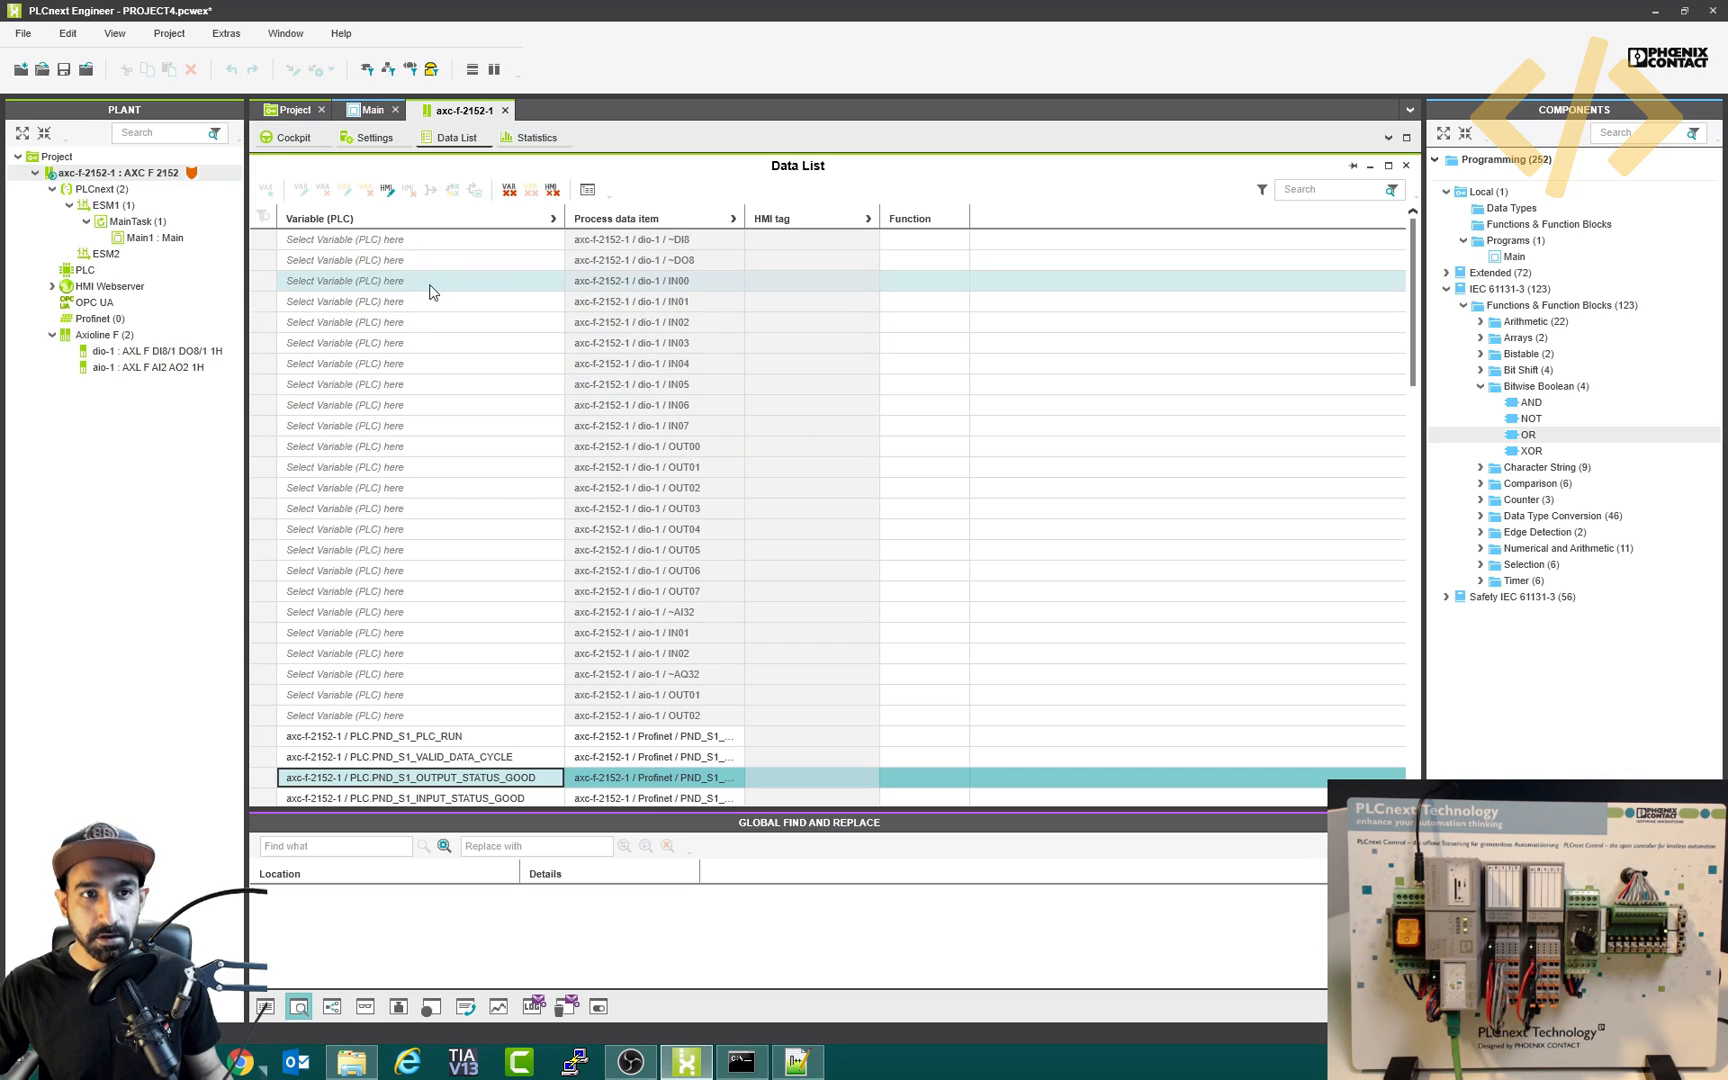
{"action": "mouse_move", "coordinate": [402, 292]}
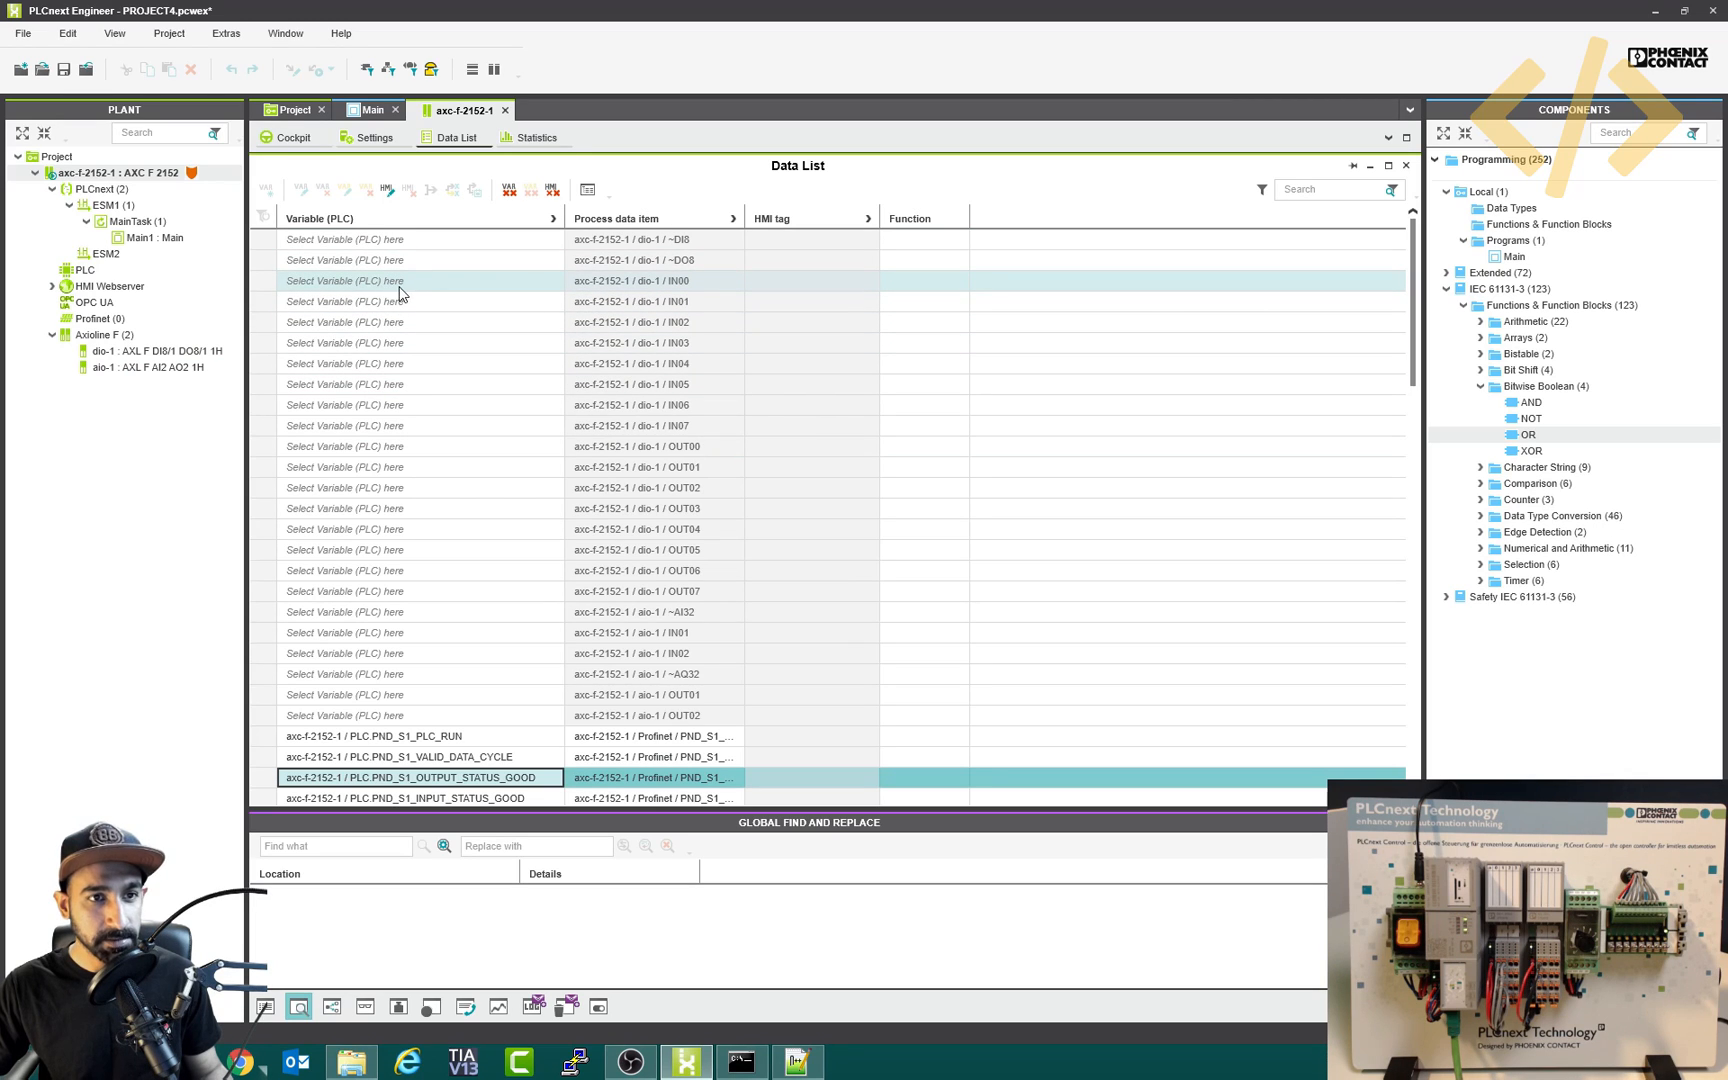
{"action": "left_click", "coordinate": [370, 110]}
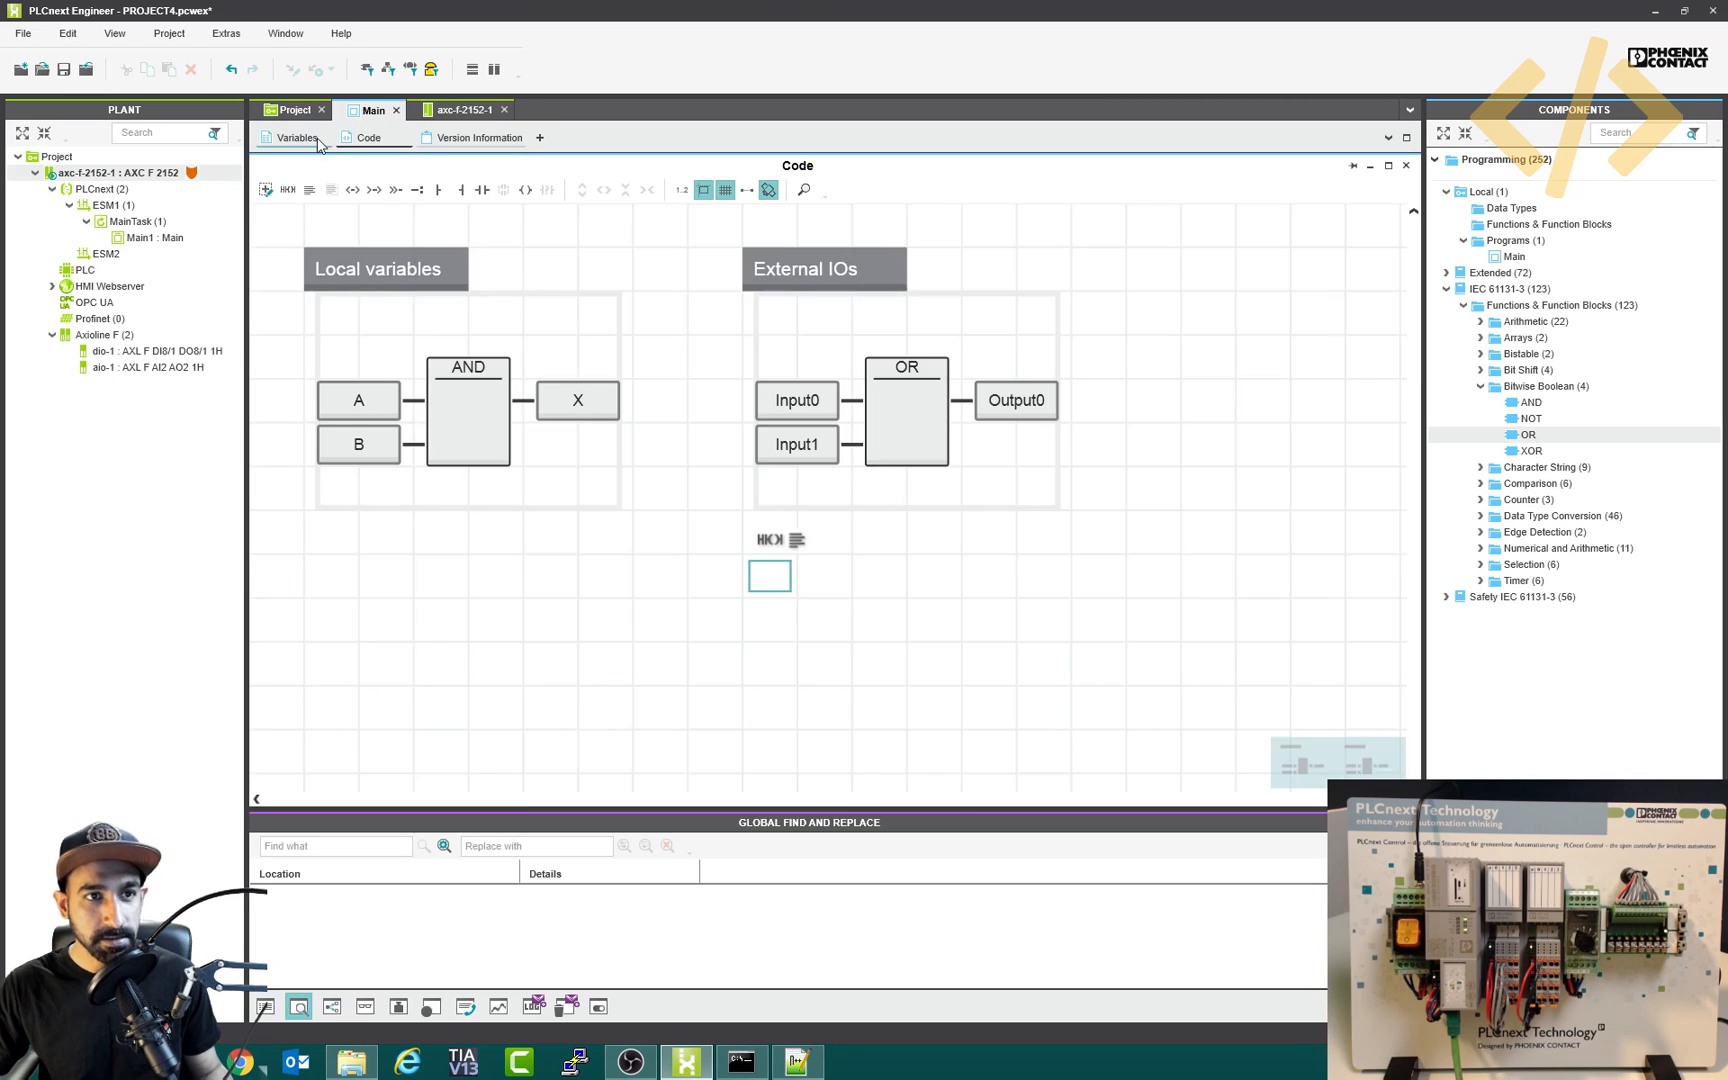
{"action": "left_click", "coordinate": [292, 138]}
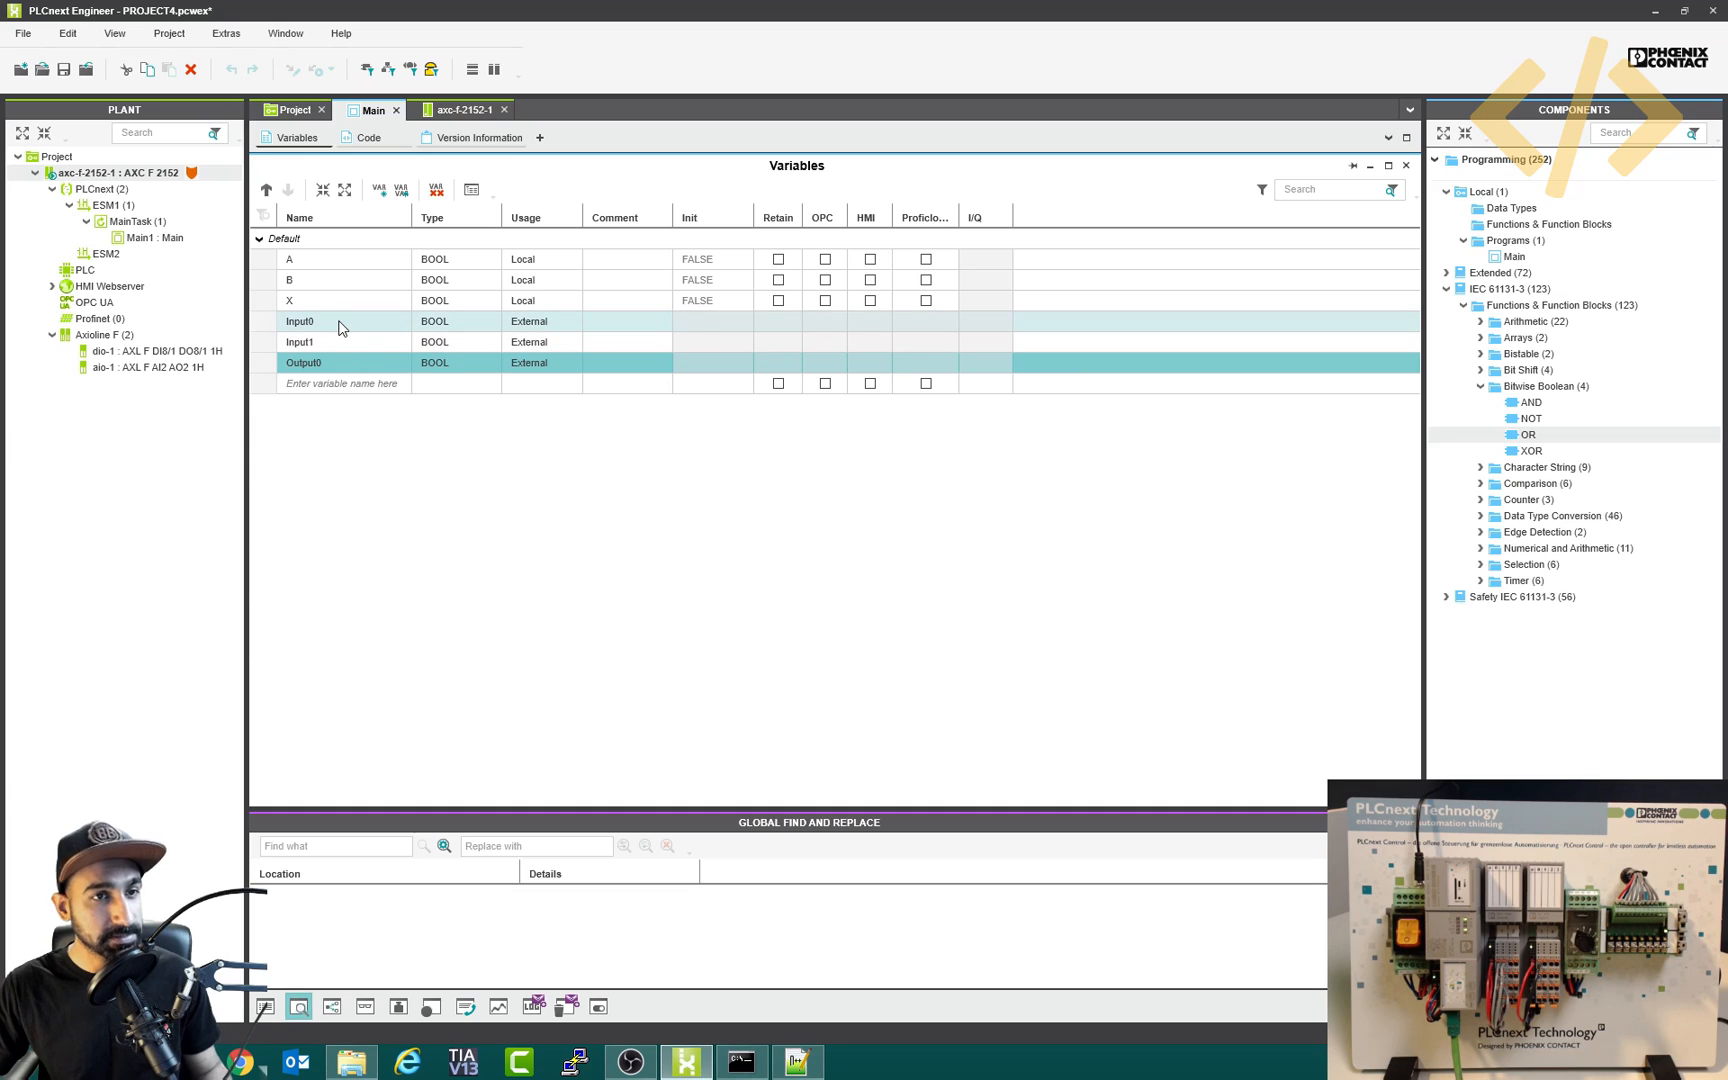
{"action": "left_click", "coordinate": [320, 362]}
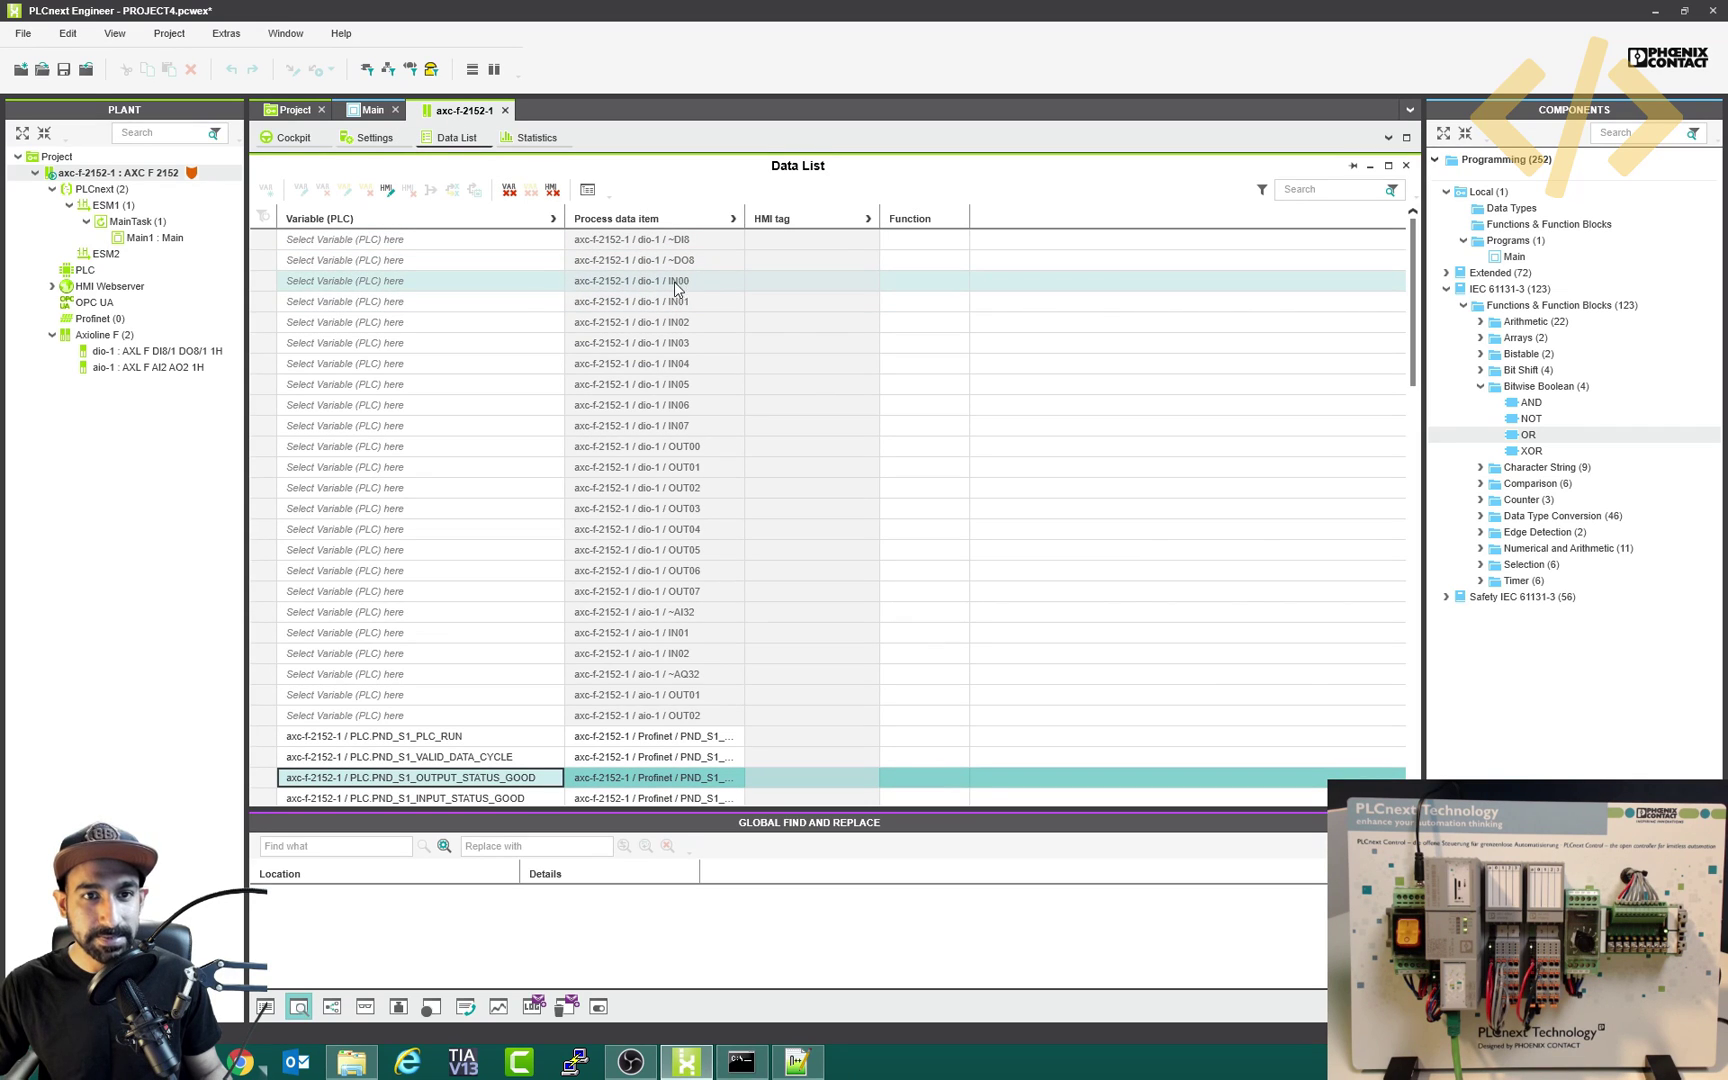
- Link Input0 to dio-1 IN00 and Input1 to IN01
{"action": "left_click", "coordinate": [420, 280]}
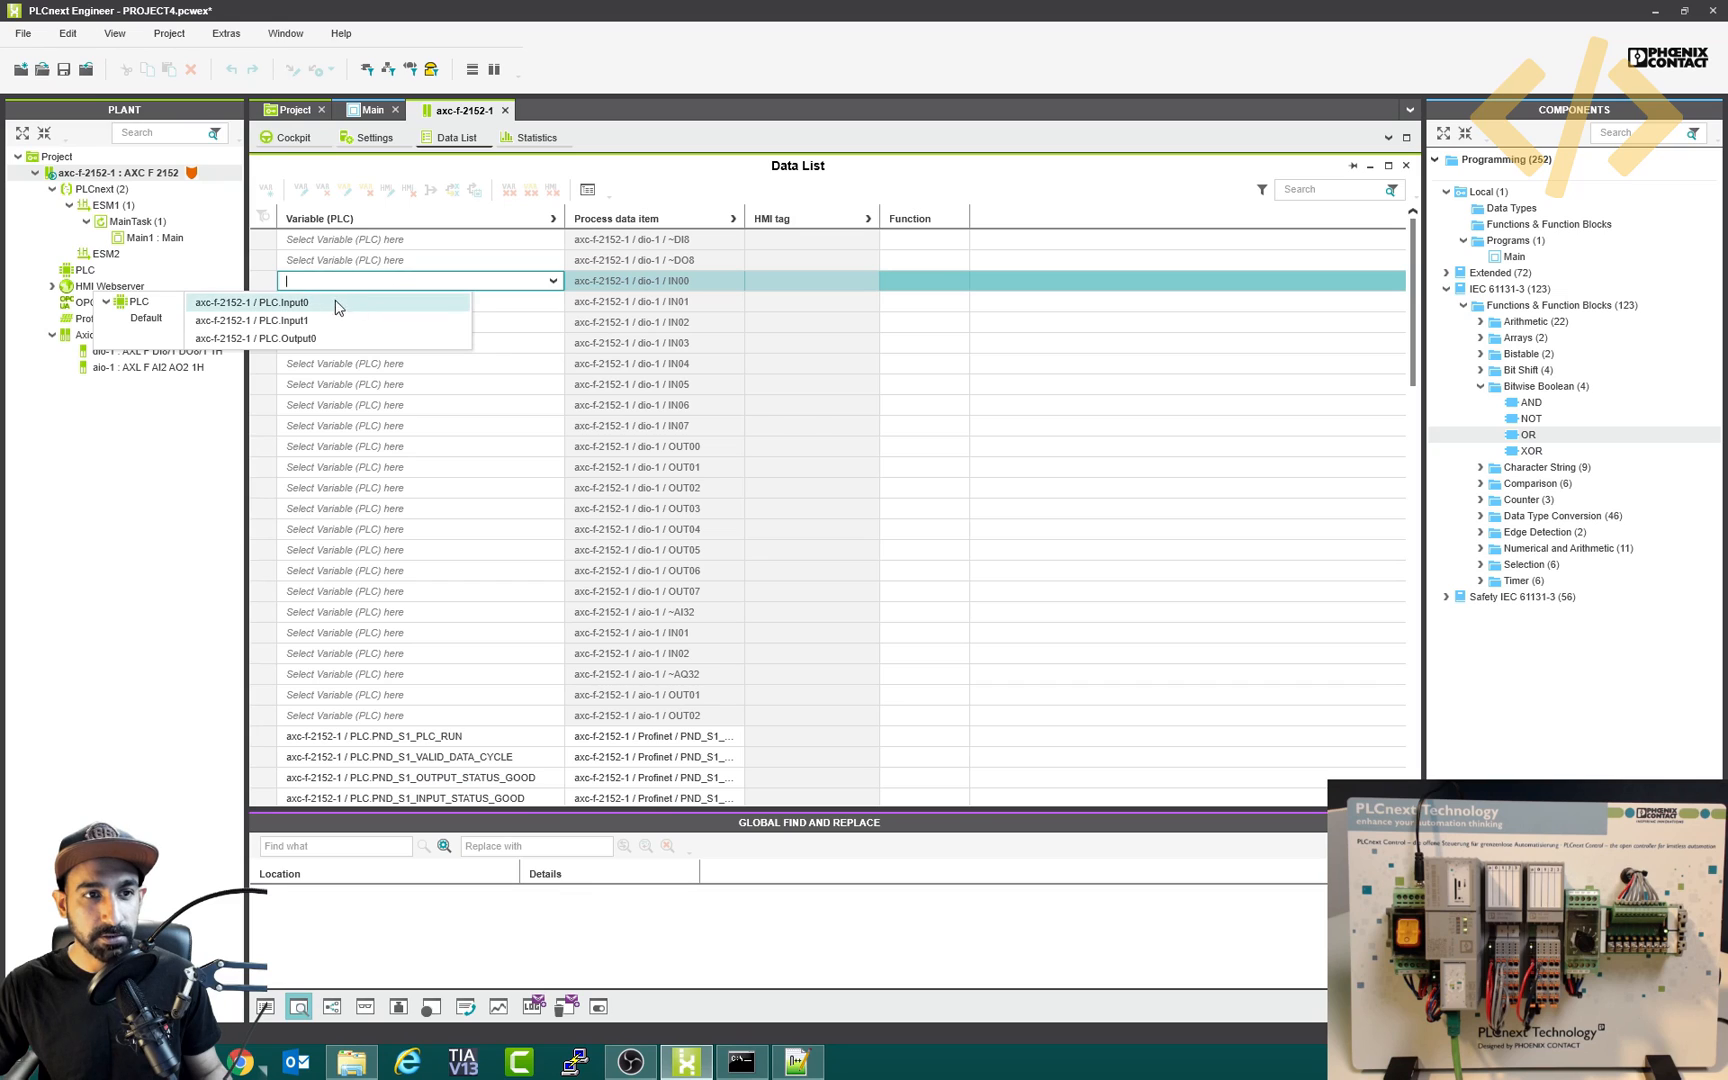
{"action": "mouse_move", "coordinate": [312, 316]}
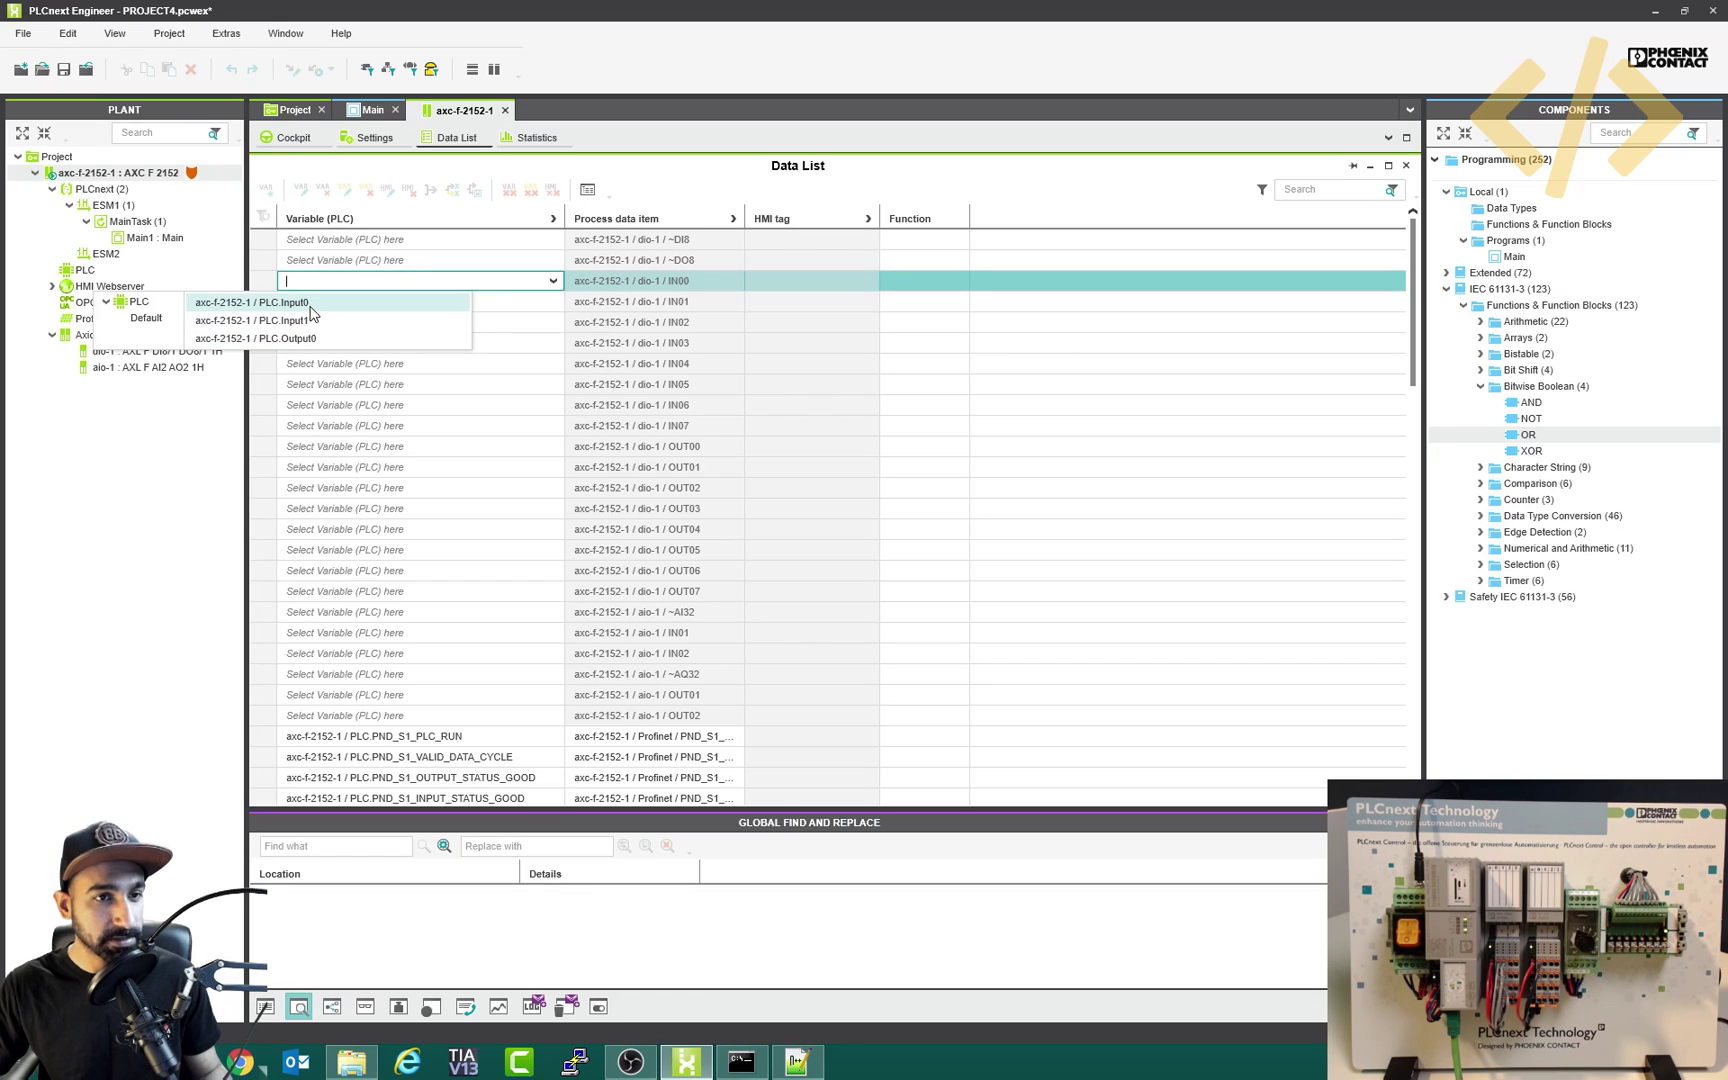
{"action": "left_click", "coordinate": [248, 302]}
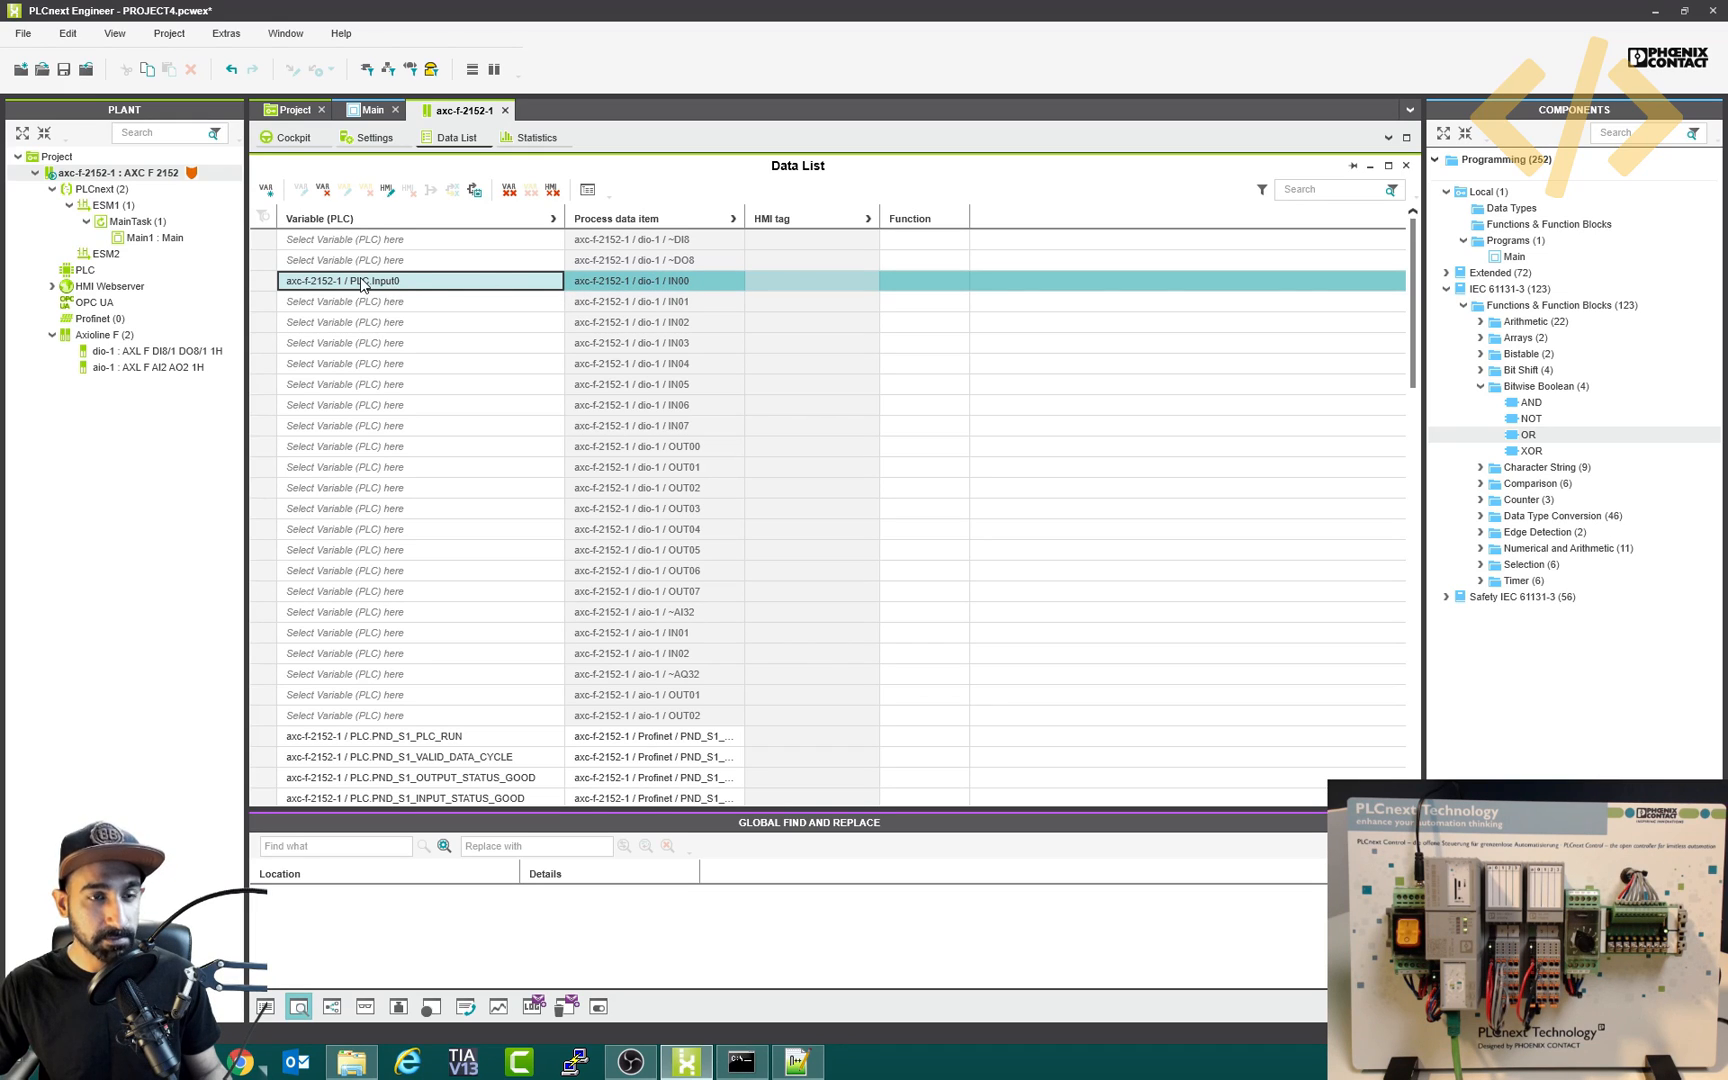
{"action": "left_click", "coordinate": [420, 302]}
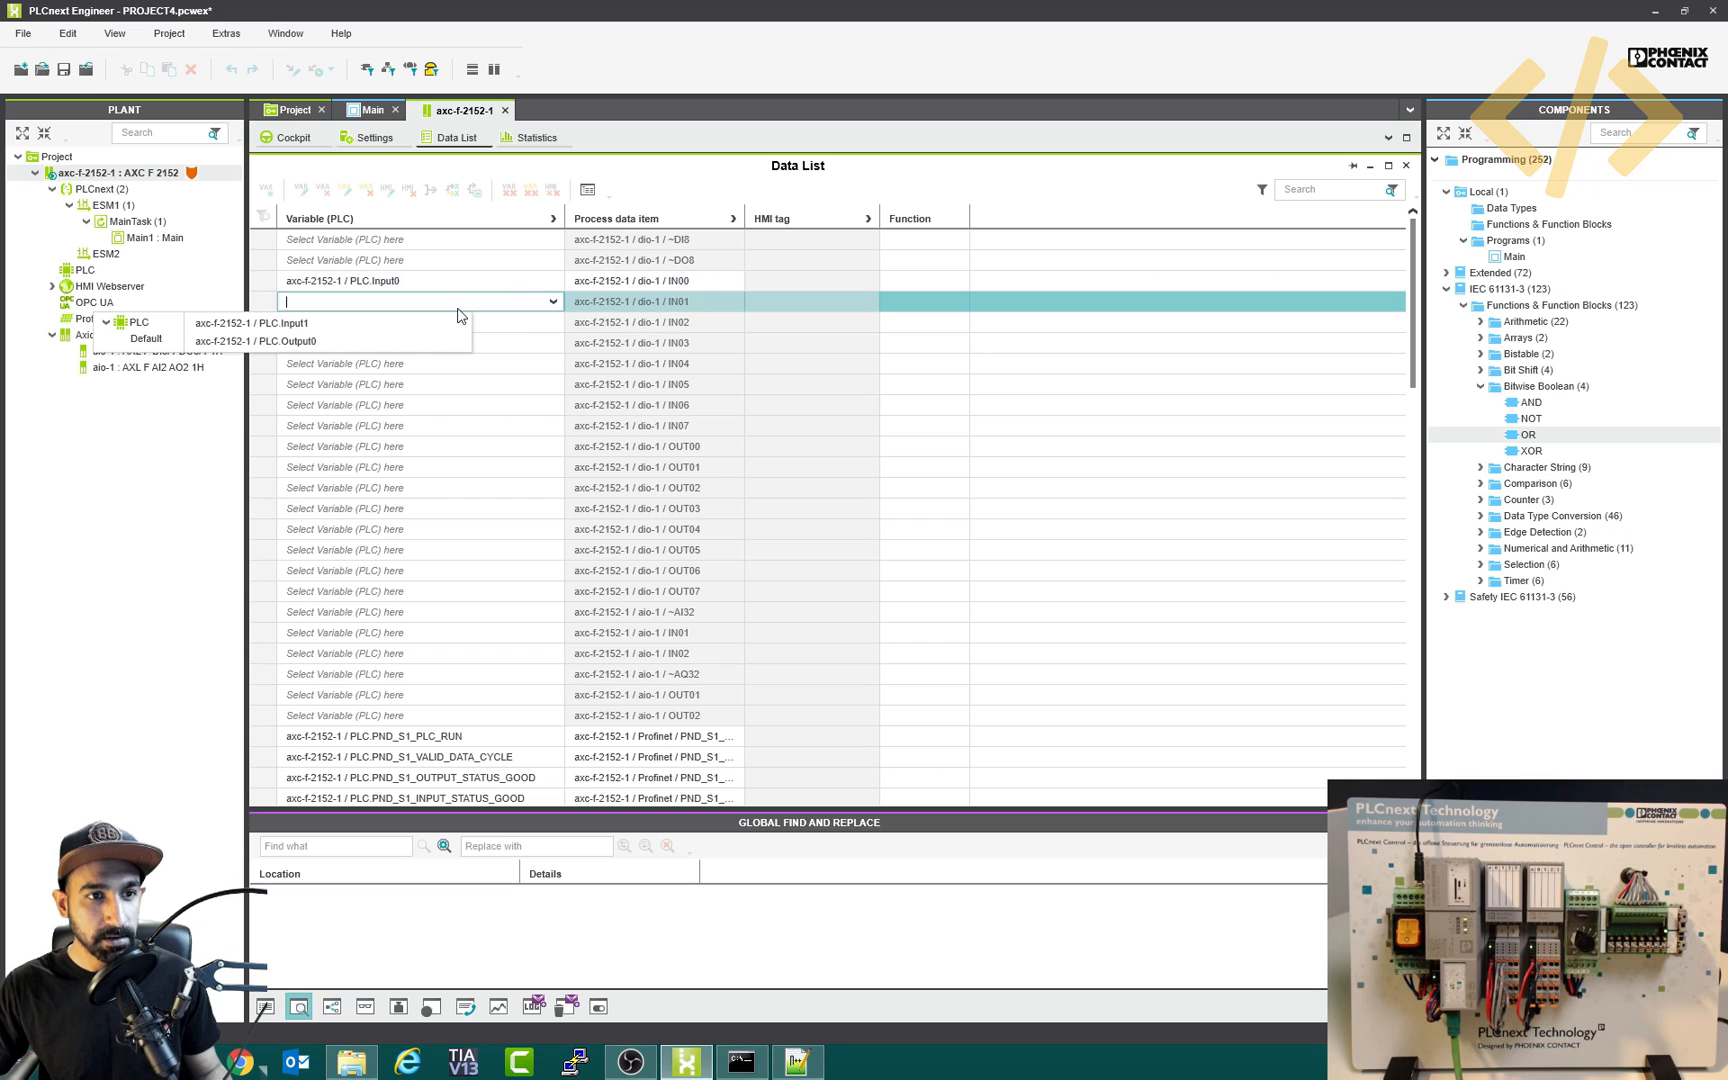
{"action": "left_click", "coordinate": [236, 322]}
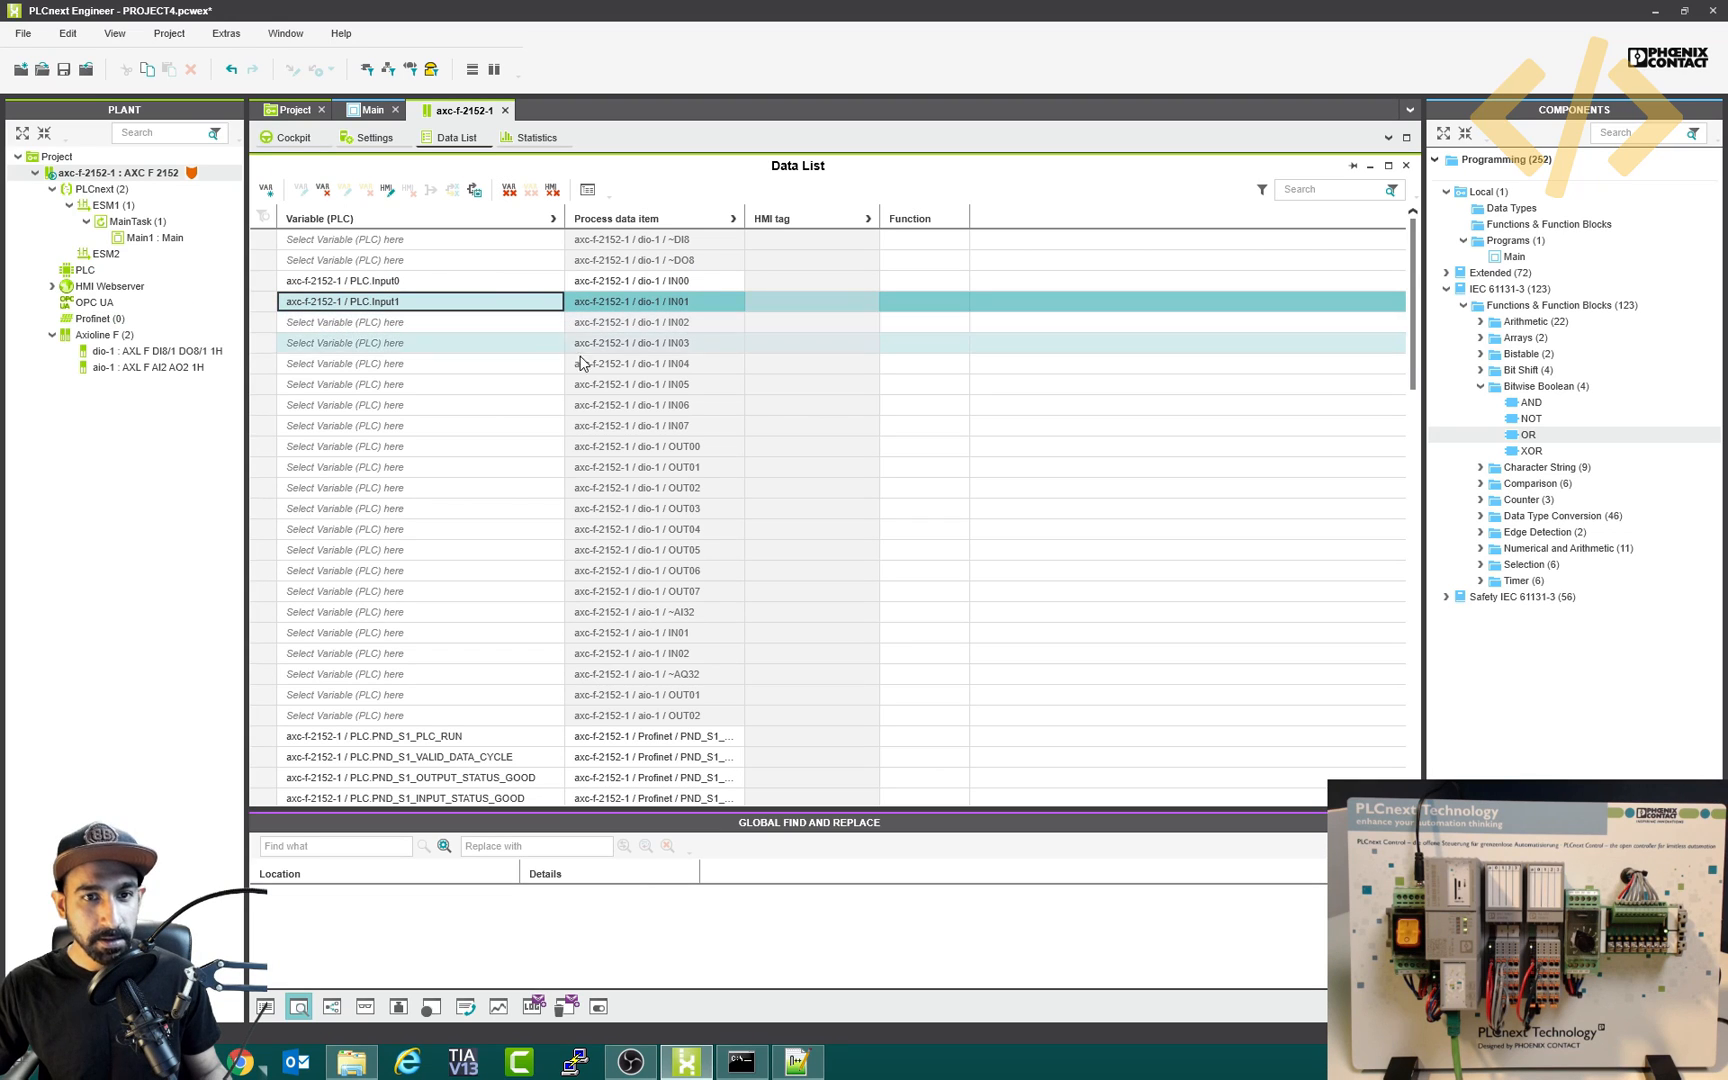
- Link Output0 to the dio-1 OUT00 output channel
{"action": "left_click", "coordinate": [418, 446]}
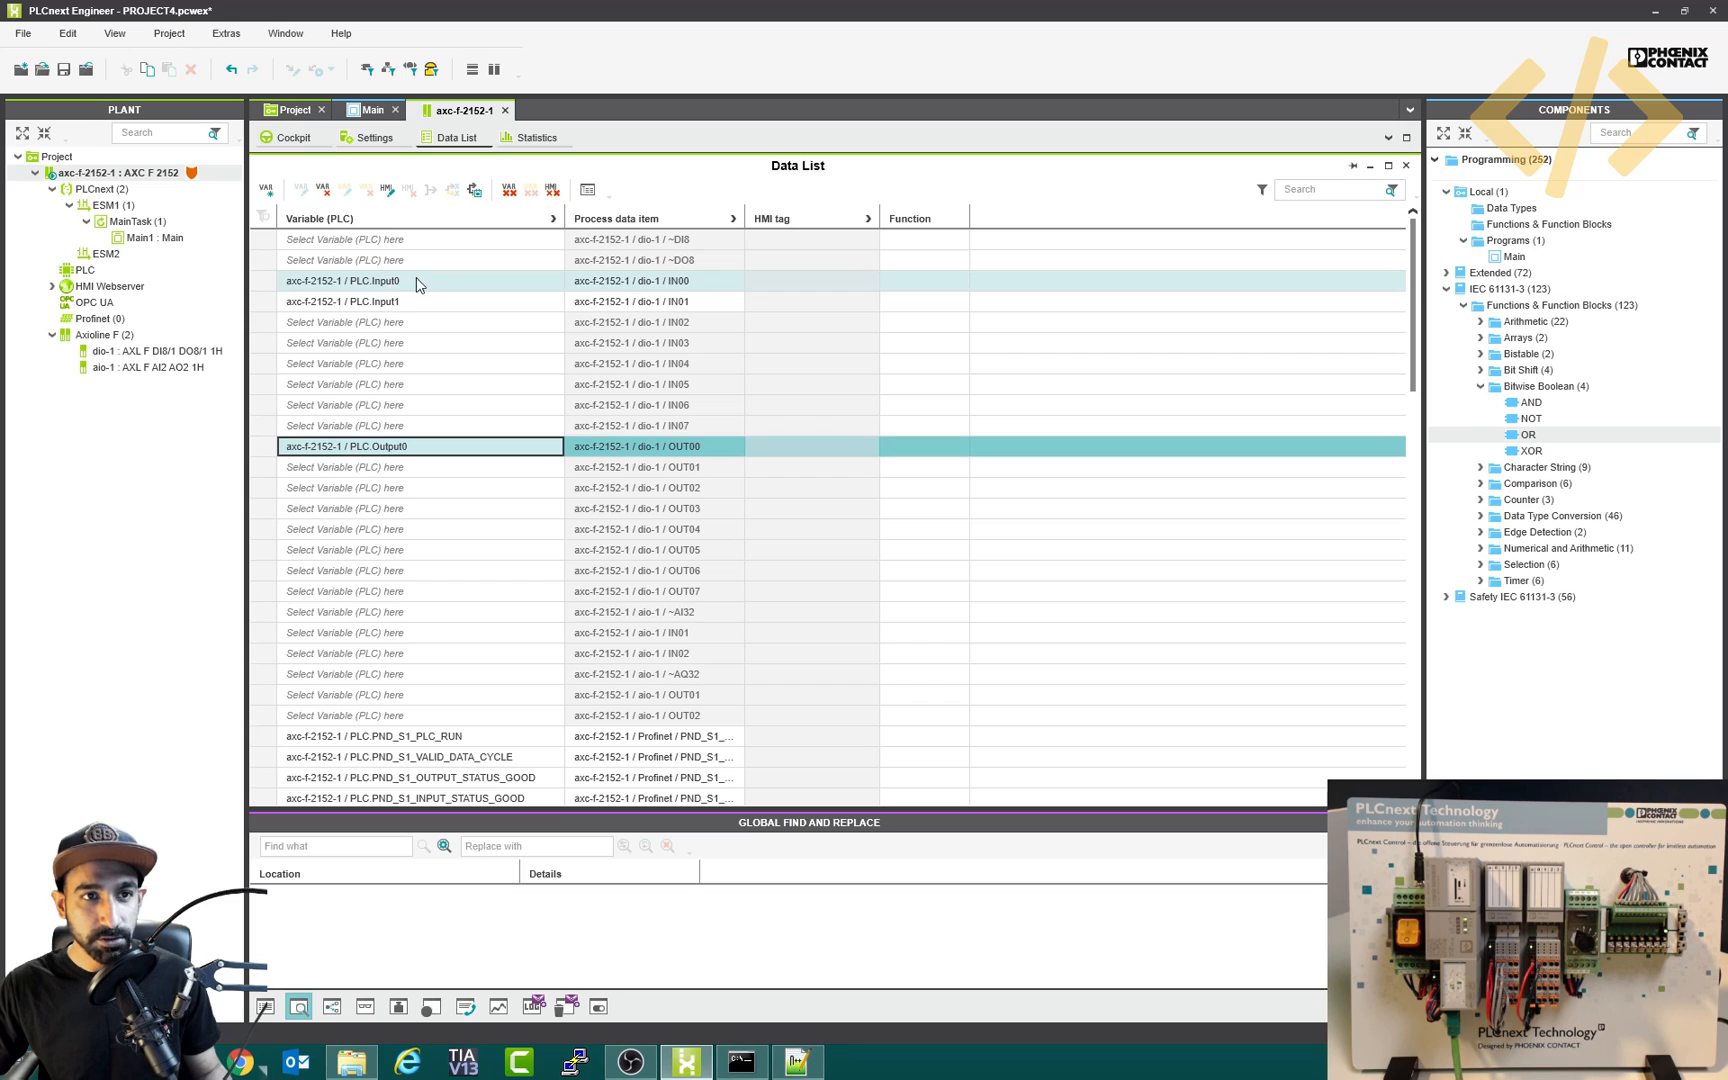
{"action": "left_click", "coordinate": [366, 110]}
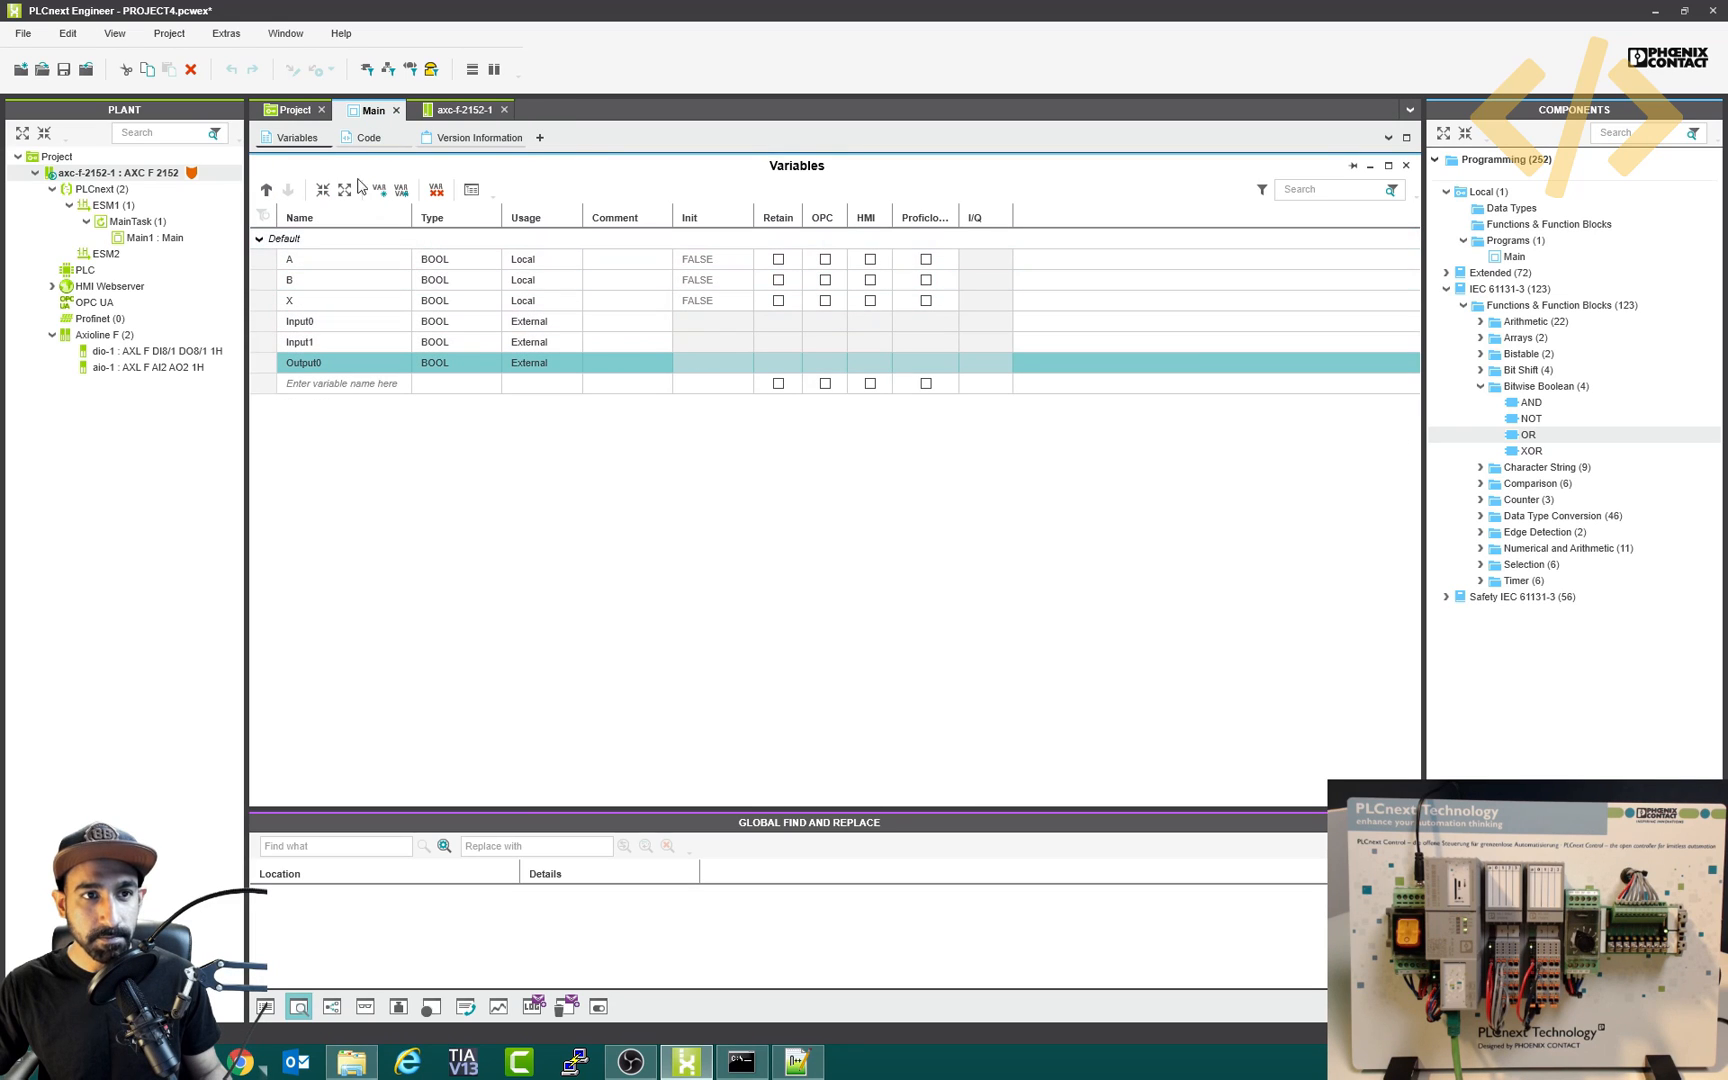
{"action": "left_click", "coordinate": [372, 136]}
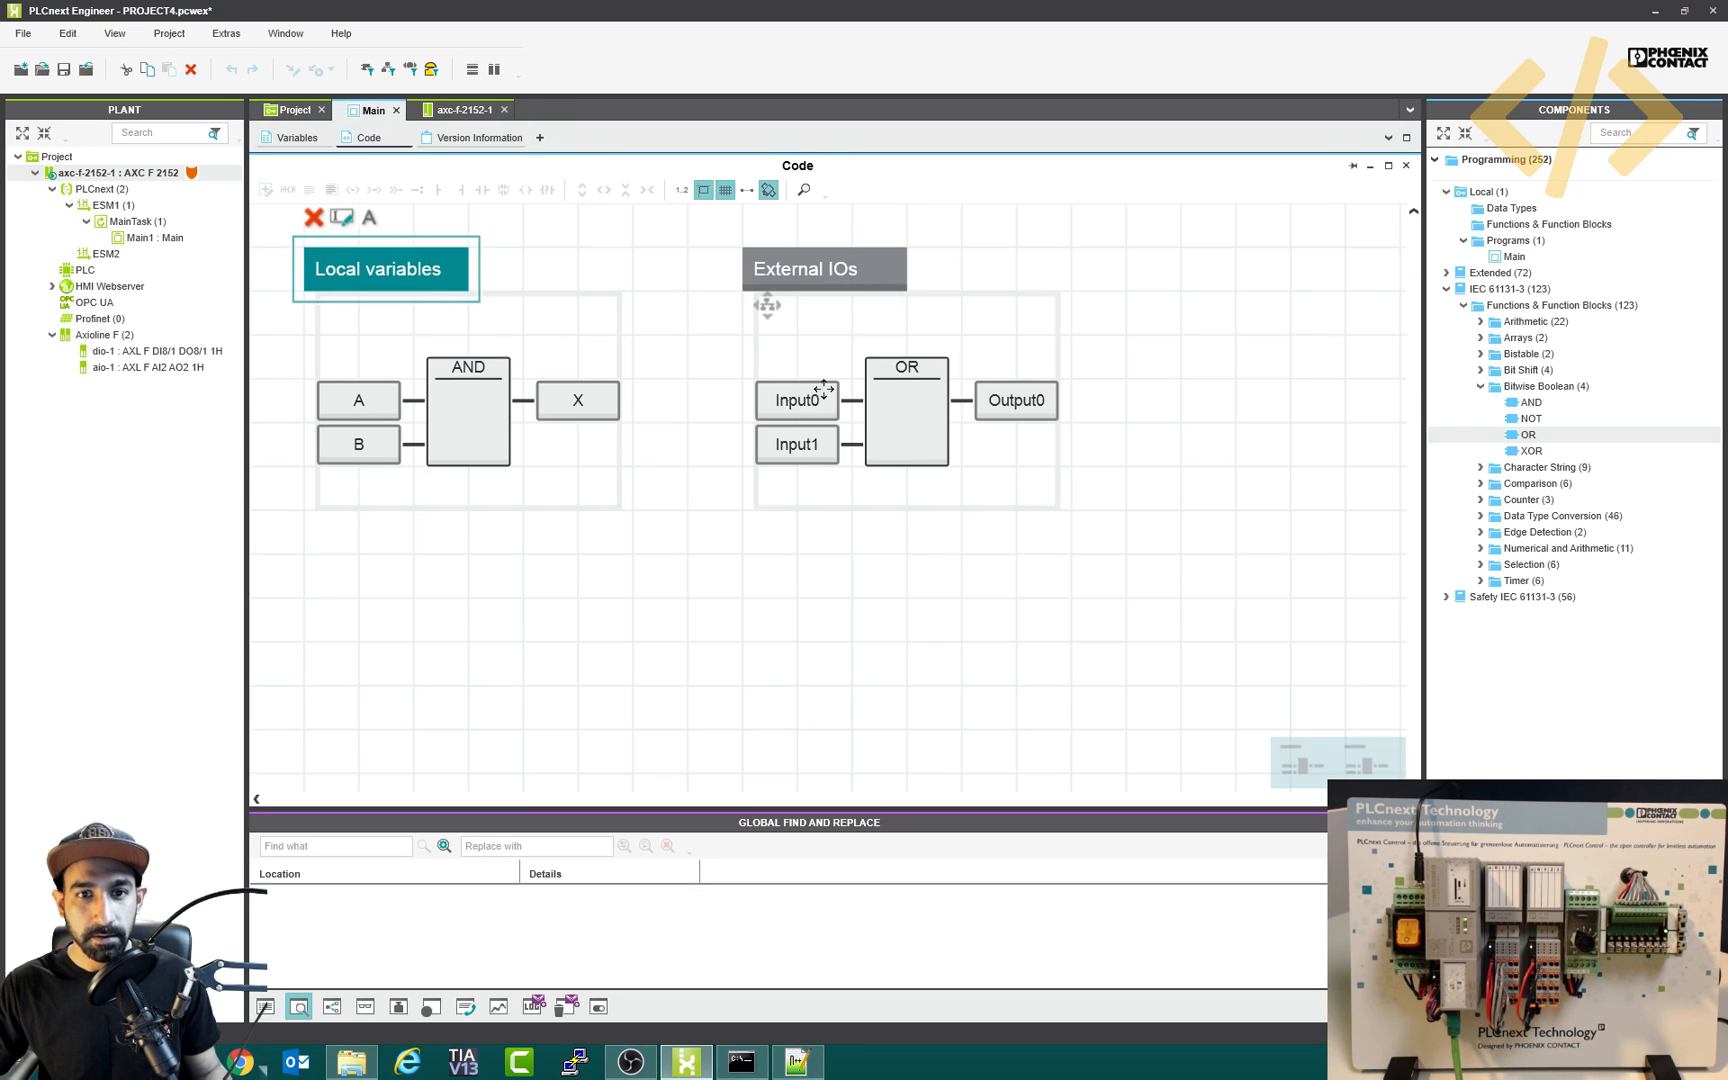
{"action": "left_click", "coordinate": [466, 110]}
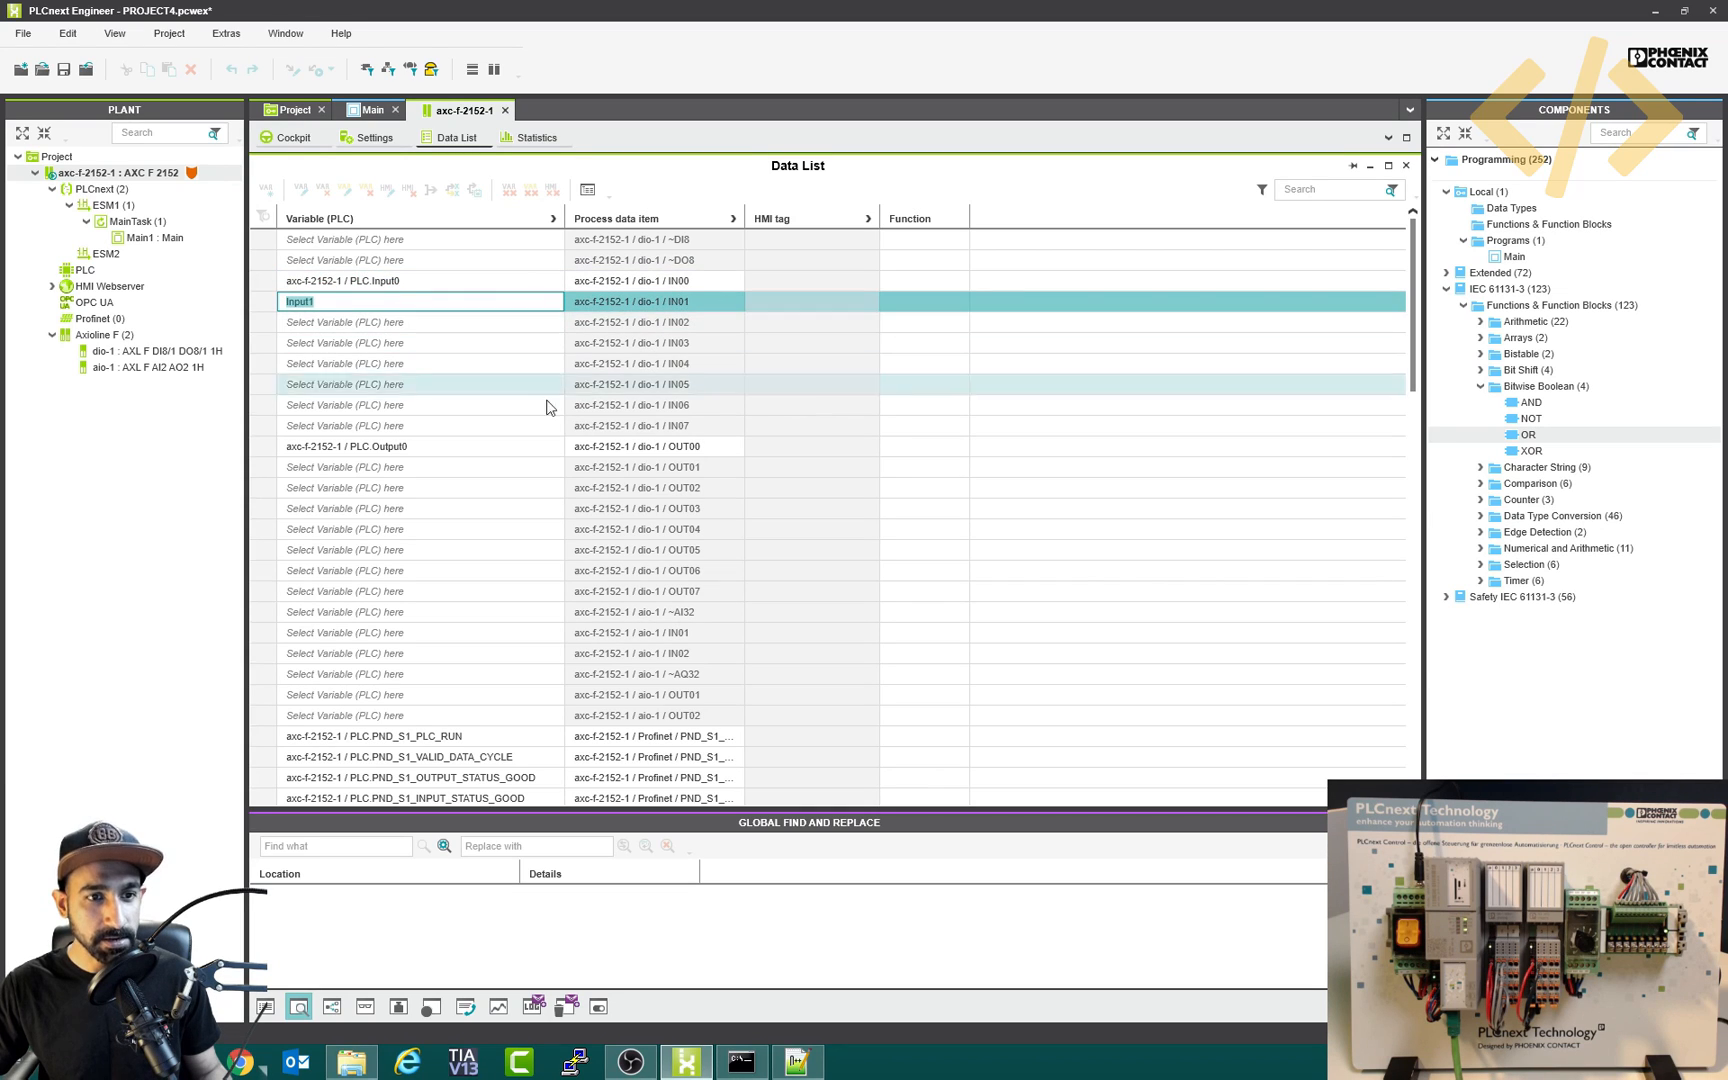
{"action": "left_click", "coordinate": [812, 446]}
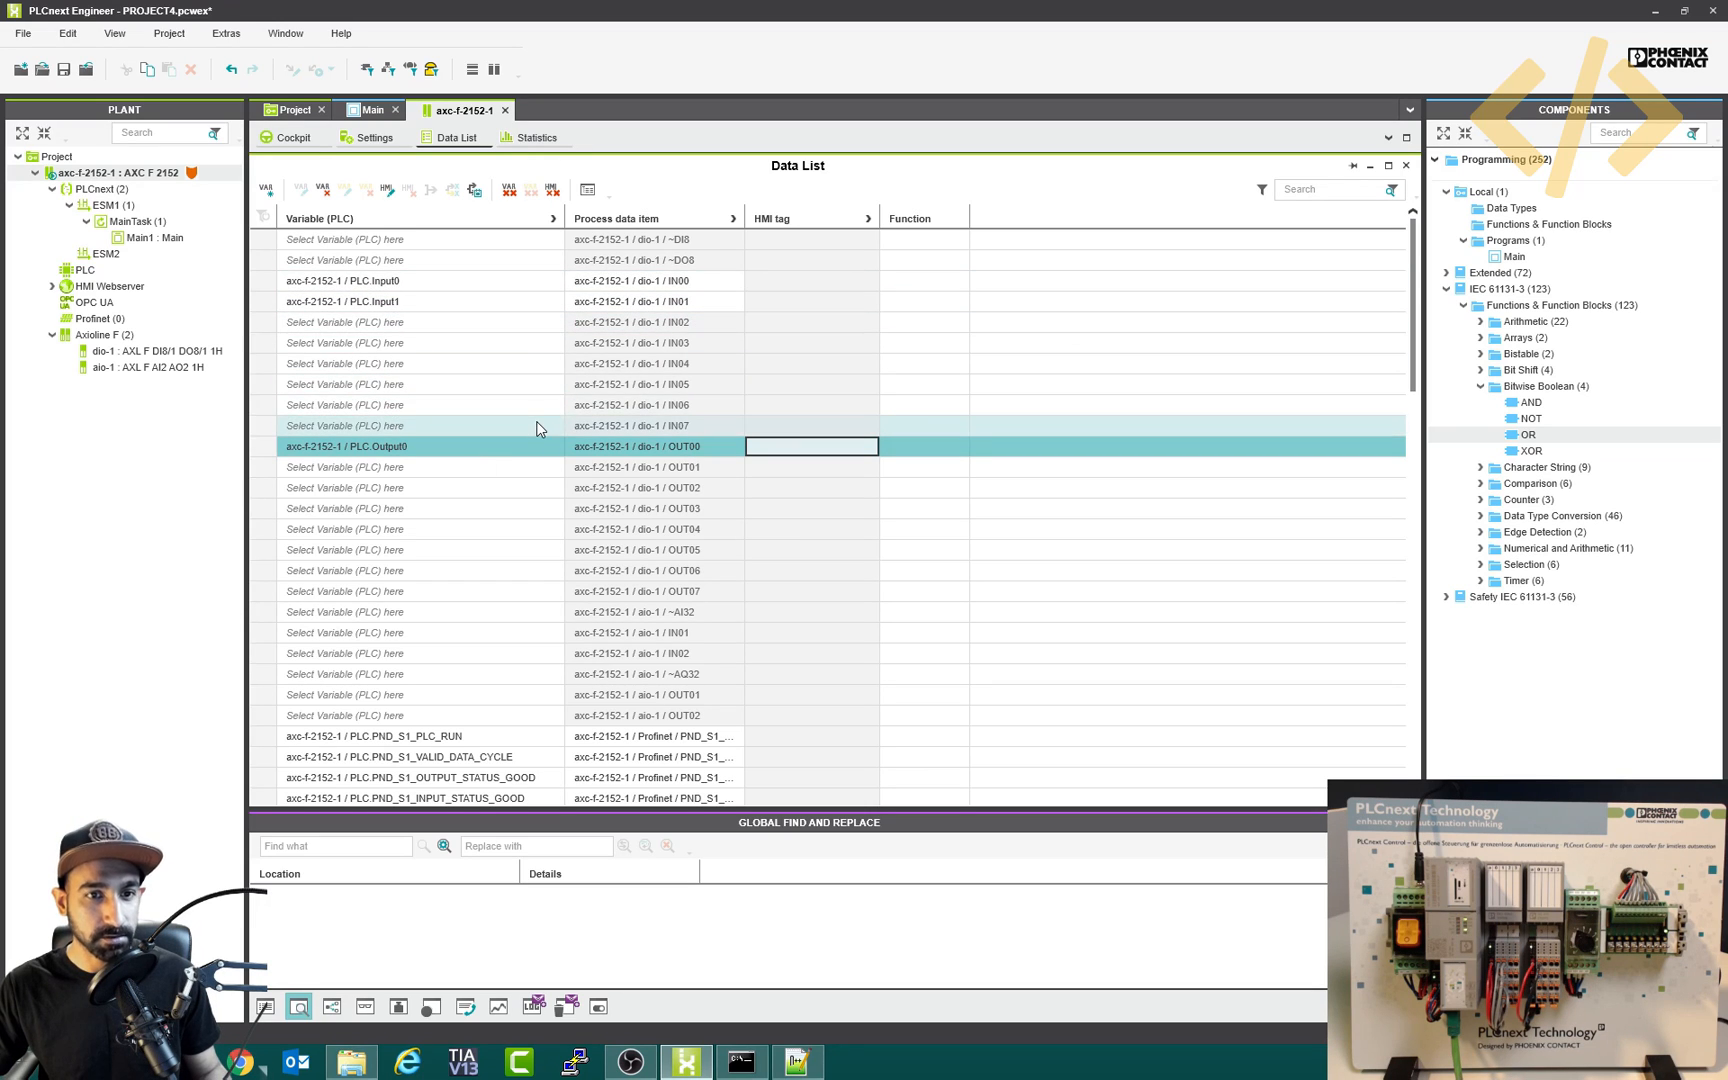
- Download changes to the controller and go online with live FALSE values
{"action": "right_click", "coordinate": [96, 172]}
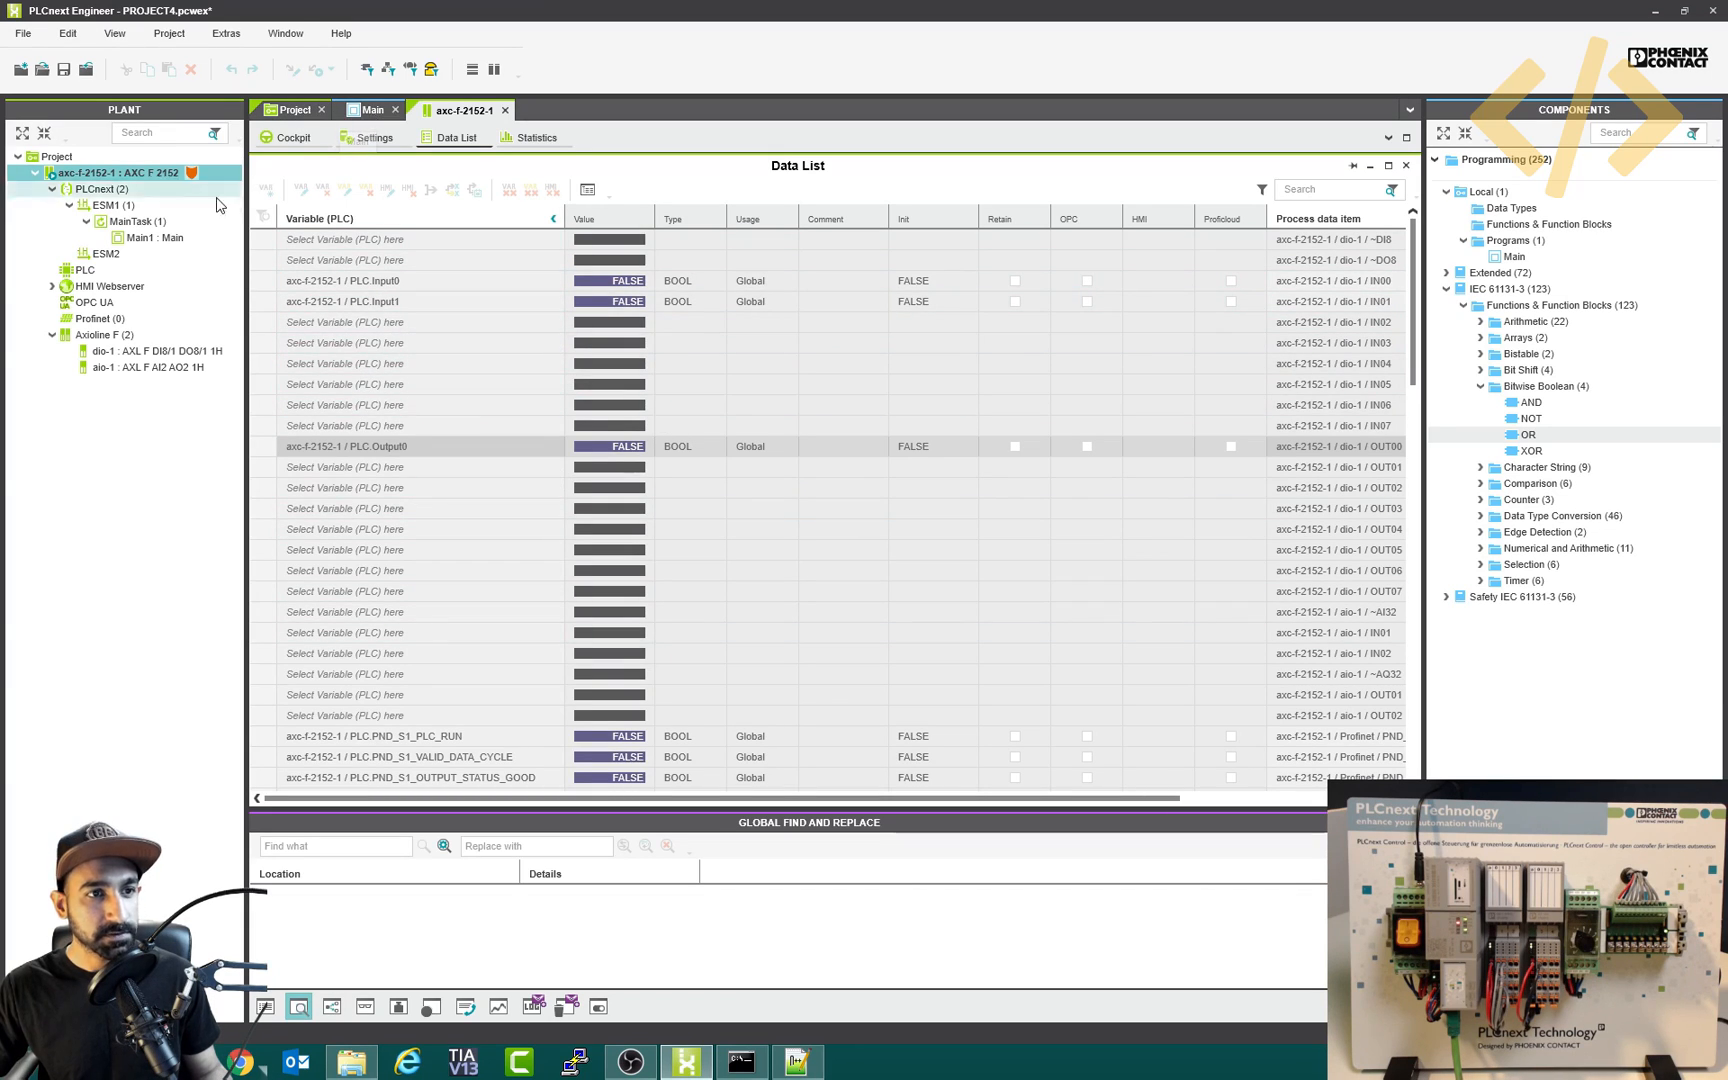
- Watch Input0, Input1 and Output0 turn TRUE in the Main instance and the Data List
{"action": "left_click", "coordinate": [140, 238]}
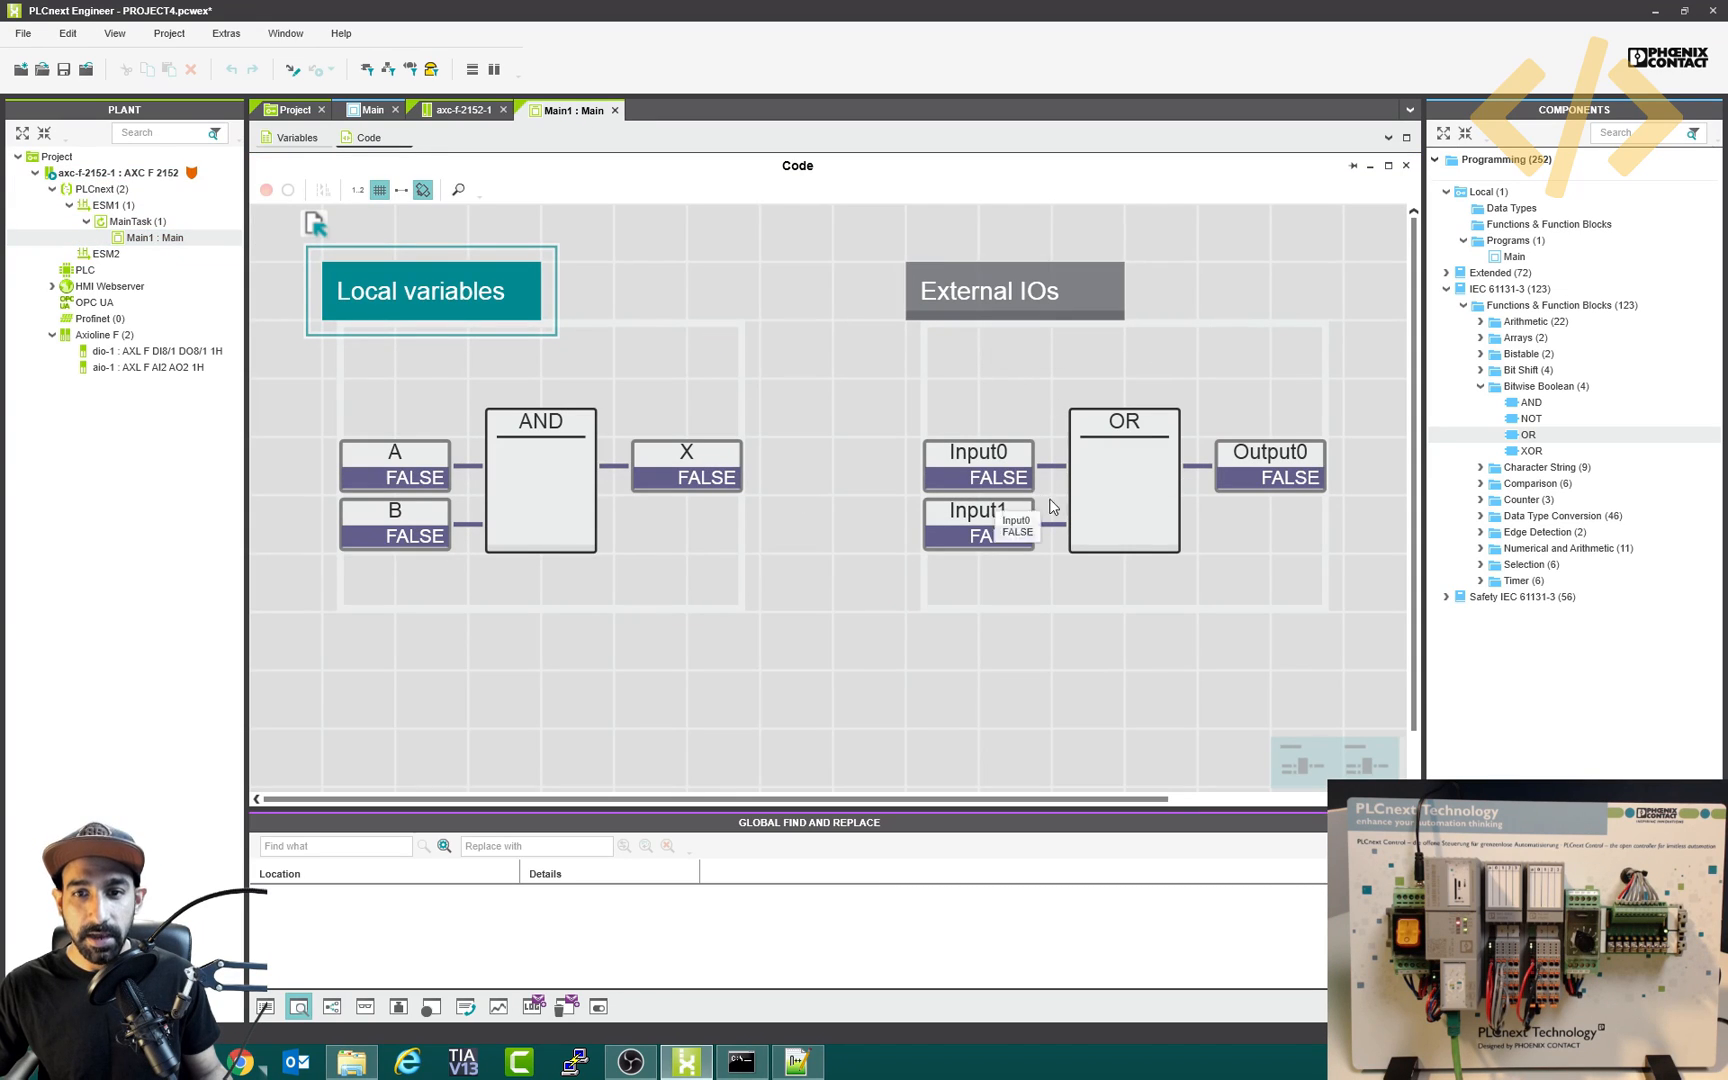
{"action": "mouse_move", "coordinate": [1282, 482]}
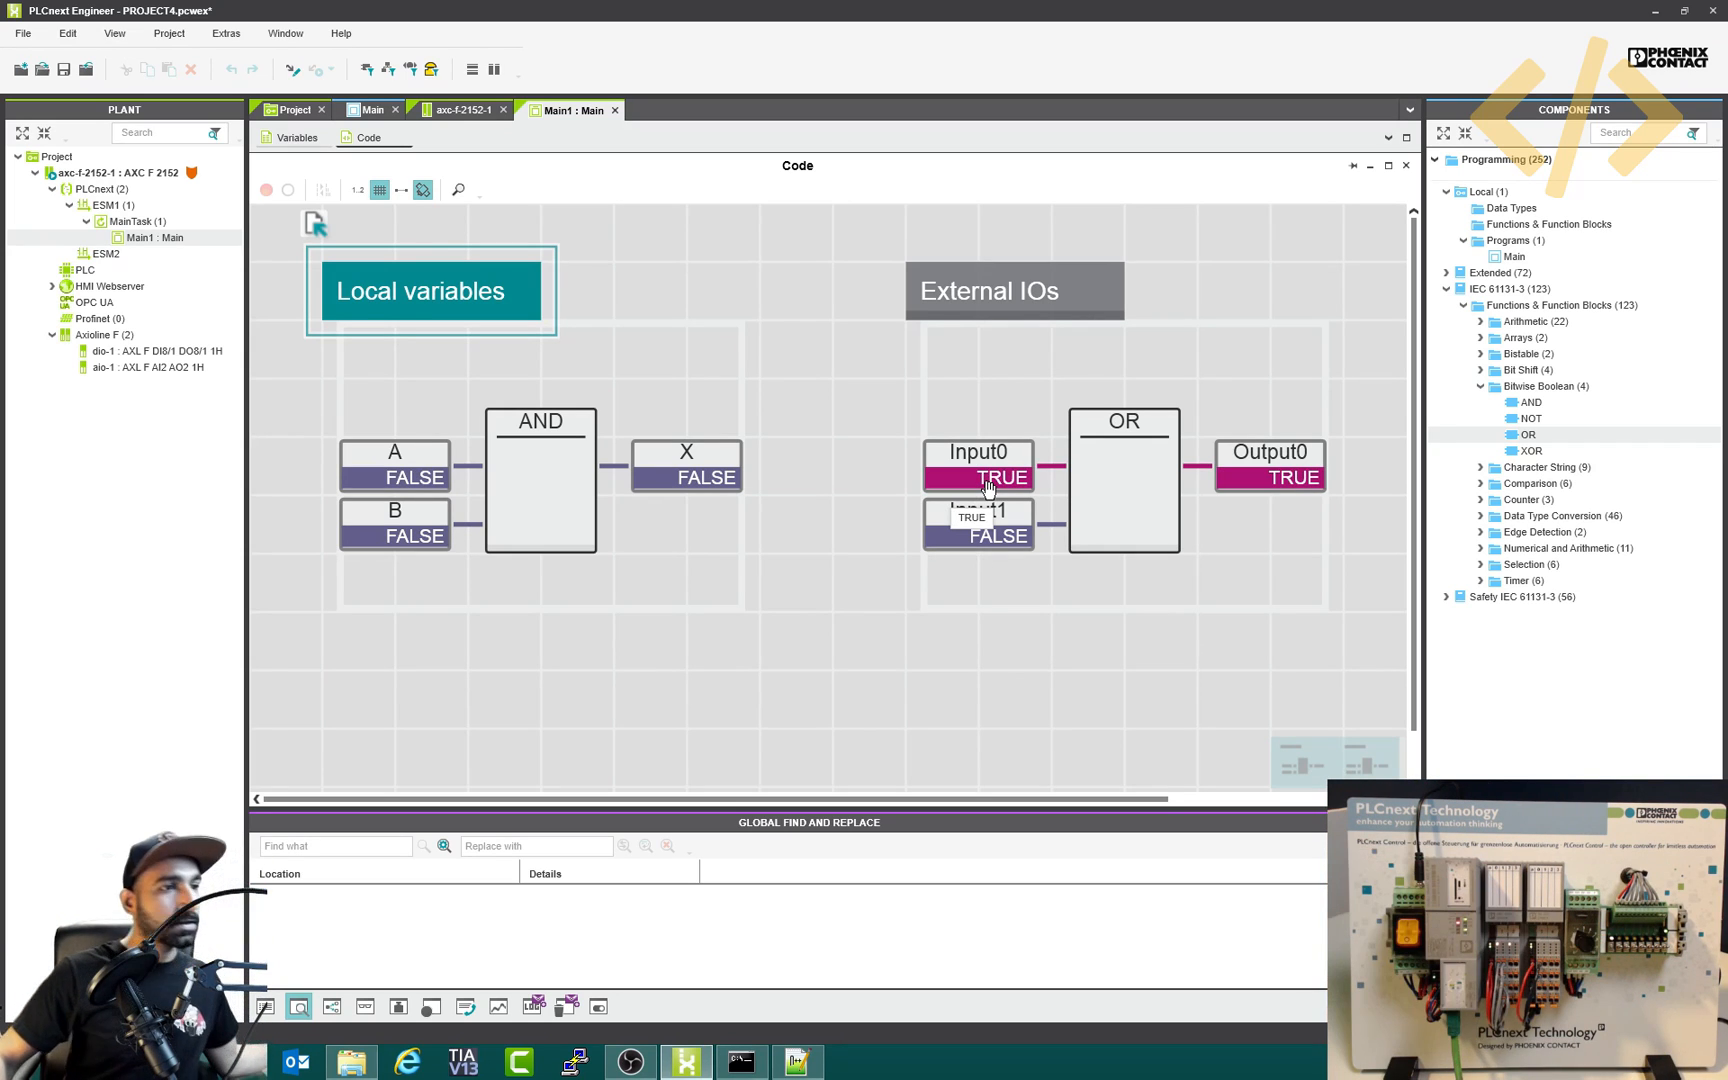
{"action": "mouse_move", "coordinate": [1096, 498]}
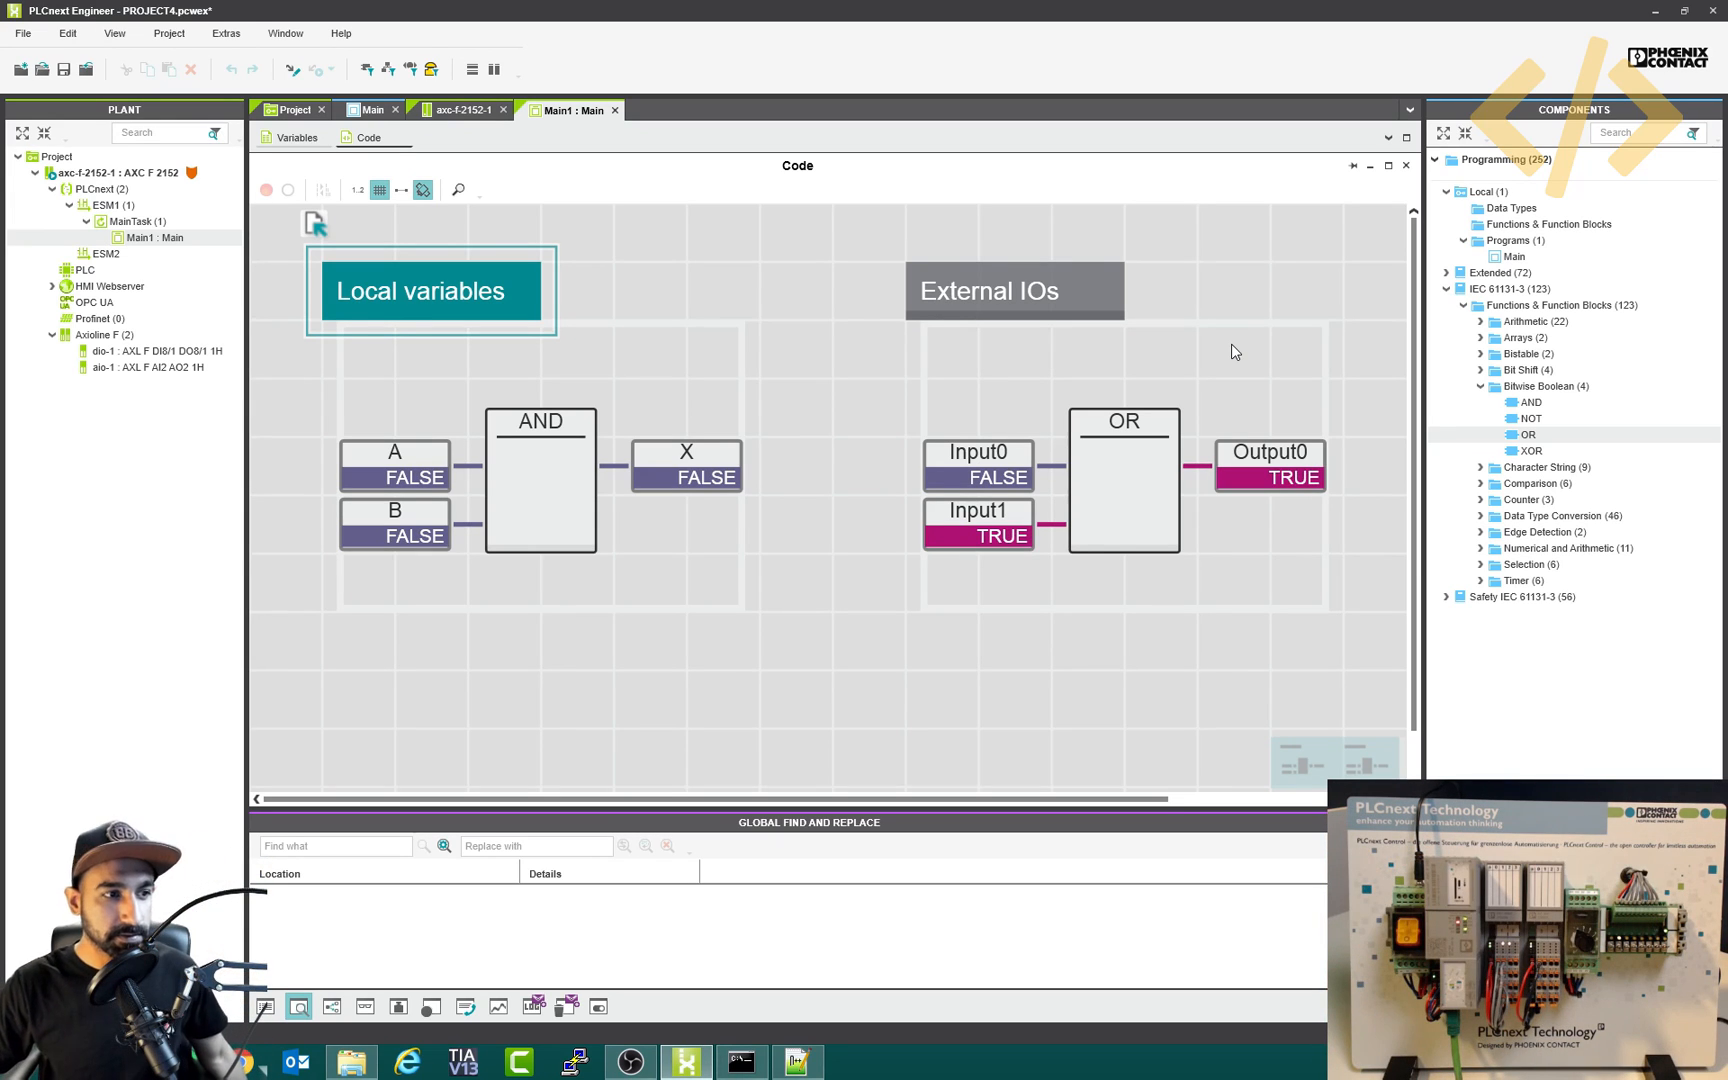
{"action": "mouse_move", "coordinate": [1244, 404]}
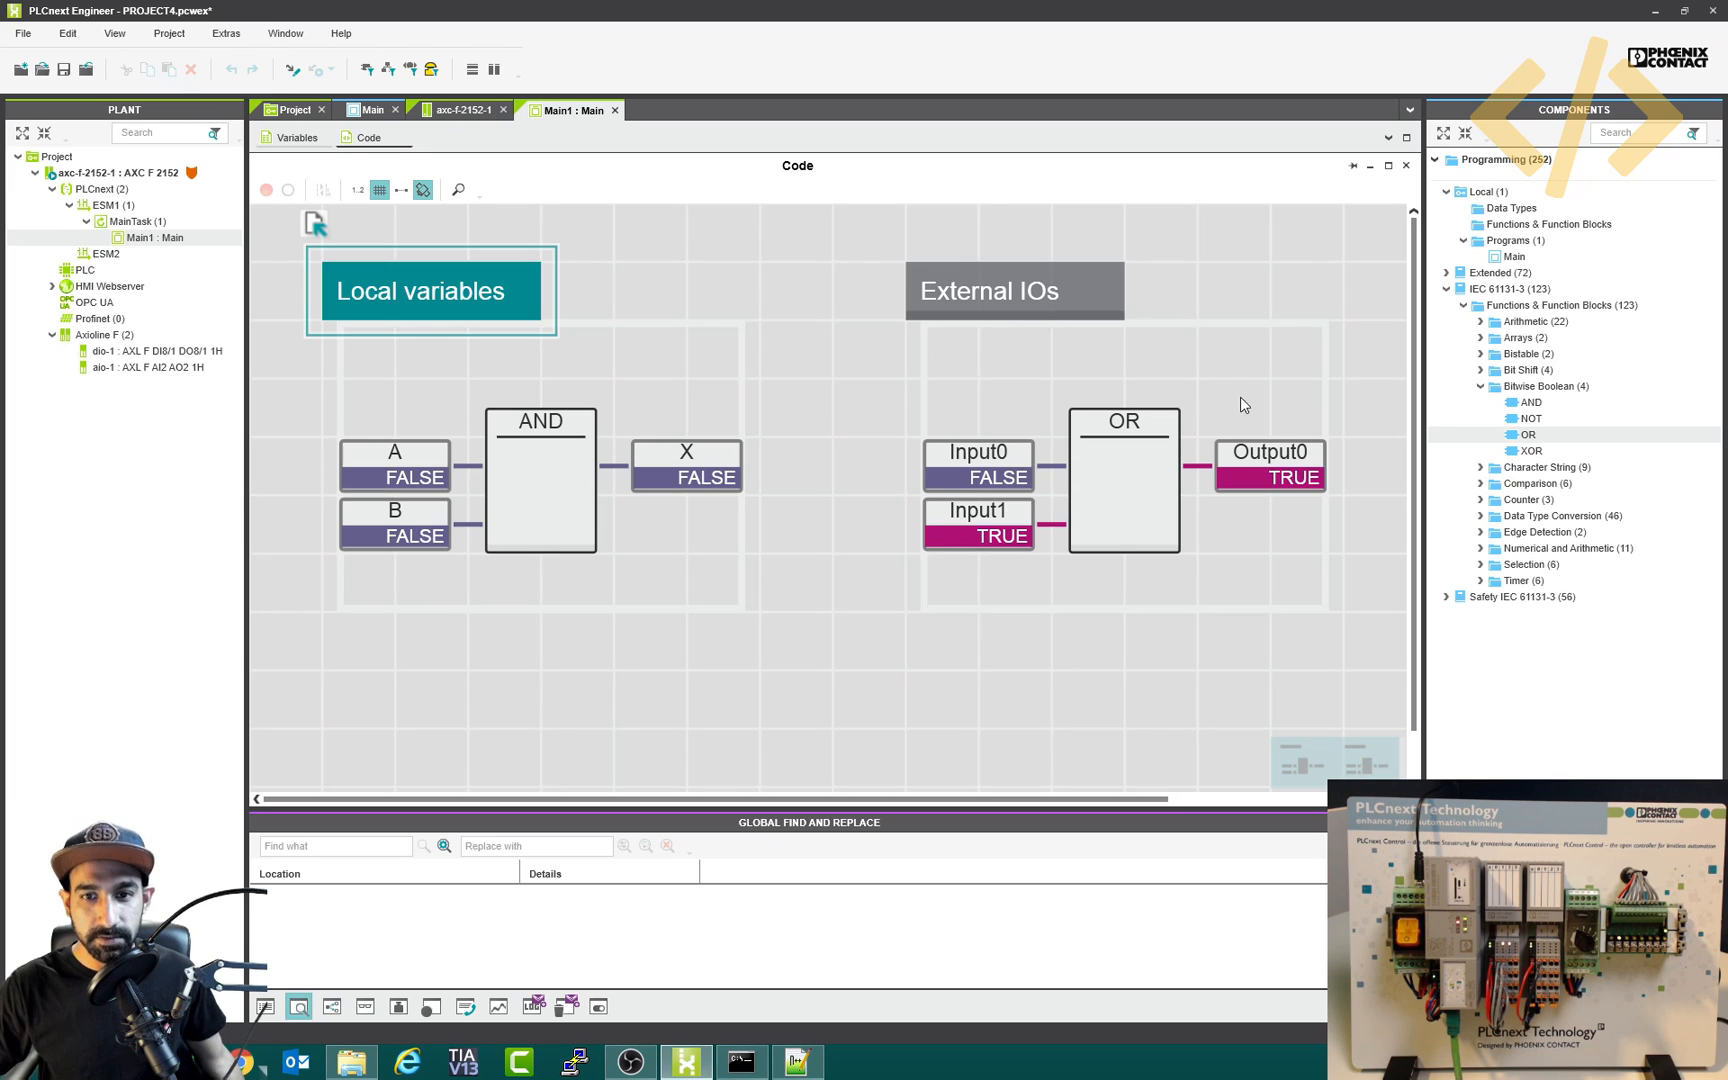
{"action": "mouse_move", "coordinate": [1316, 464]}
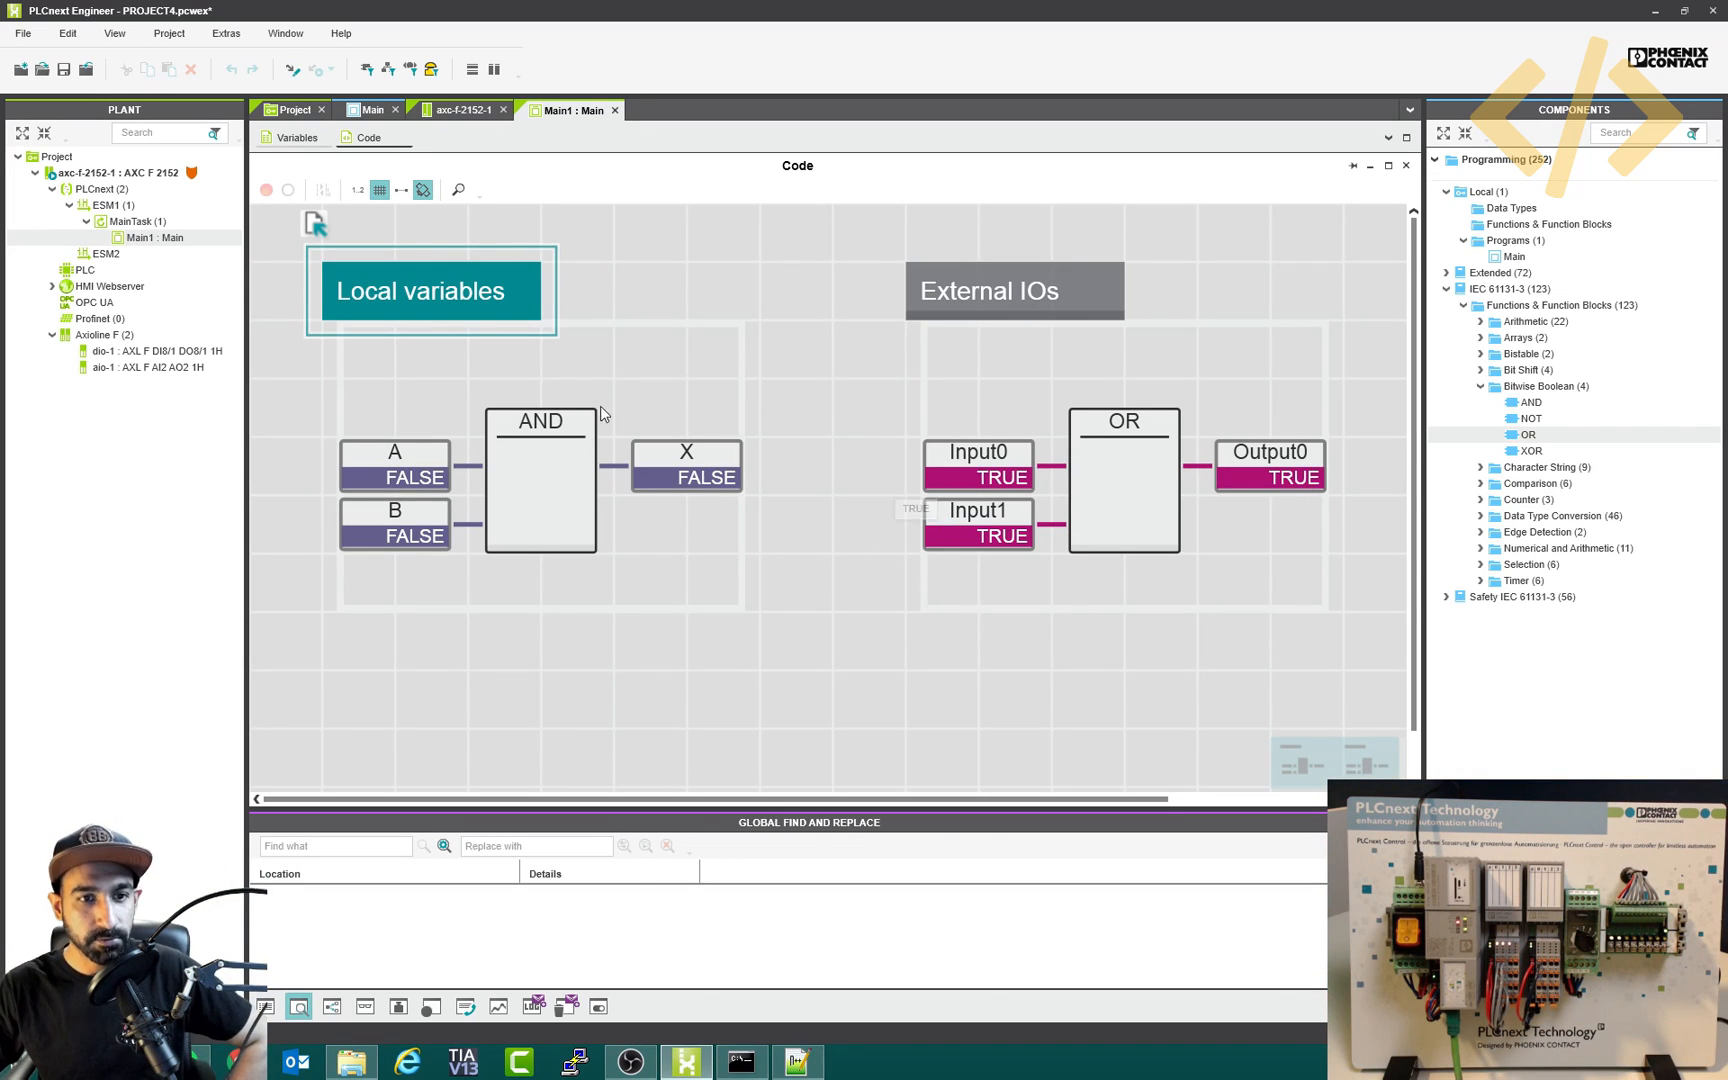
{"action": "left_click", "coordinate": [396, 452]}
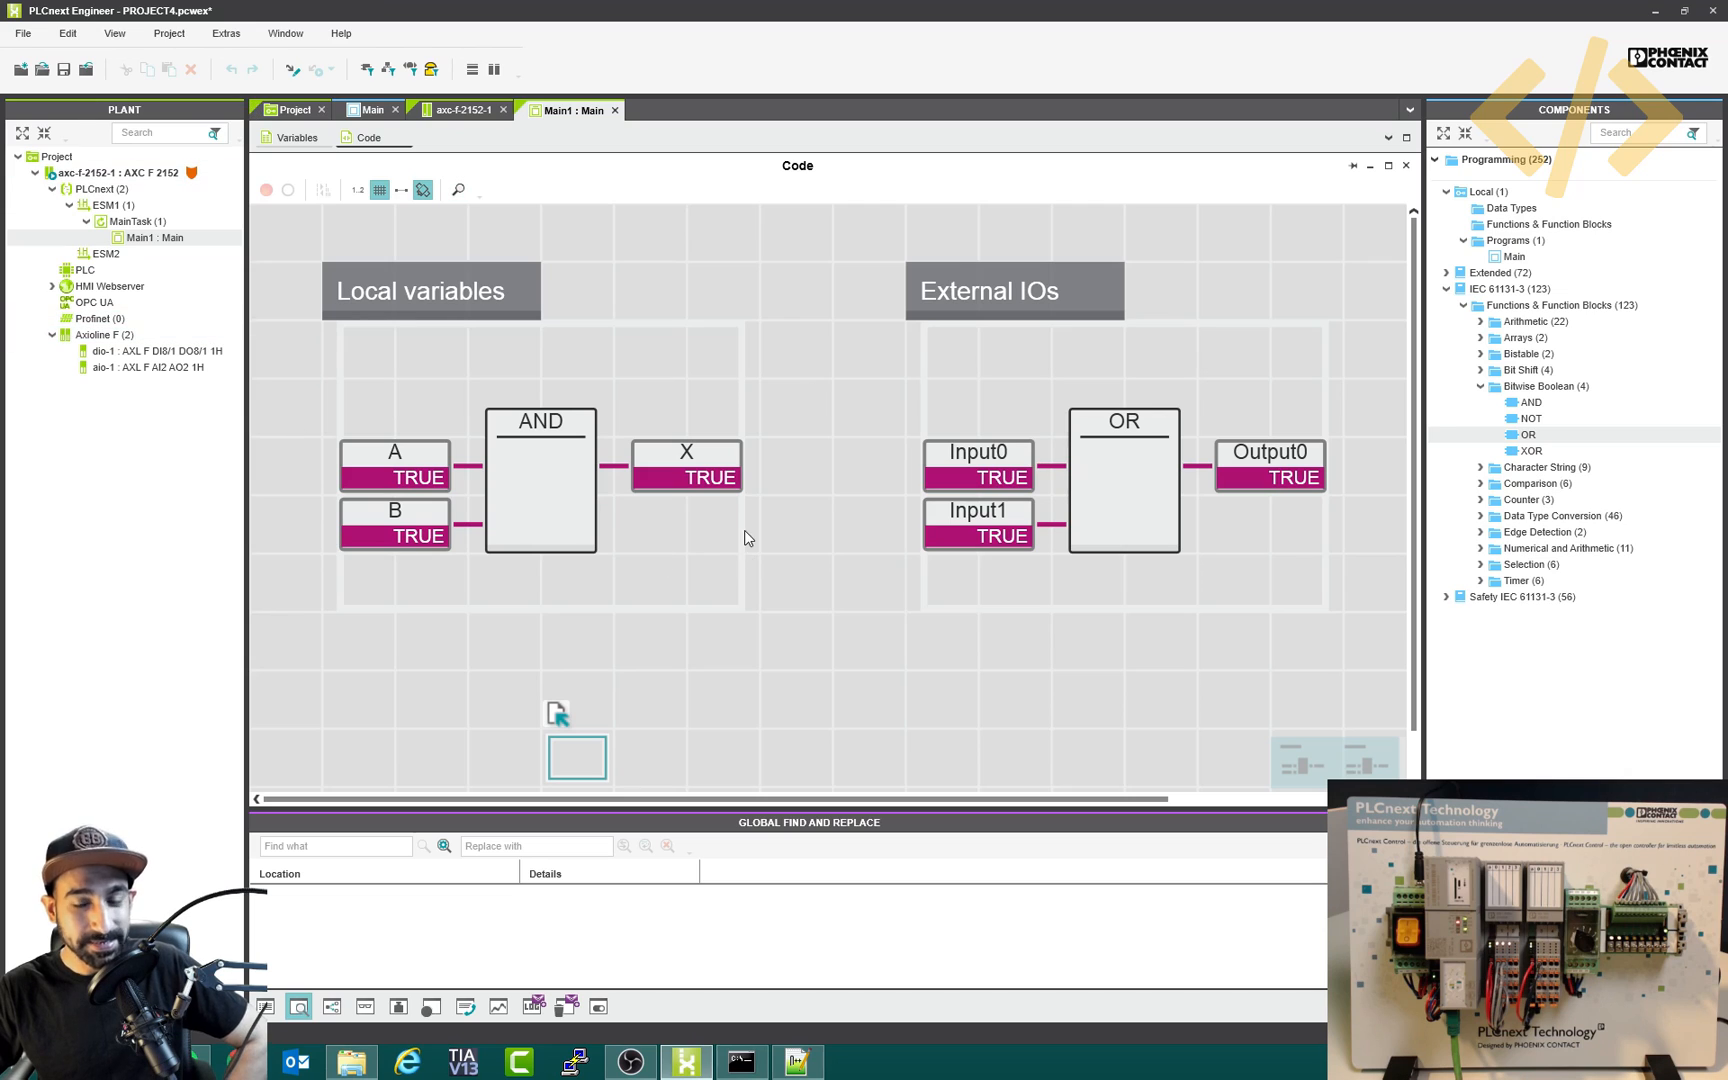
{"action": "mouse_move", "coordinate": [1038, 538]}
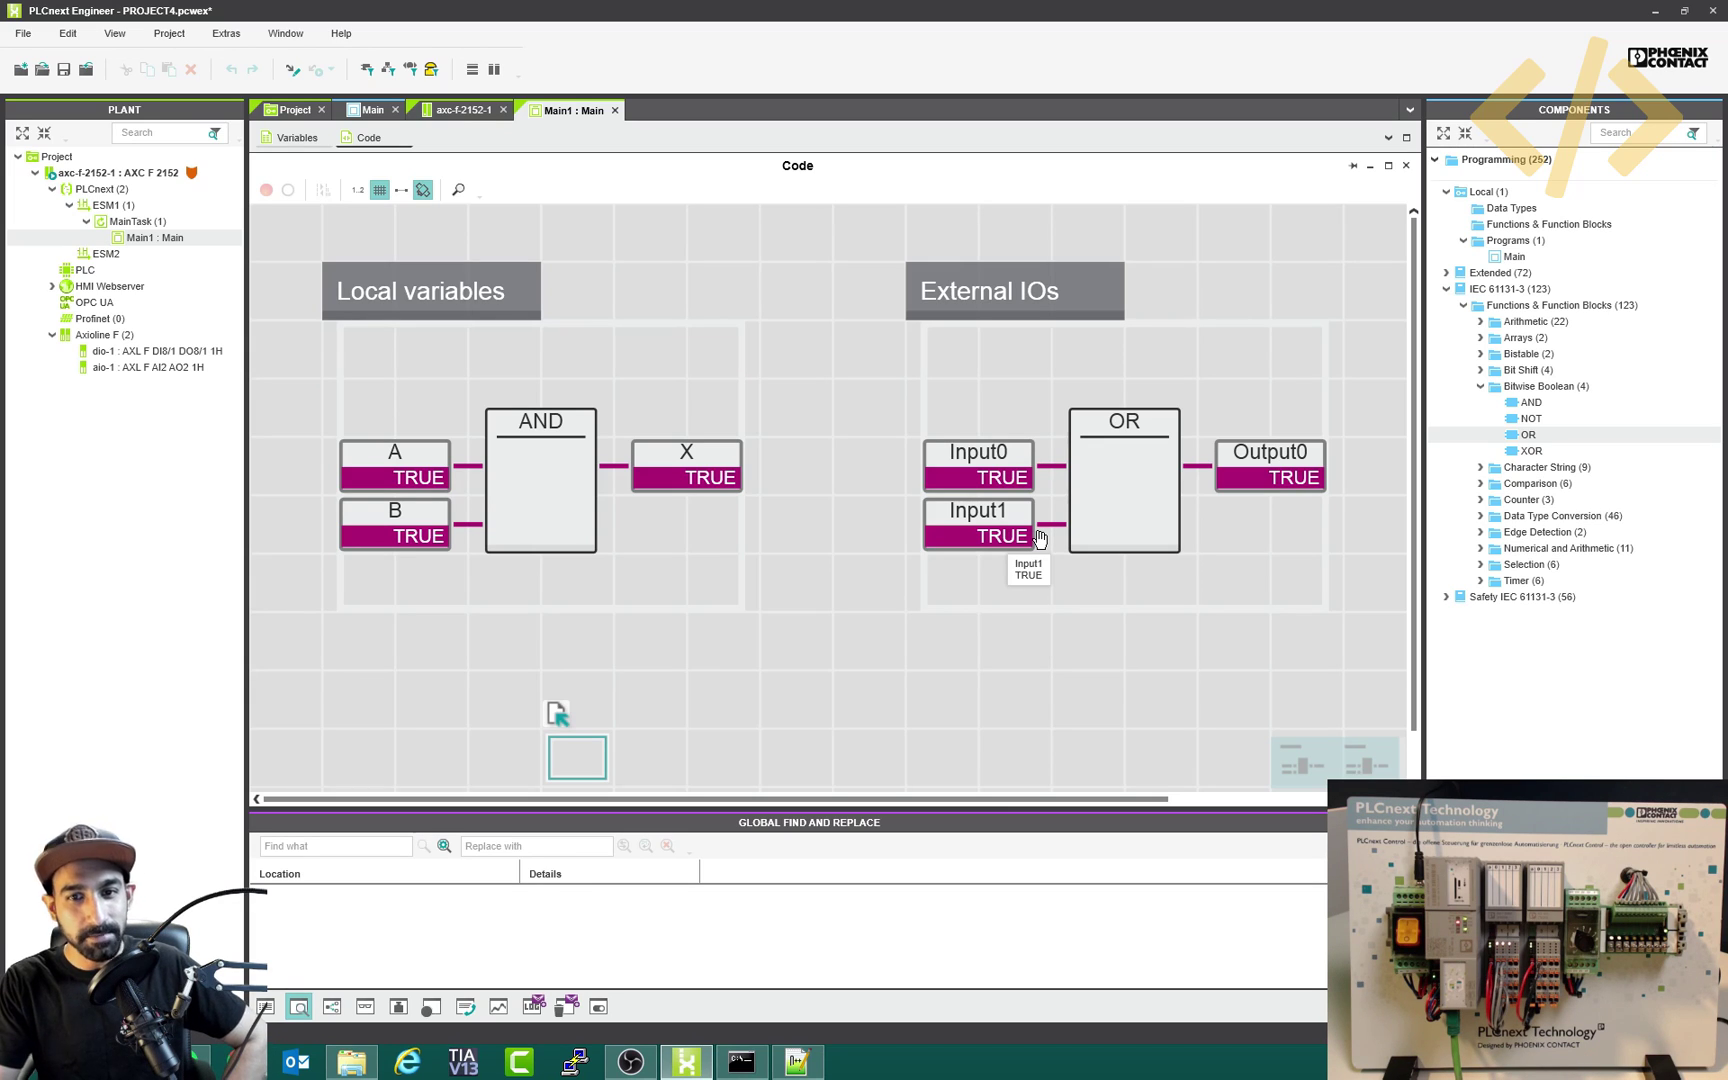
{"action": "mouse_move", "coordinate": [912, 438]}
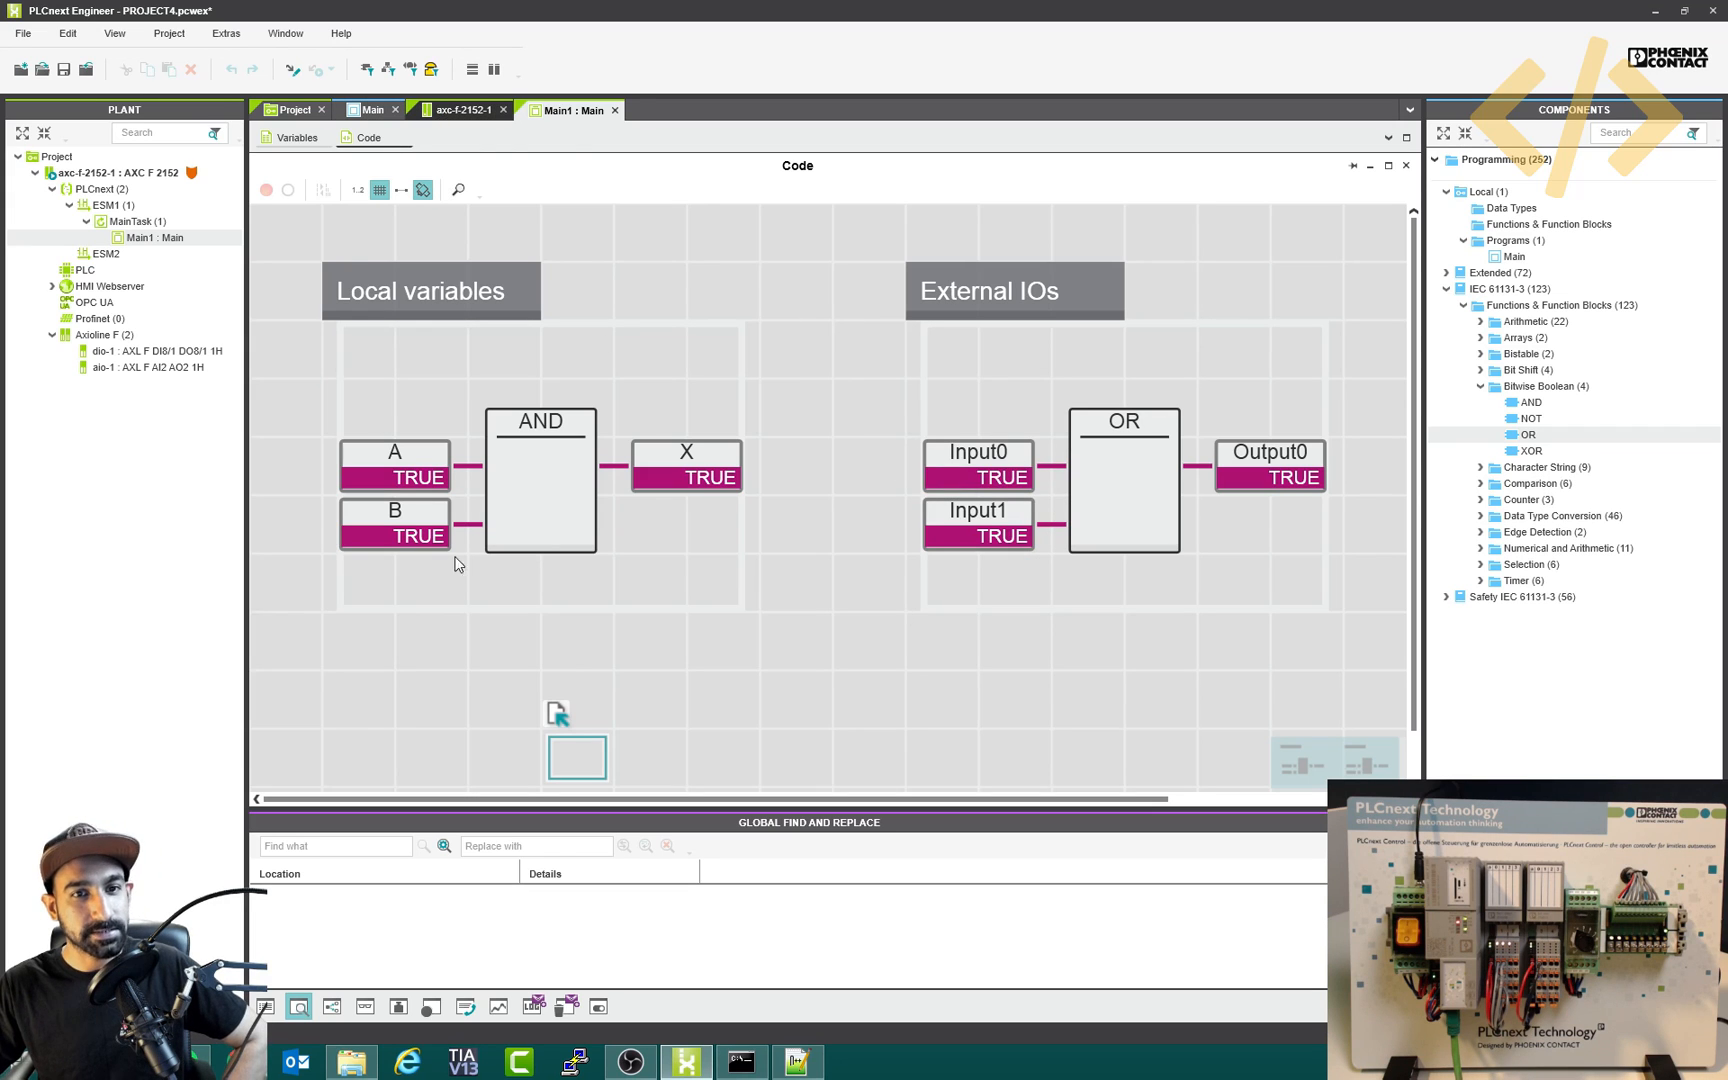
{"action": "left_click", "coordinate": [452, 110]}
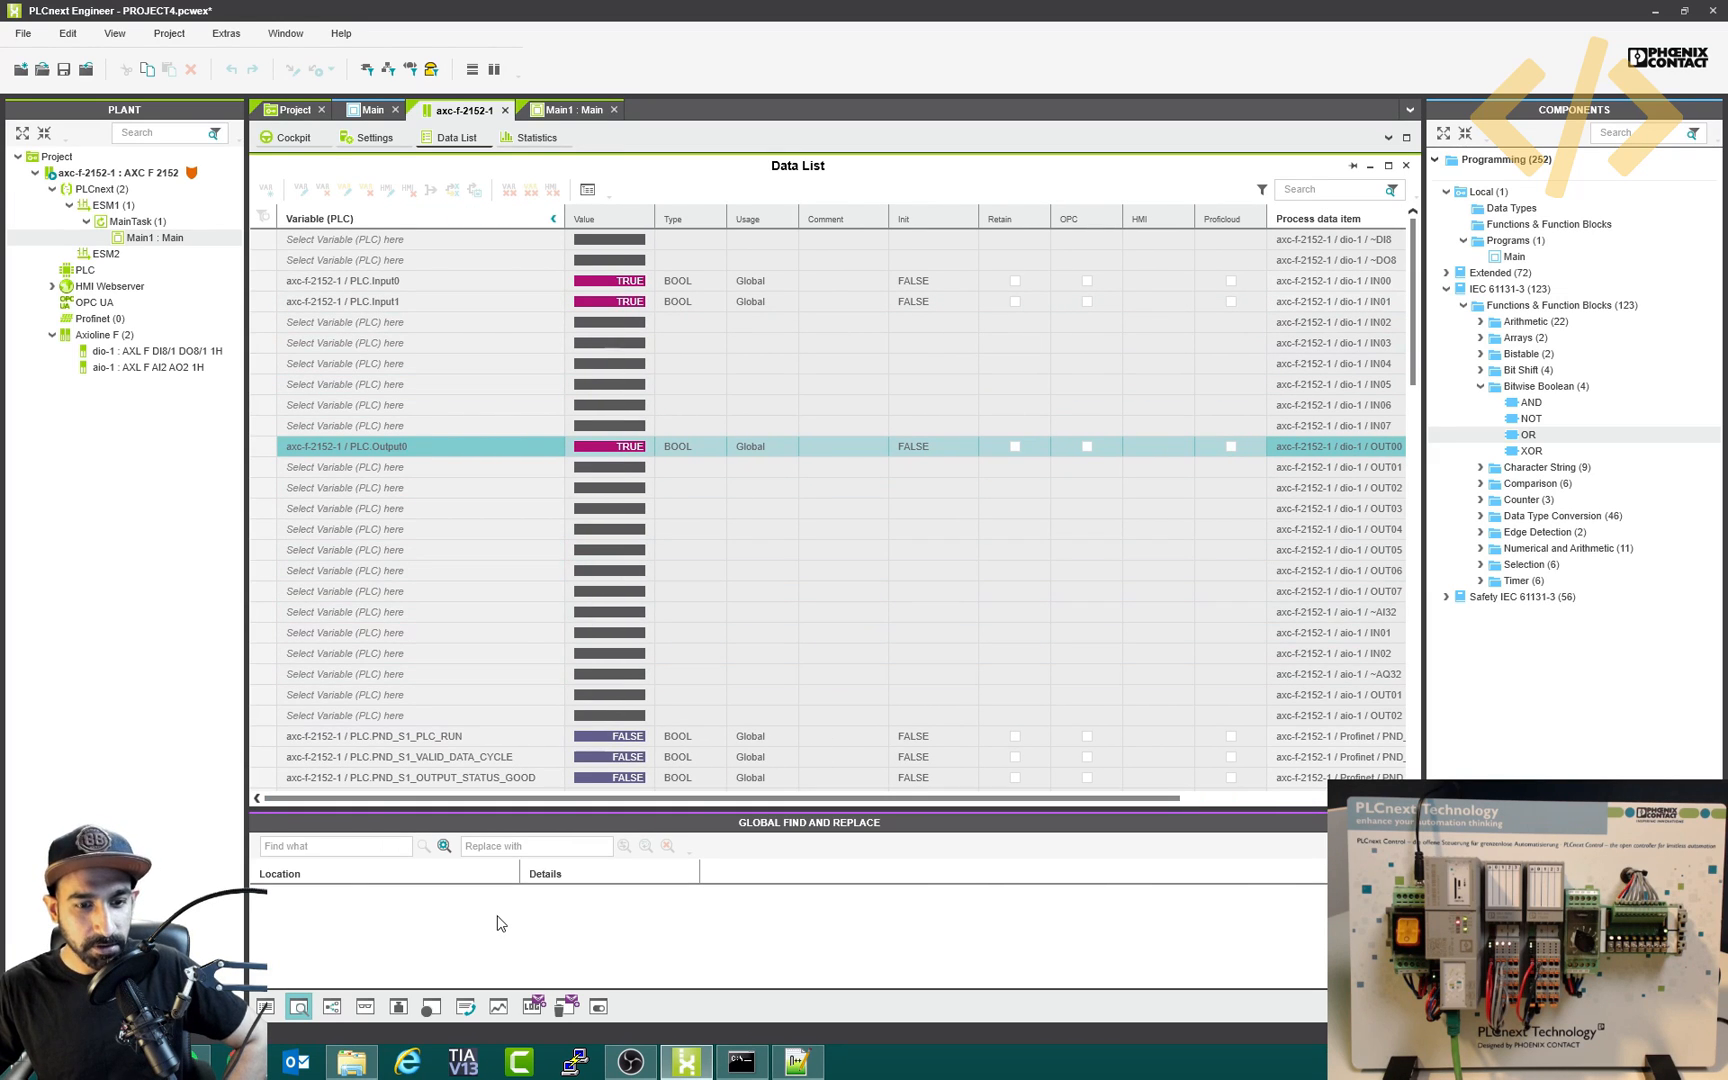
- Return to the live Main diagram with the empty Logic Analyzer panel beneath it
{"action": "left_click", "coordinate": [496, 1006]}
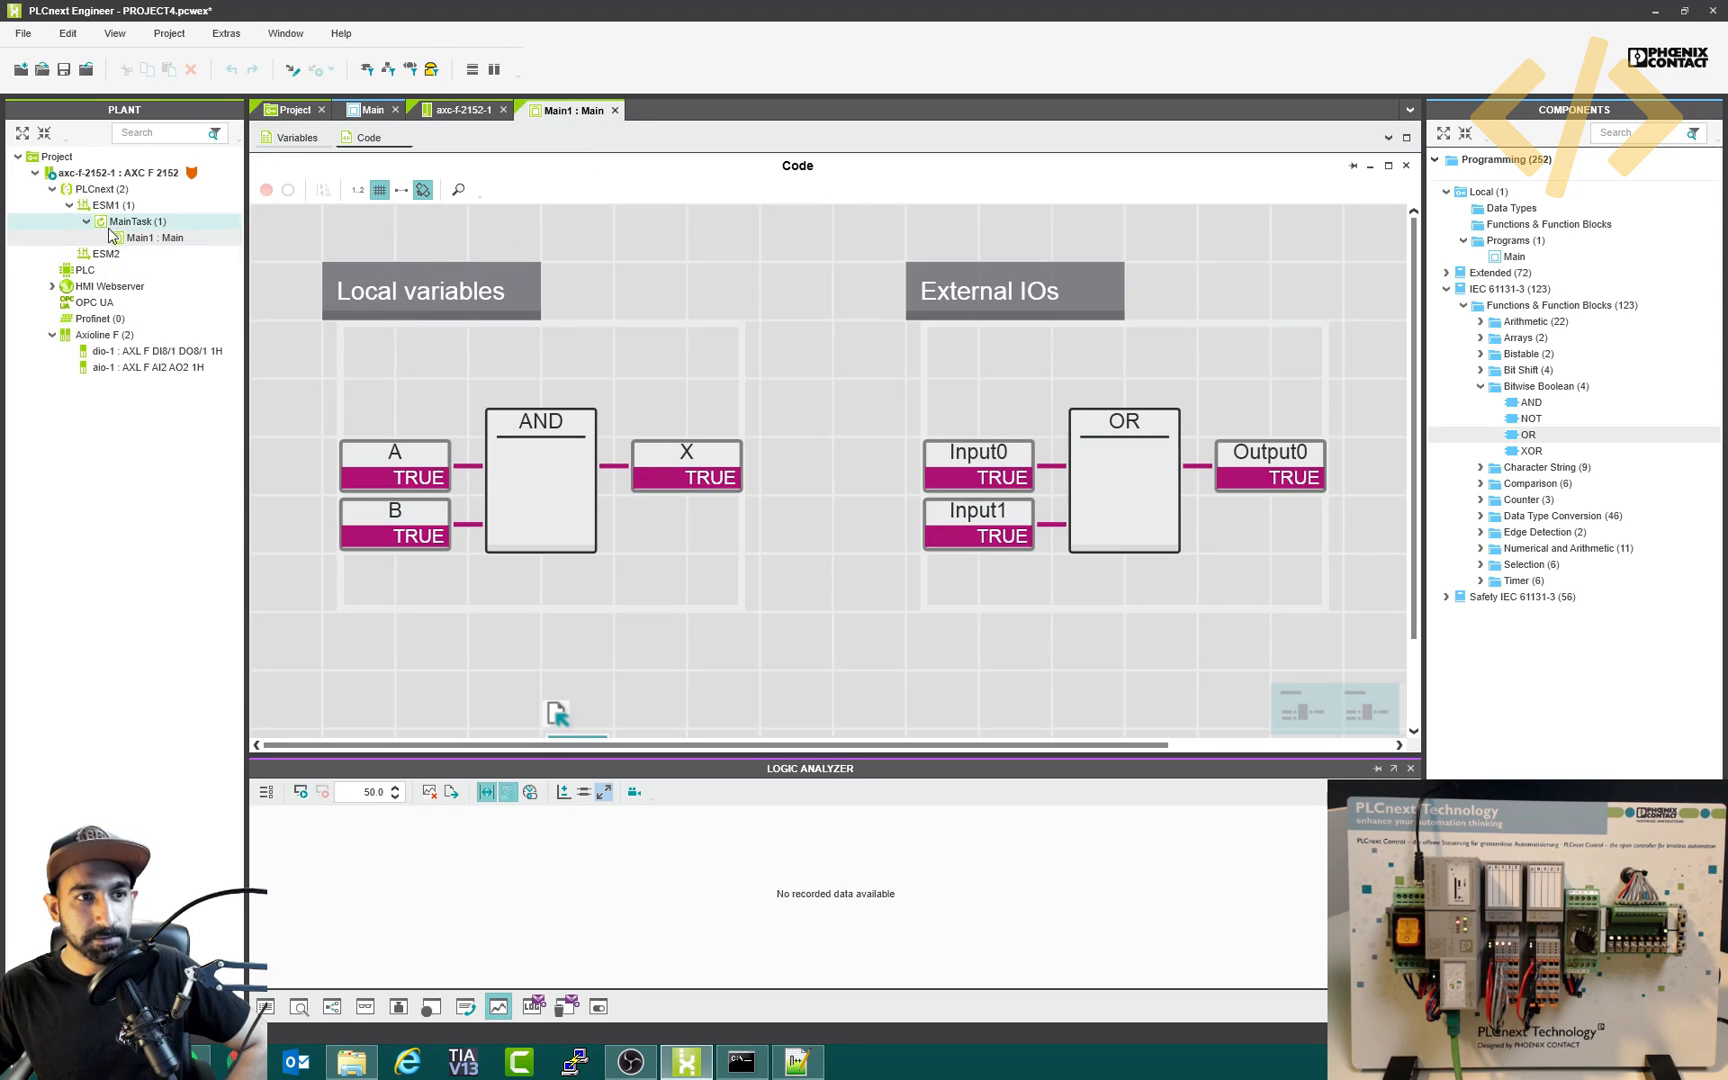
- Add Input0 and Input1 to the Logic Analyzer from the diagram context menu
{"action": "right_click", "coordinate": [978, 452]}
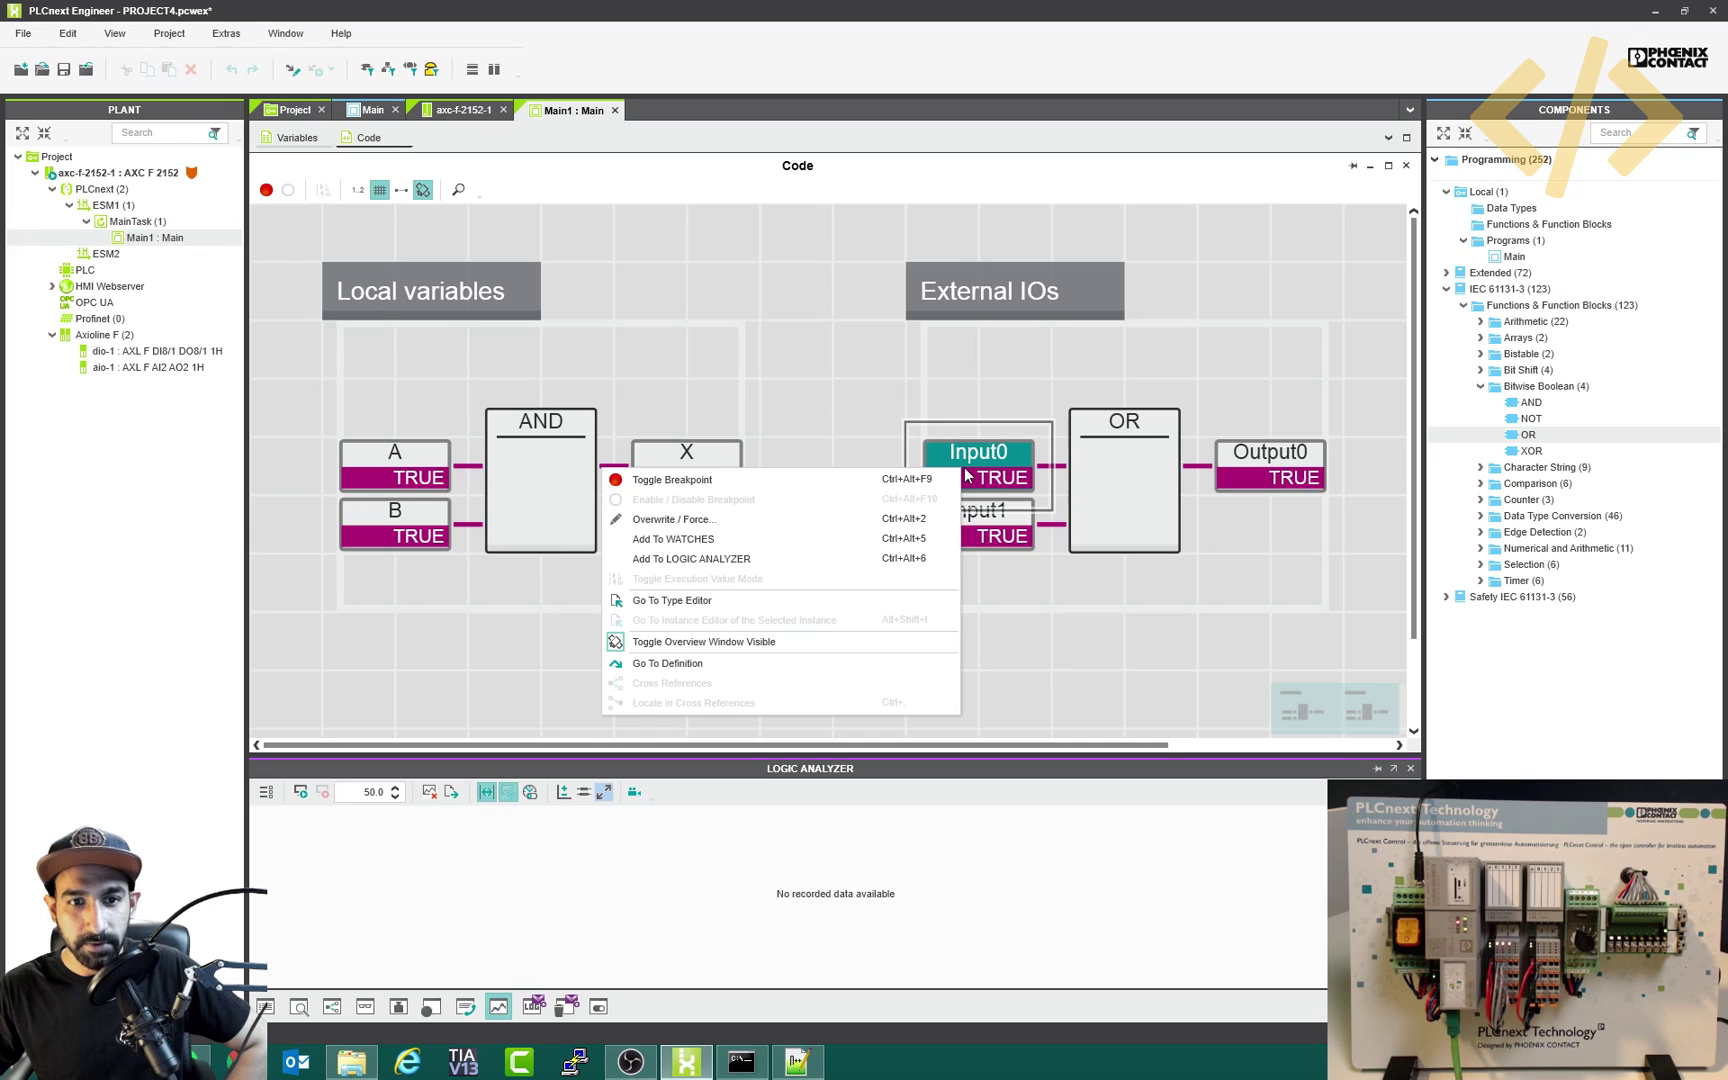
{"action": "left_click", "coordinate": [720, 564]}
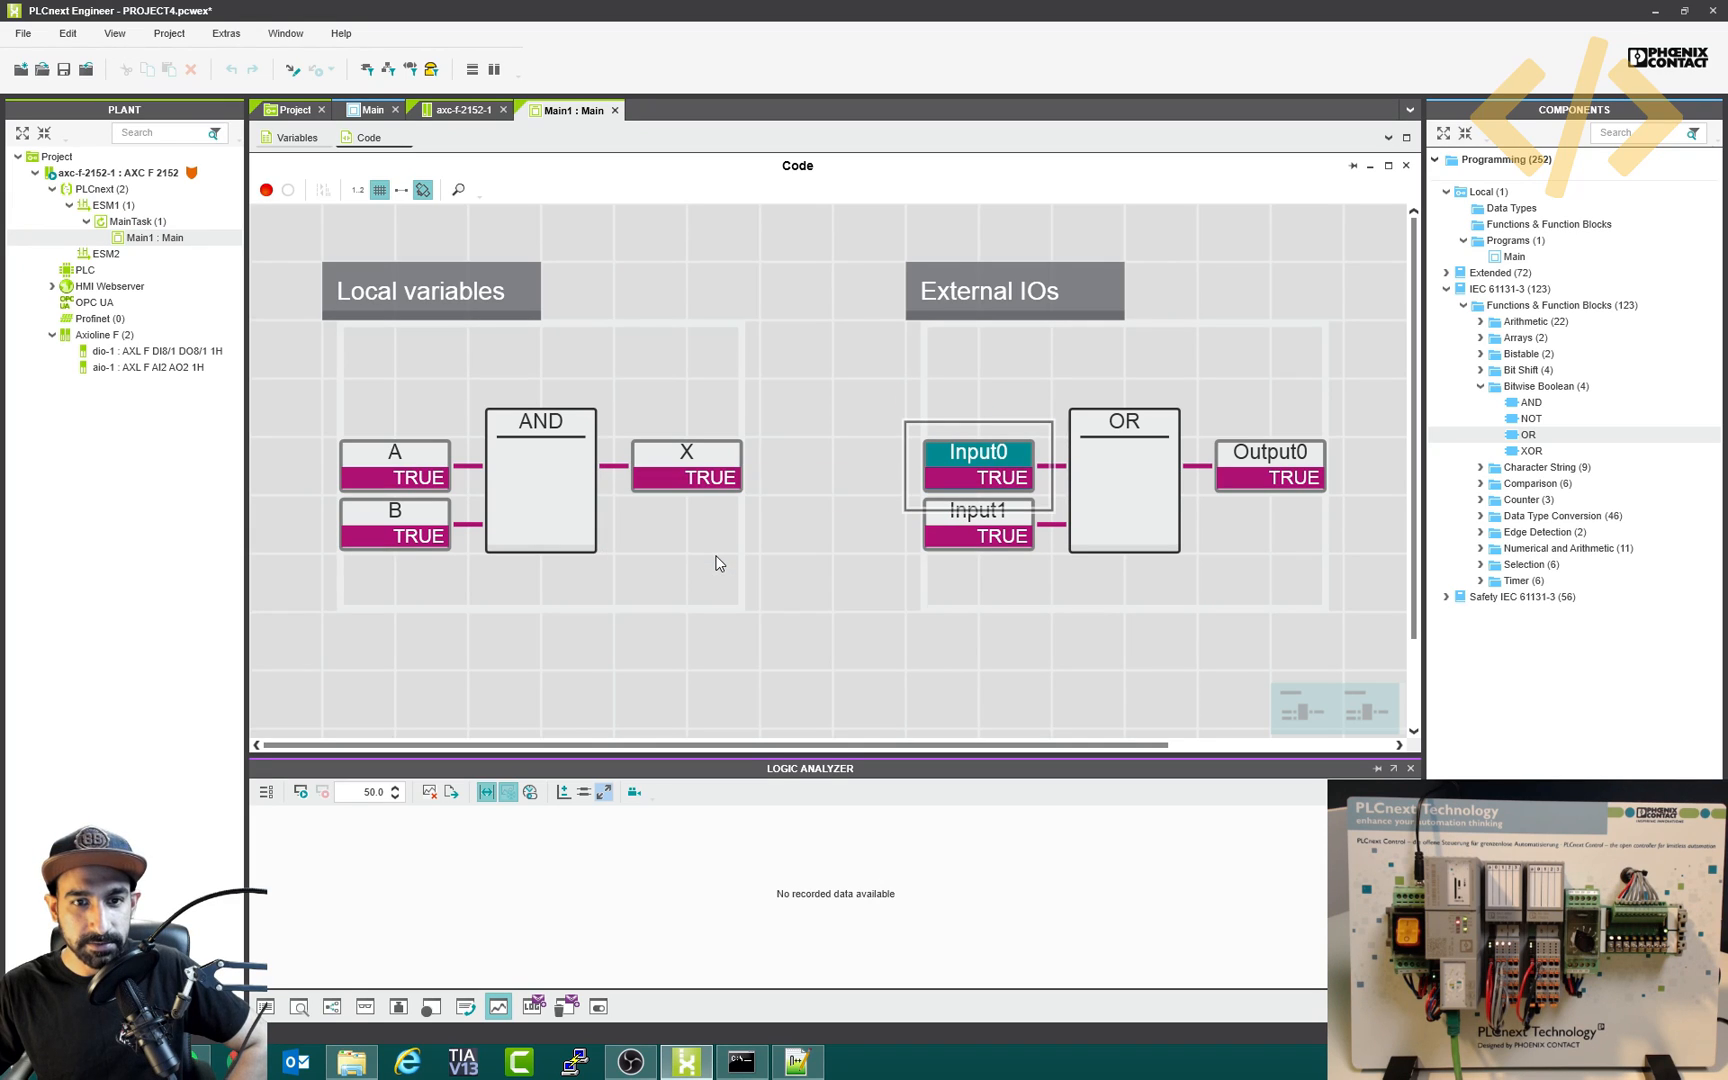
{"action": "left_click", "coordinate": [978, 462]}
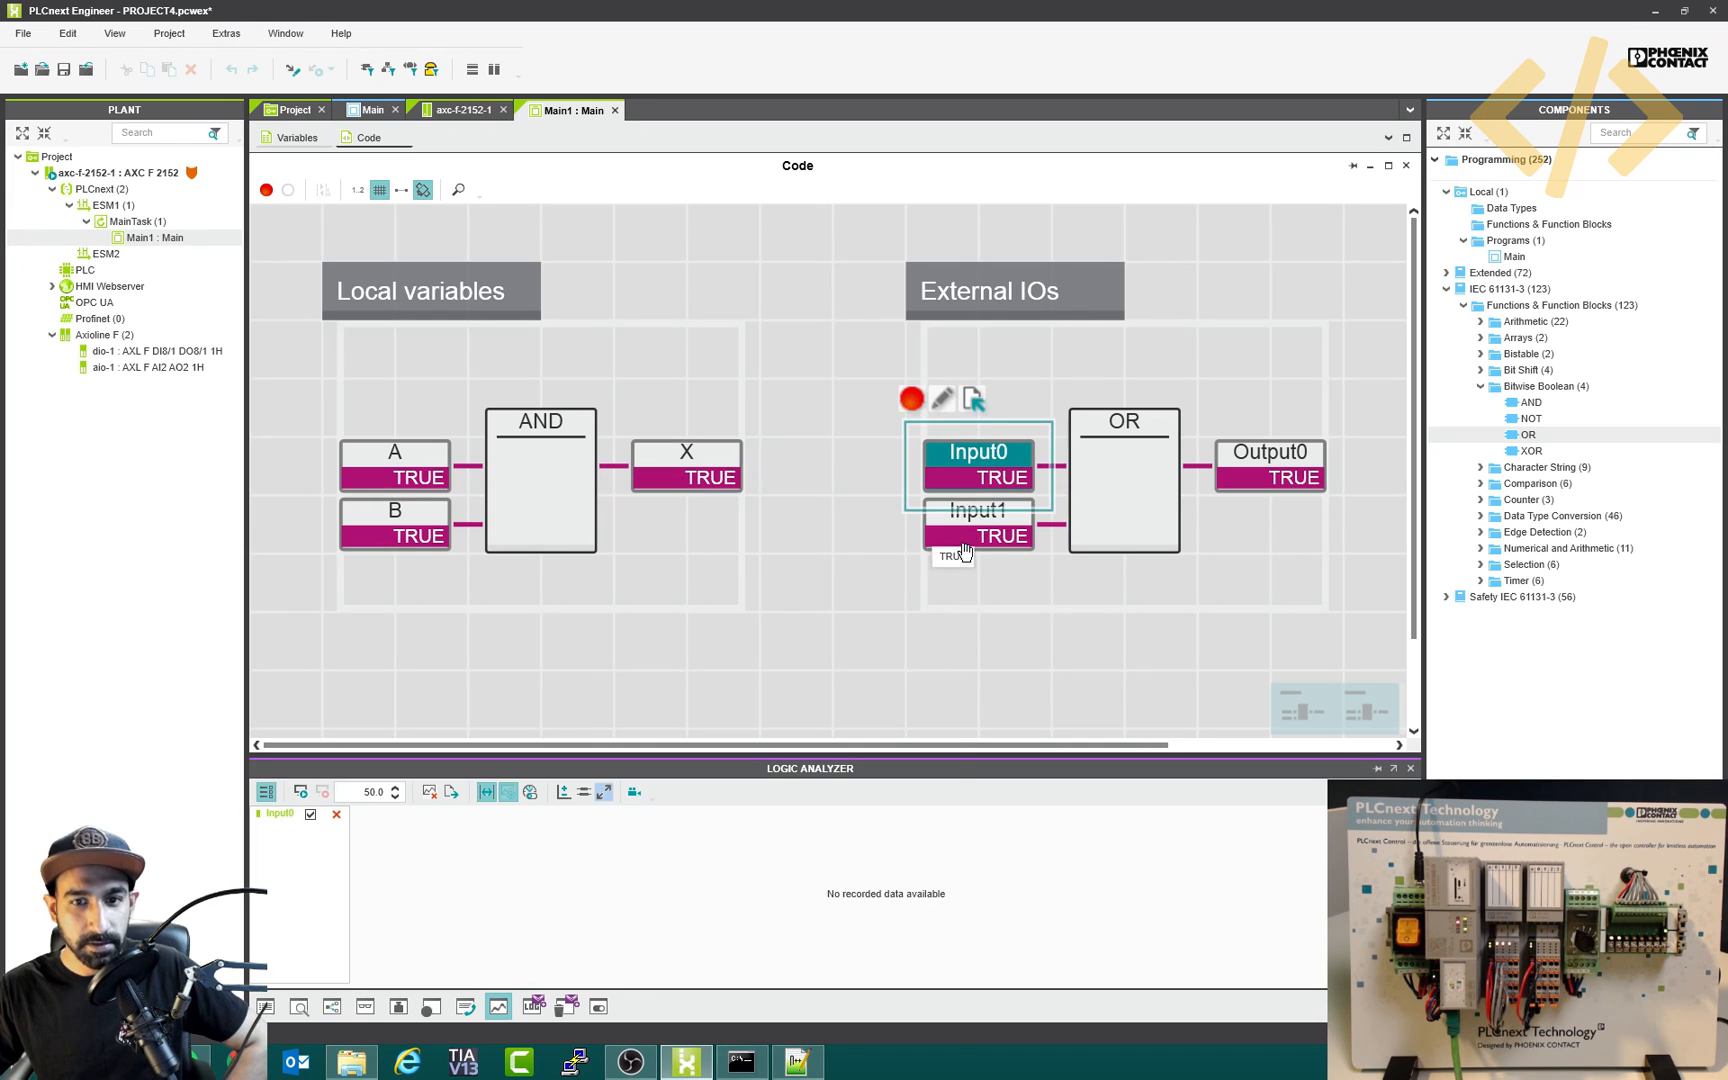
{"action": "right_click", "coordinate": [978, 520]}
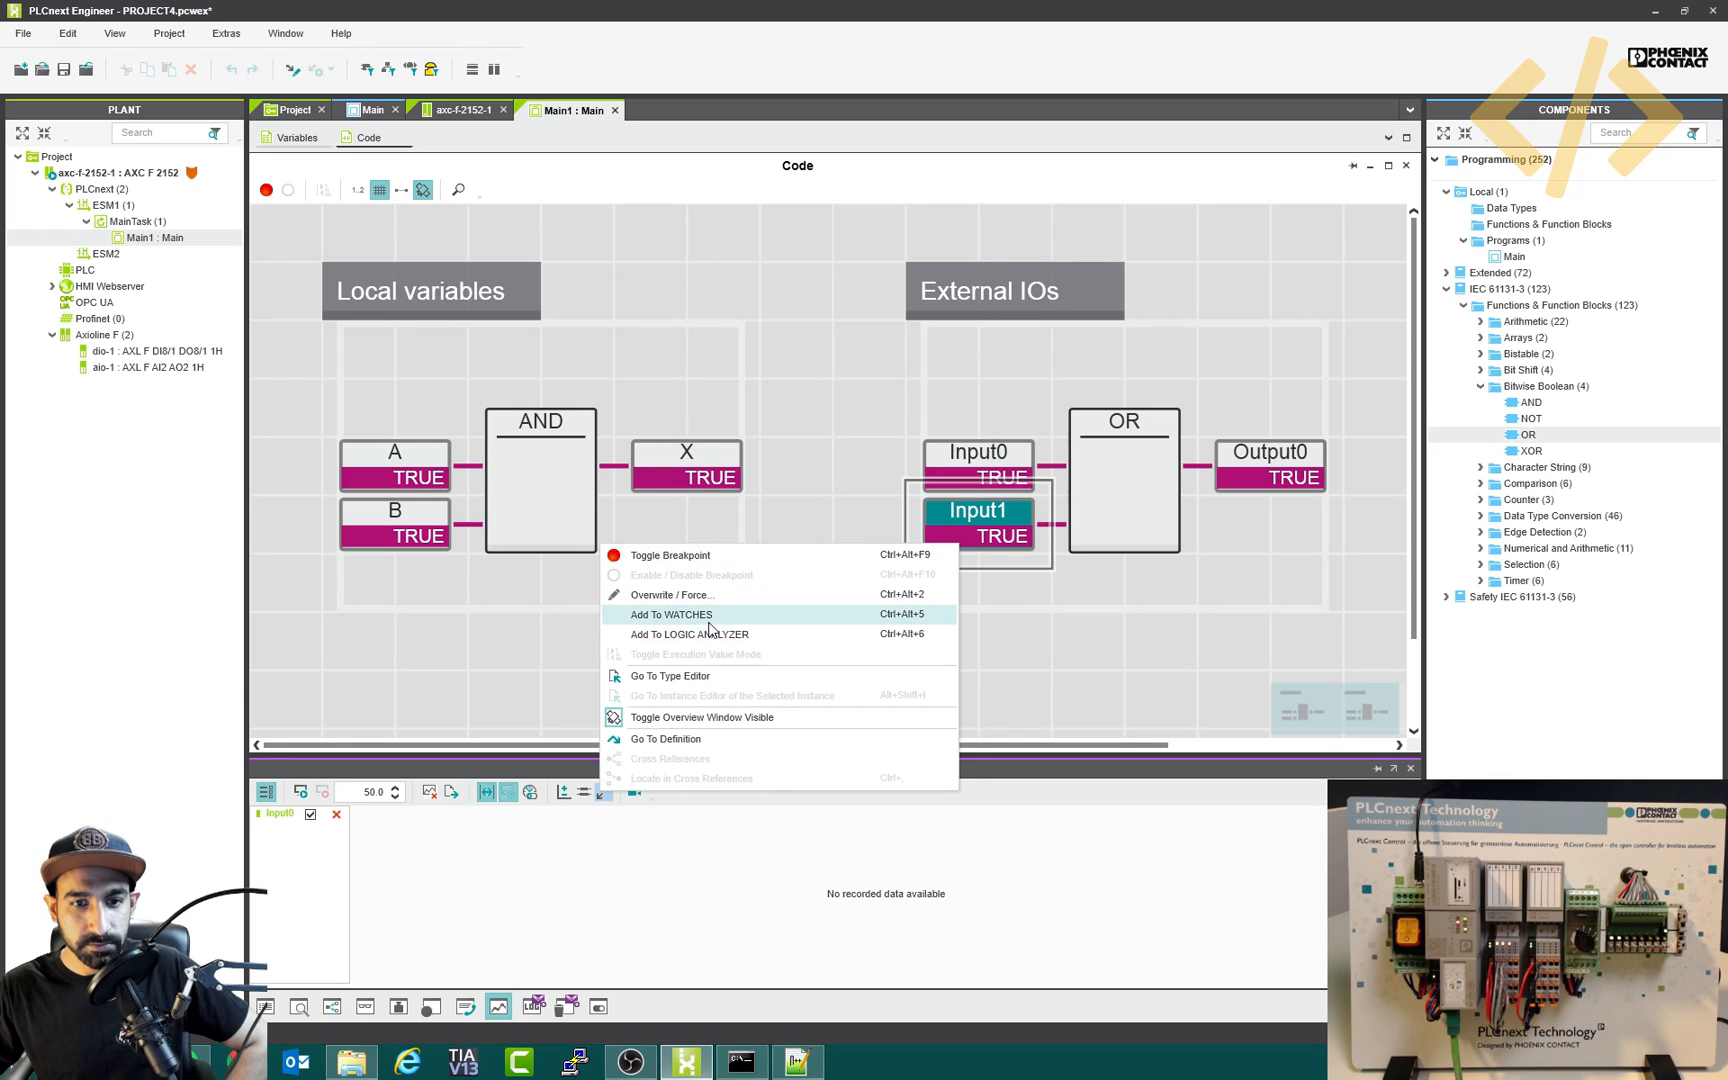
{"action": "left_click", "coordinate": [690, 634]}
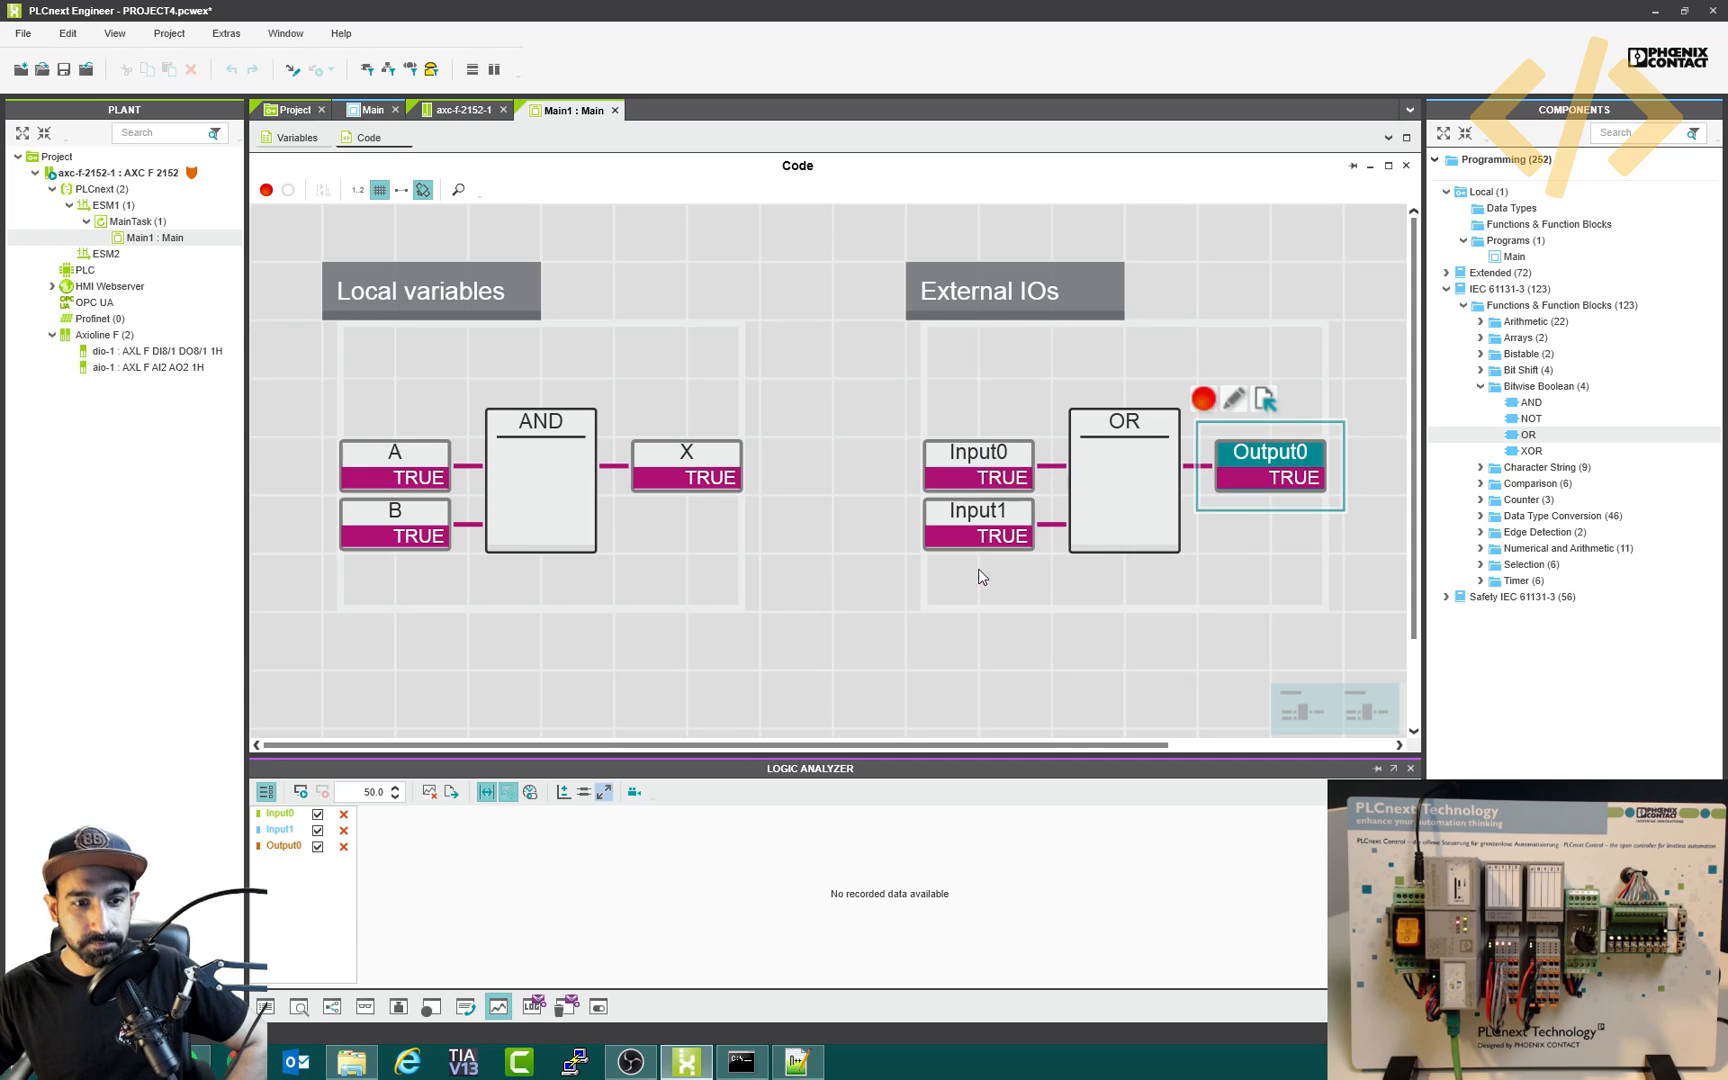
{"action": "mouse_move", "coordinate": [860, 880]}
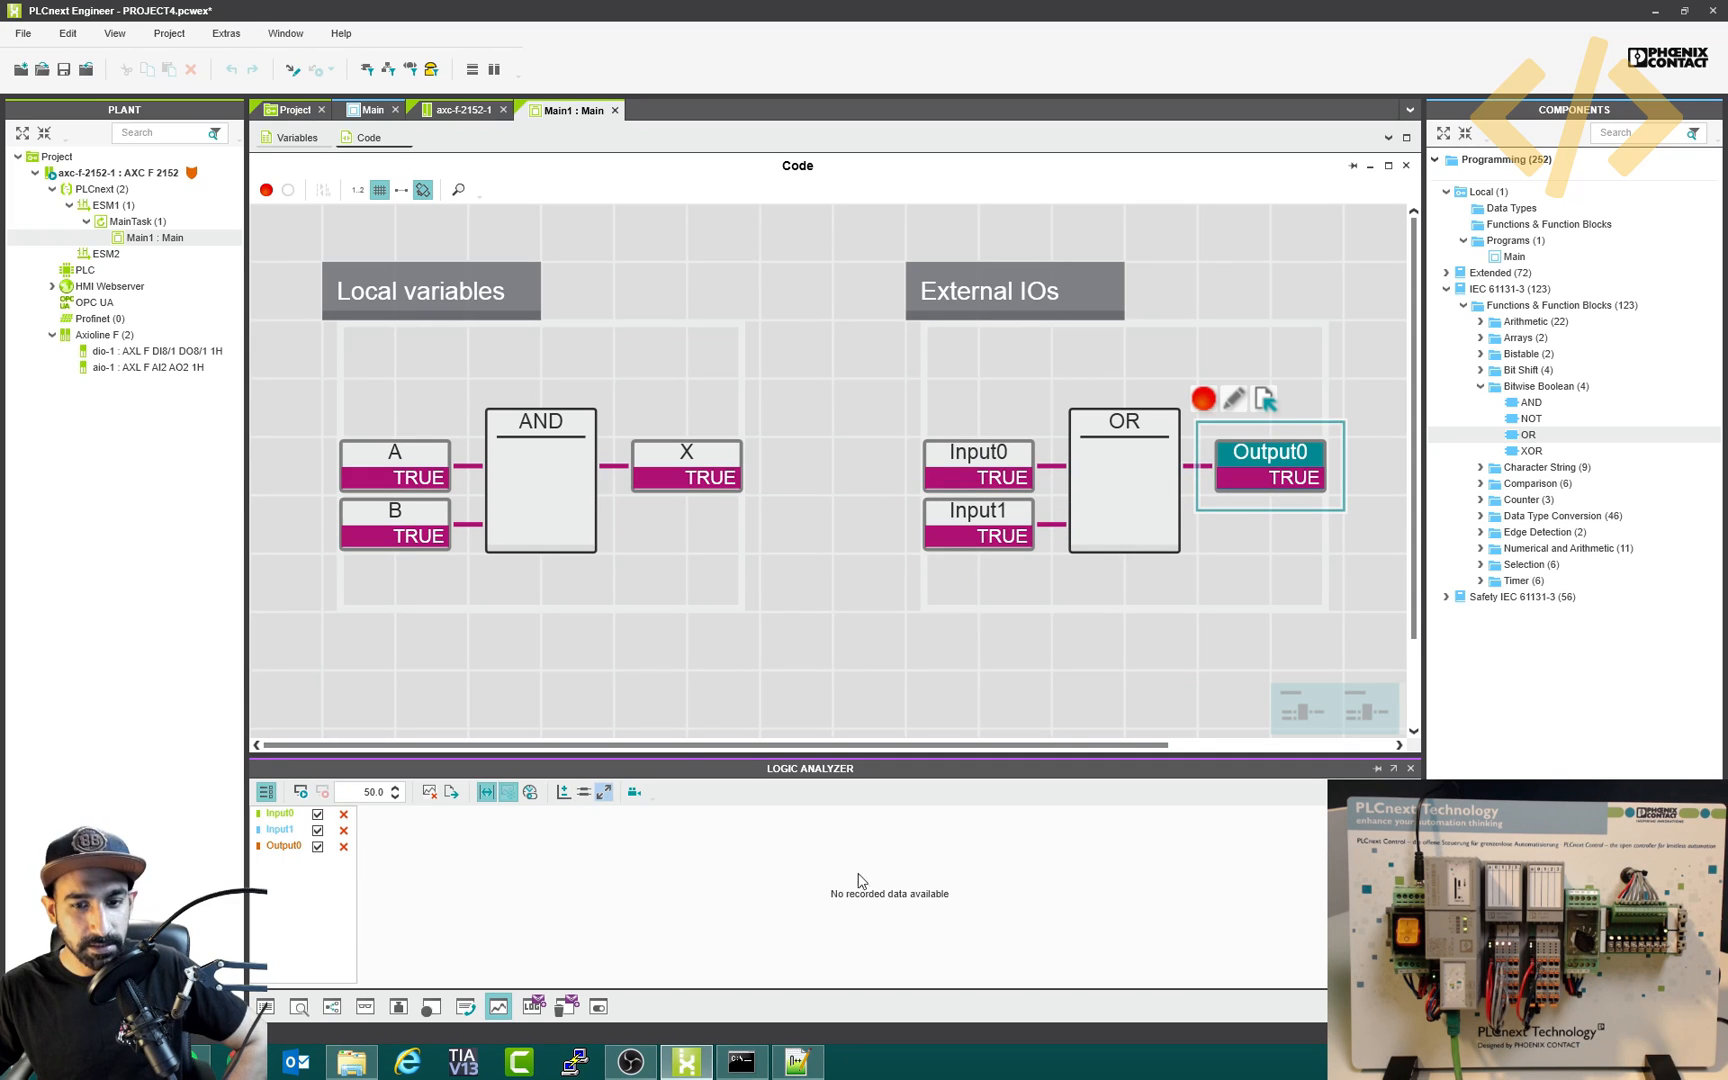
{"action": "mouse_move", "coordinate": [300, 792]}
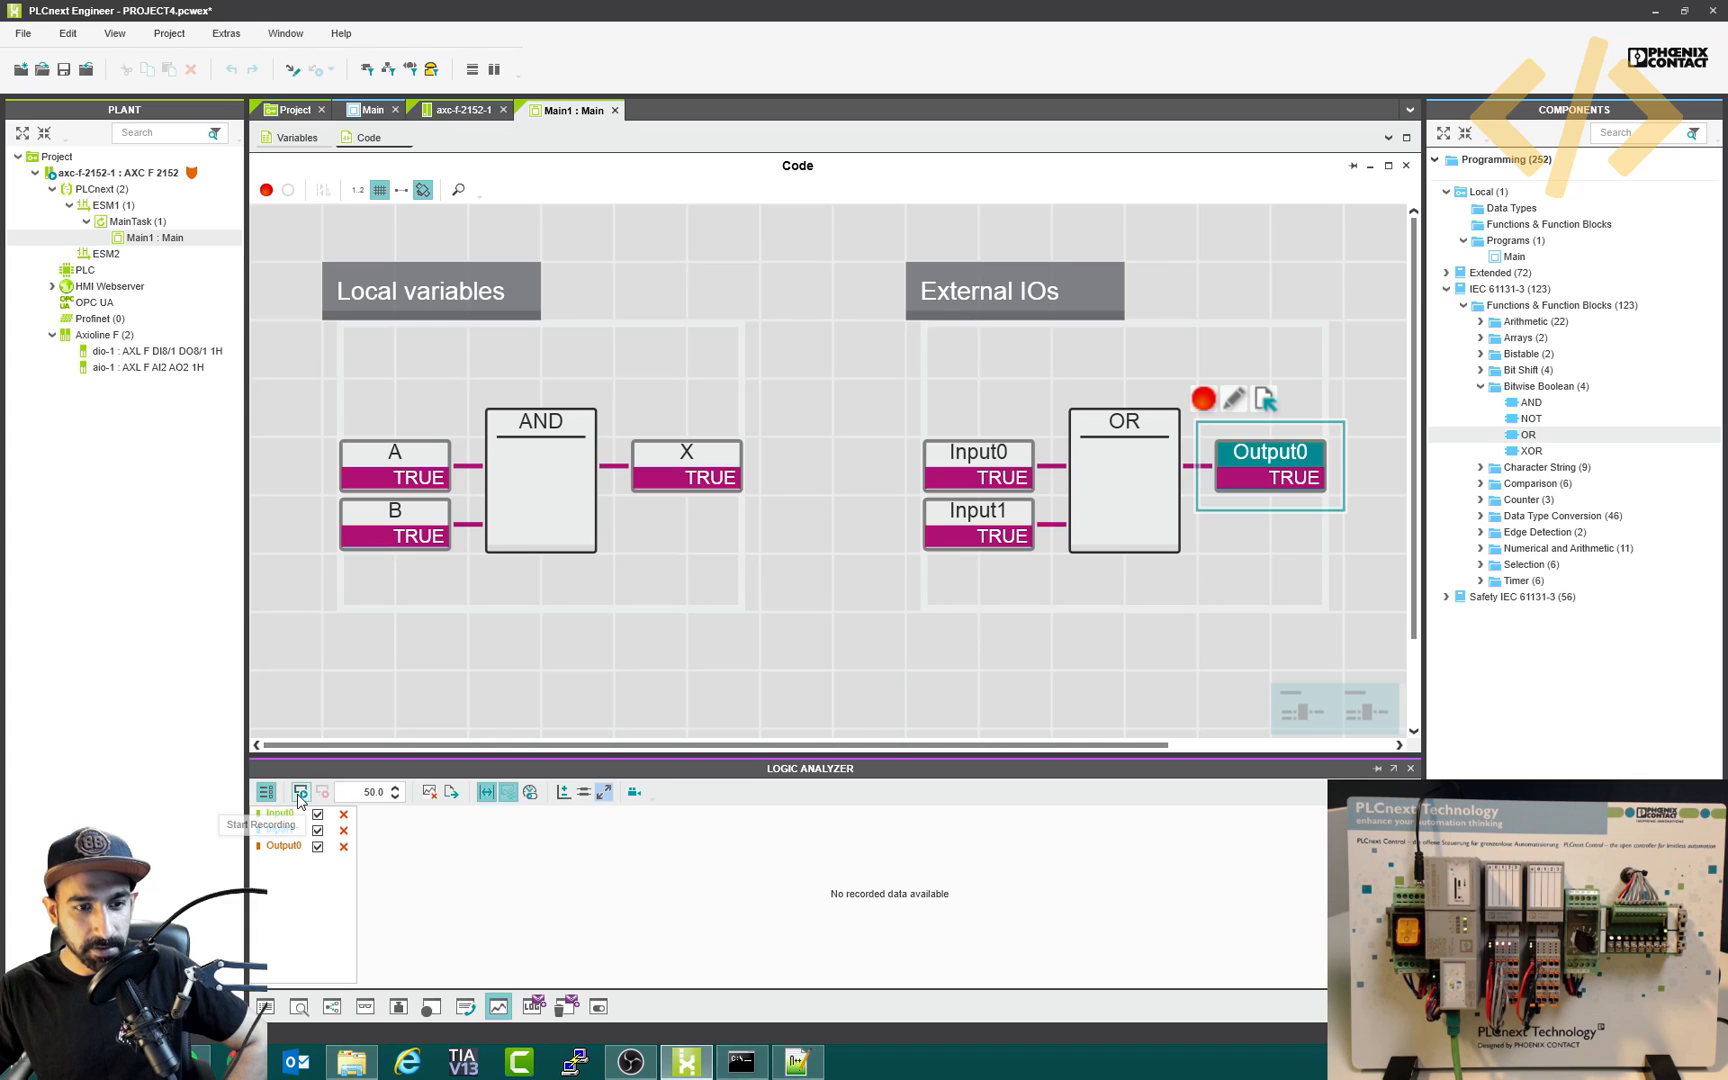
- Start Logic Analyzer recording while Input0, Input1 and Output0 toggle on the hardware
{"action": "left_click", "coordinate": [300, 792]}
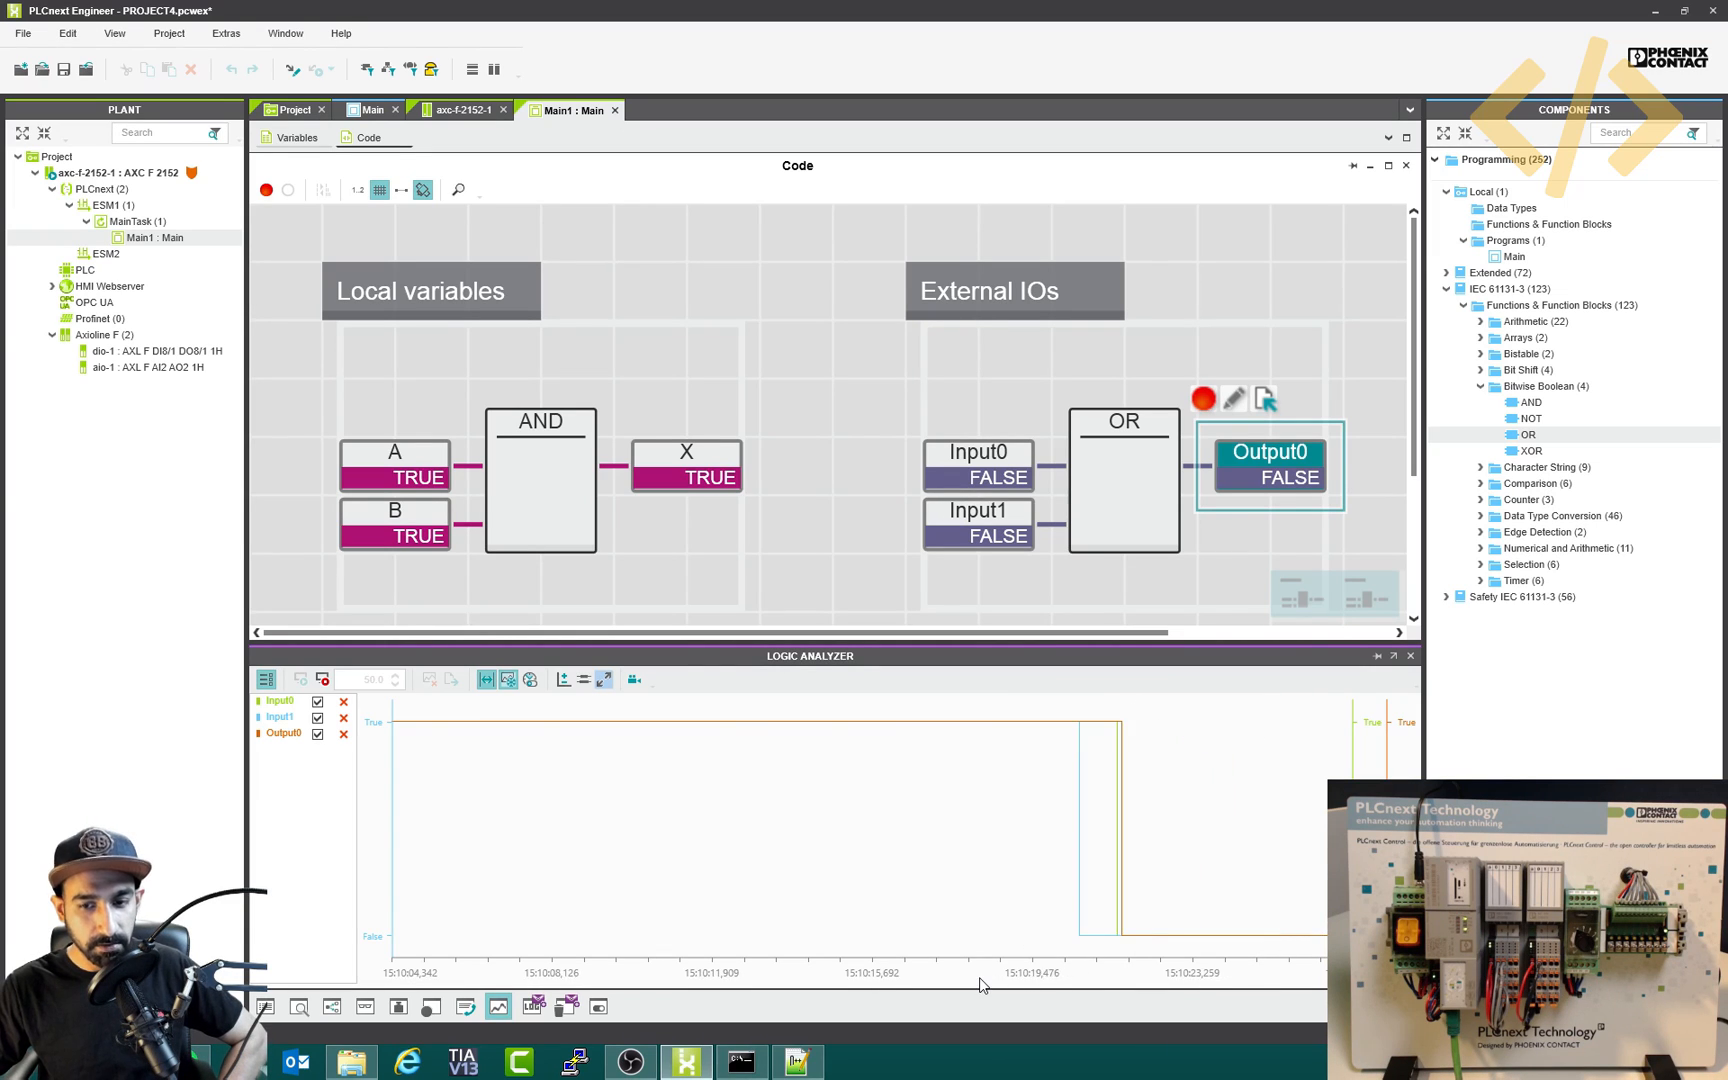
{"action": "mouse_move", "coordinate": [990, 478]}
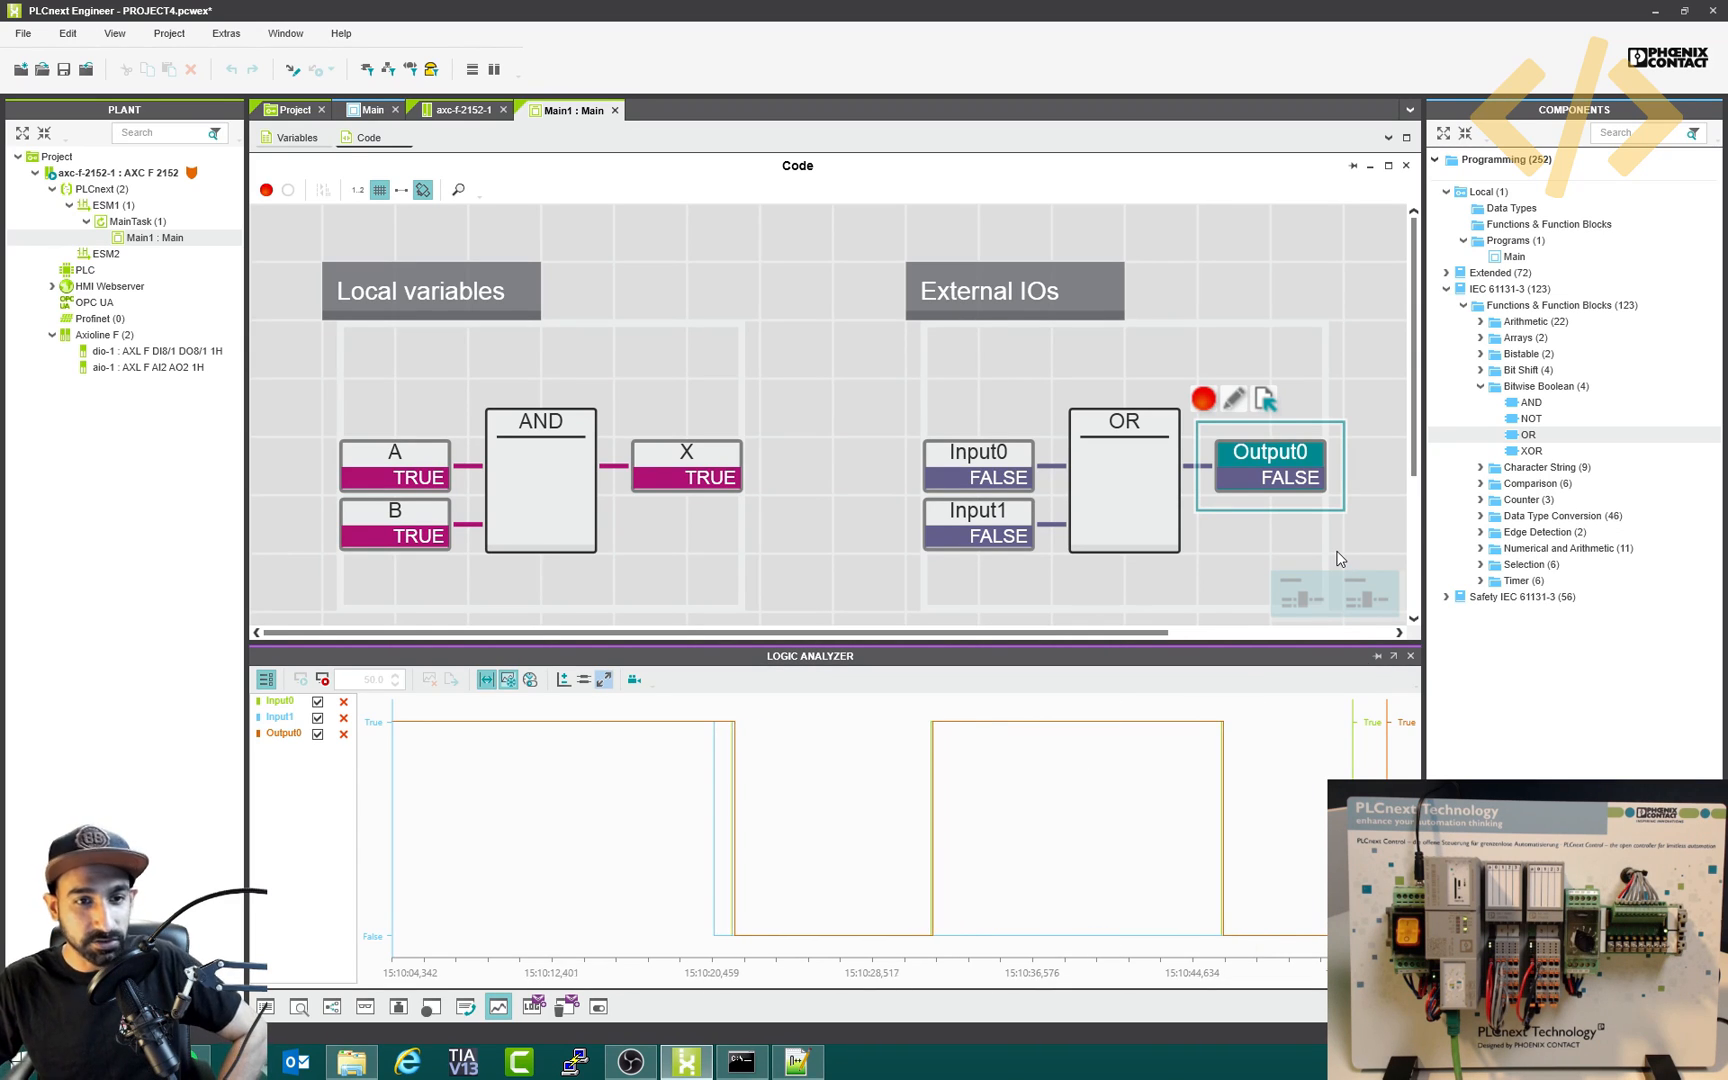
{"action": "left_click", "coordinate": [854, 840]}
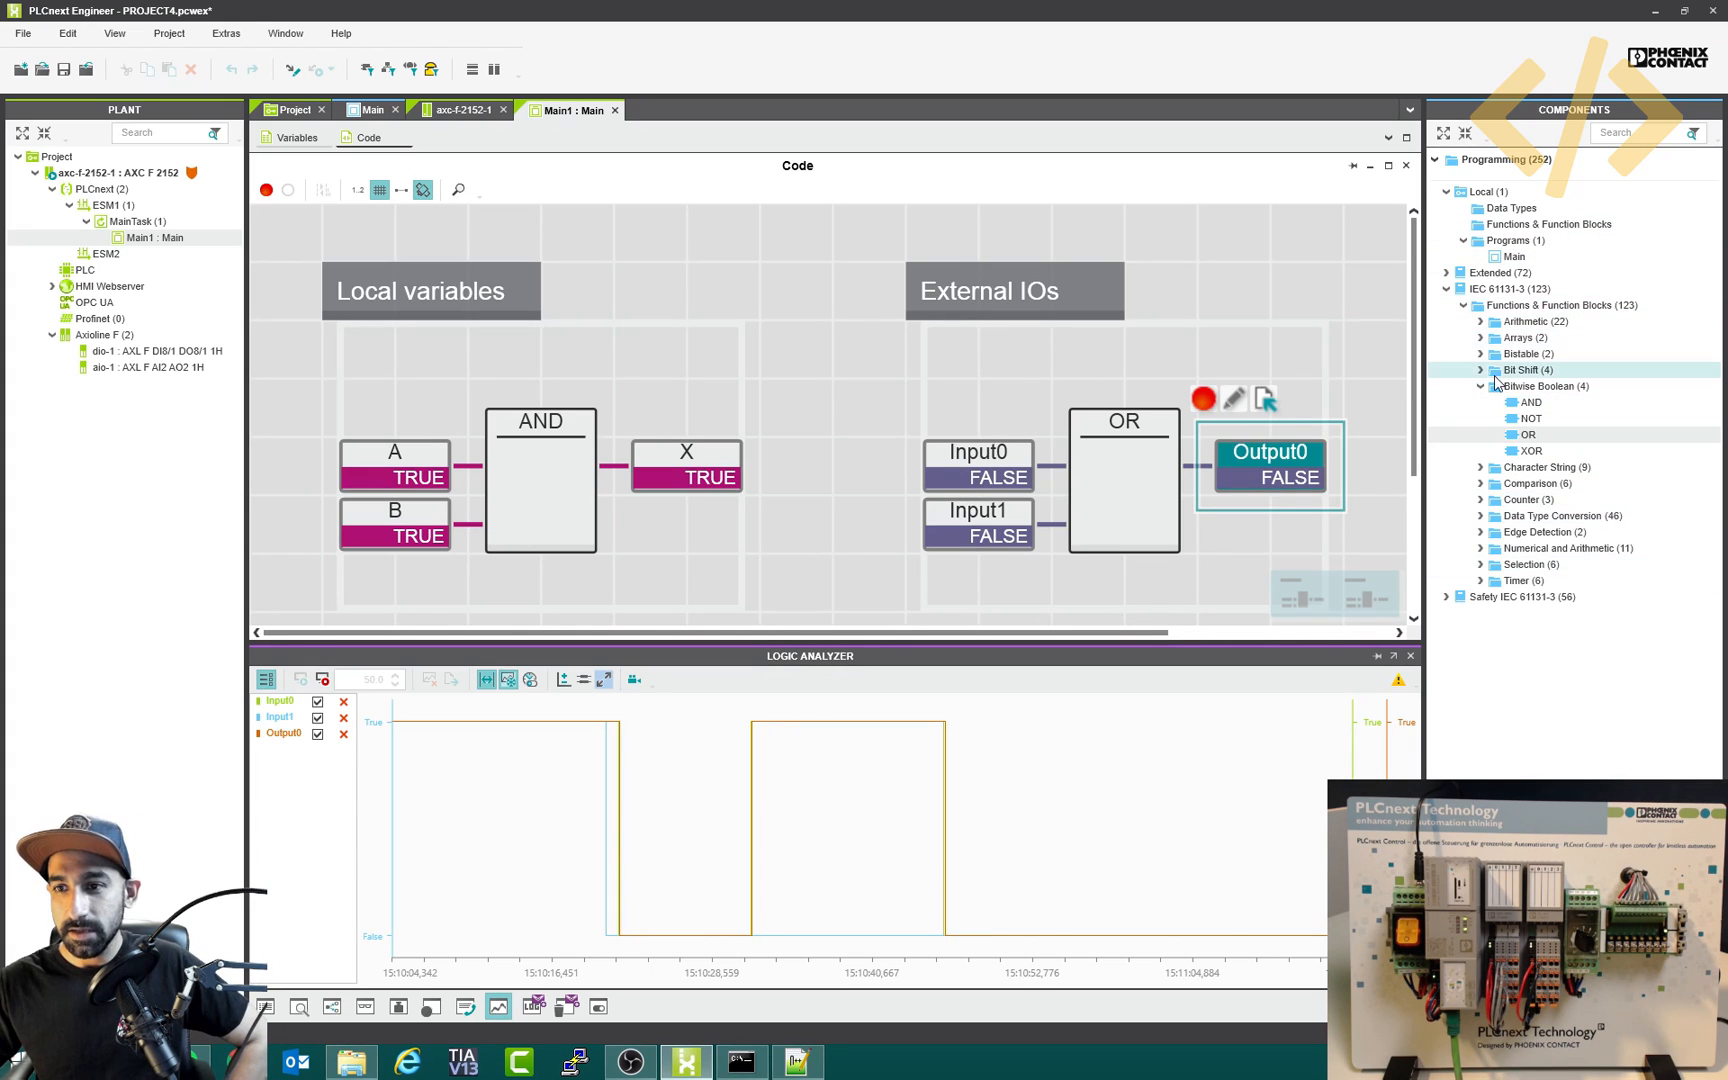
- Expand the library function block groups down to the IEC 61131-3 Arithmetic functions
{"action": "left_click", "coordinate": [1480, 322]}
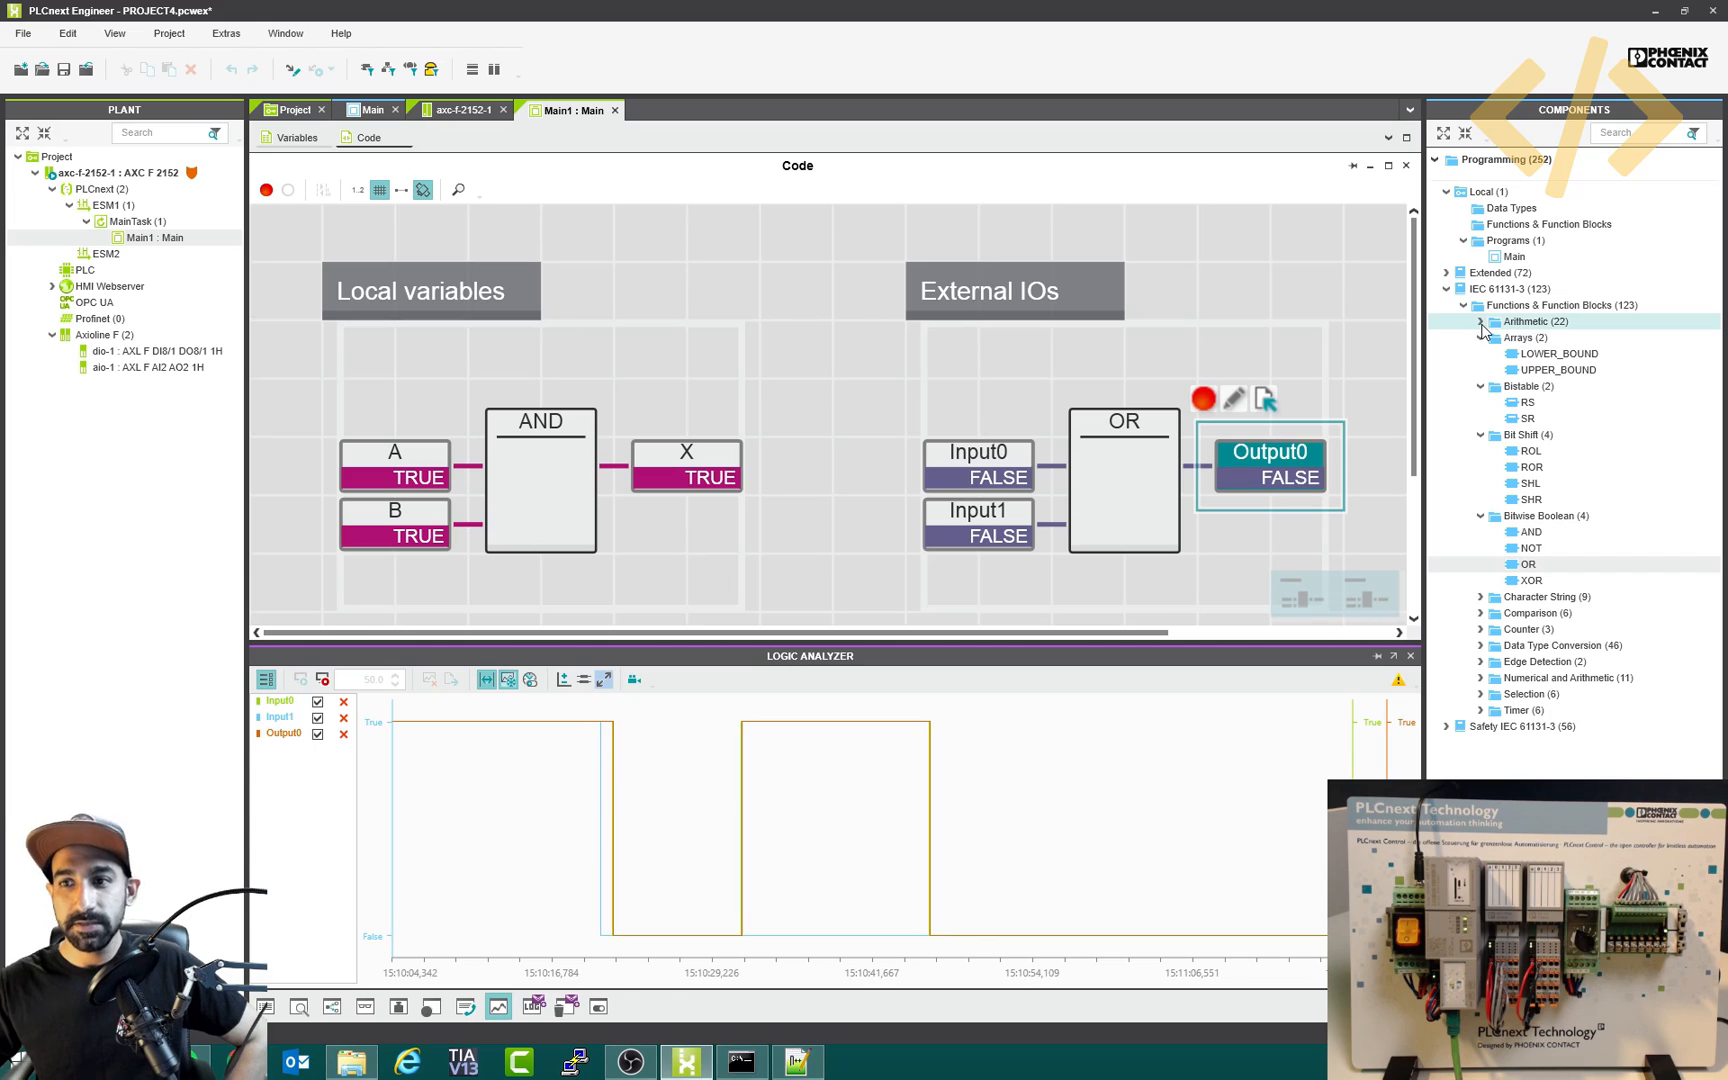
{"action": "left_click", "coordinate": [1482, 322]}
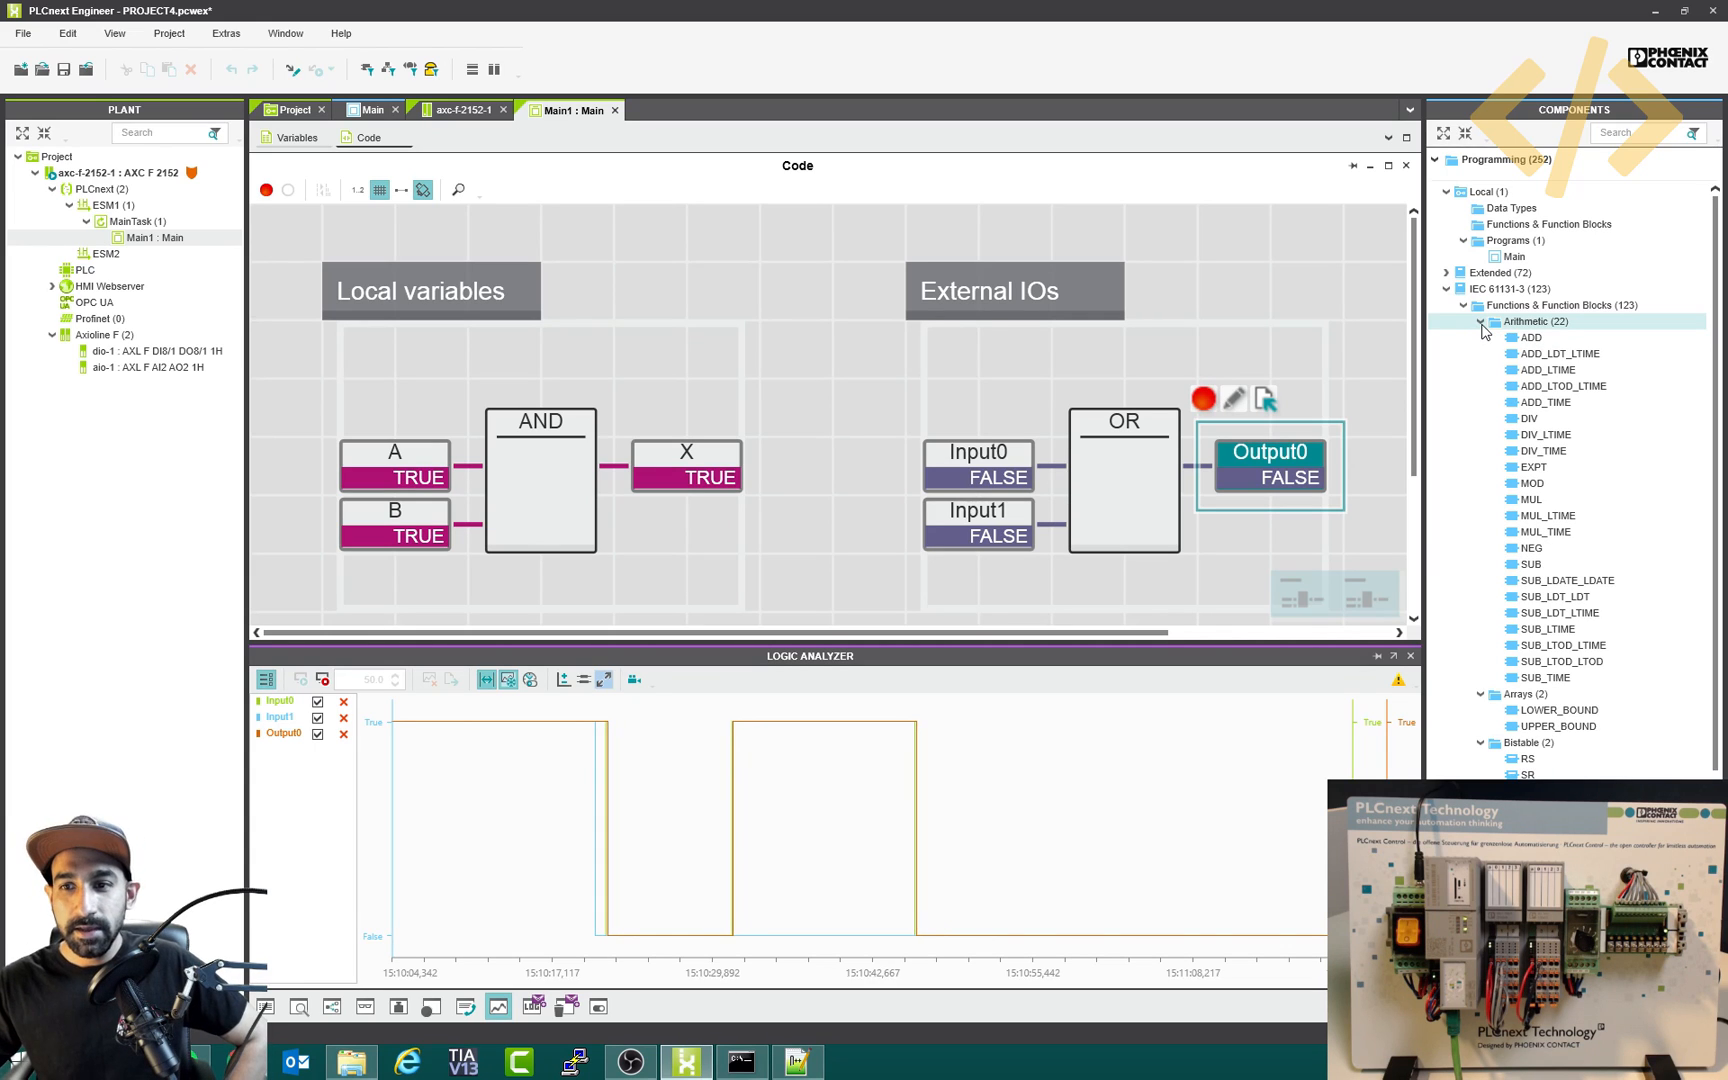
{"action": "mouse_move", "coordinate": [1544, 434]}
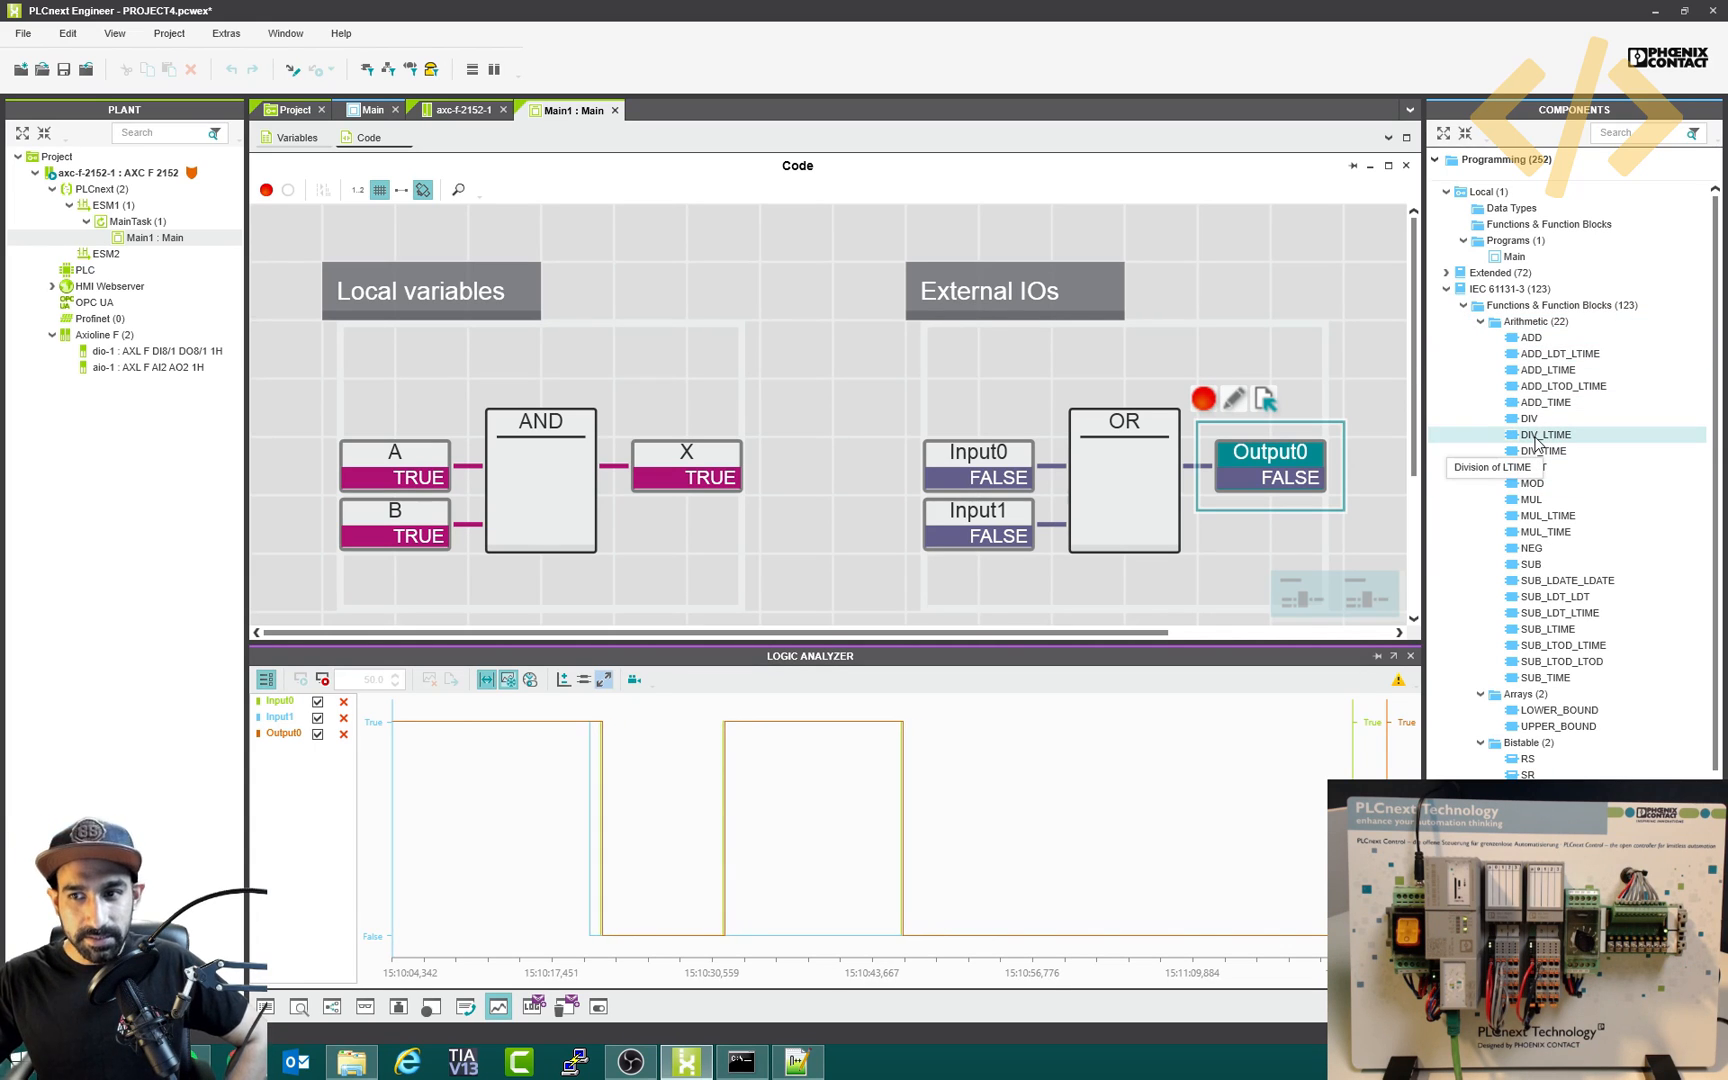